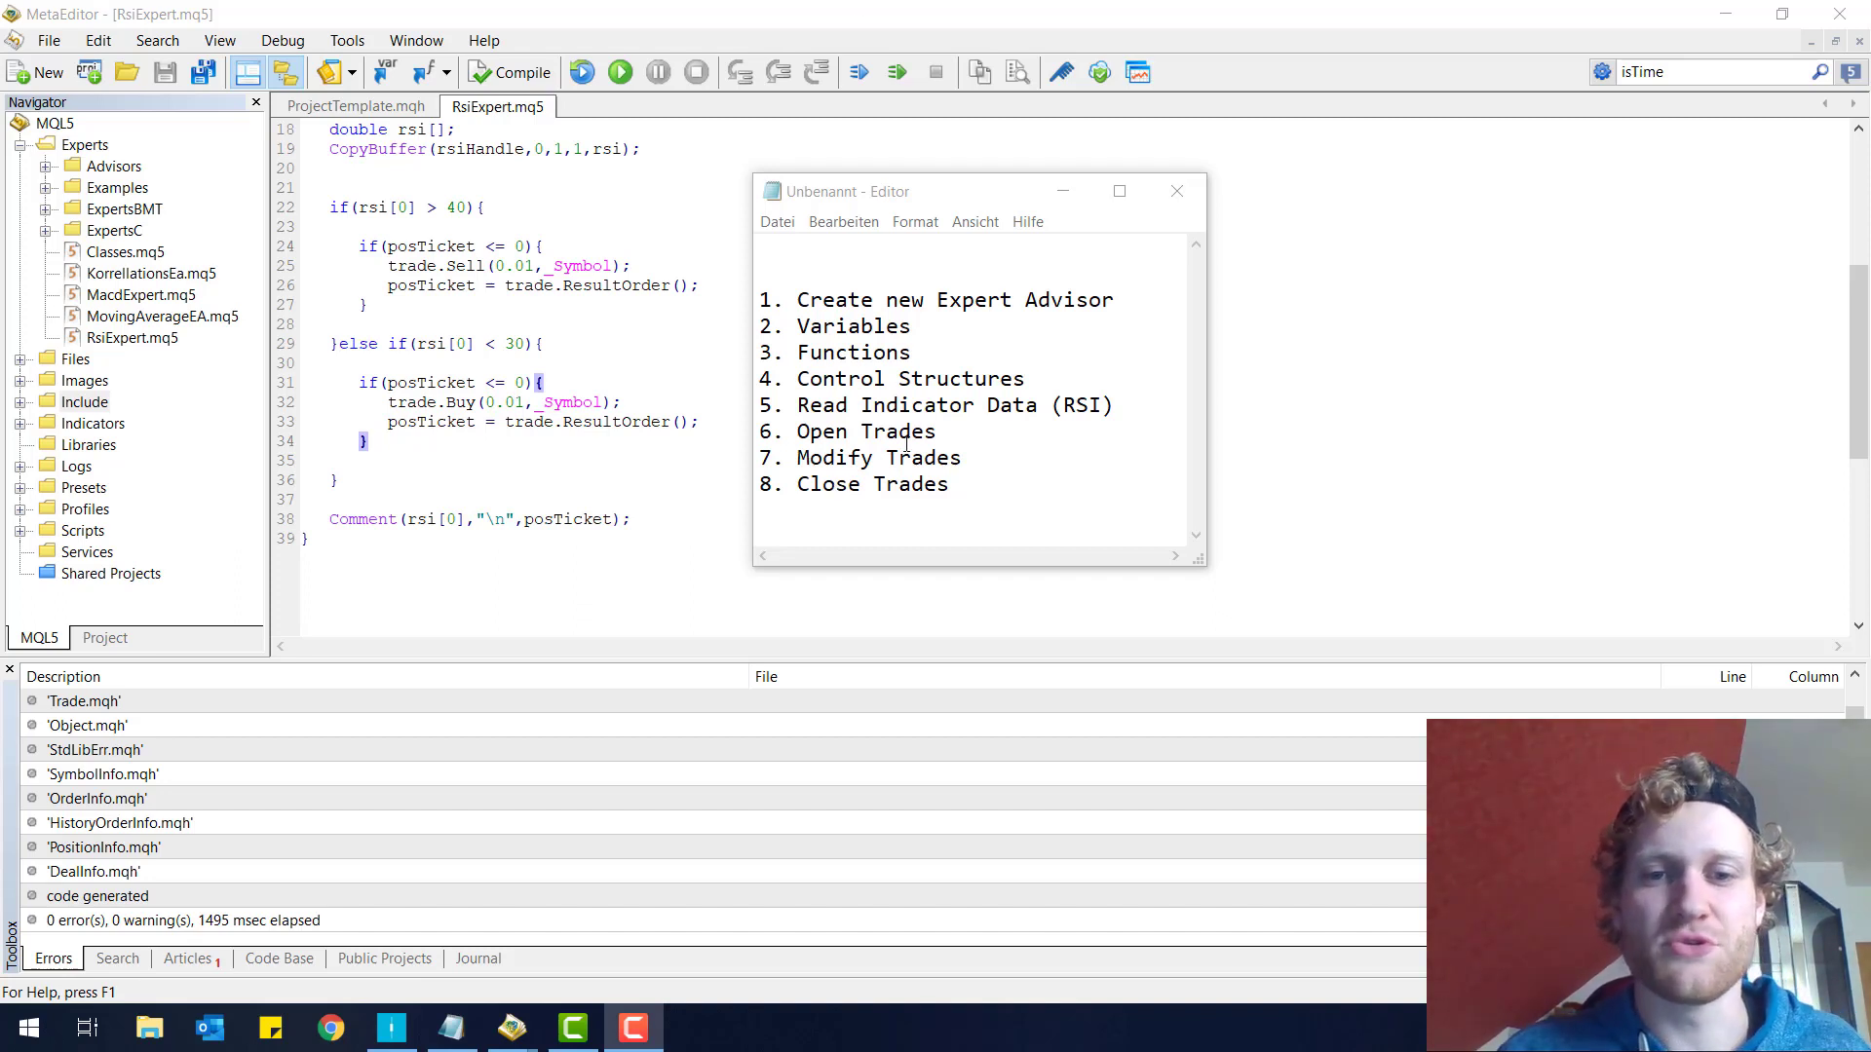
mouse_move(1115, 363)
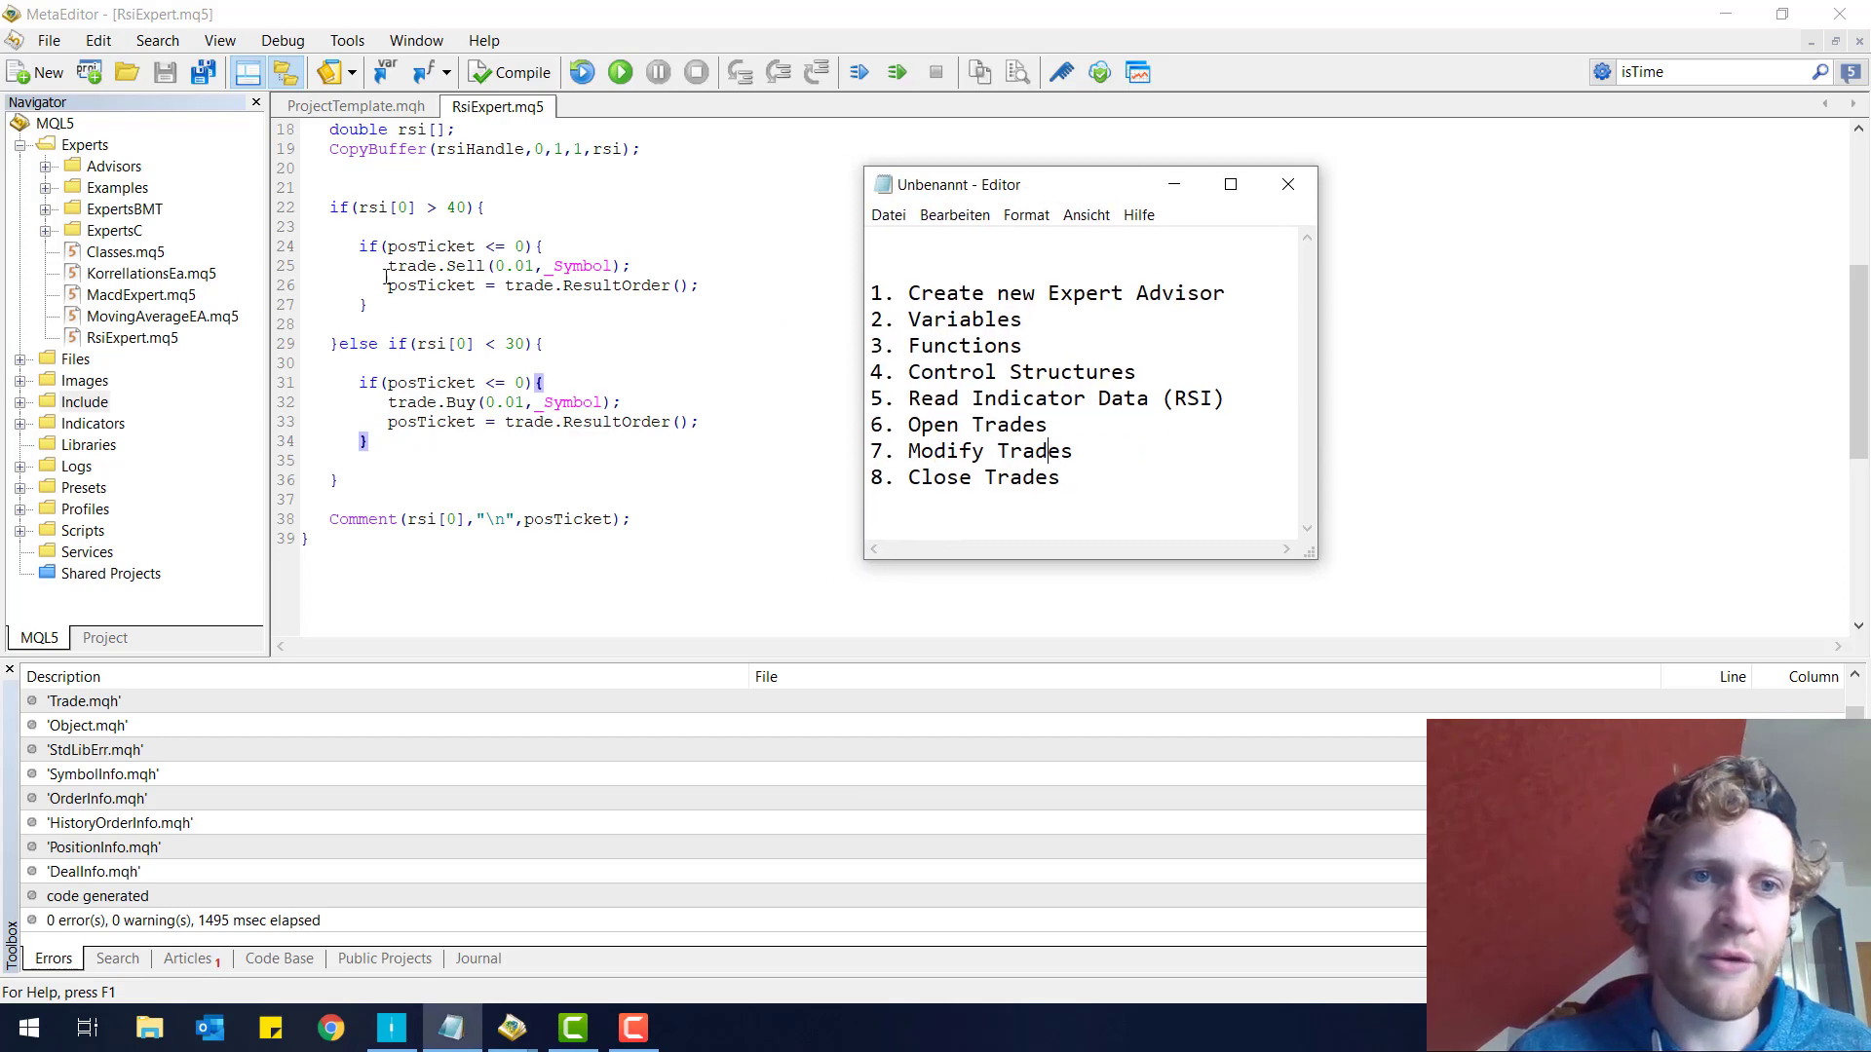
- Change the OnTick sell threshold from 40 to 70 and retype the buy threshold as 30
scroll("down", 3)
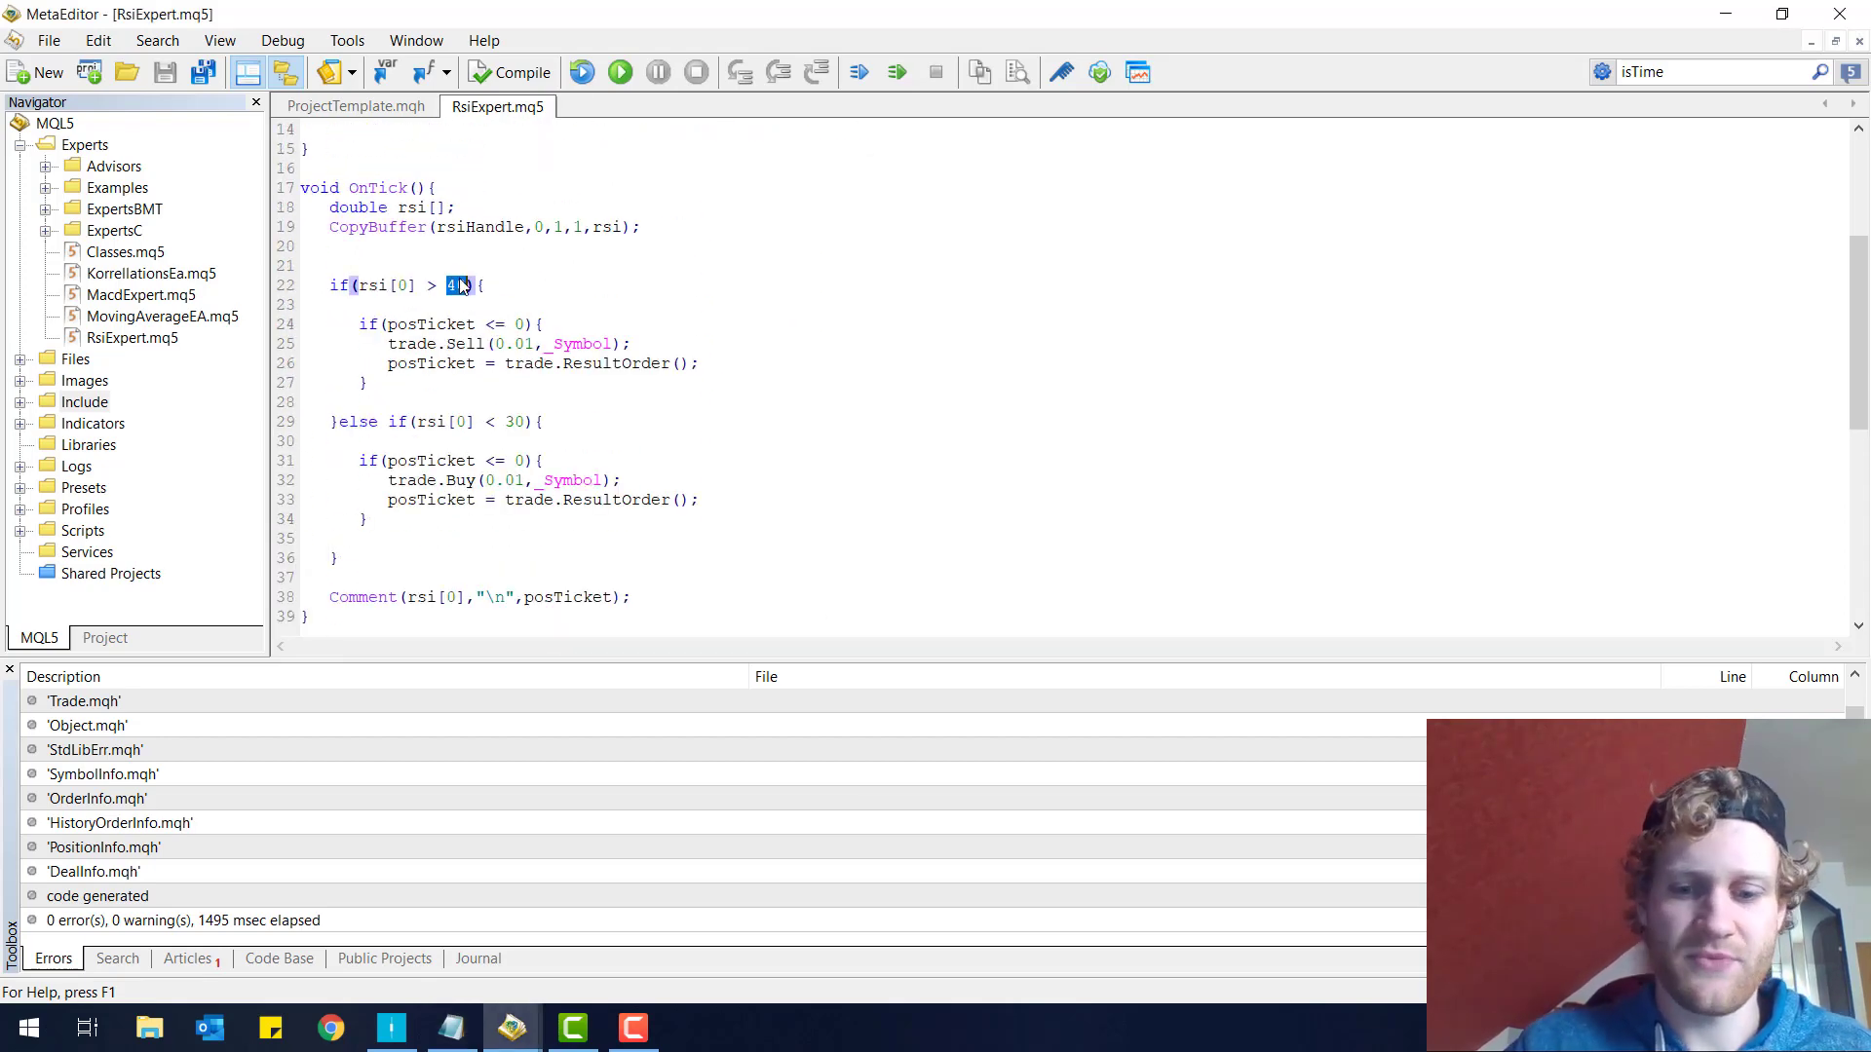
type("70")
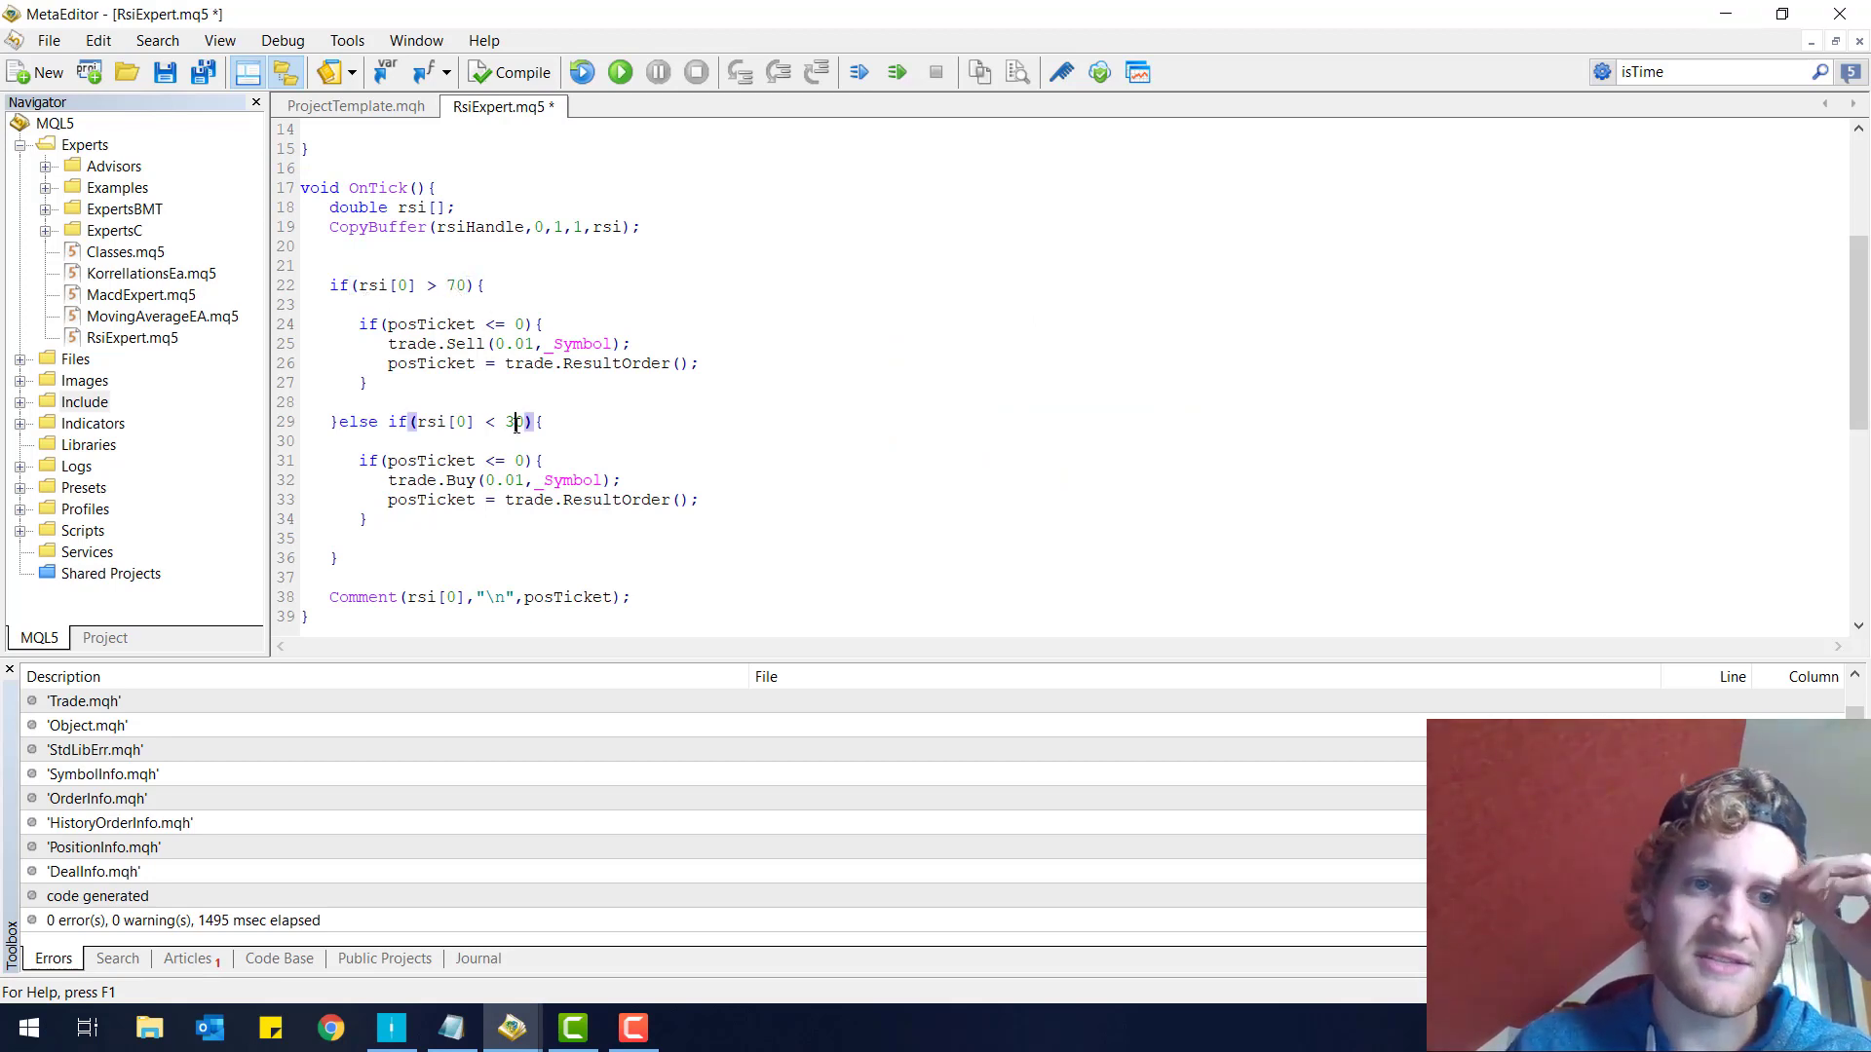
type("0")
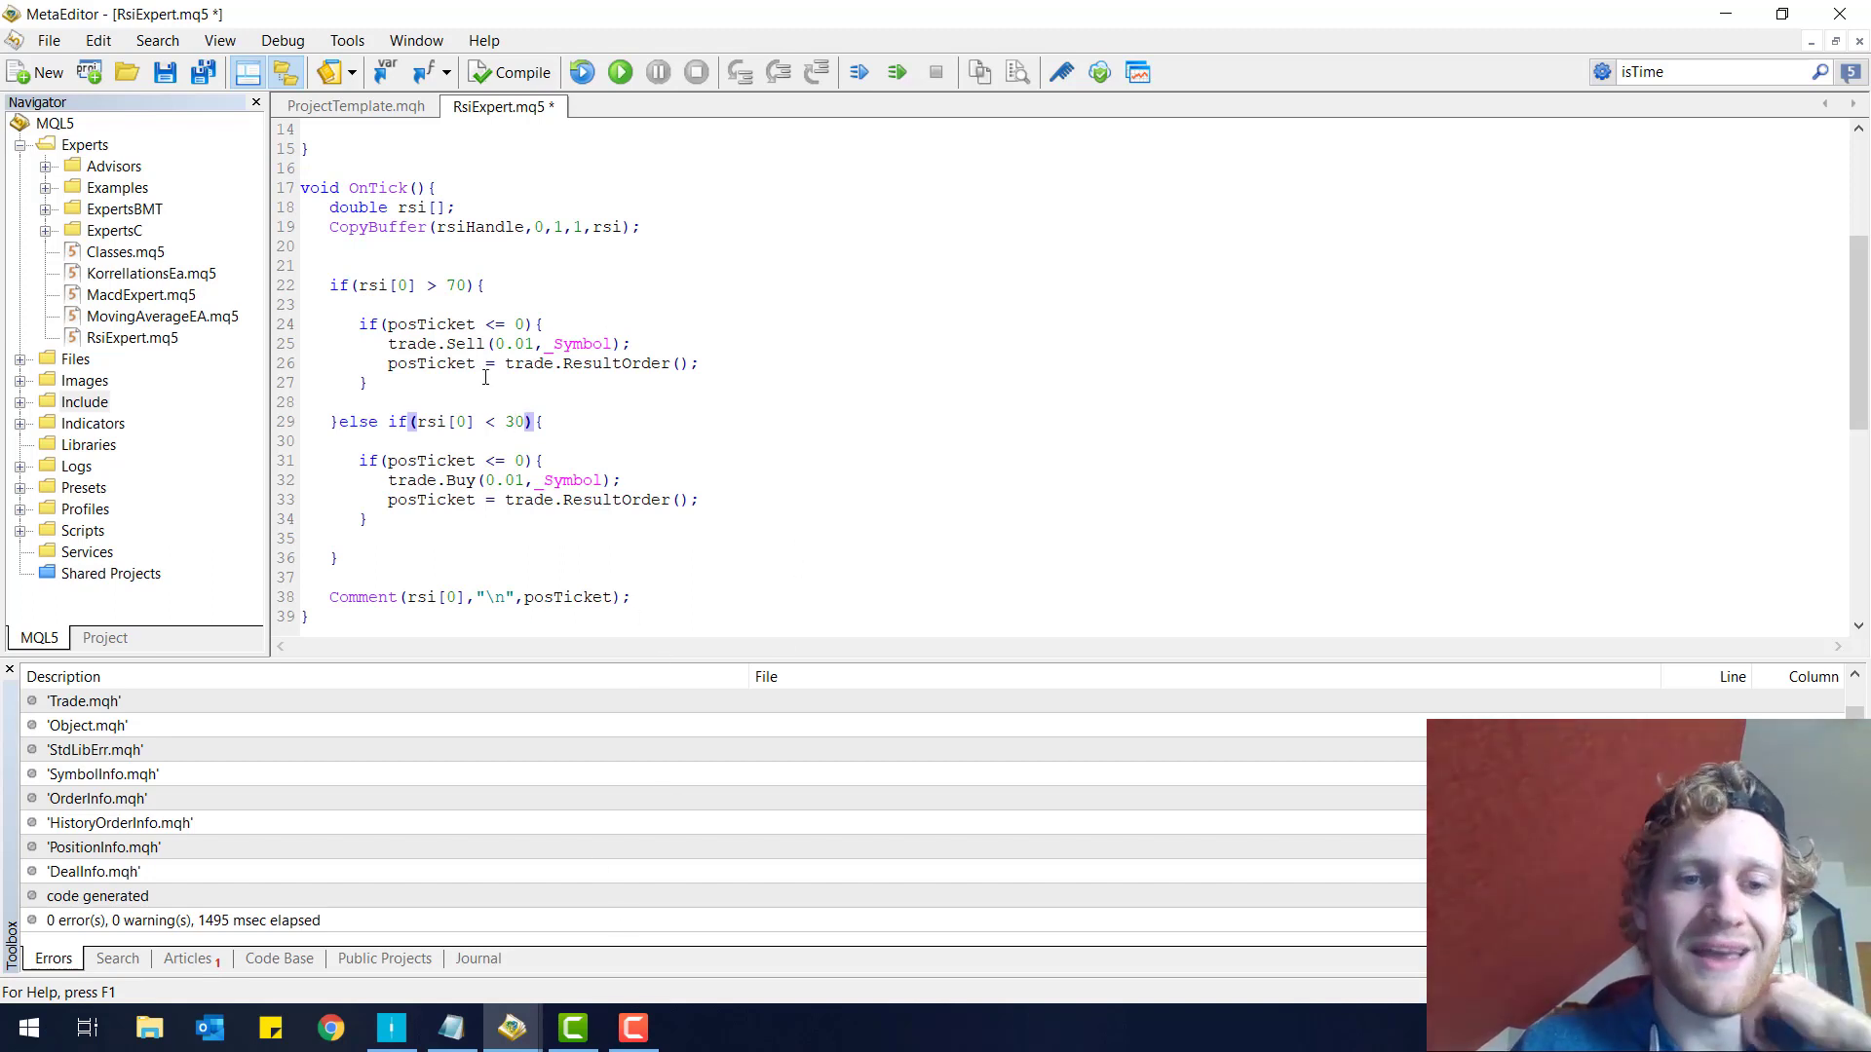
double_click(568, 597)
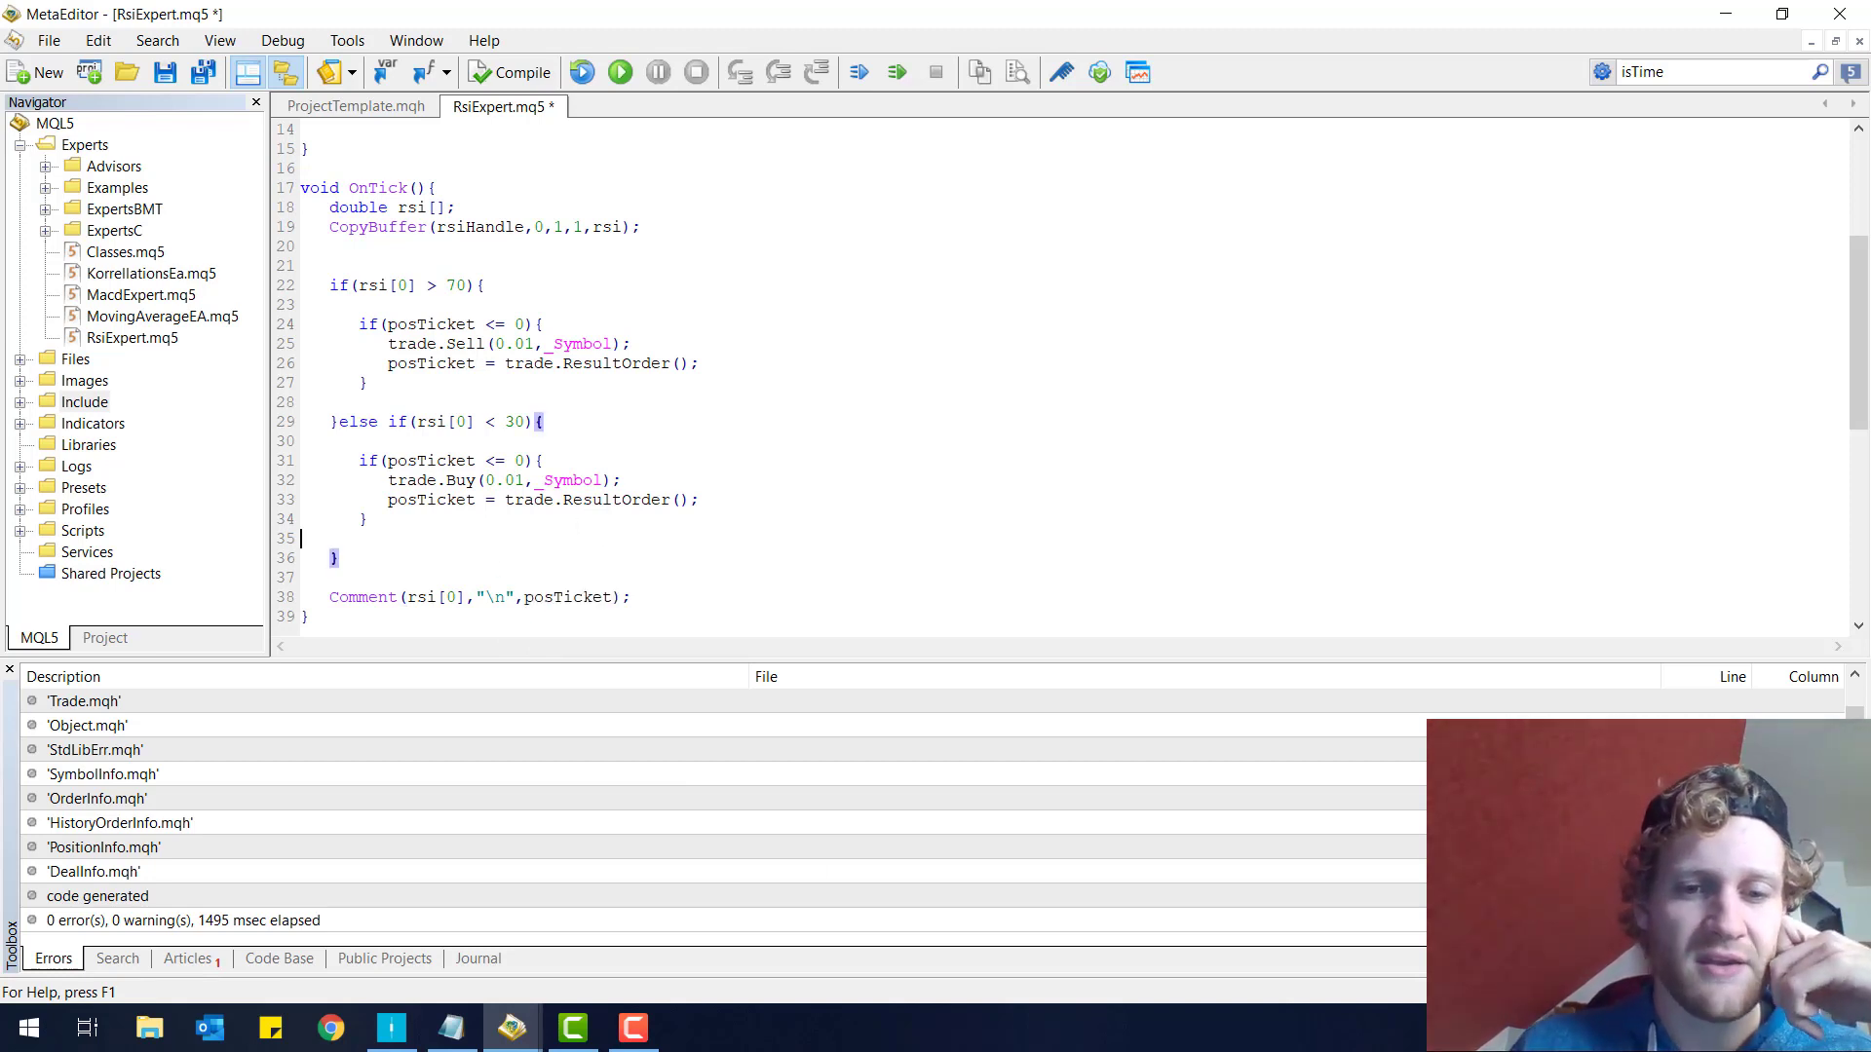
mouse_move(901, 860)
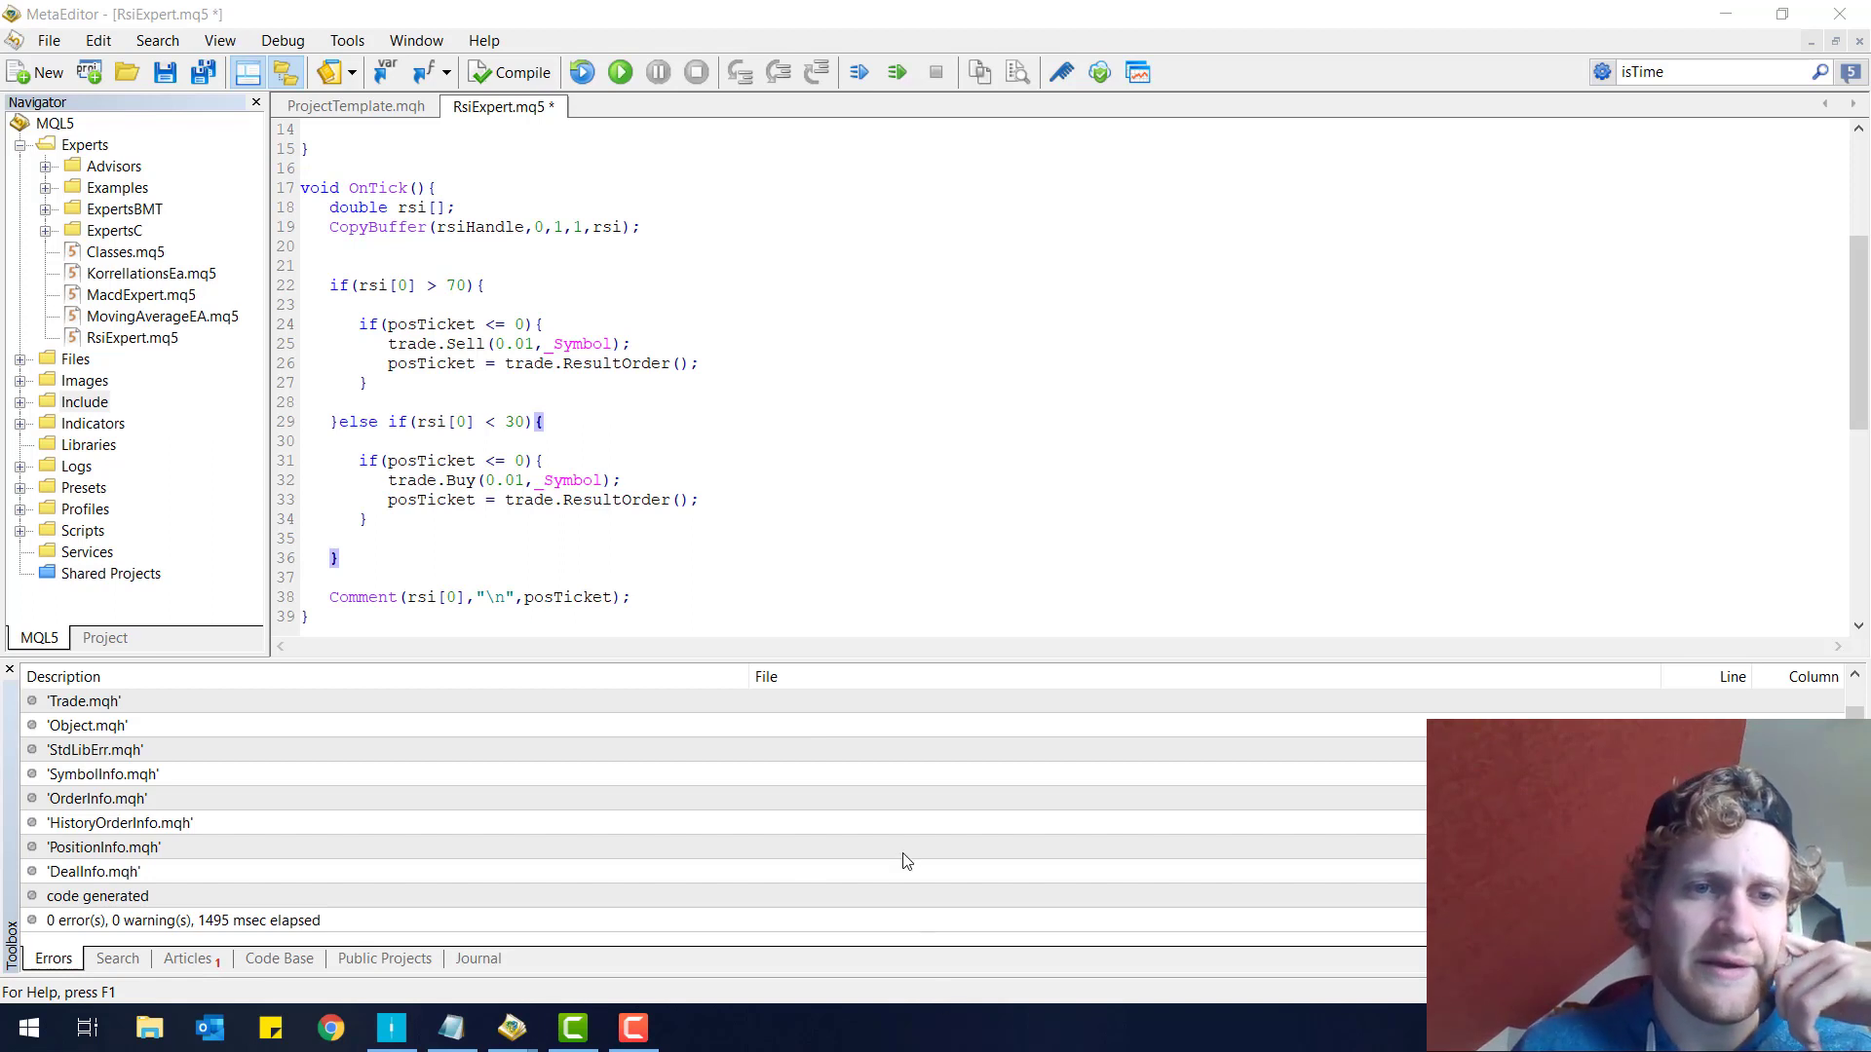
- Remove a blank line in OnTick and add an empty if(PositionSelectByTicket(posTicket)) block
left_click(451, 1026)
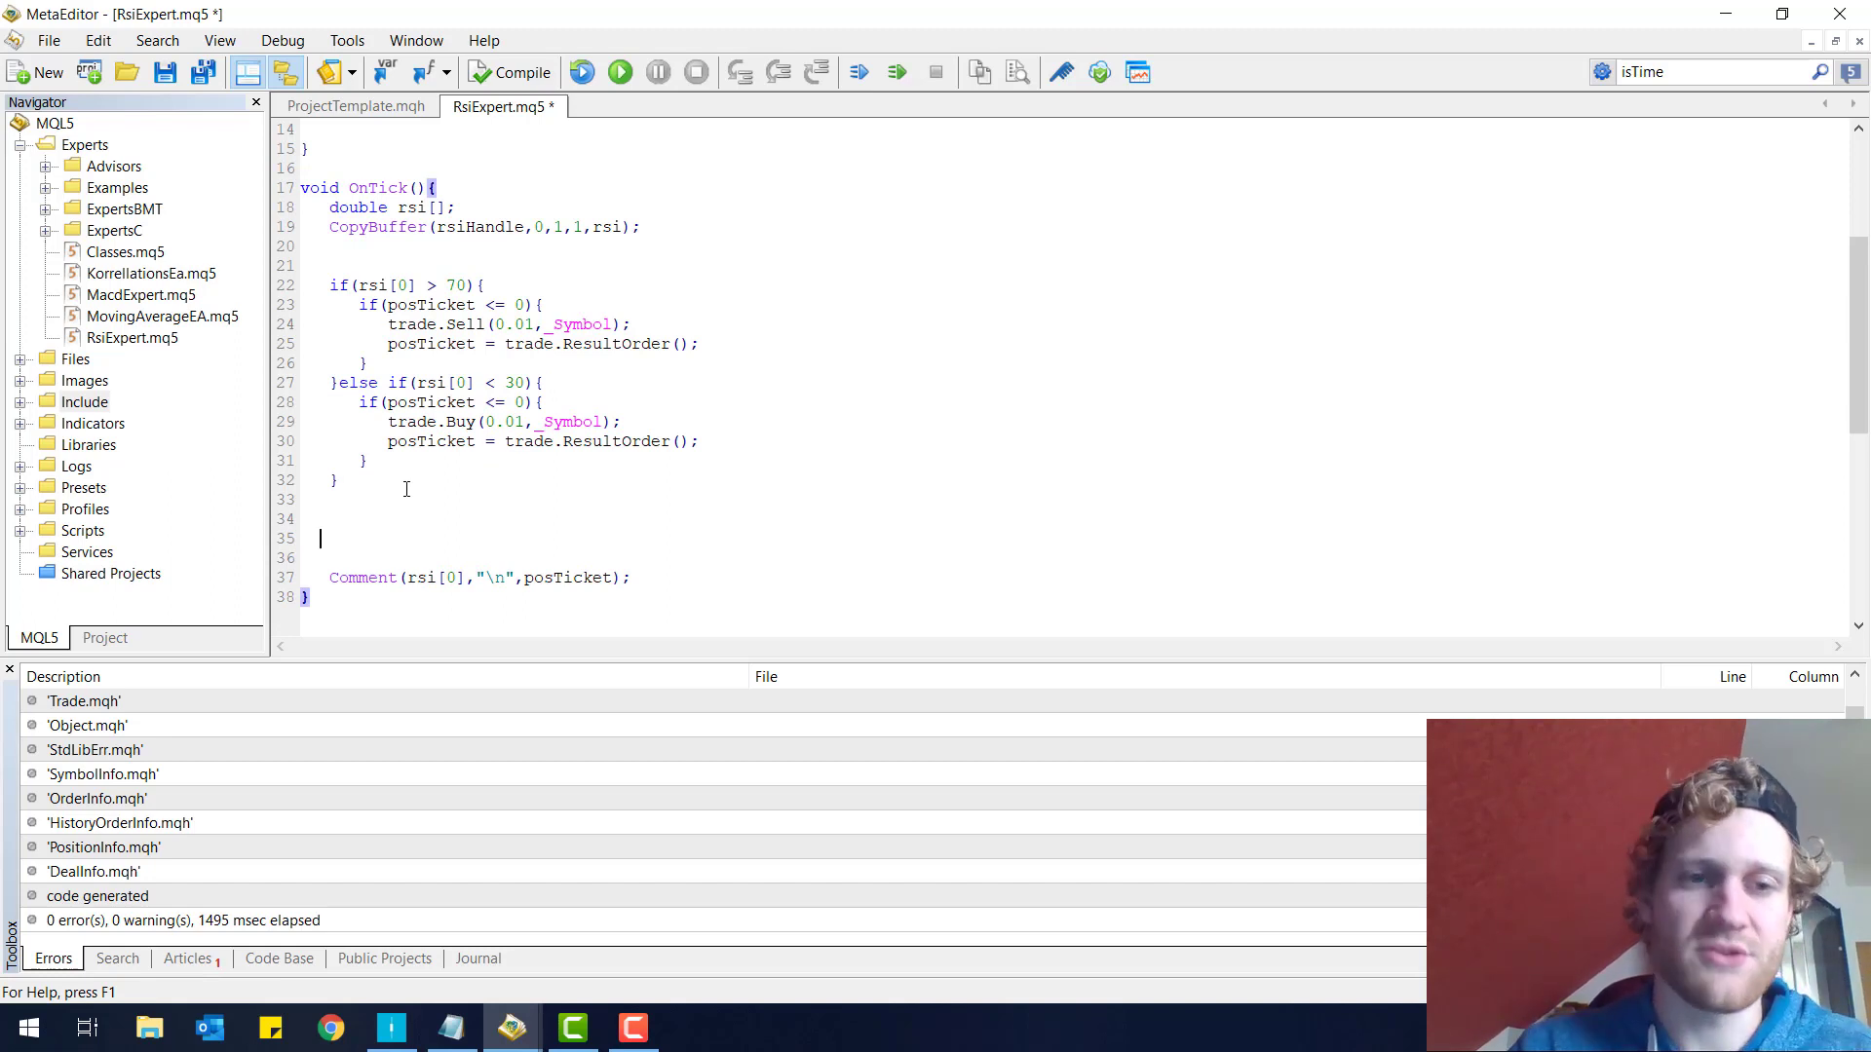
key("Backspace")
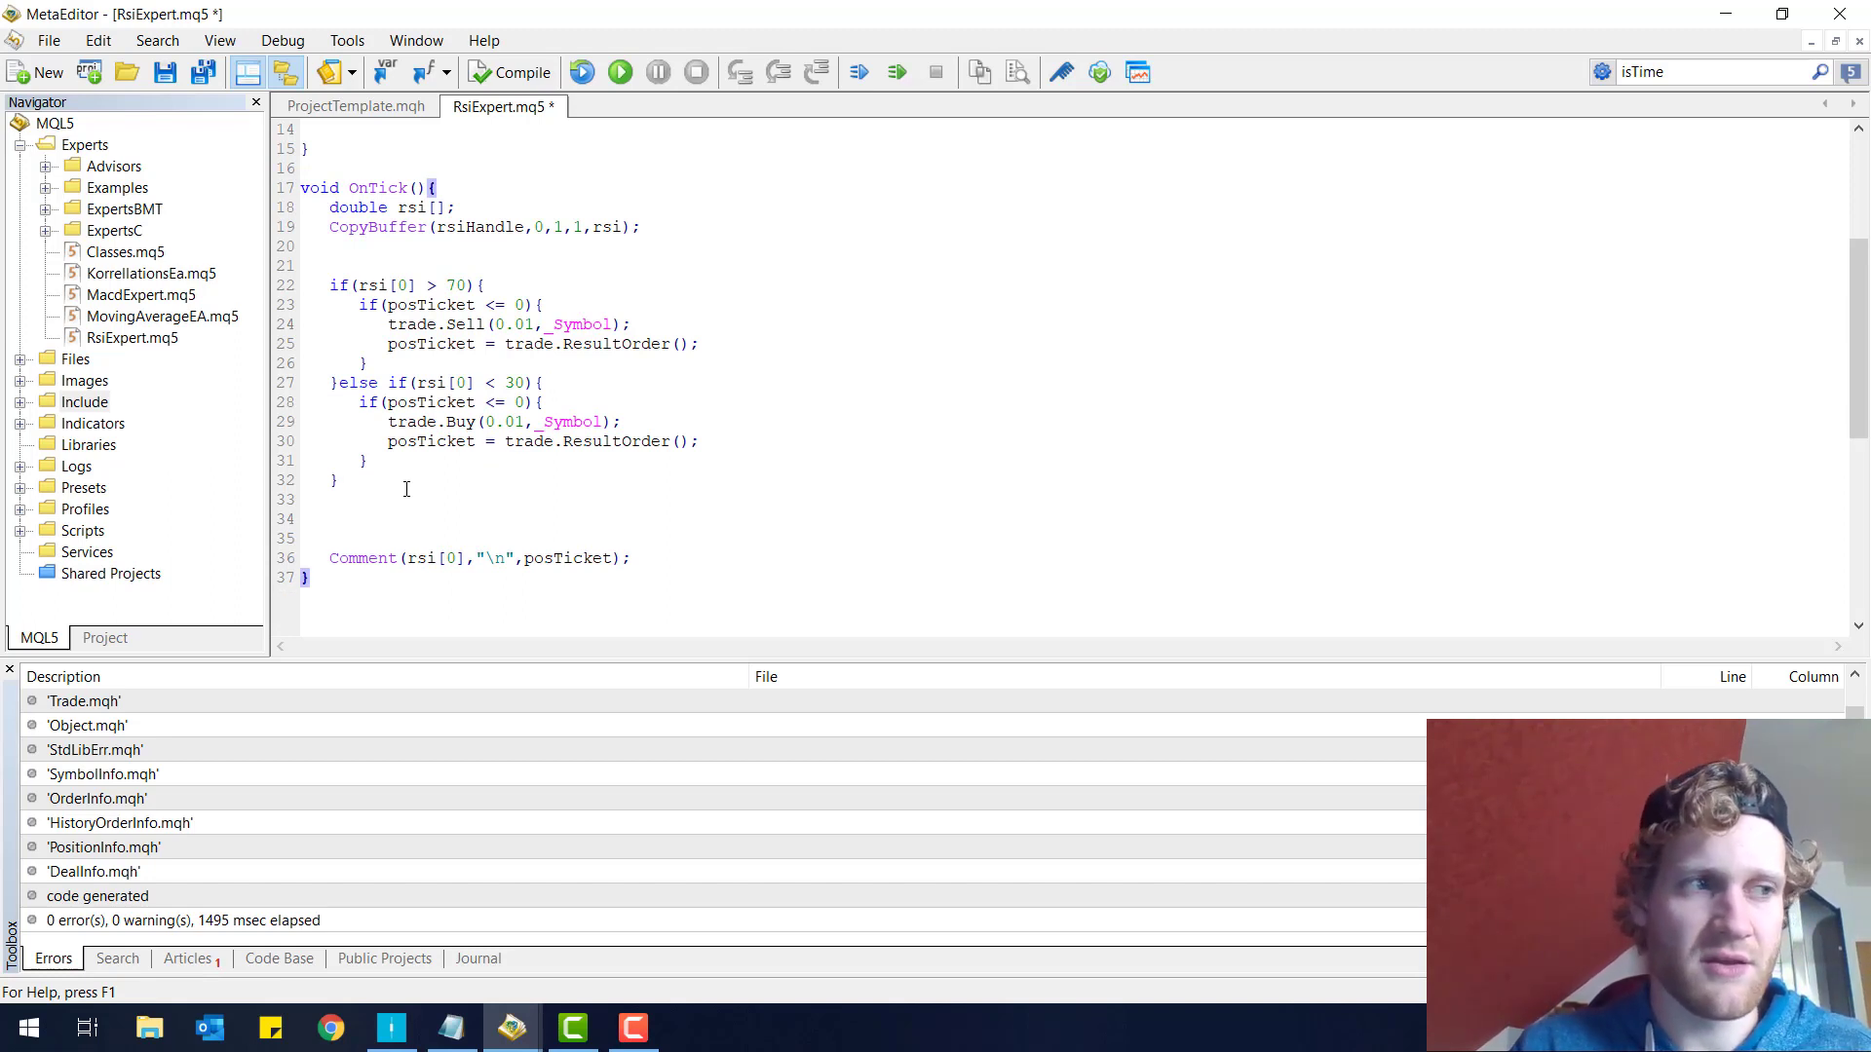
type("if(")
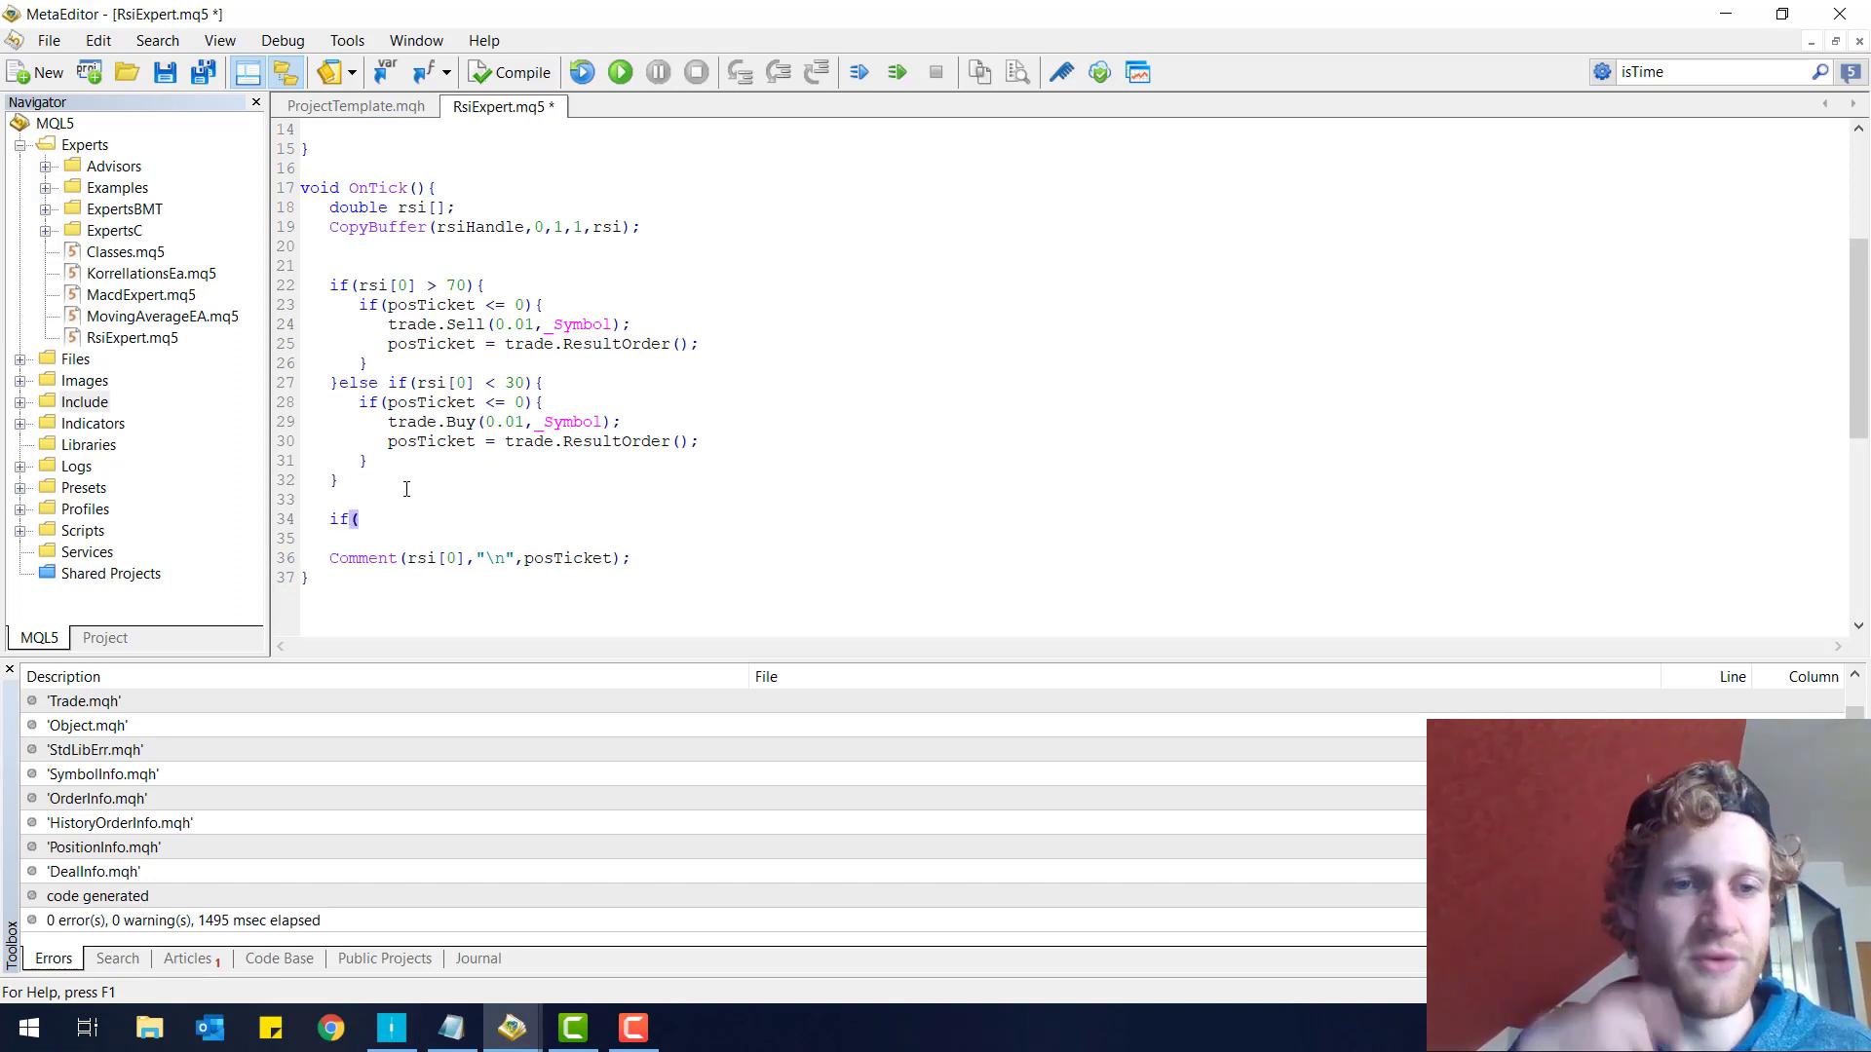
type("PositionSelectByTicket(posTicket)){")
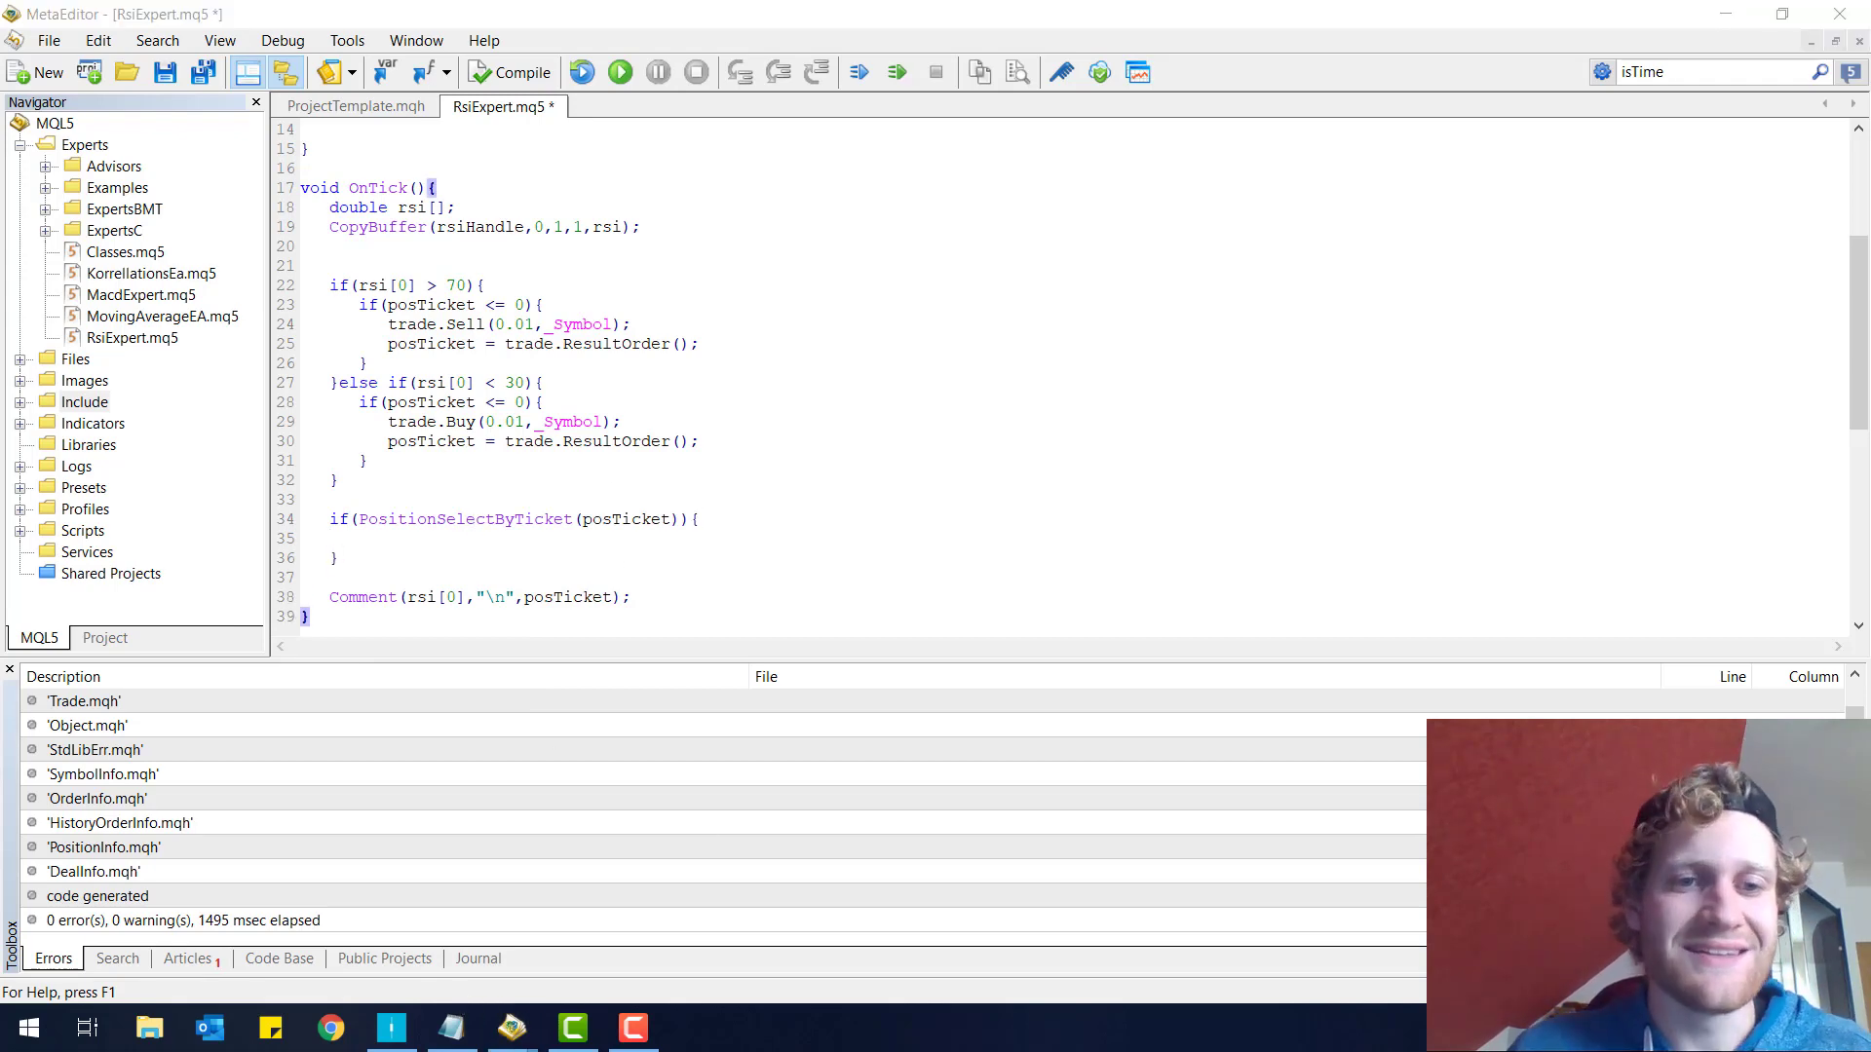
double_click(429, 440)
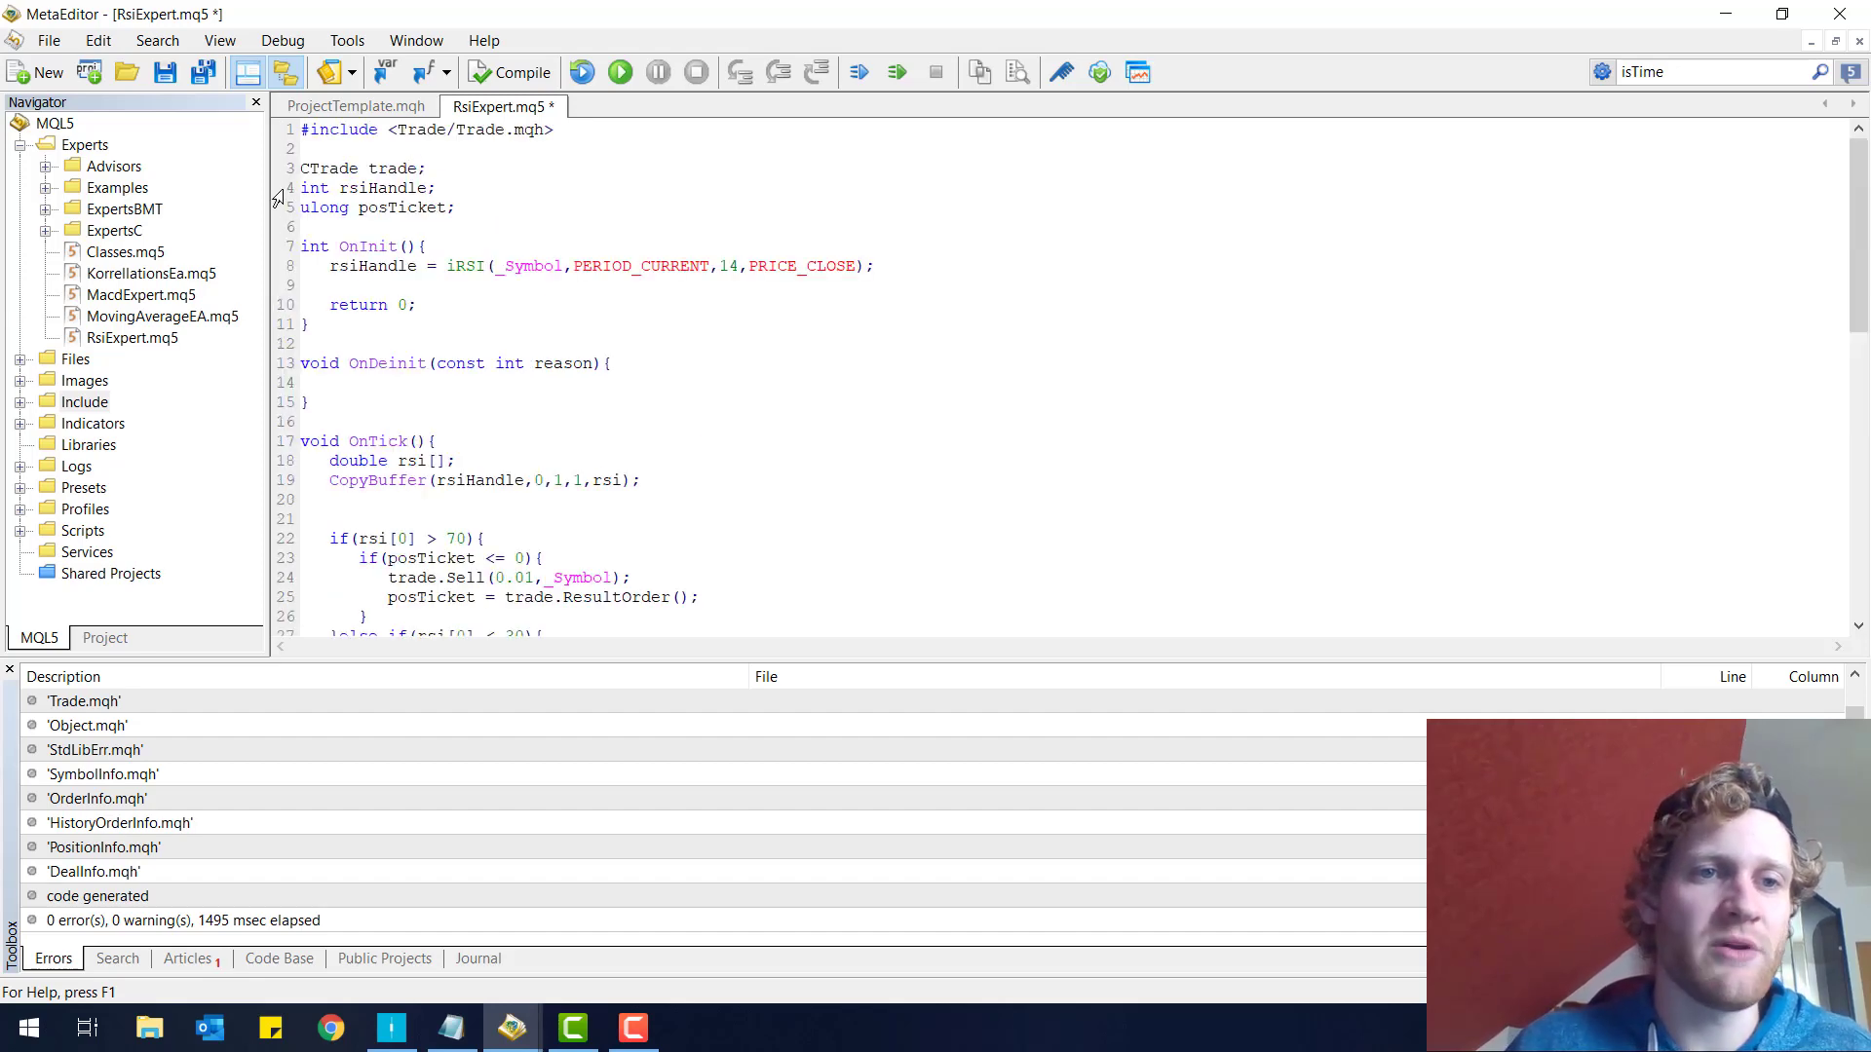
scroll("down", 3)
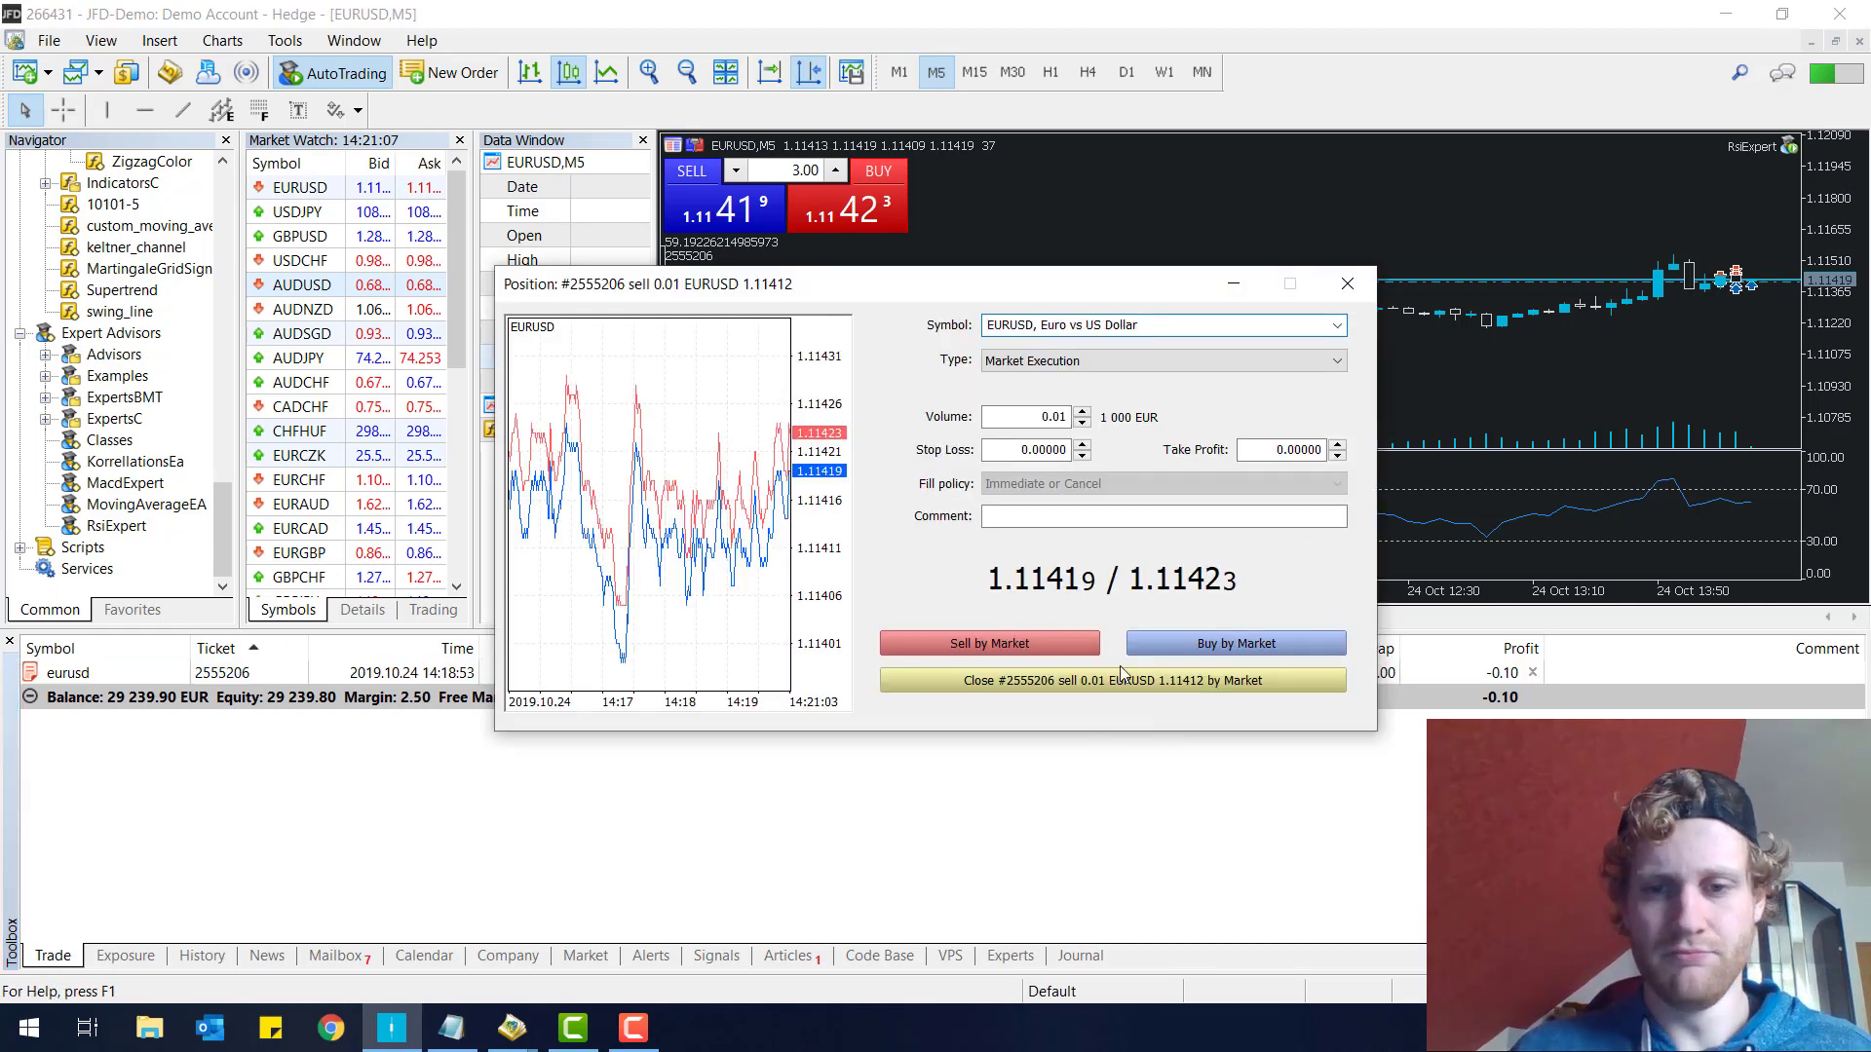
left_click(1110, 680)
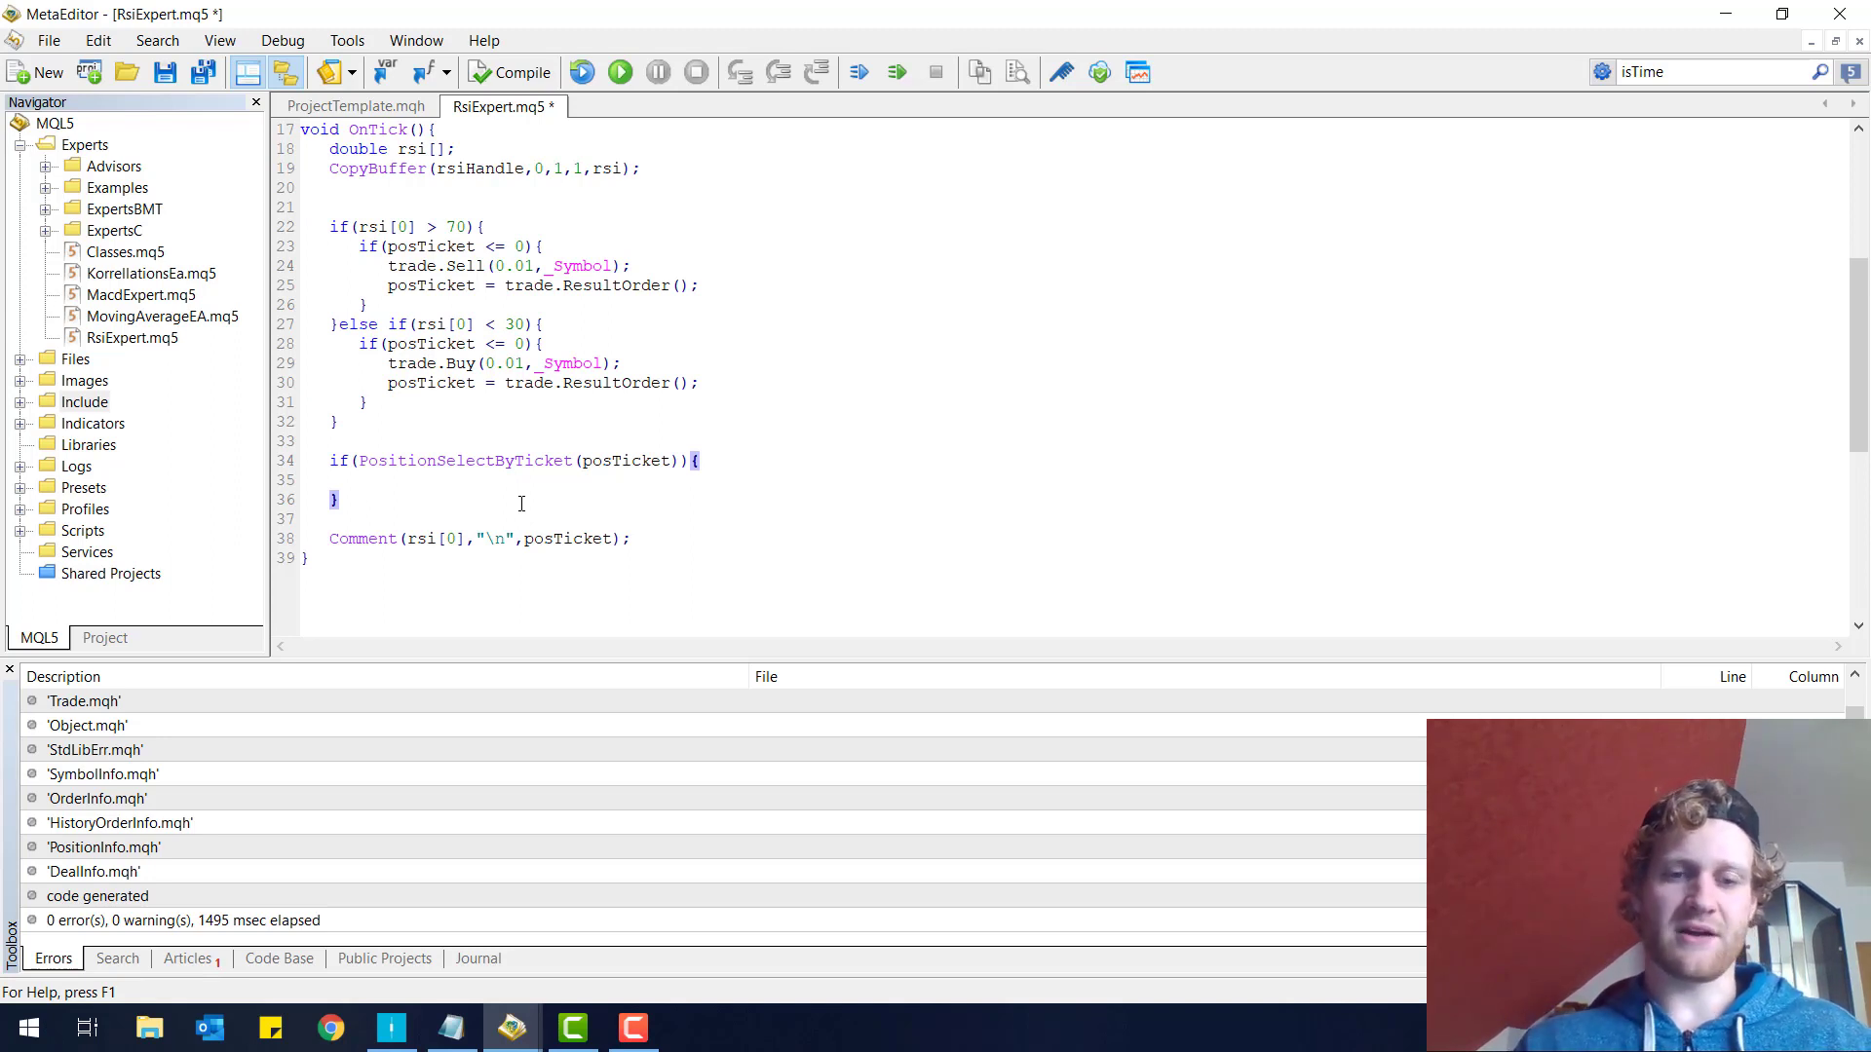
- Add 'double posPrice = PositionGetDouble(POSITION_PRICE_OPEN);' inside the position block
type("d")
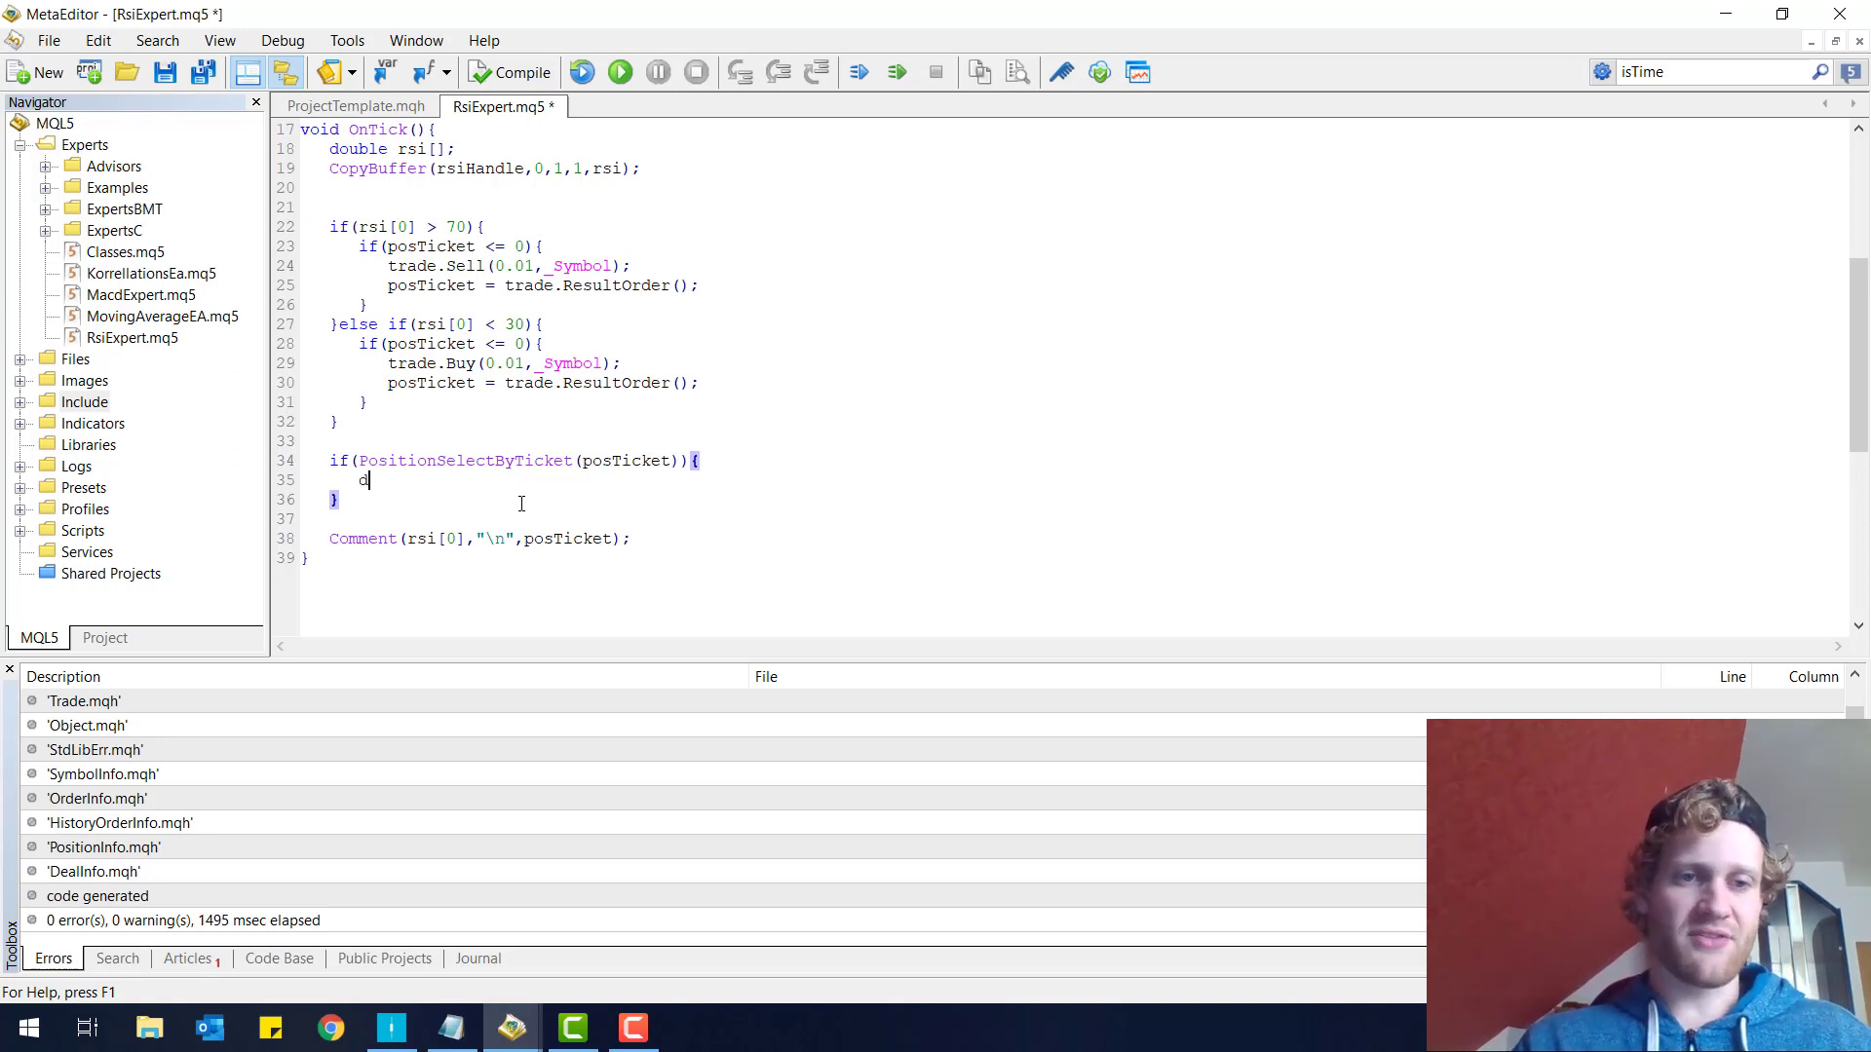
type("ouble pos")
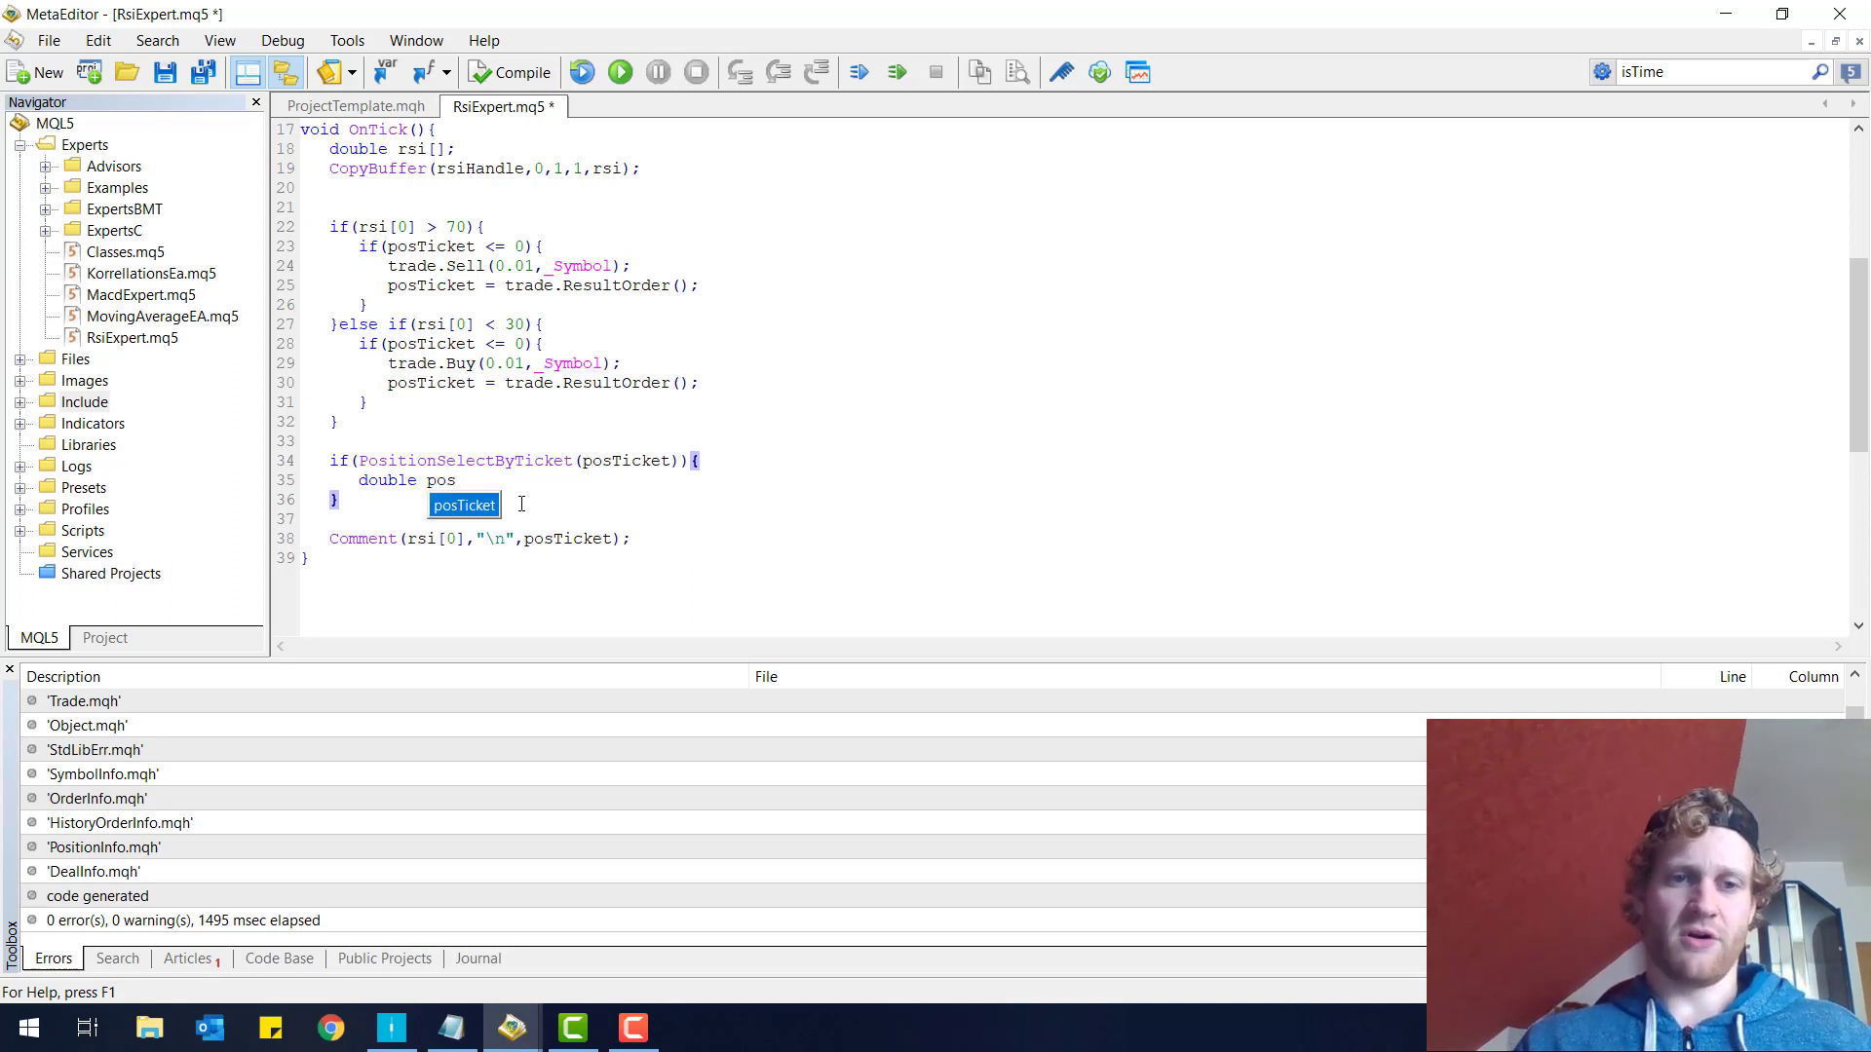
type("OpenP")
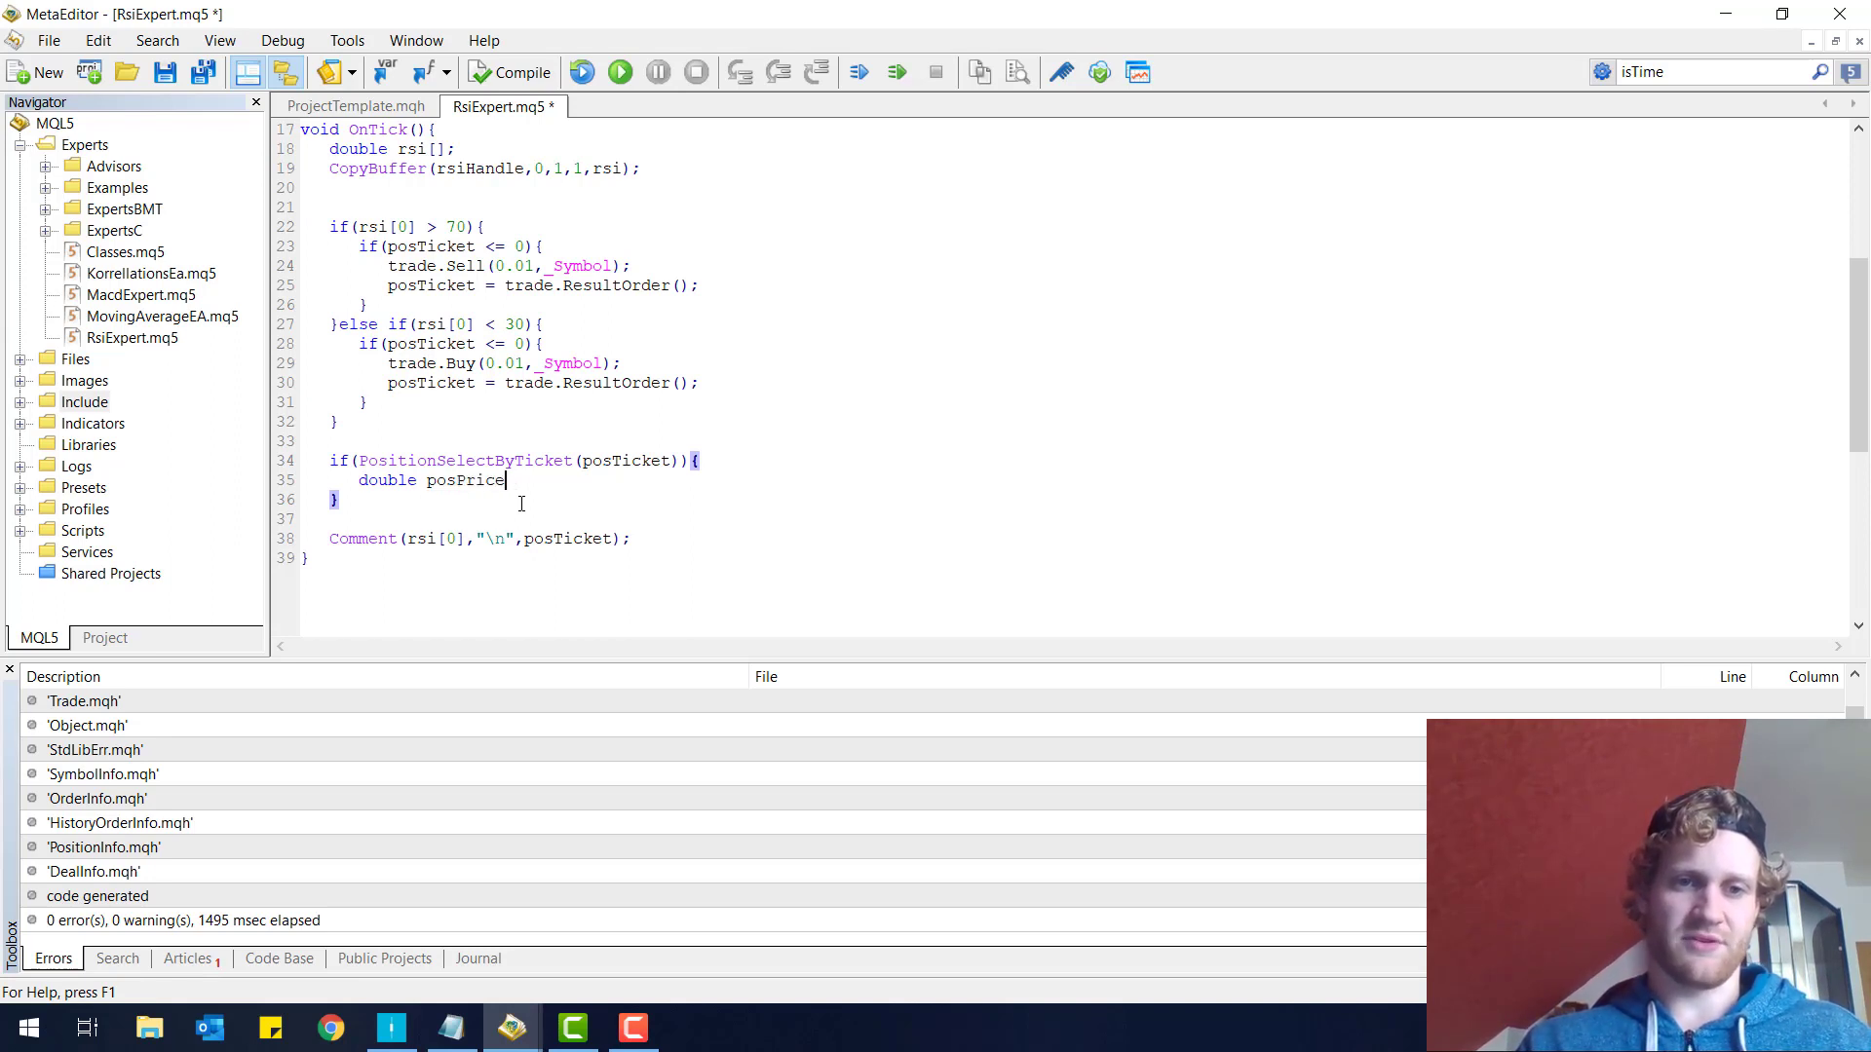
type("= Position")
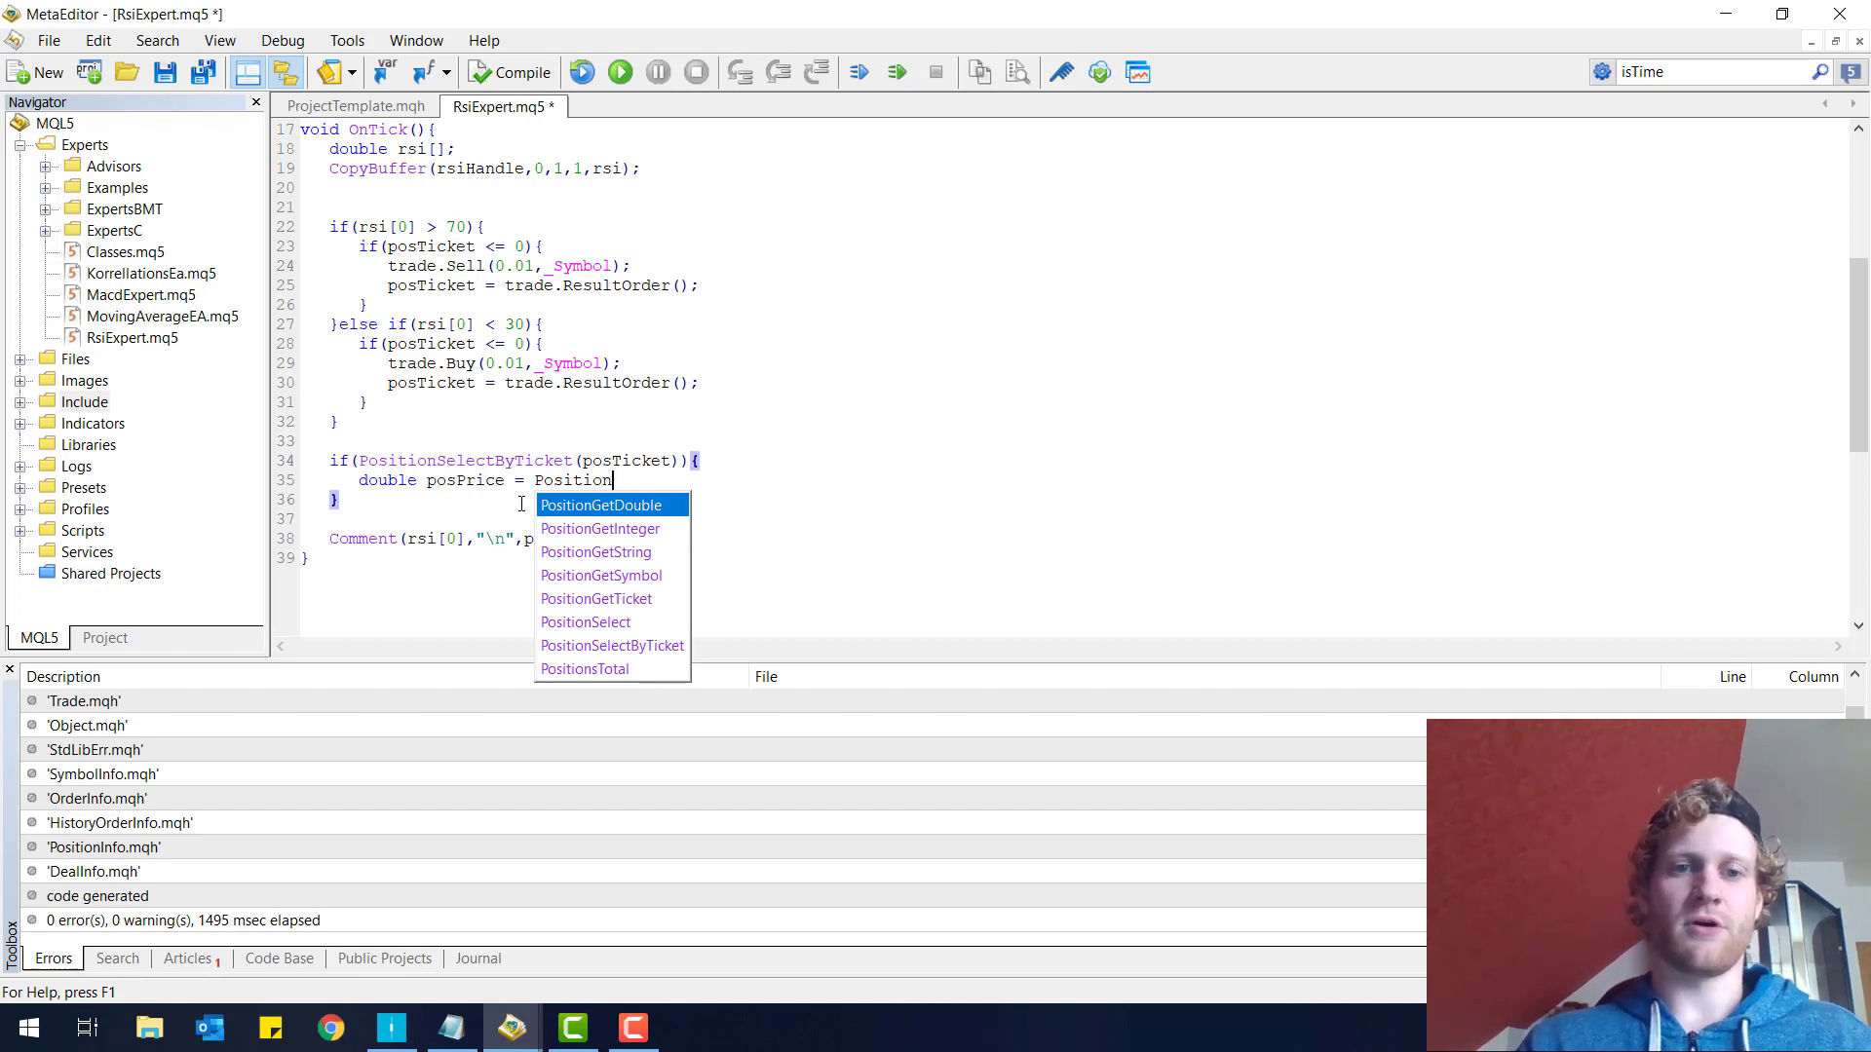
type("GetDouble(")
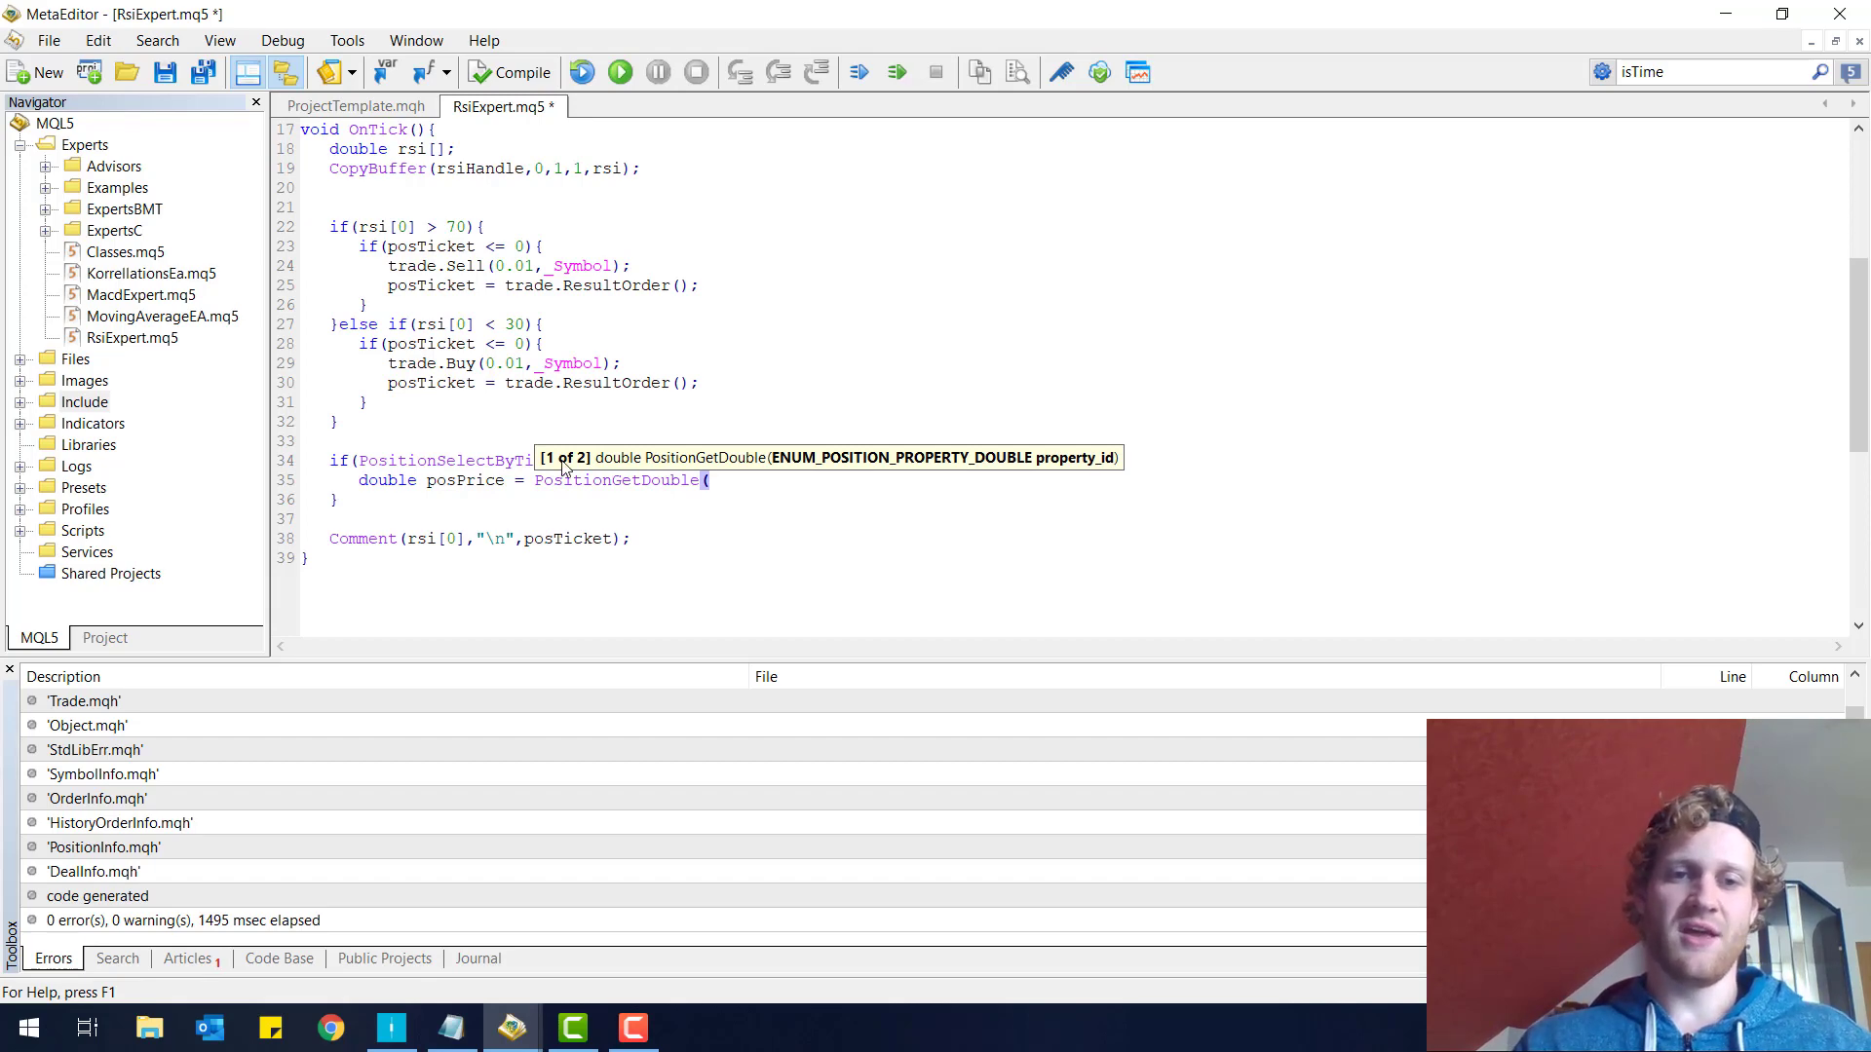
mouse_move(871, 444)
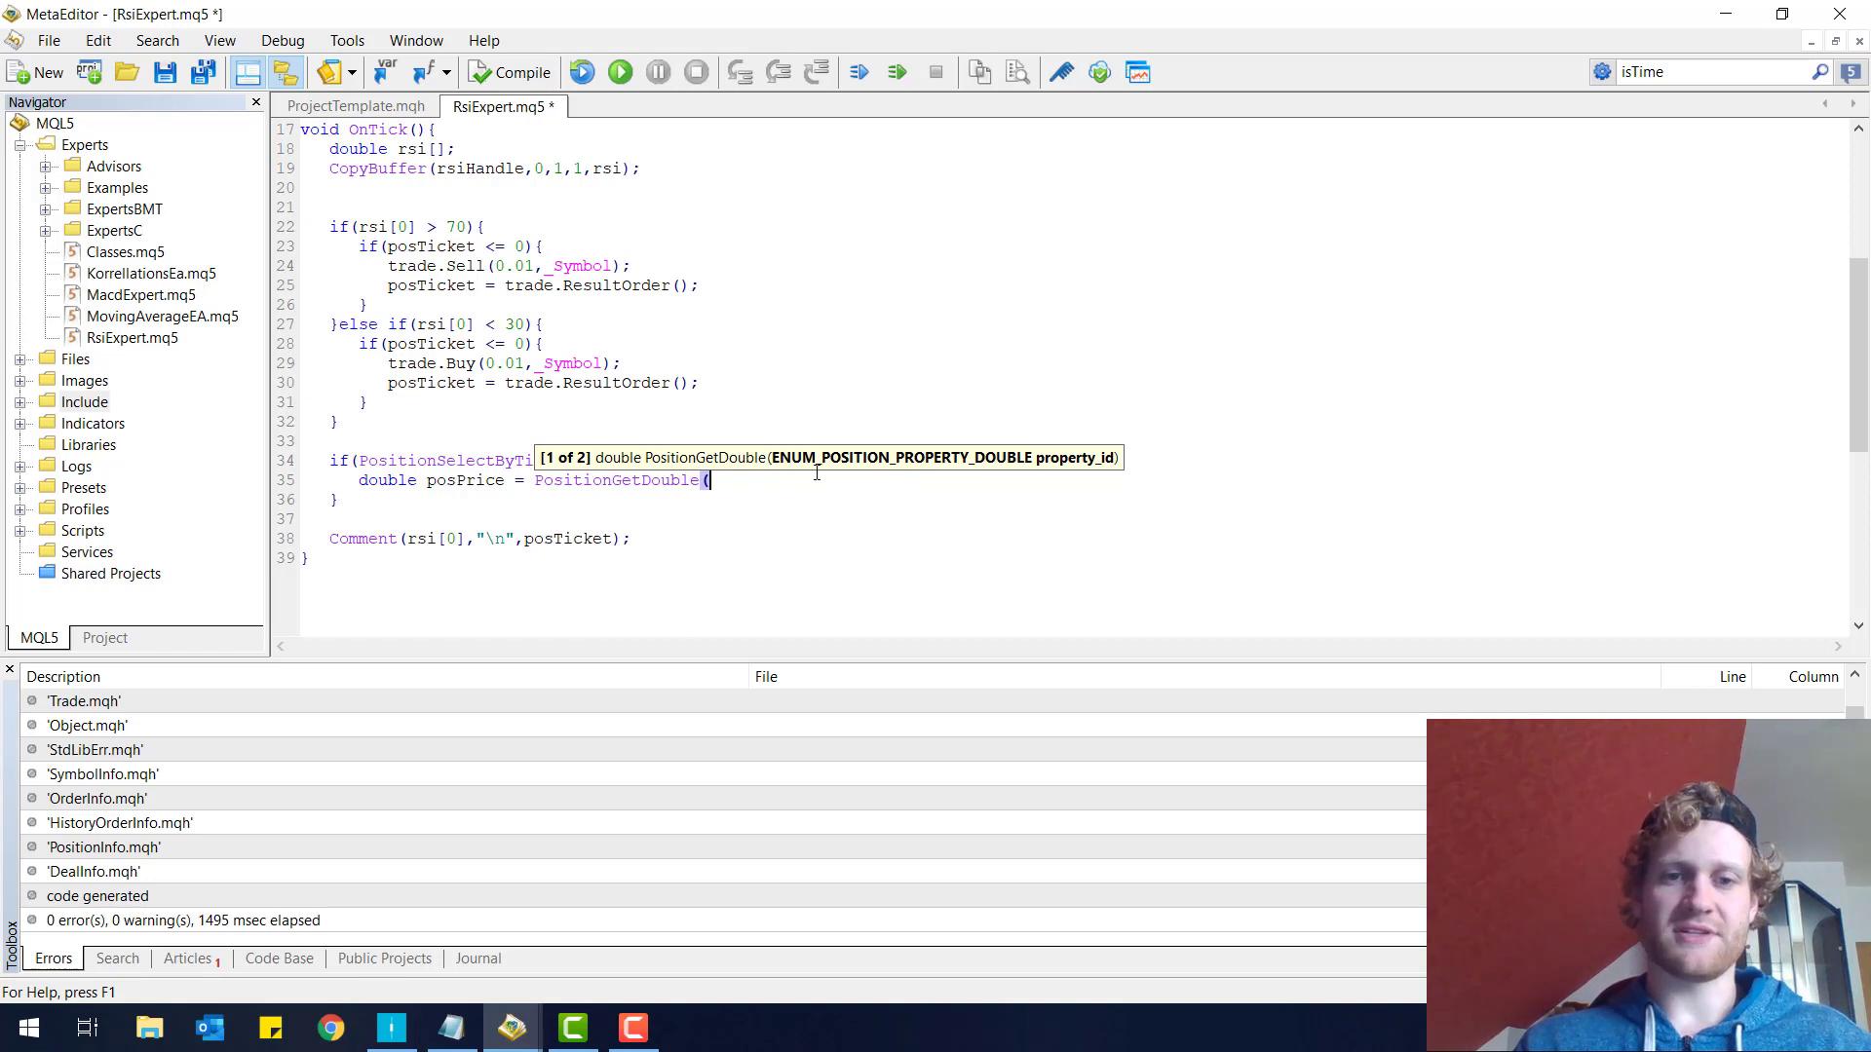
type("POSITION_")
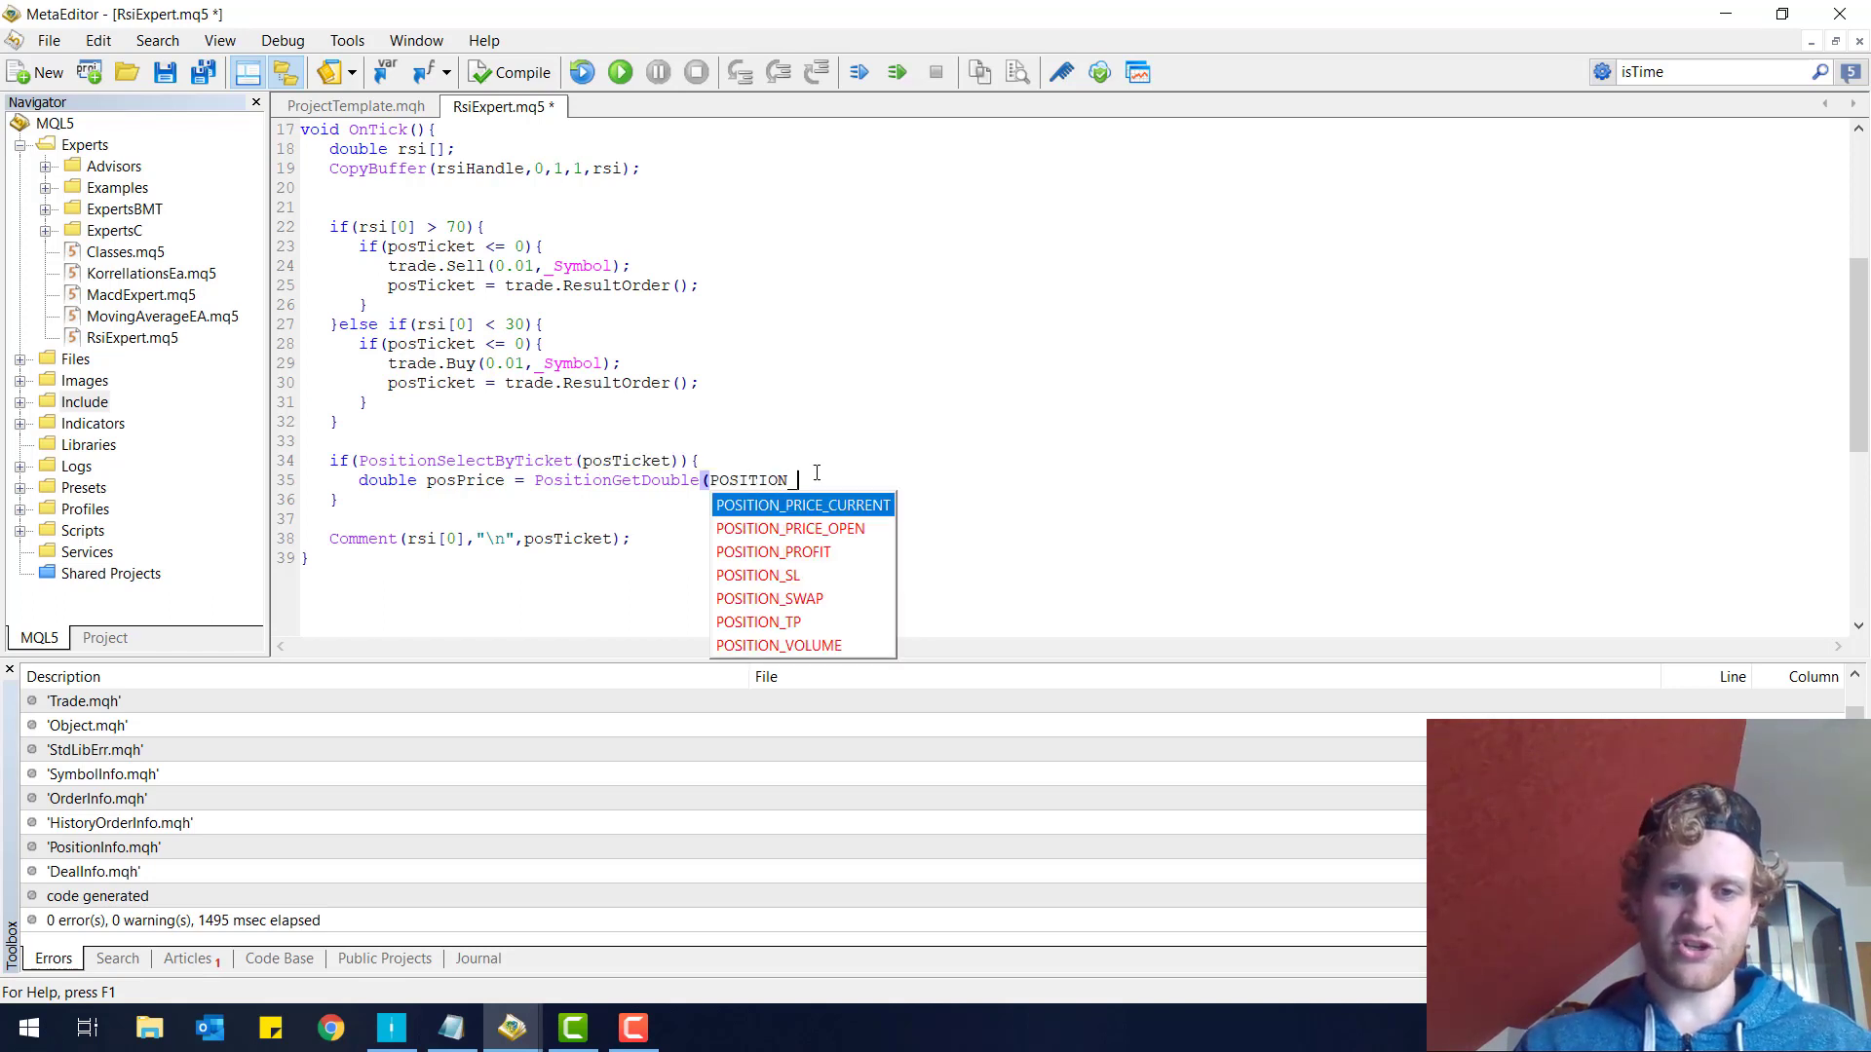
double_click(789, 528)
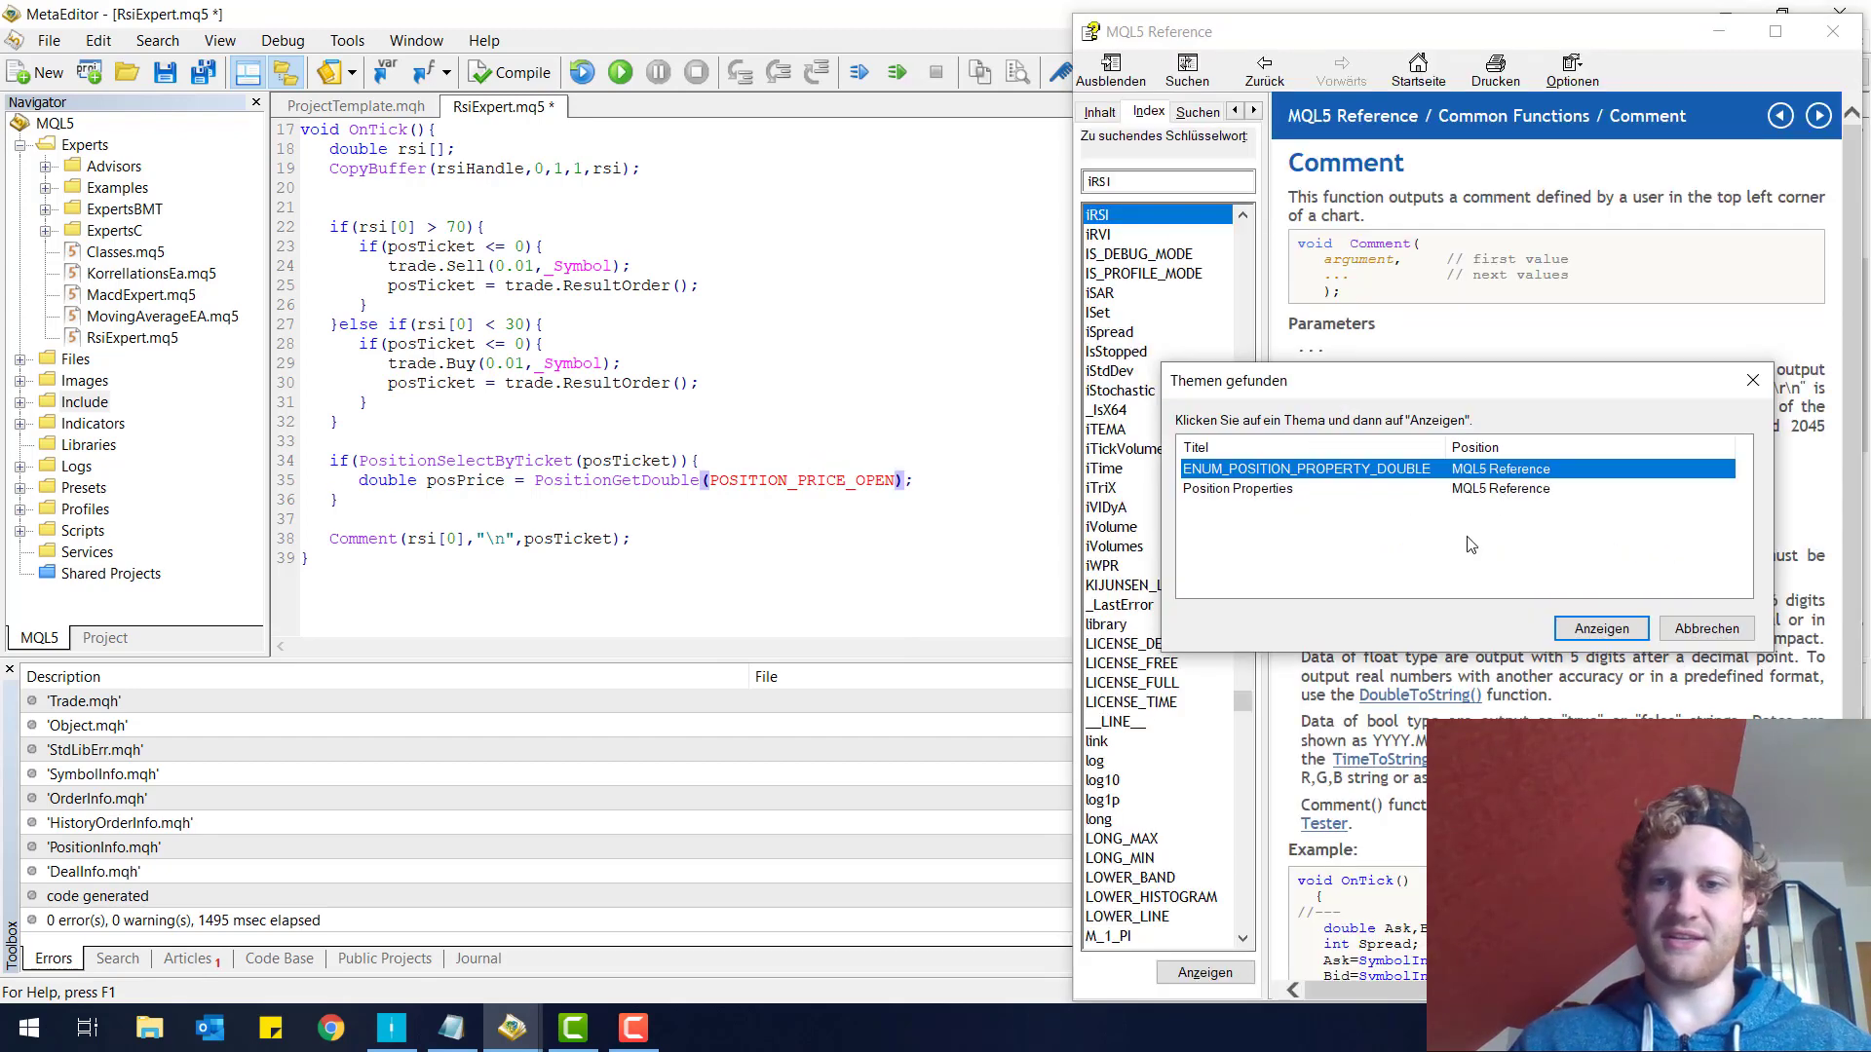
- Show the ENUM_POSITION_PROPERTY_DOUBLE reference and browse POSITION_PRICE_OPEN and POSITION_TP entries
left_click(1598, 629)
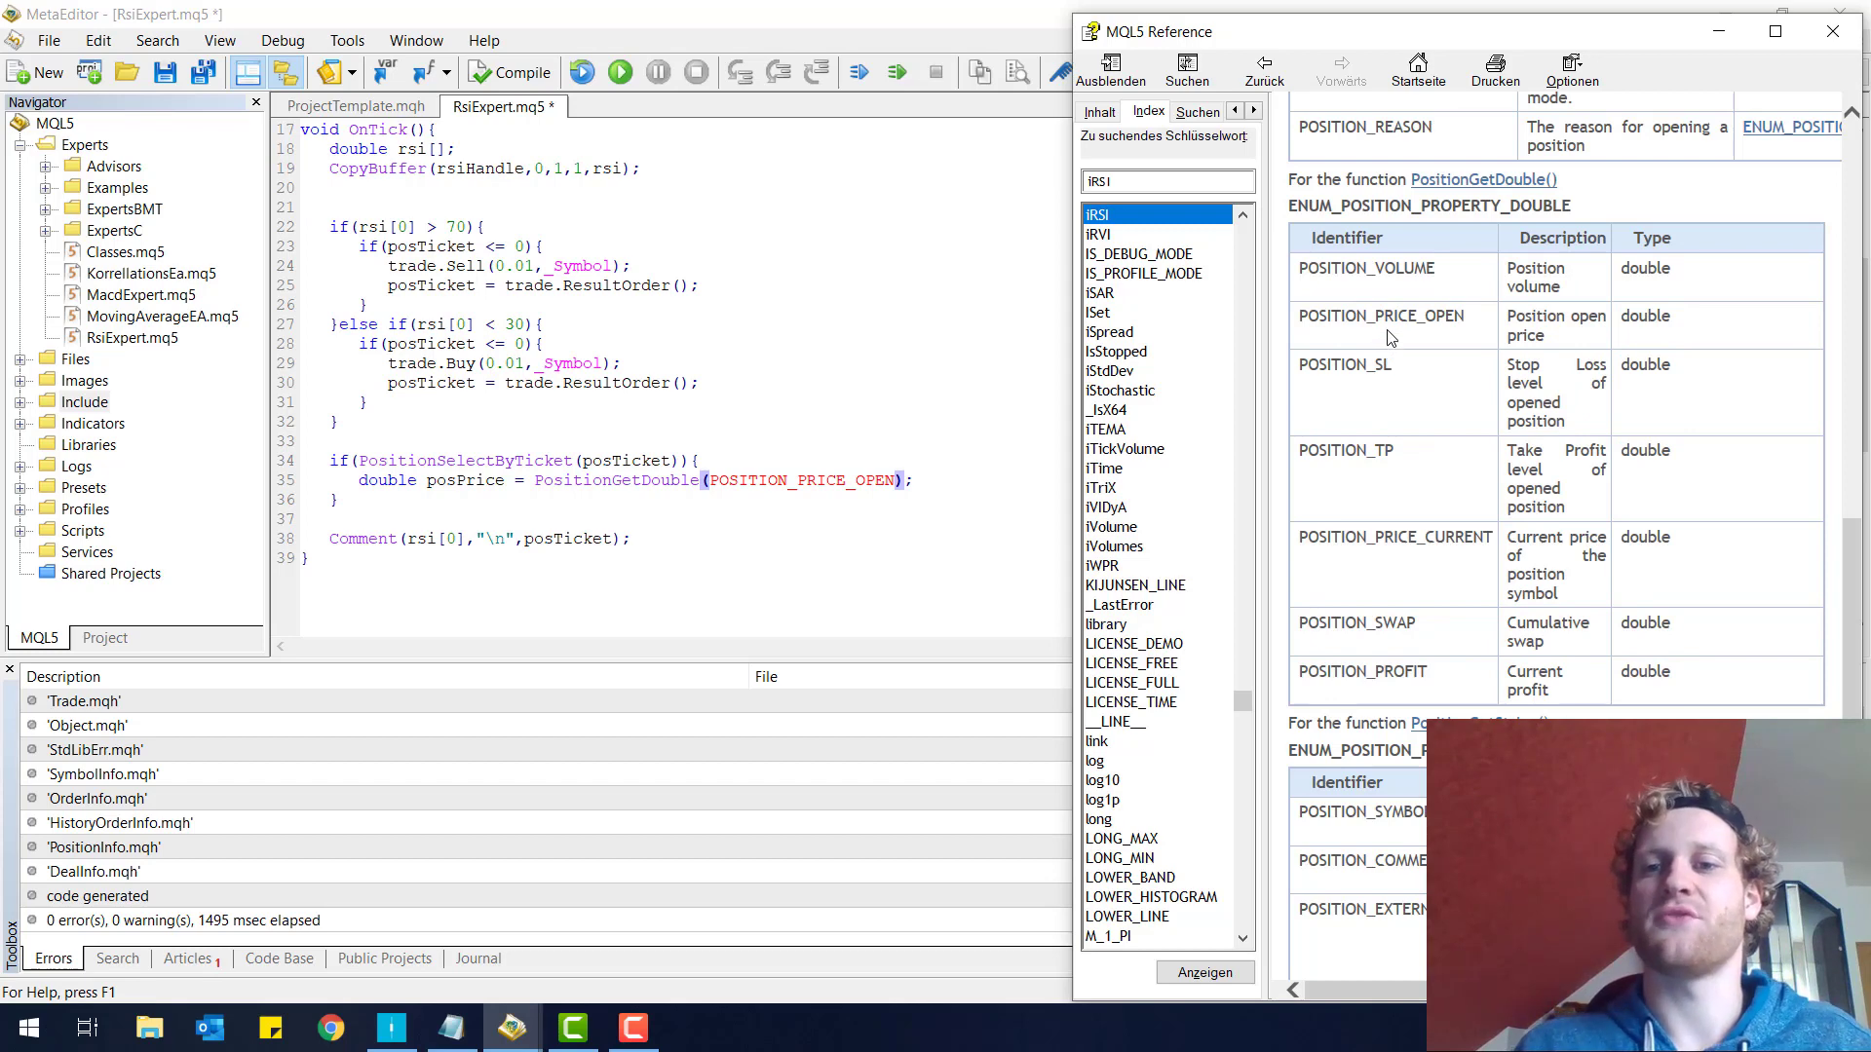
double_click(1380, 316)
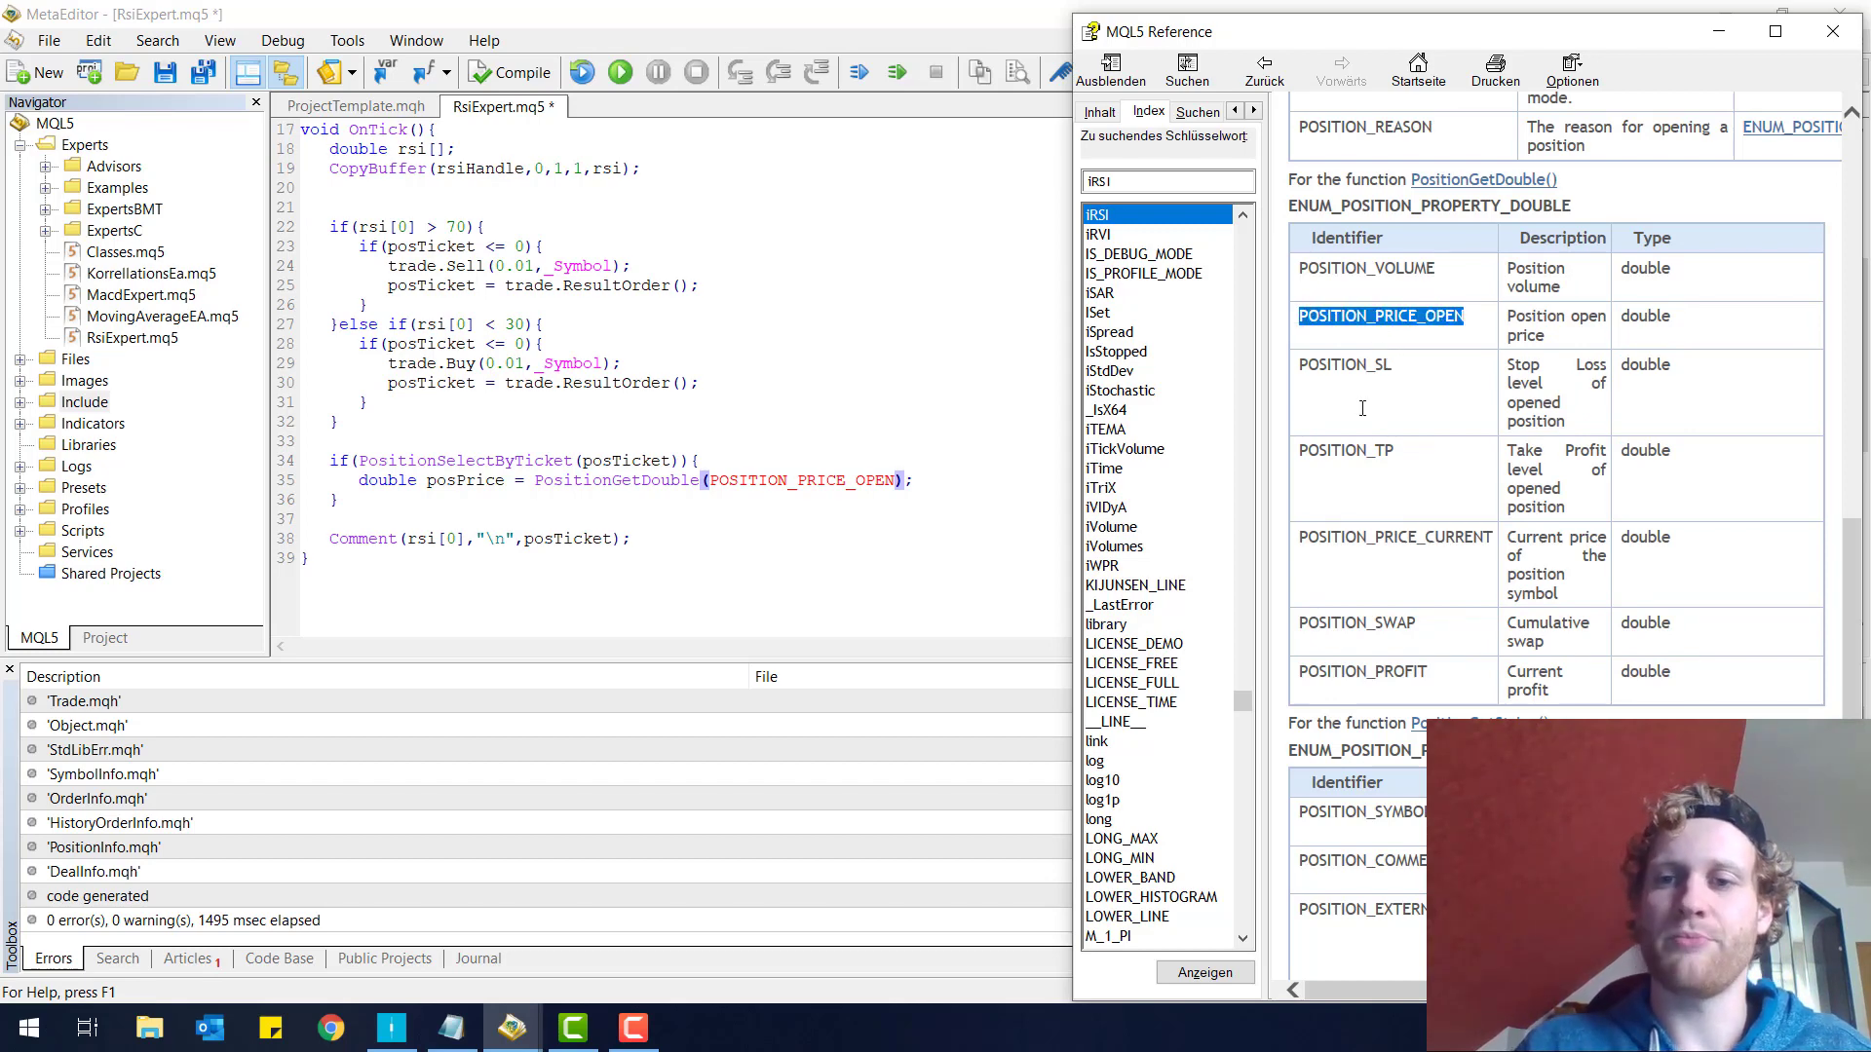
left_click(1346, 451)
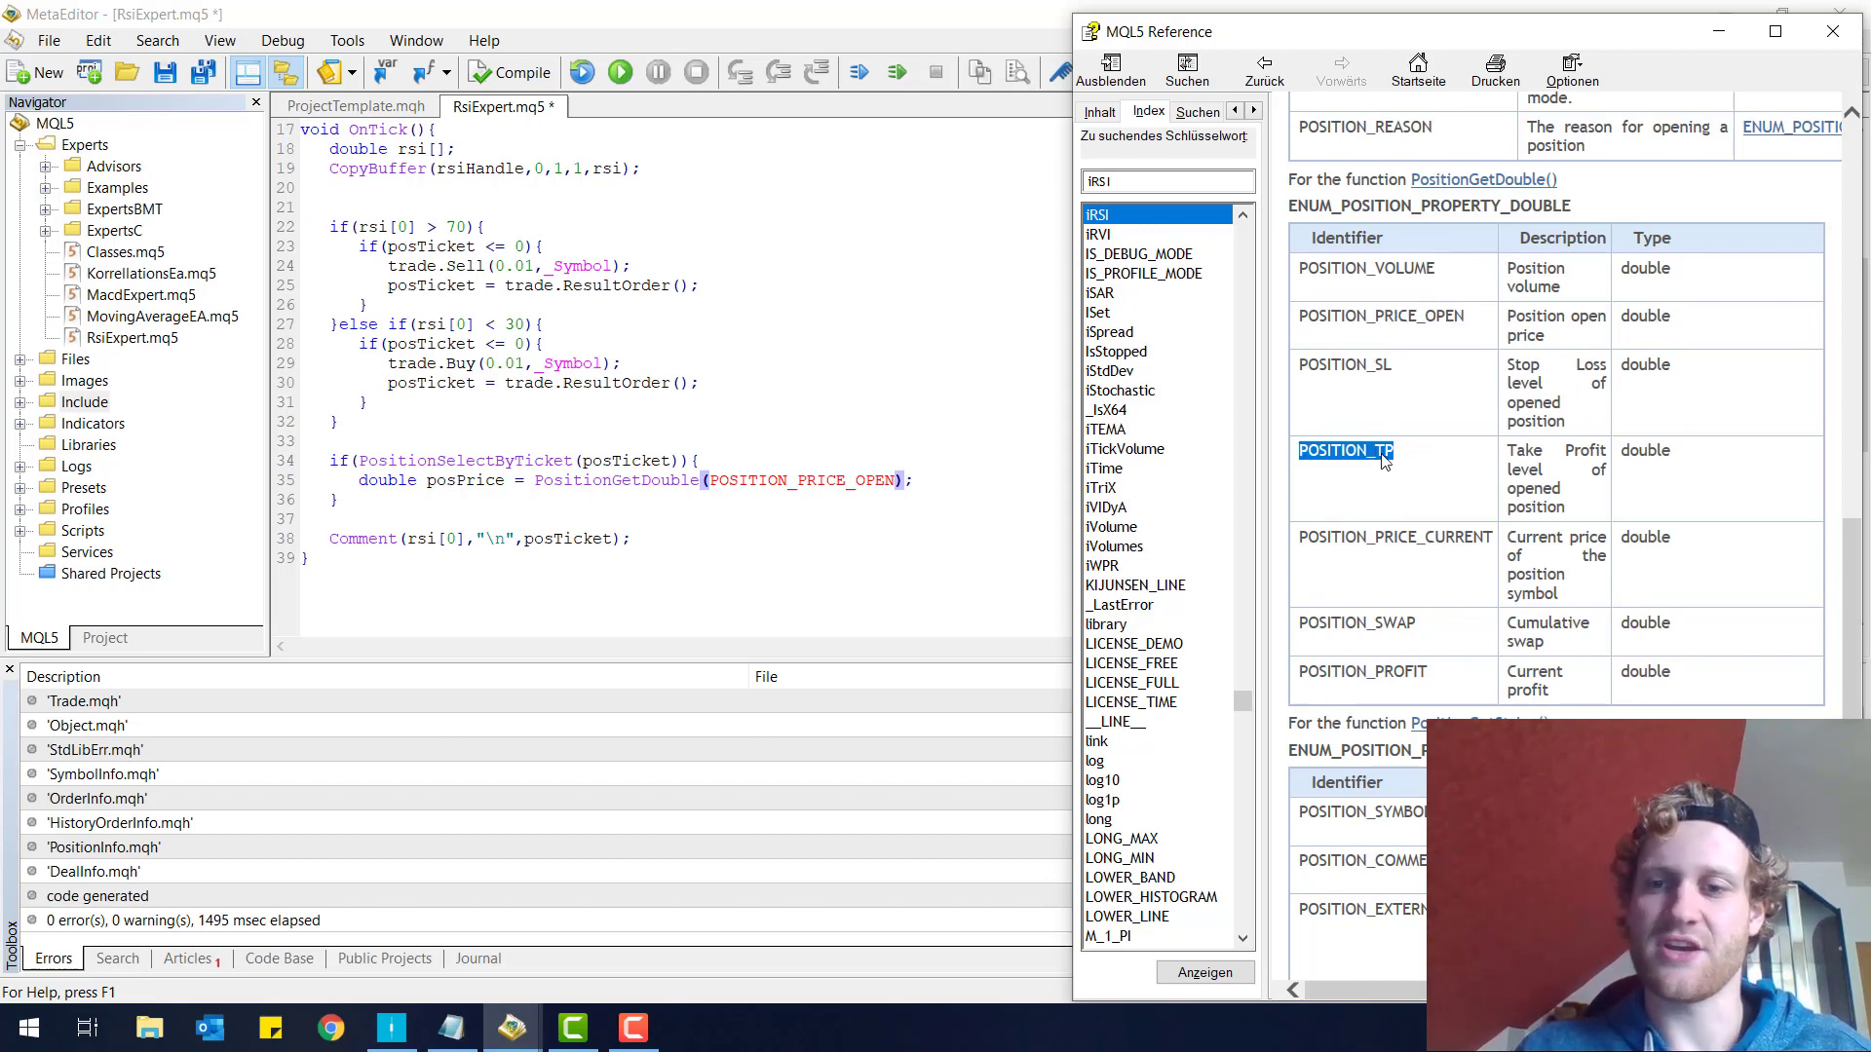
scroll("down", 3)
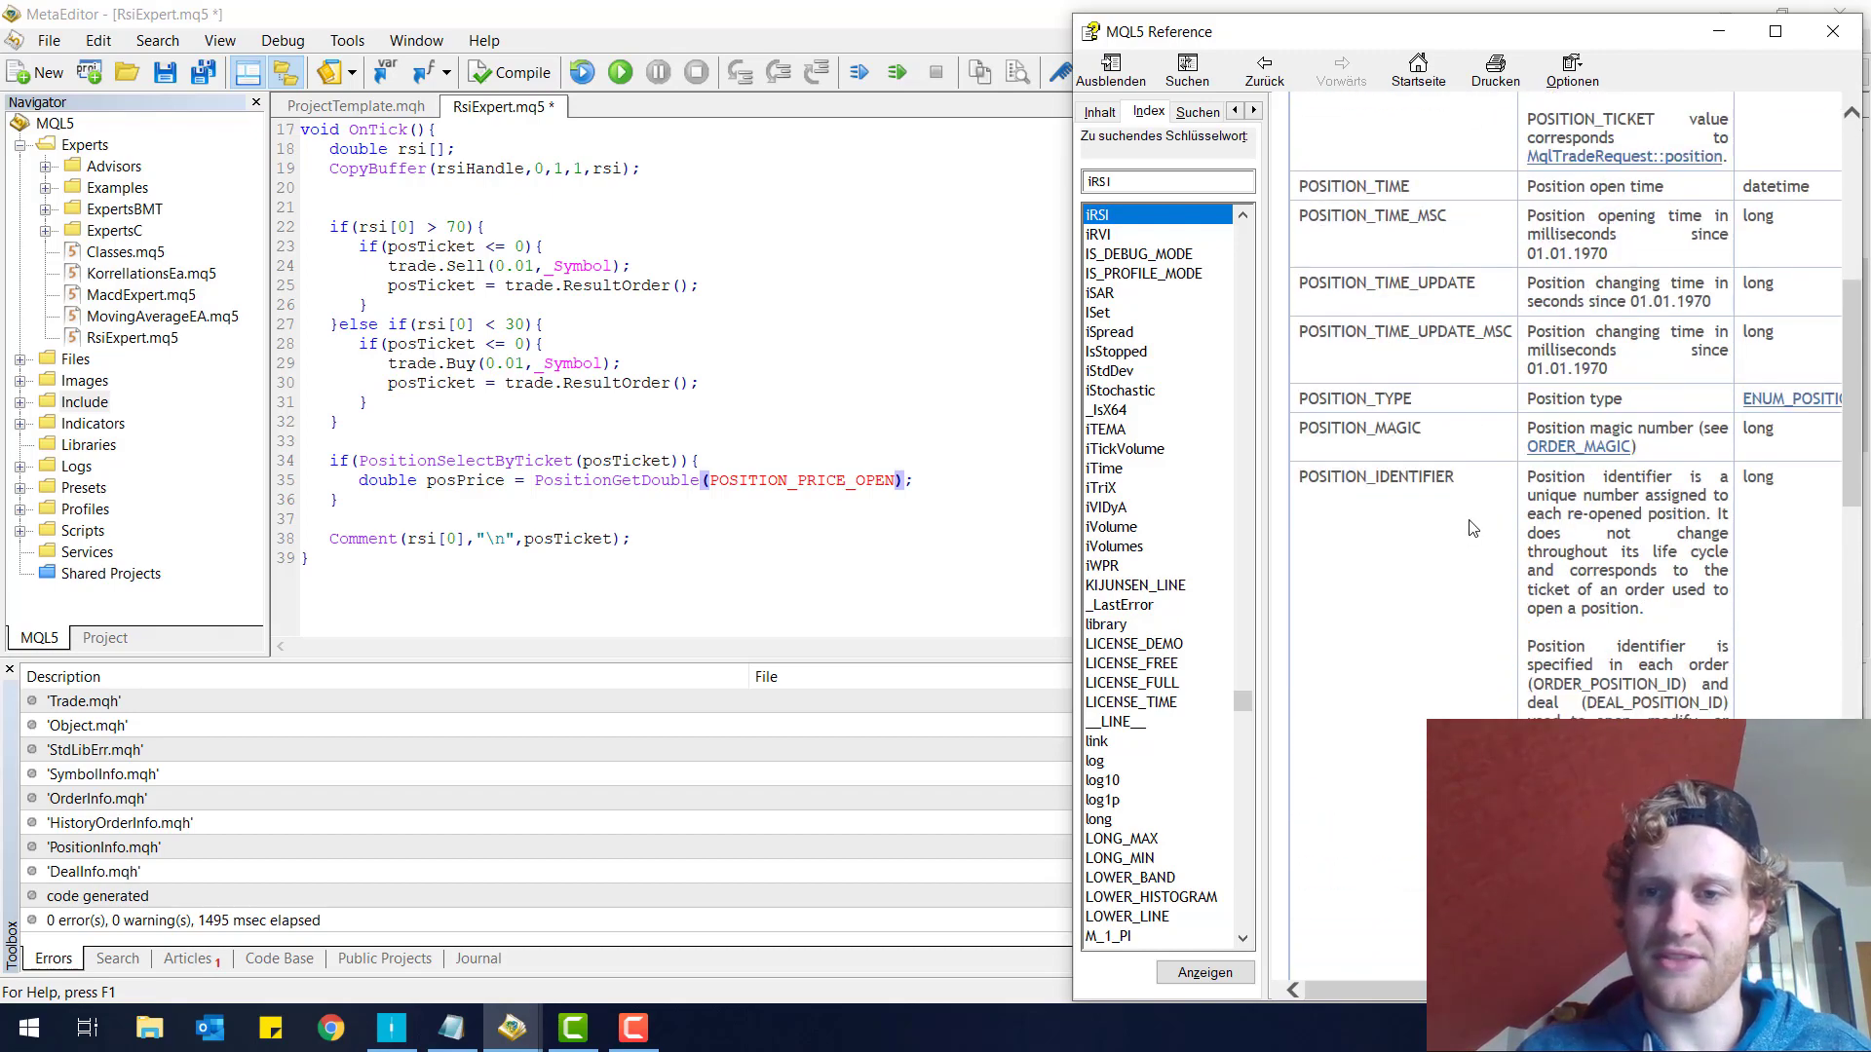
scroll("down", 3)
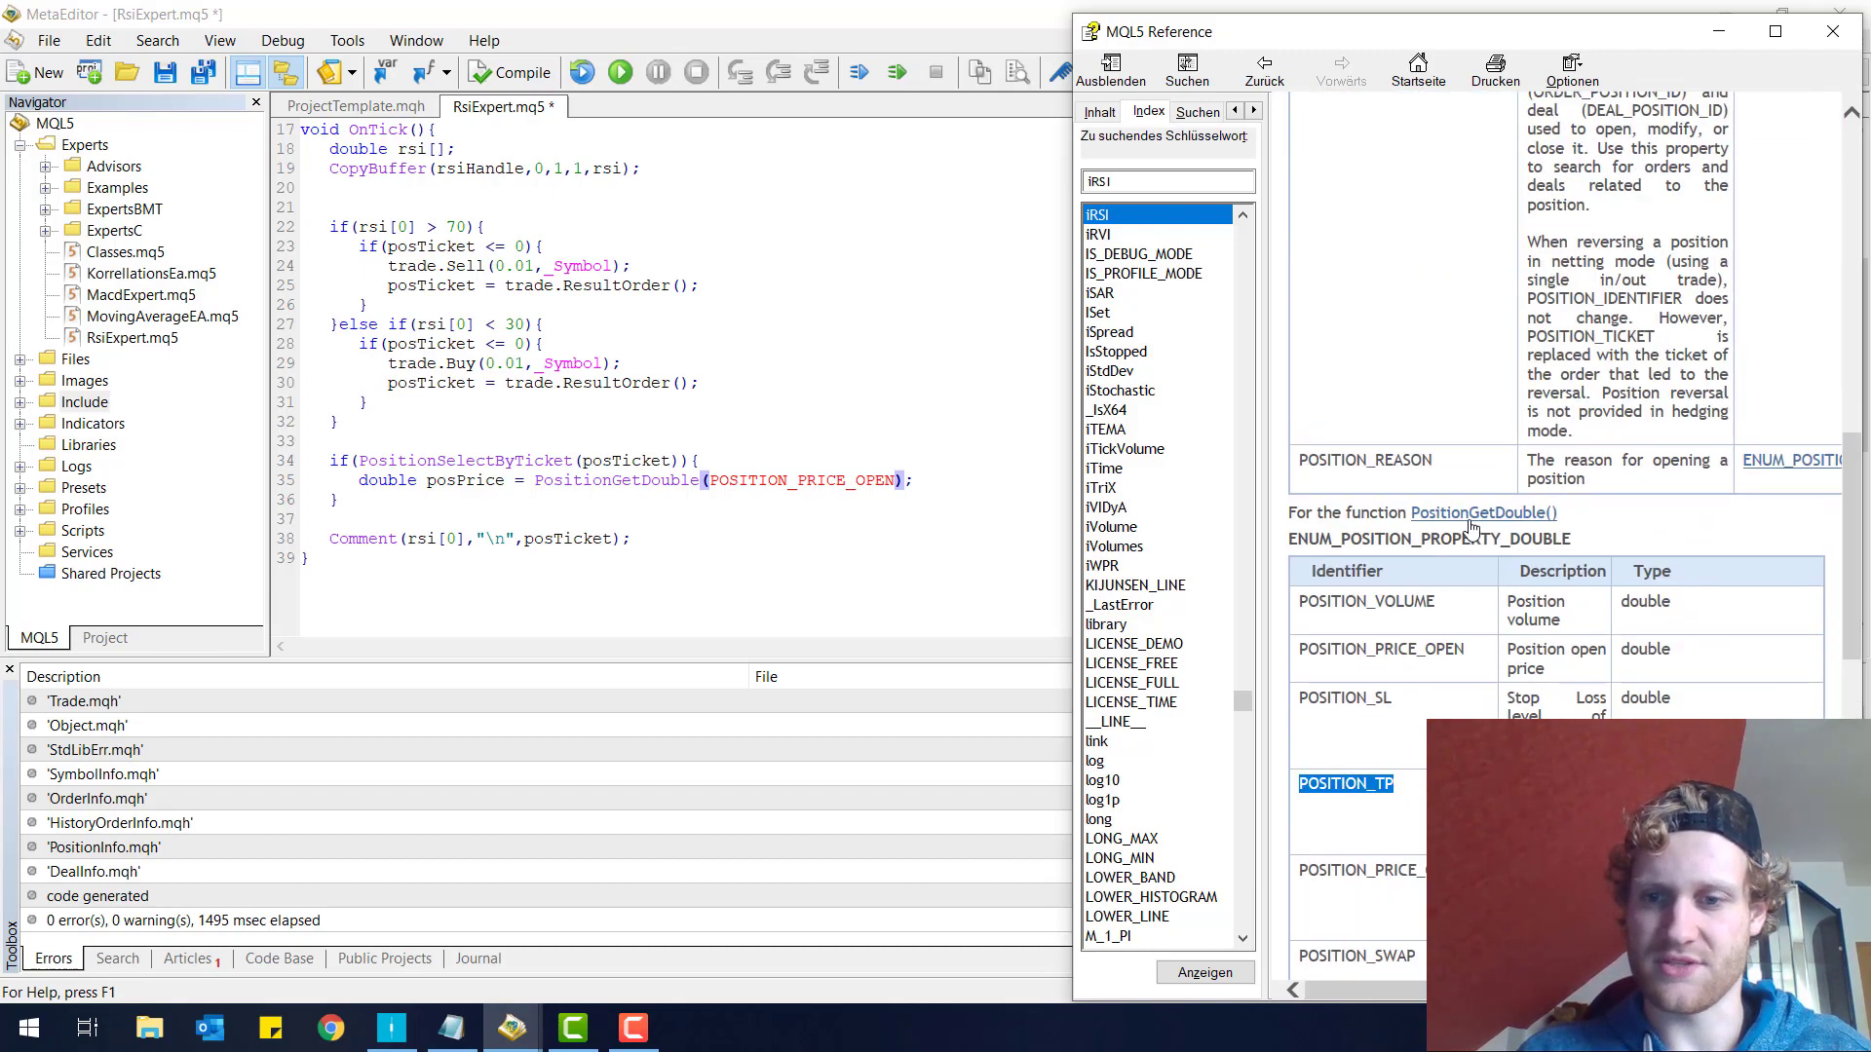
scroll("down", 3)
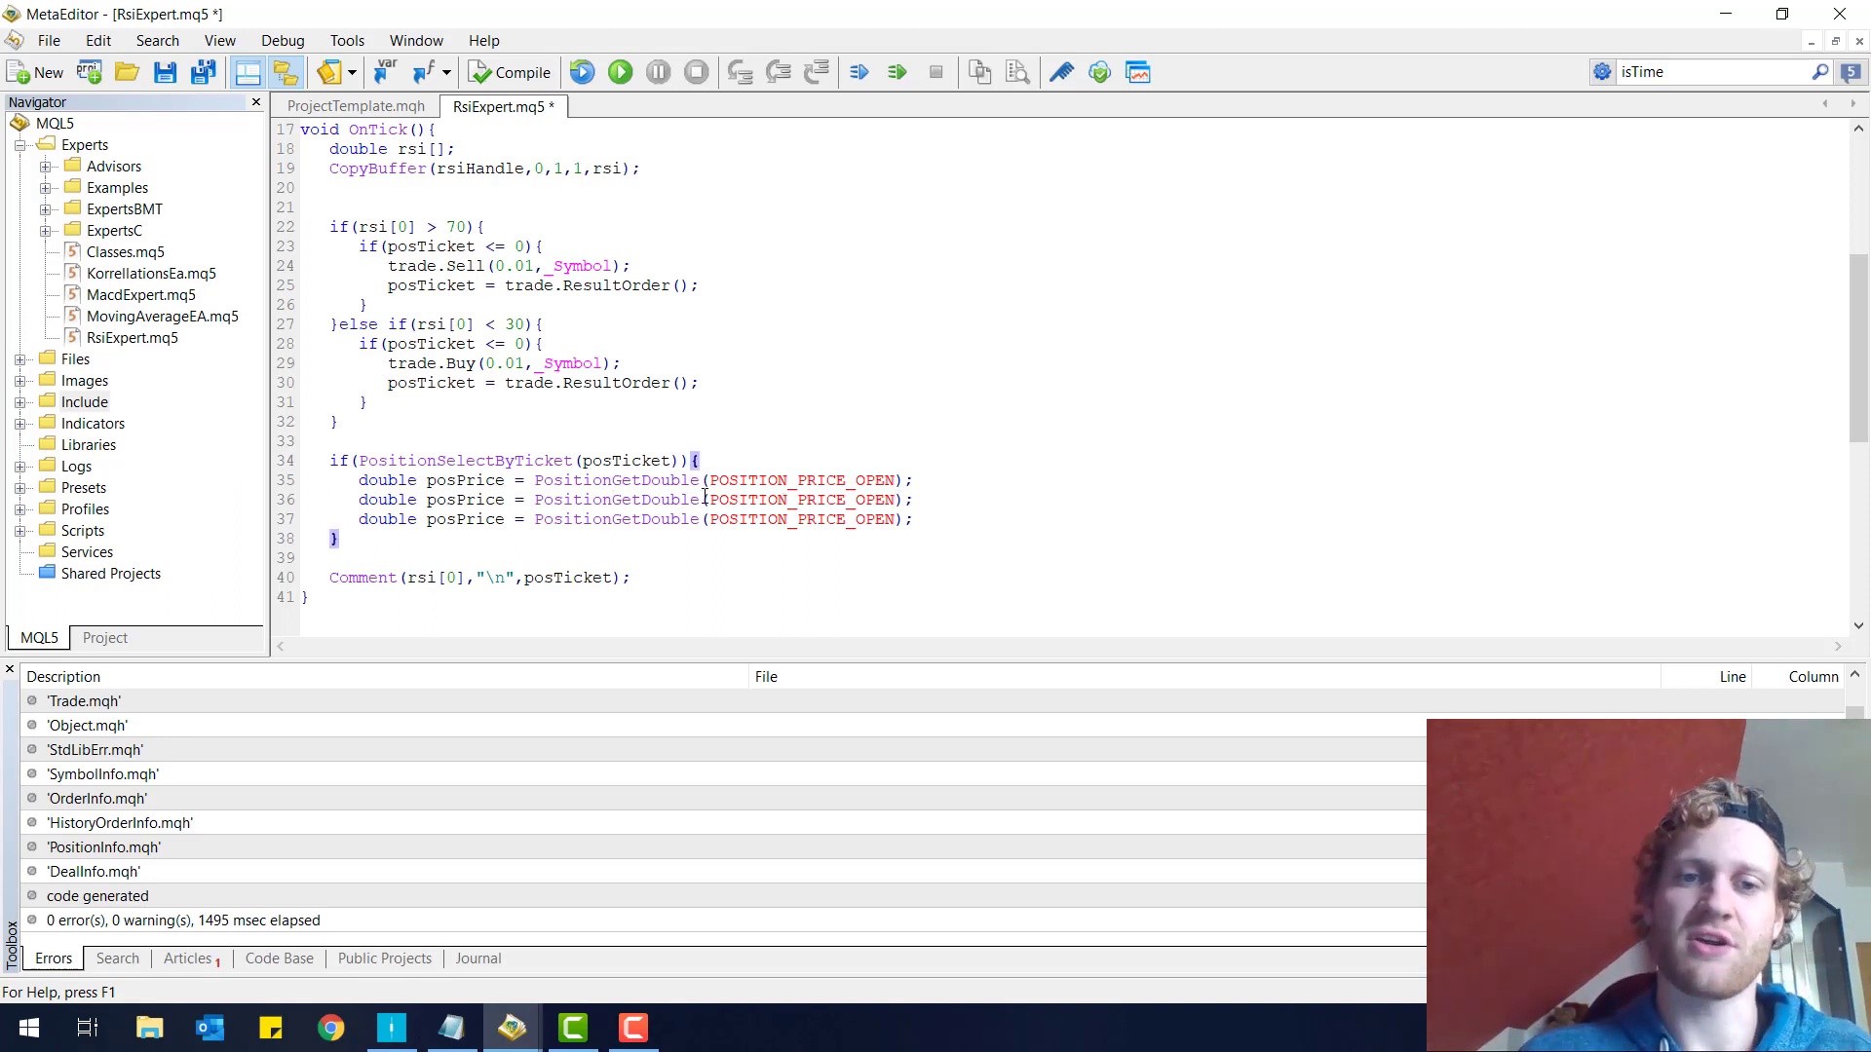
- Turn the duplicated lines into posSl and posTp, and start an if(posSl == 0) block
double_click(802, 499)
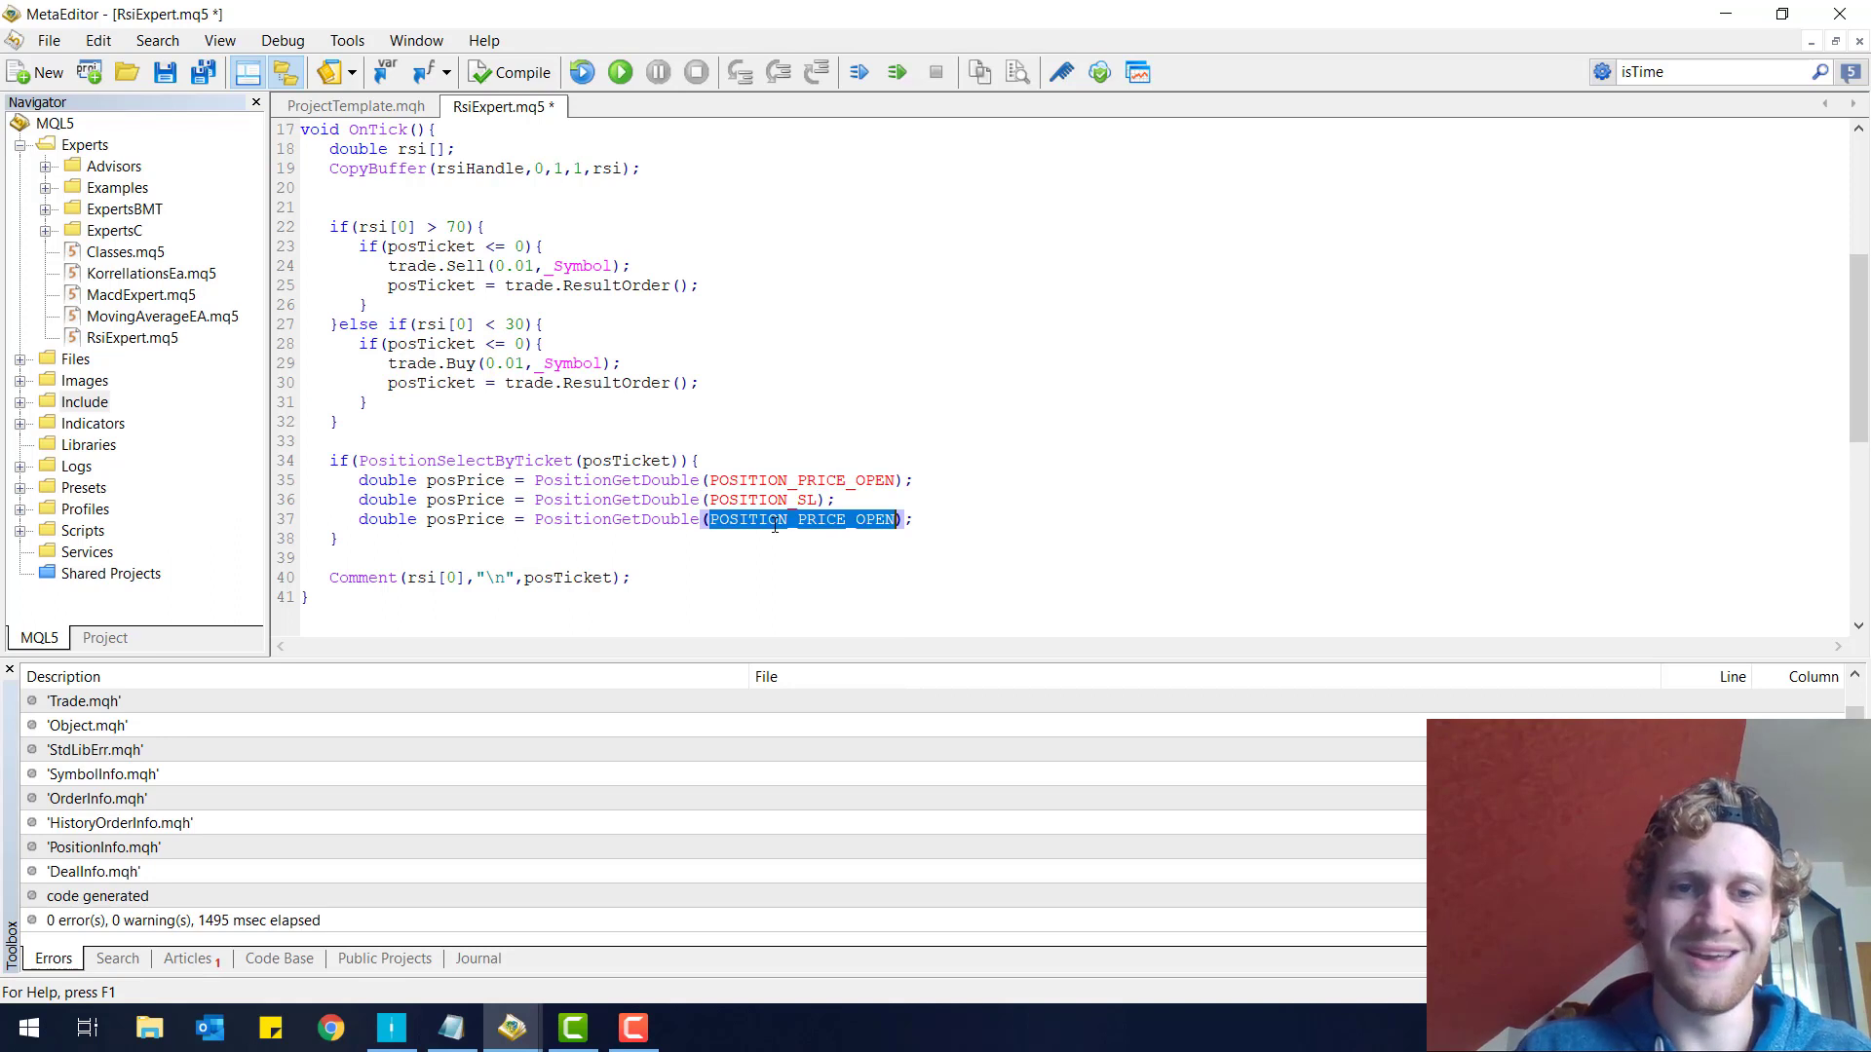
type("POSITION_TP")
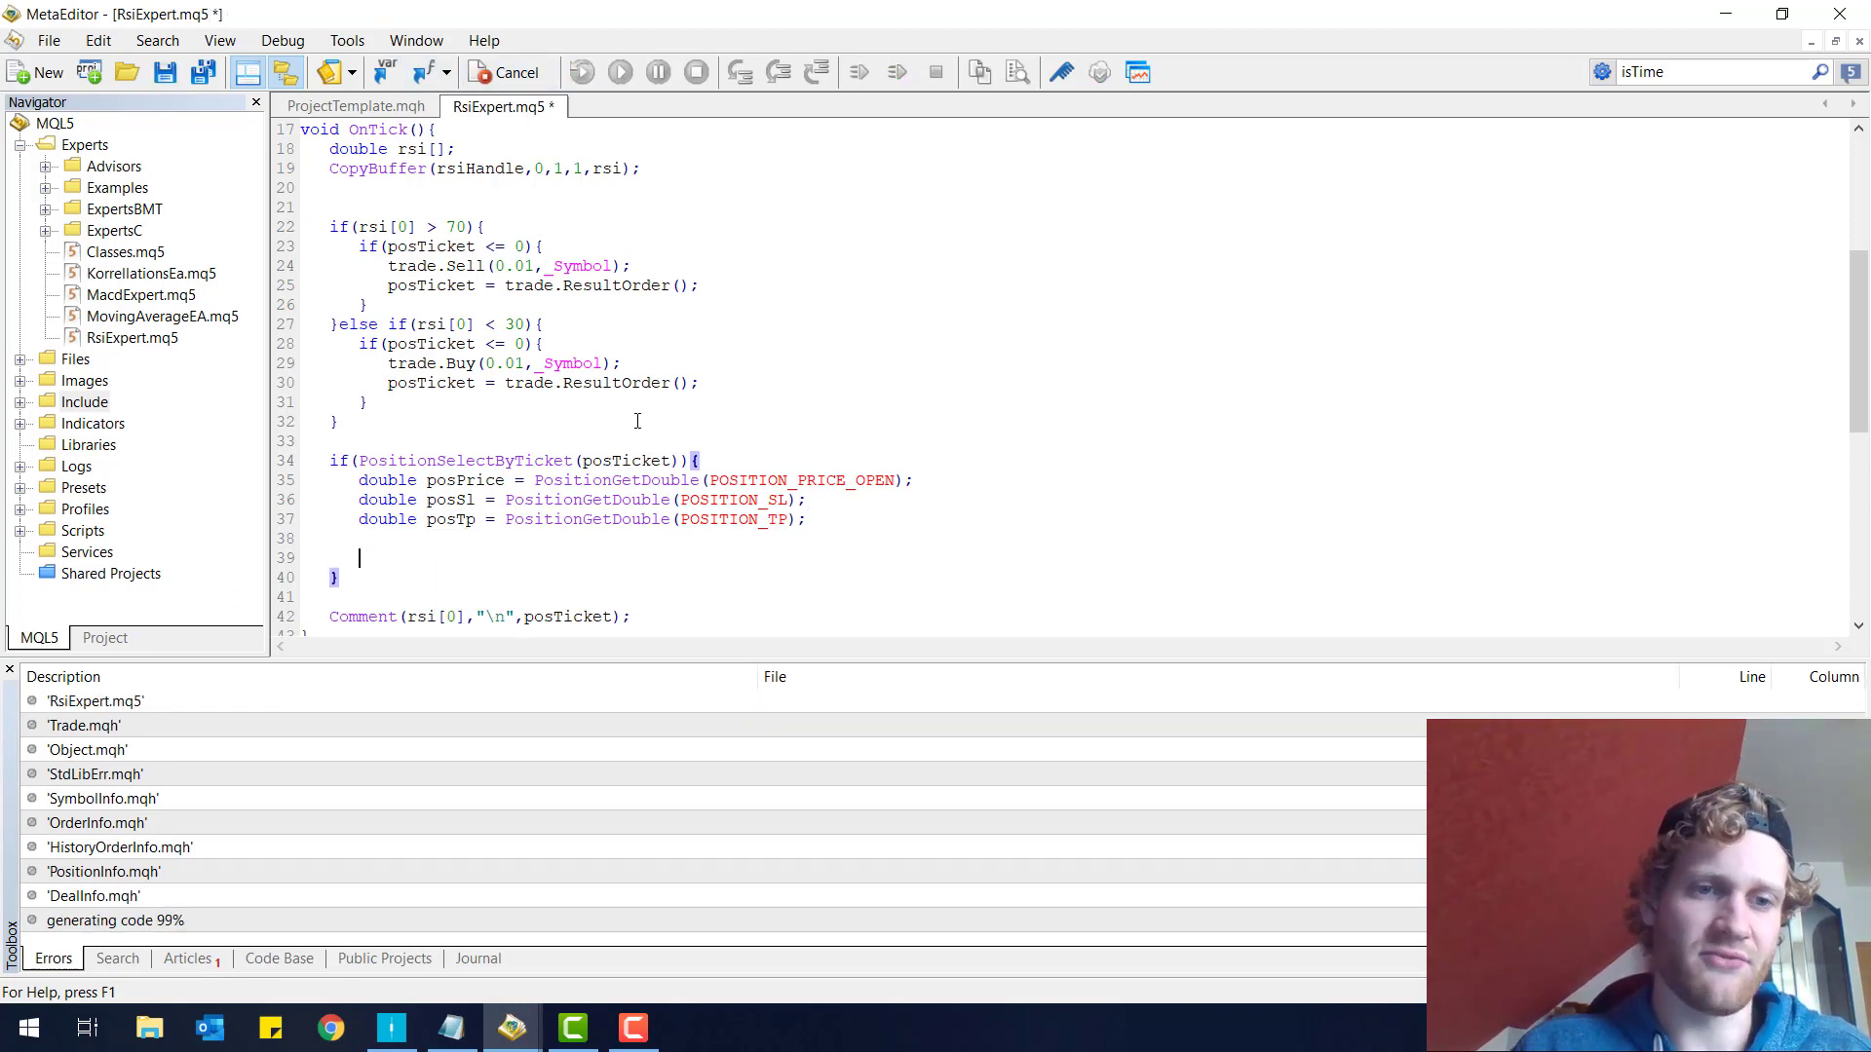
type("if(poss")
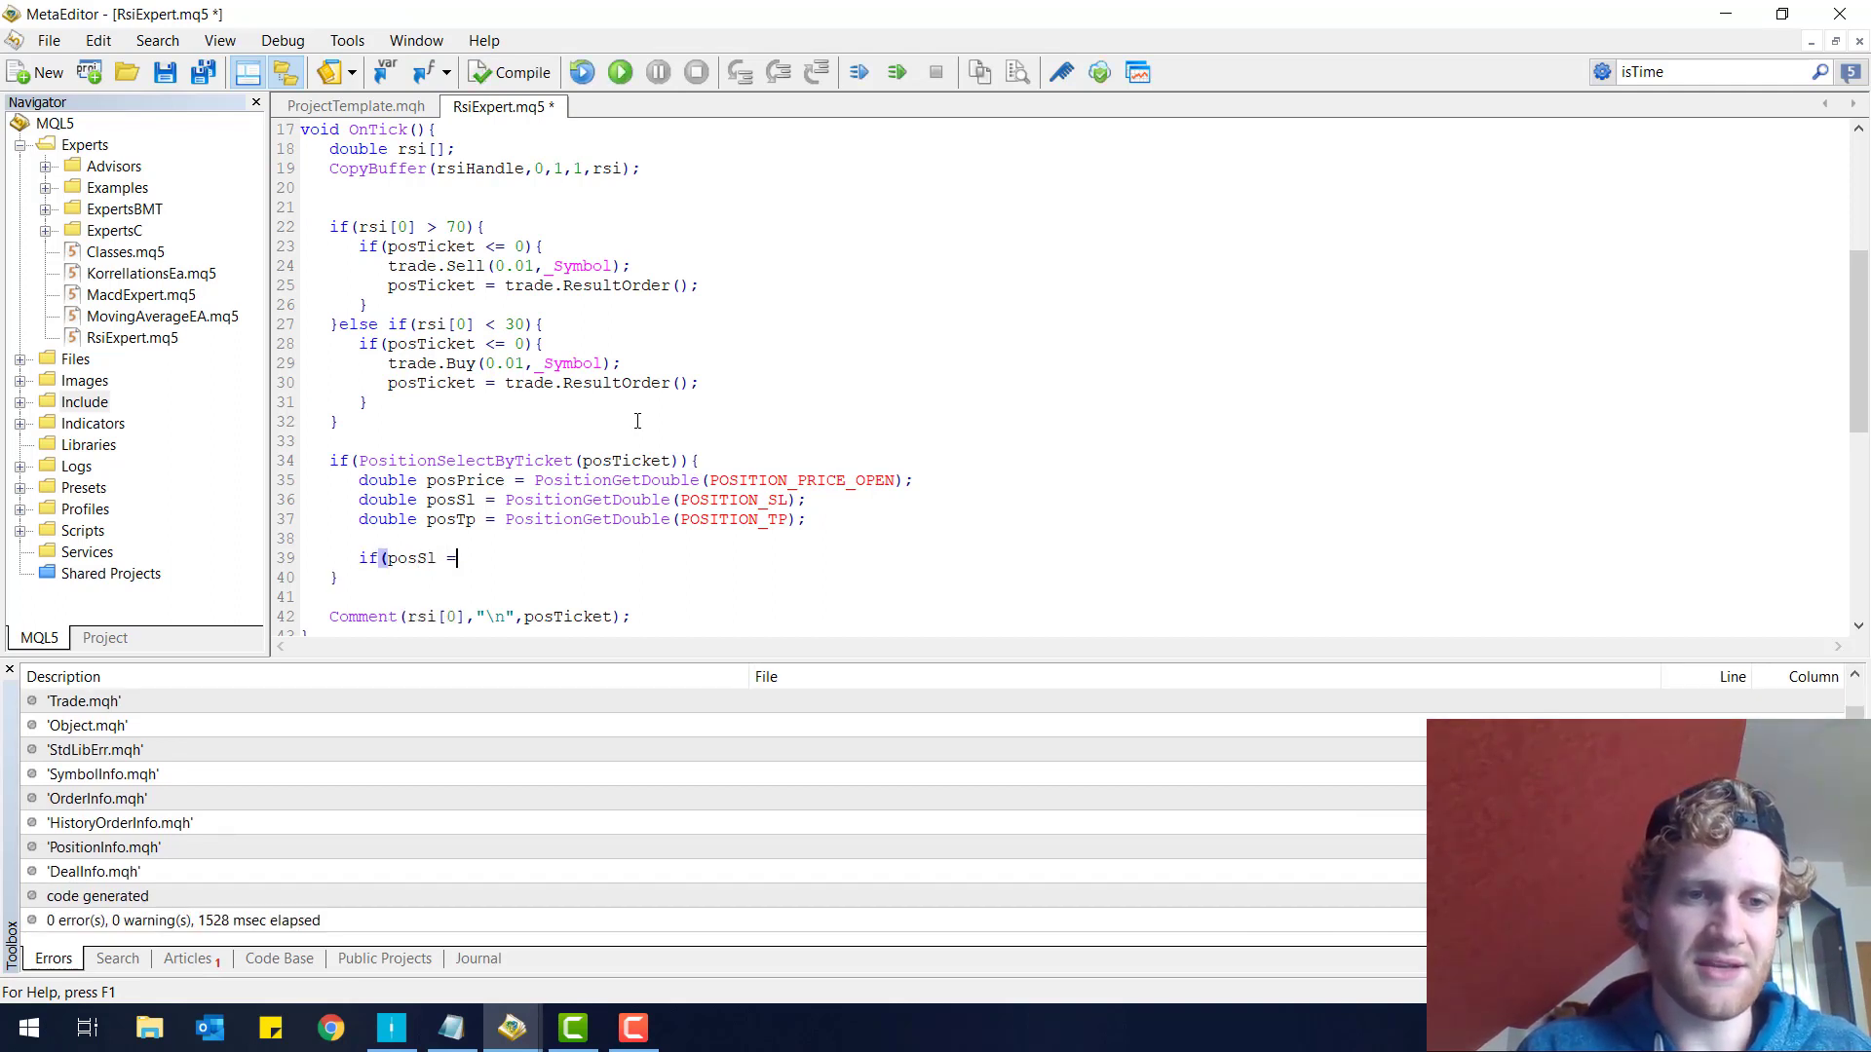
type("= 0){")
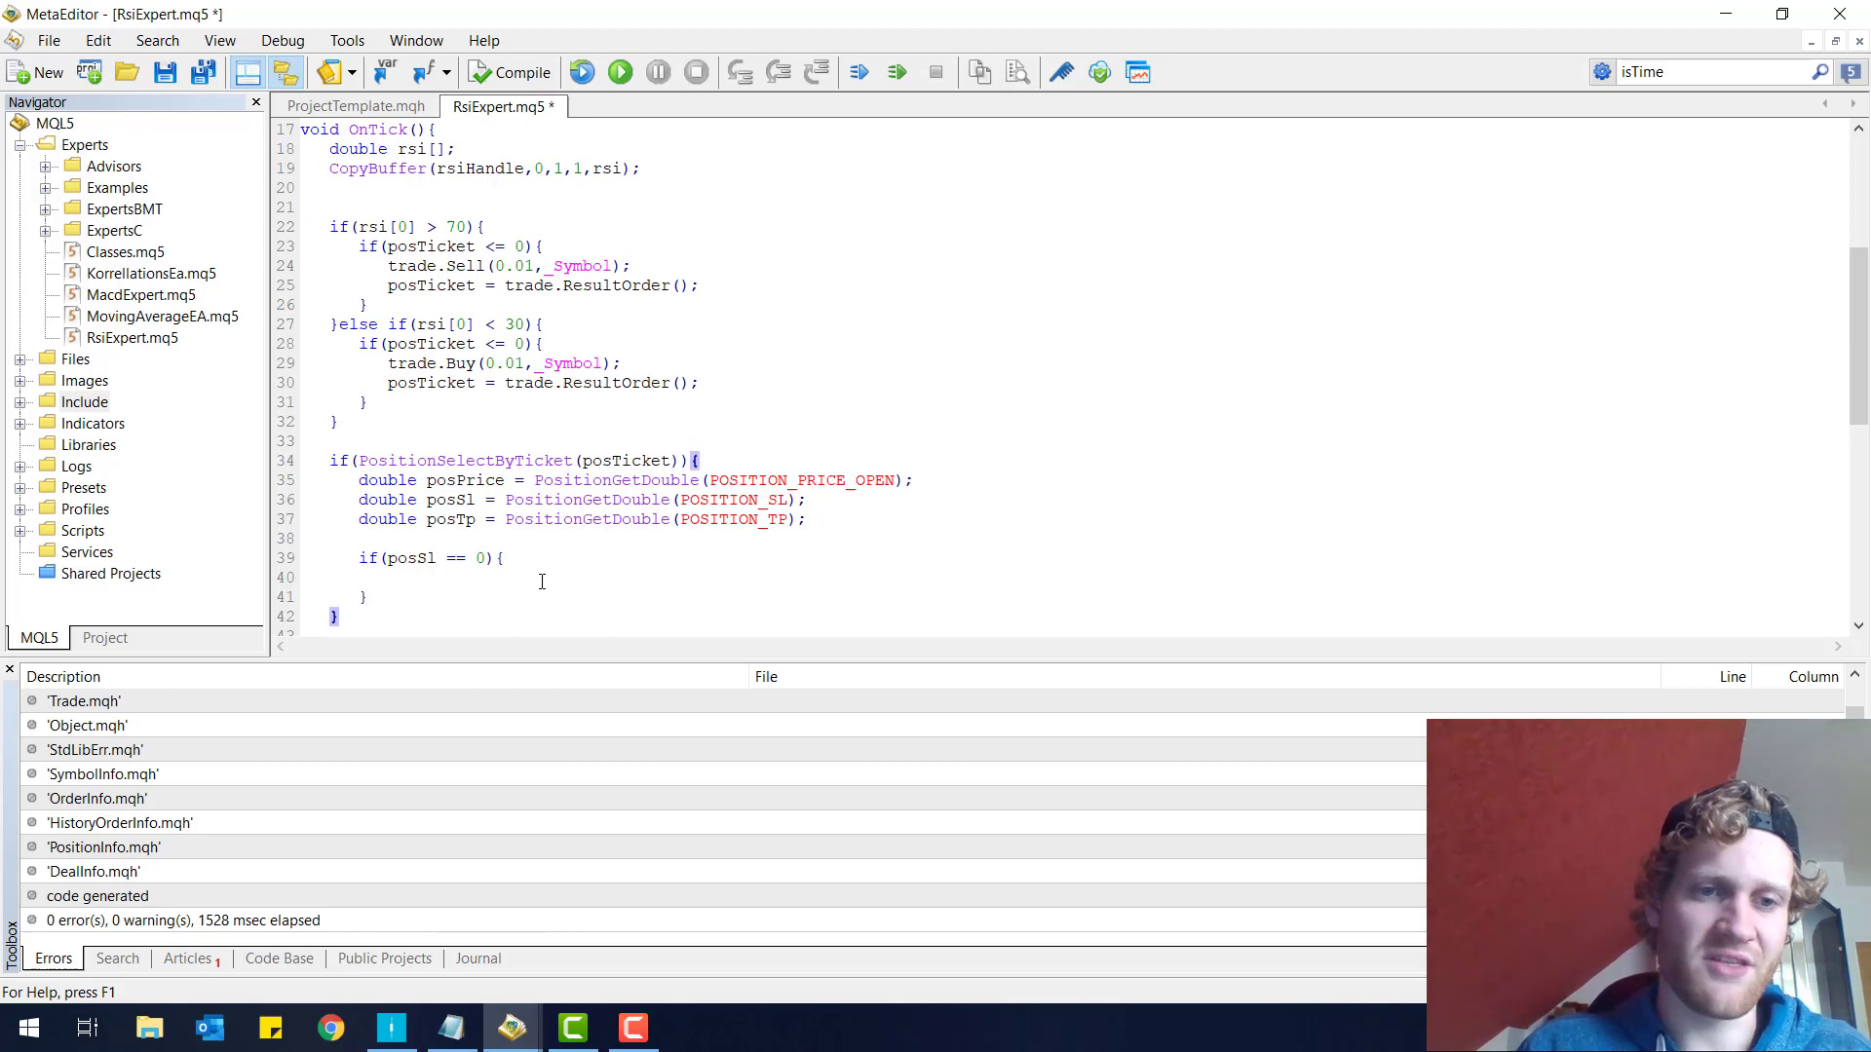
- Inside the empty-stop-loss check, add 'double sl = posPrice - 0.00300;'
left_click(389, 1027)
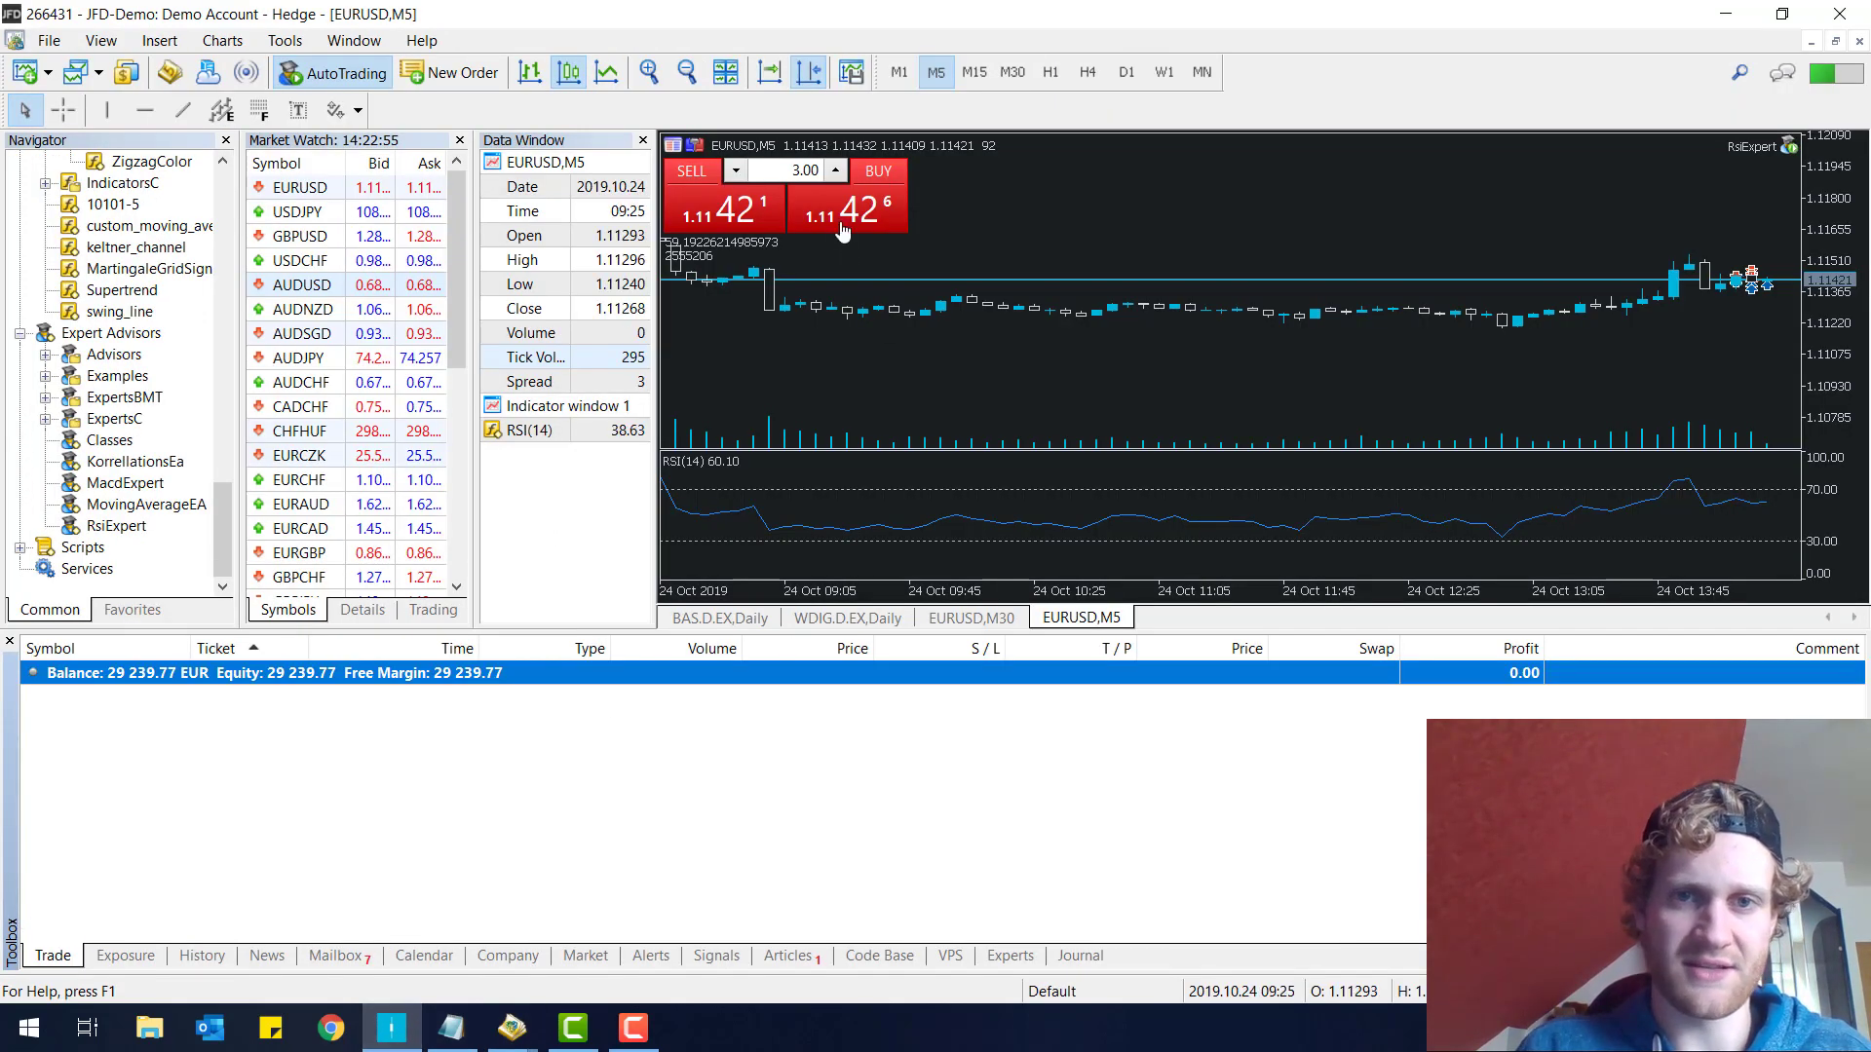
left_click(877, 171)
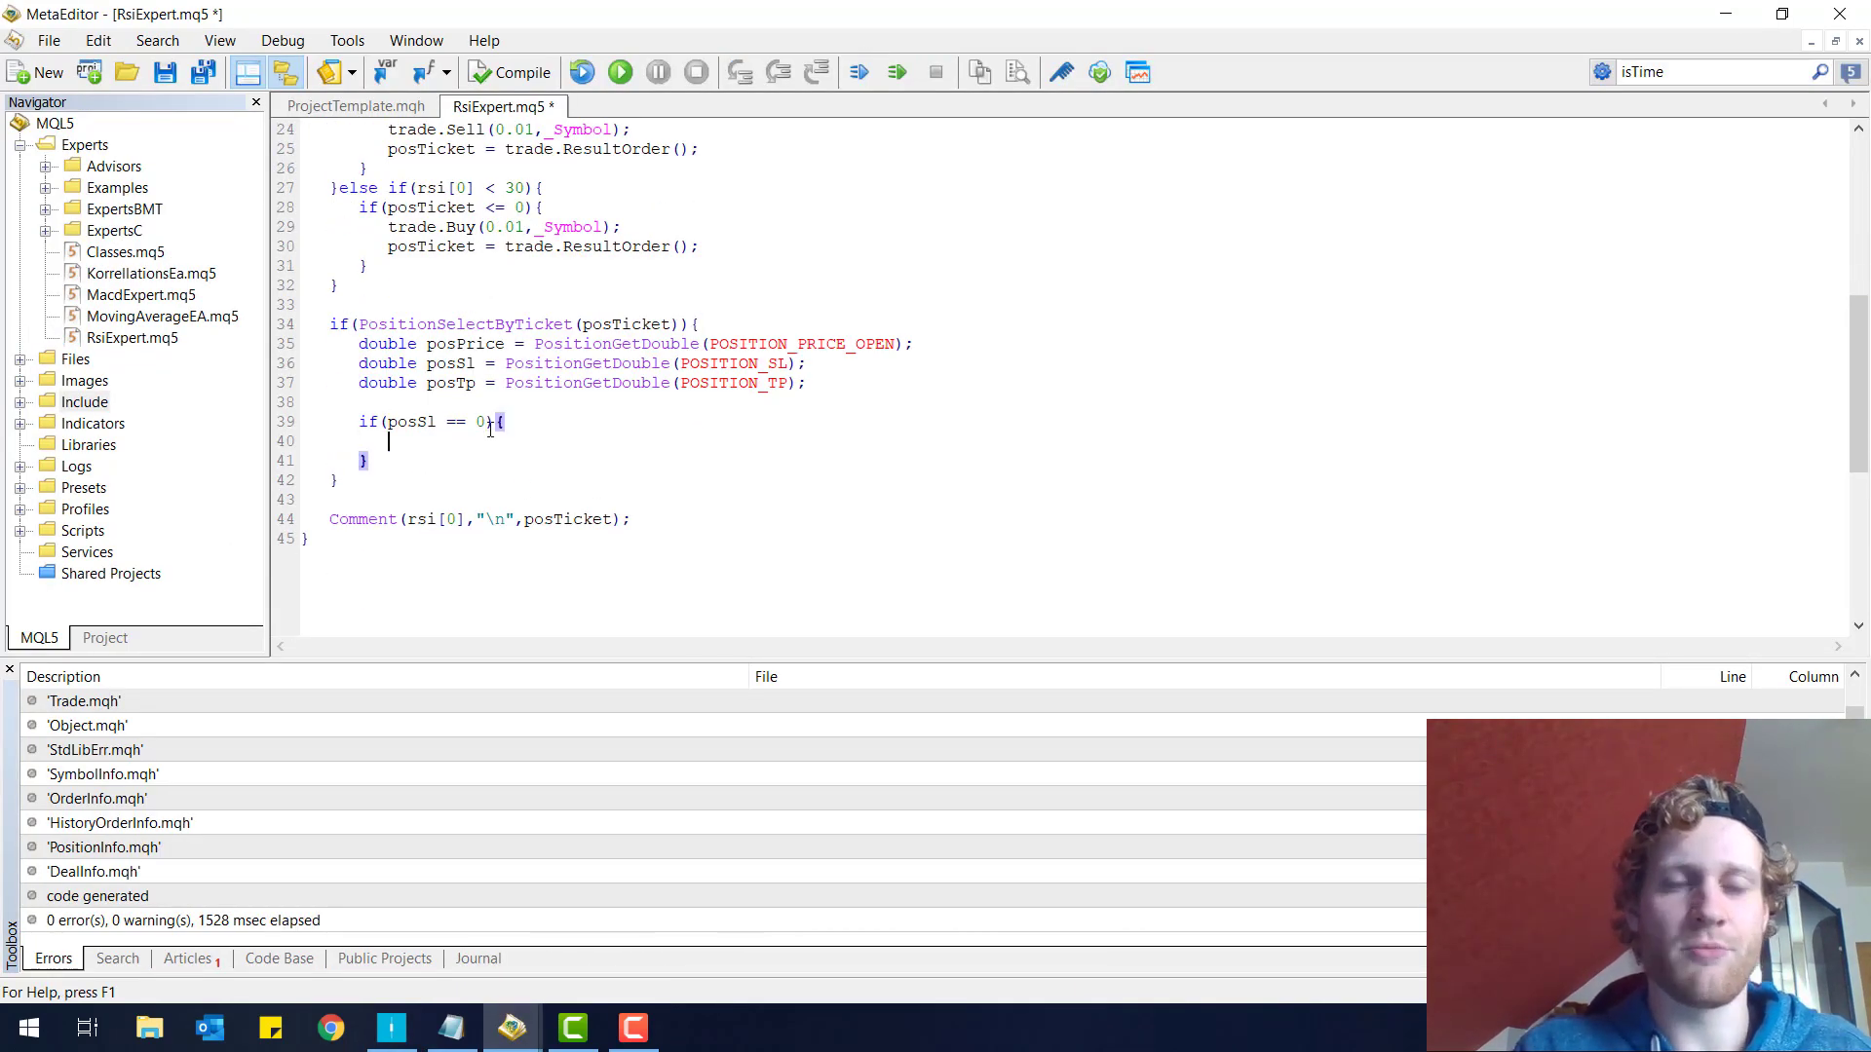
type("double")
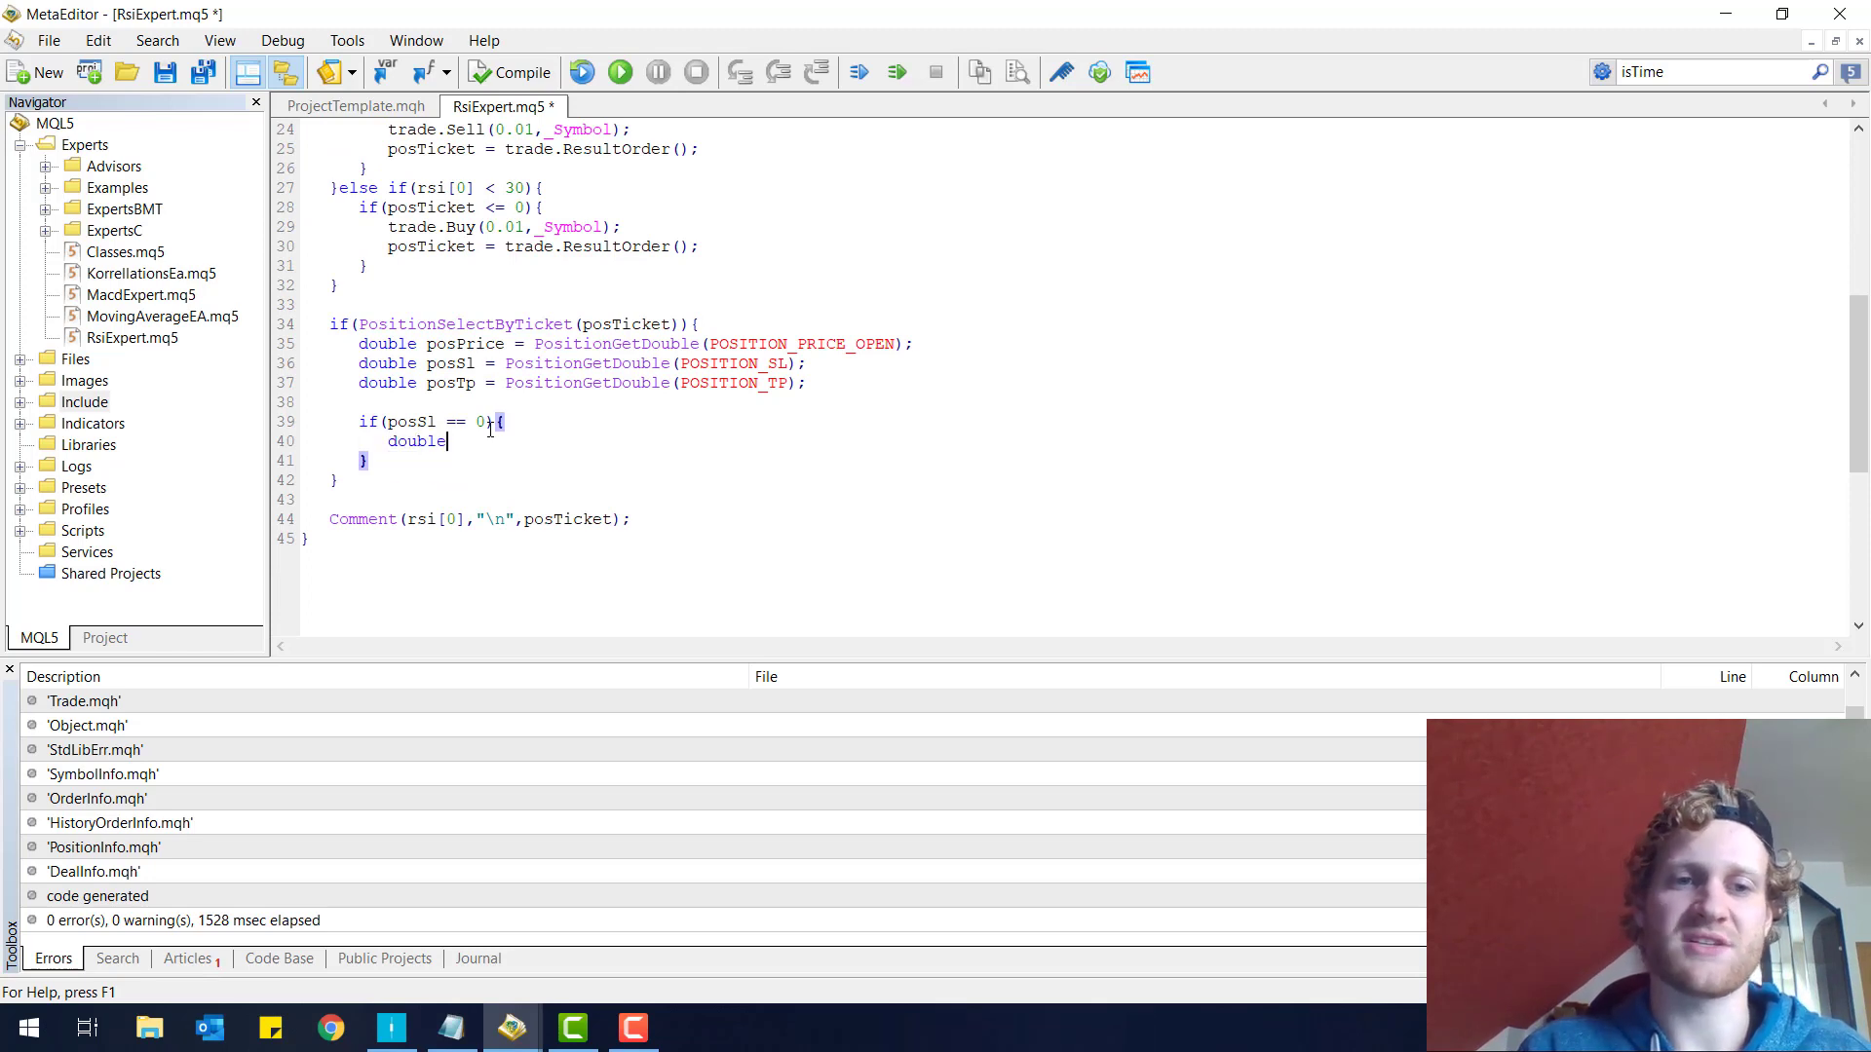
type("sl")
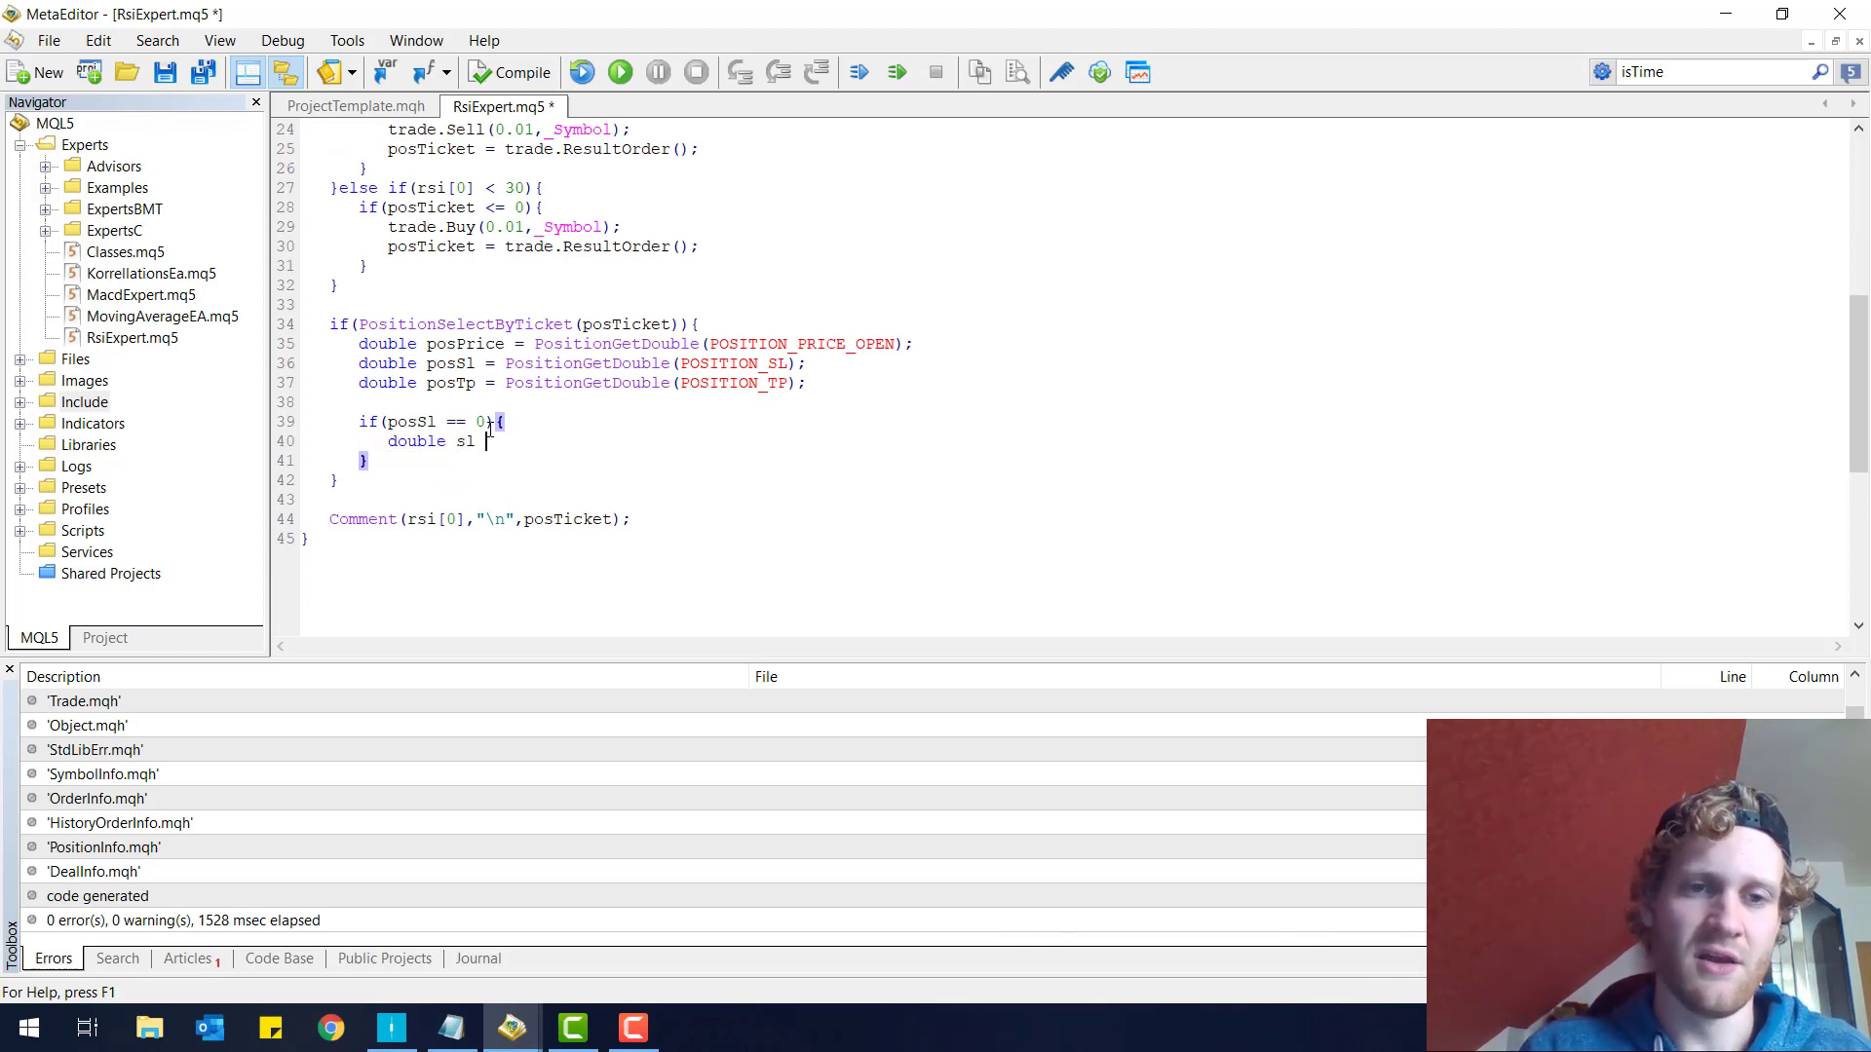
type("=")
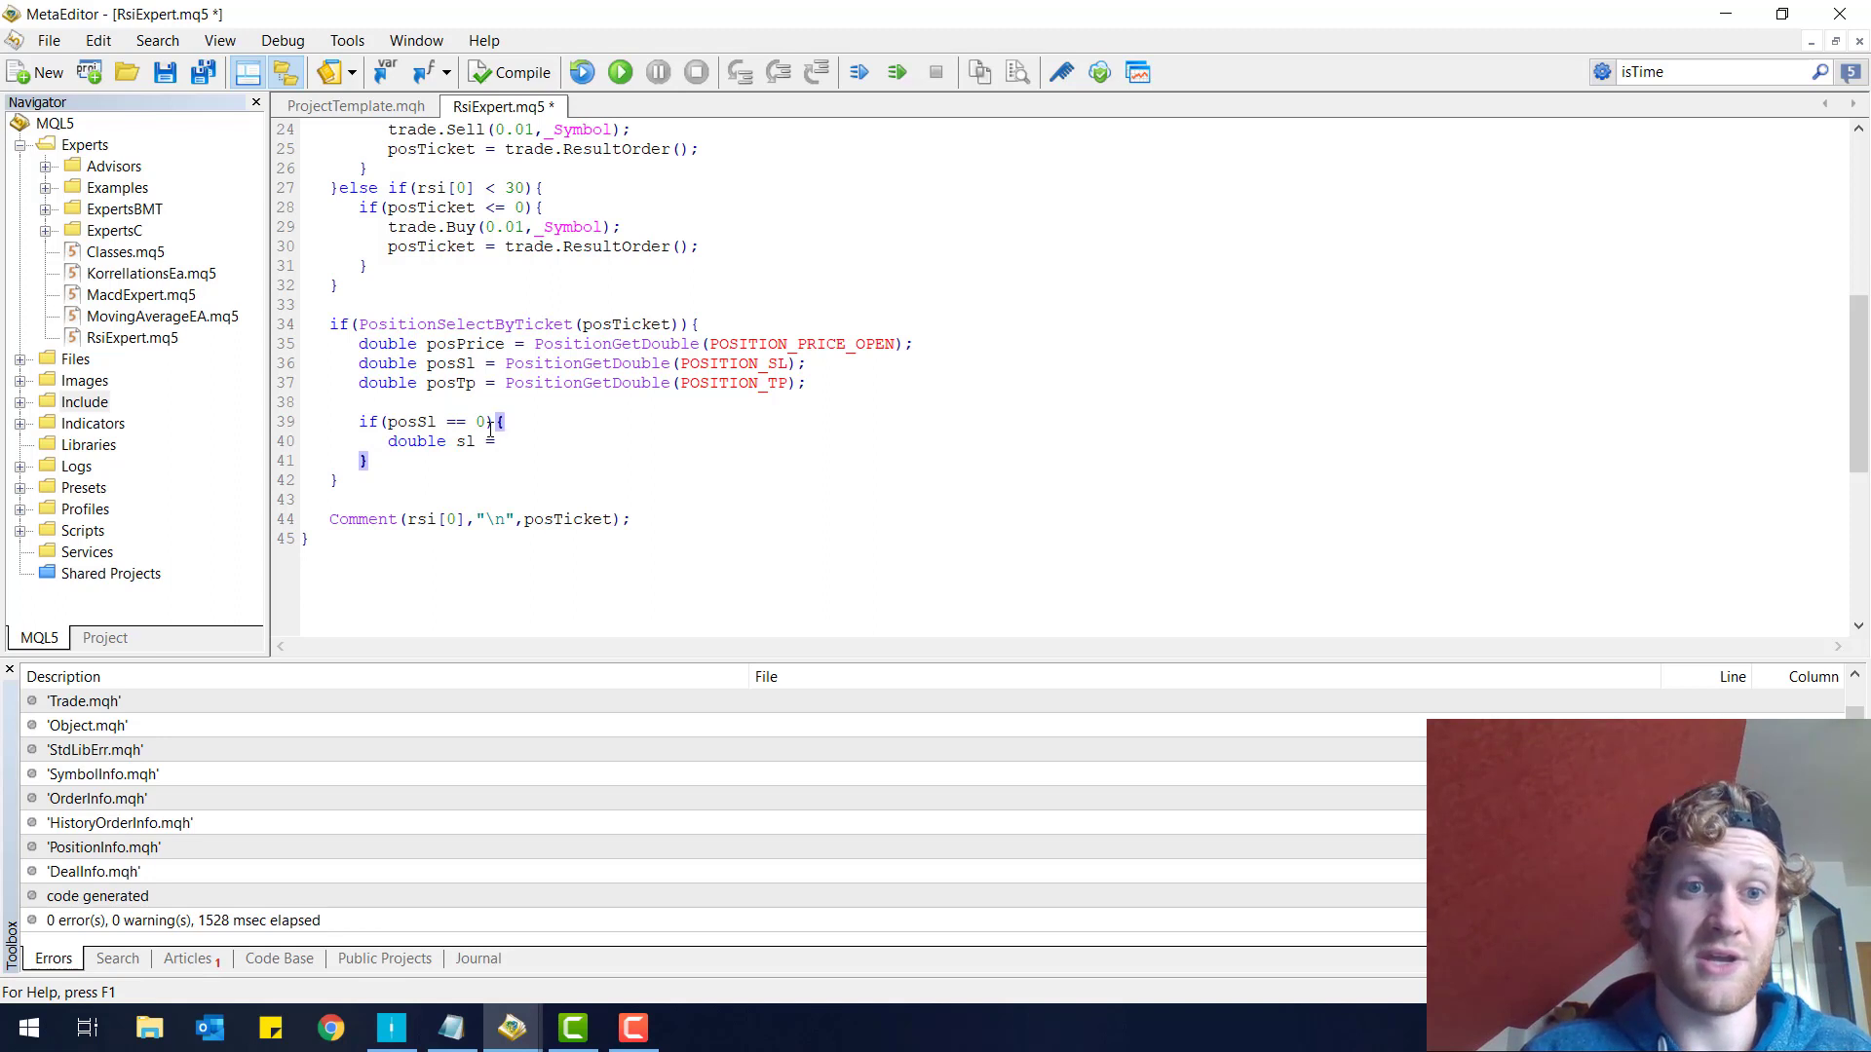
type("posPrice -")
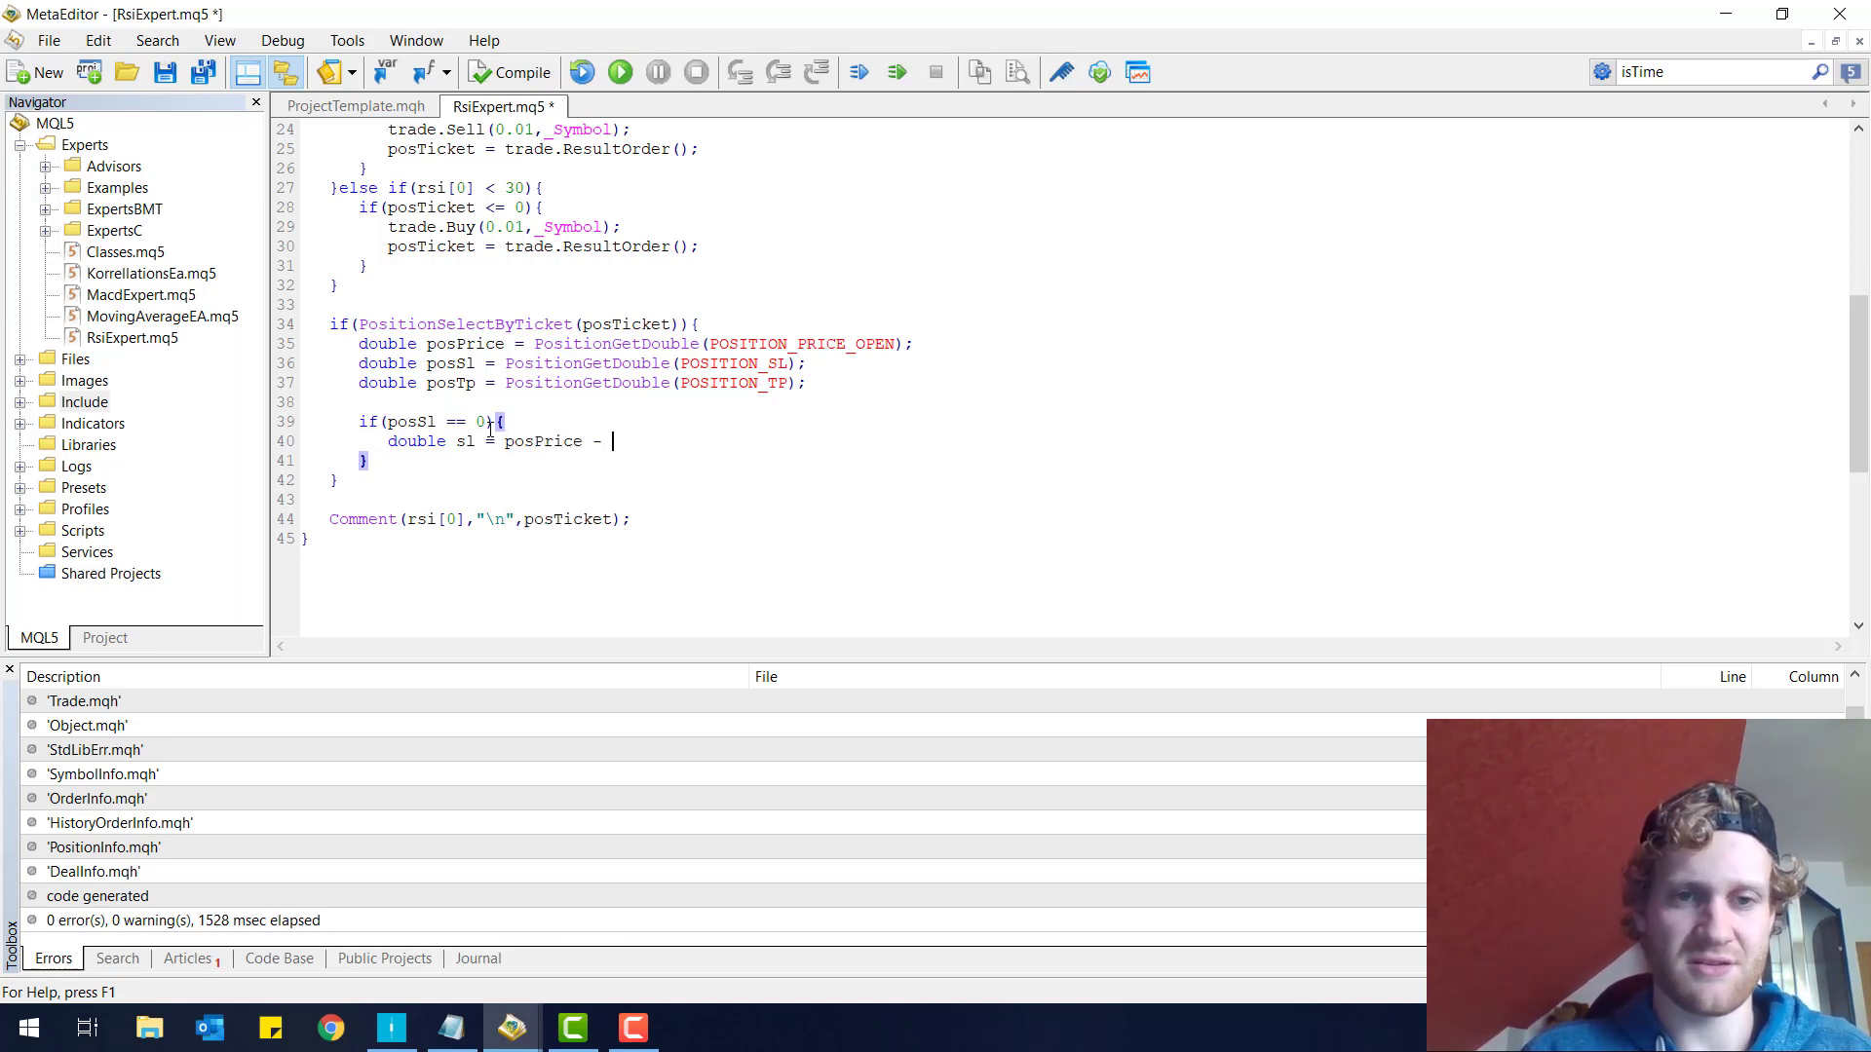
type("0.003")
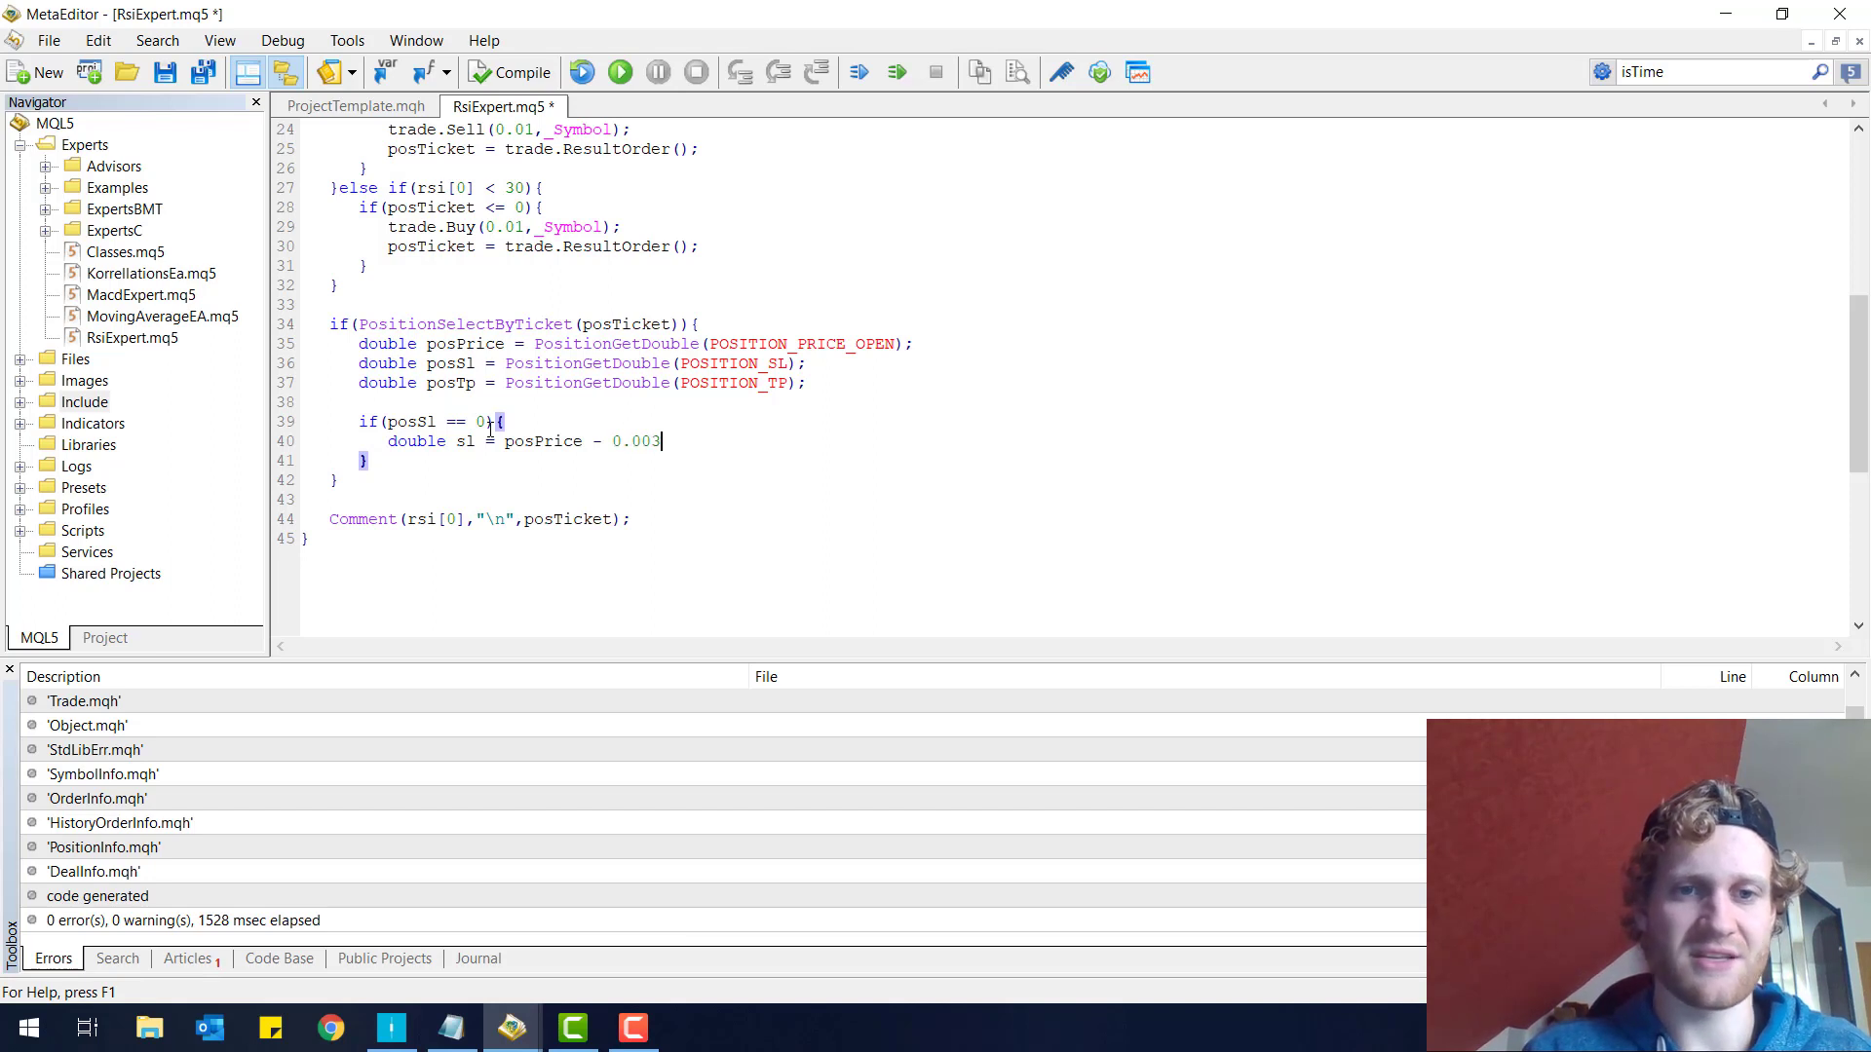
type("0")
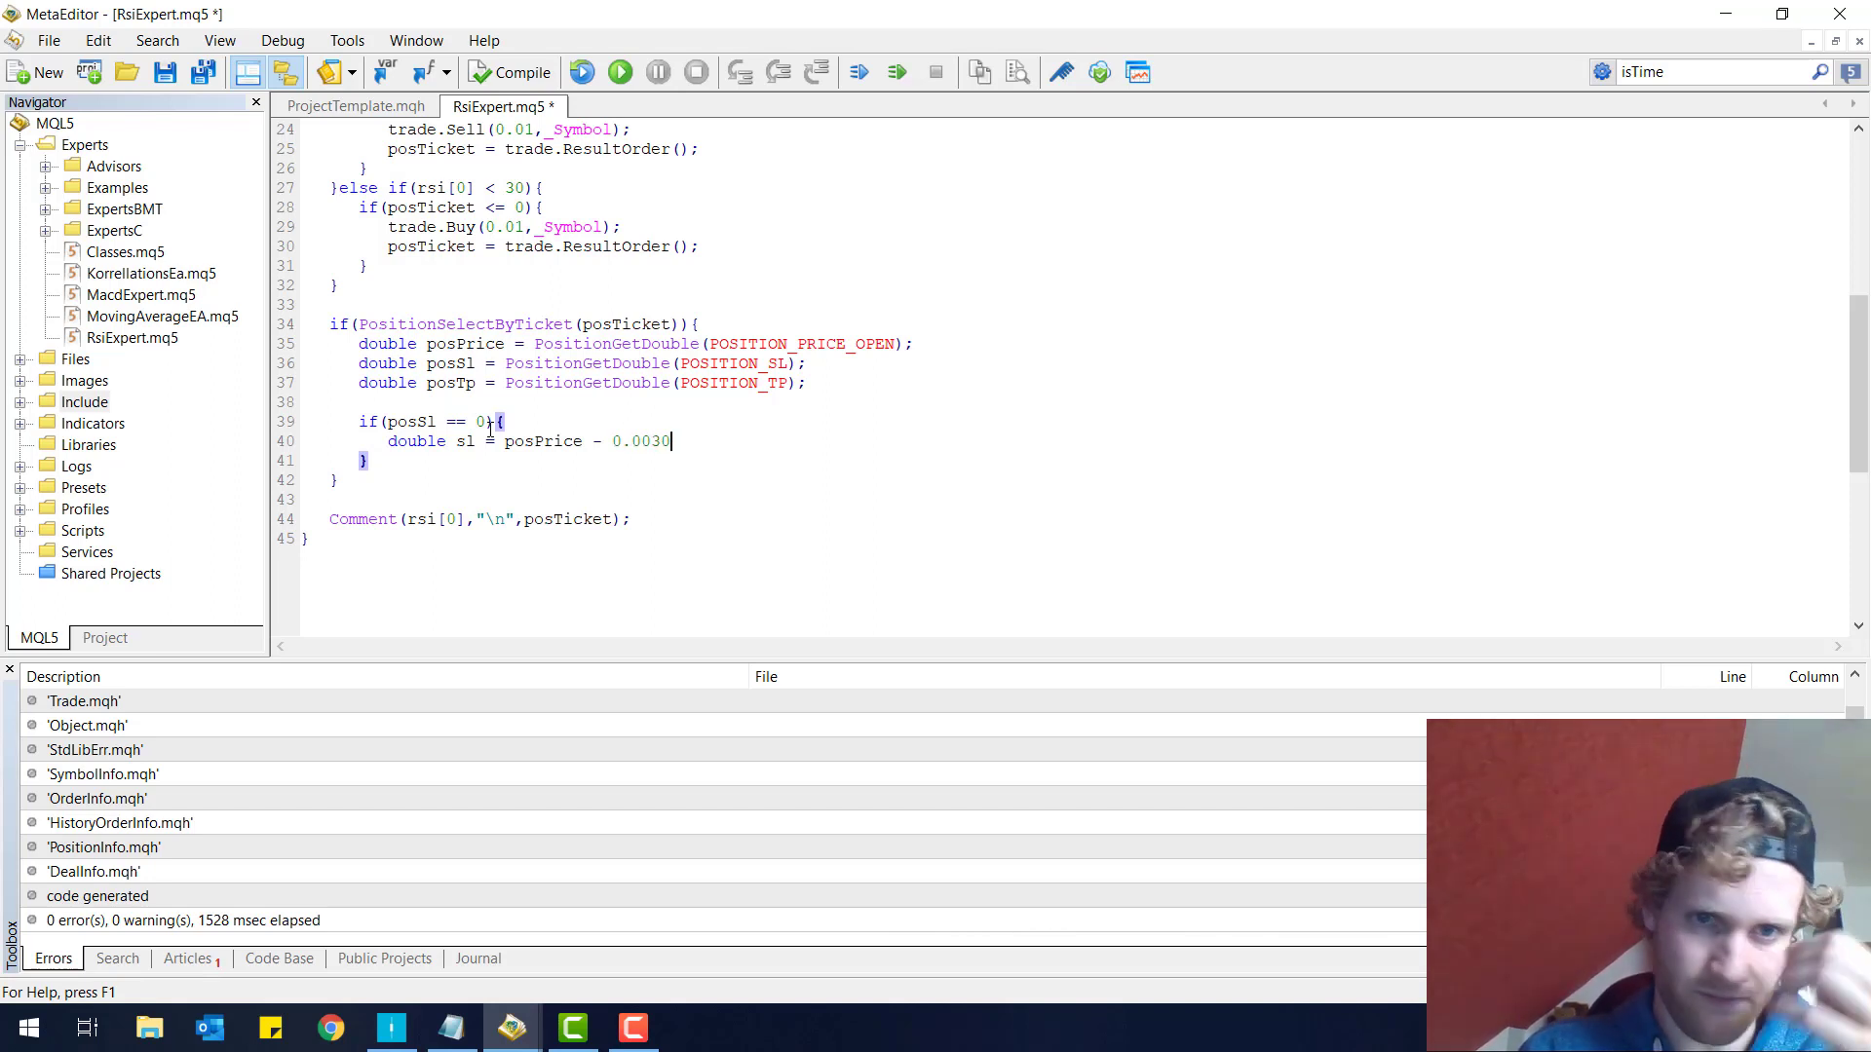
type("0")
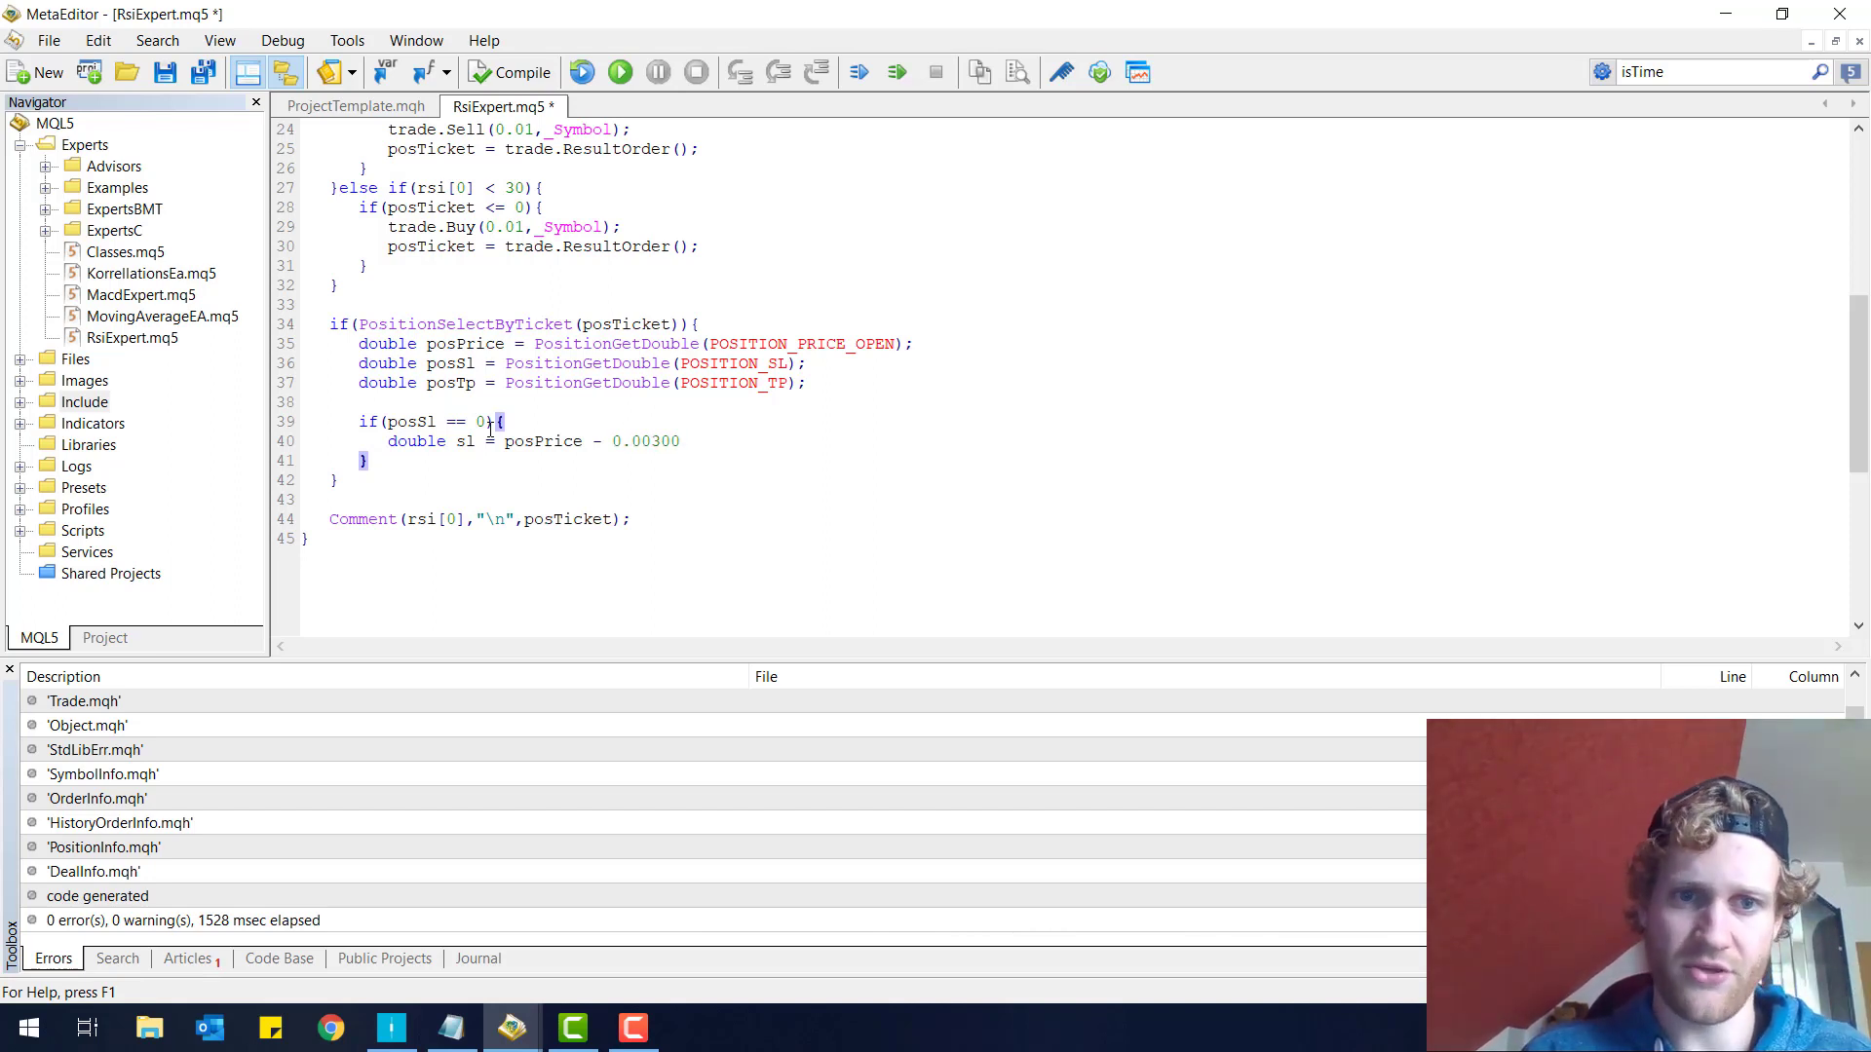
mouse_move(664, 441)
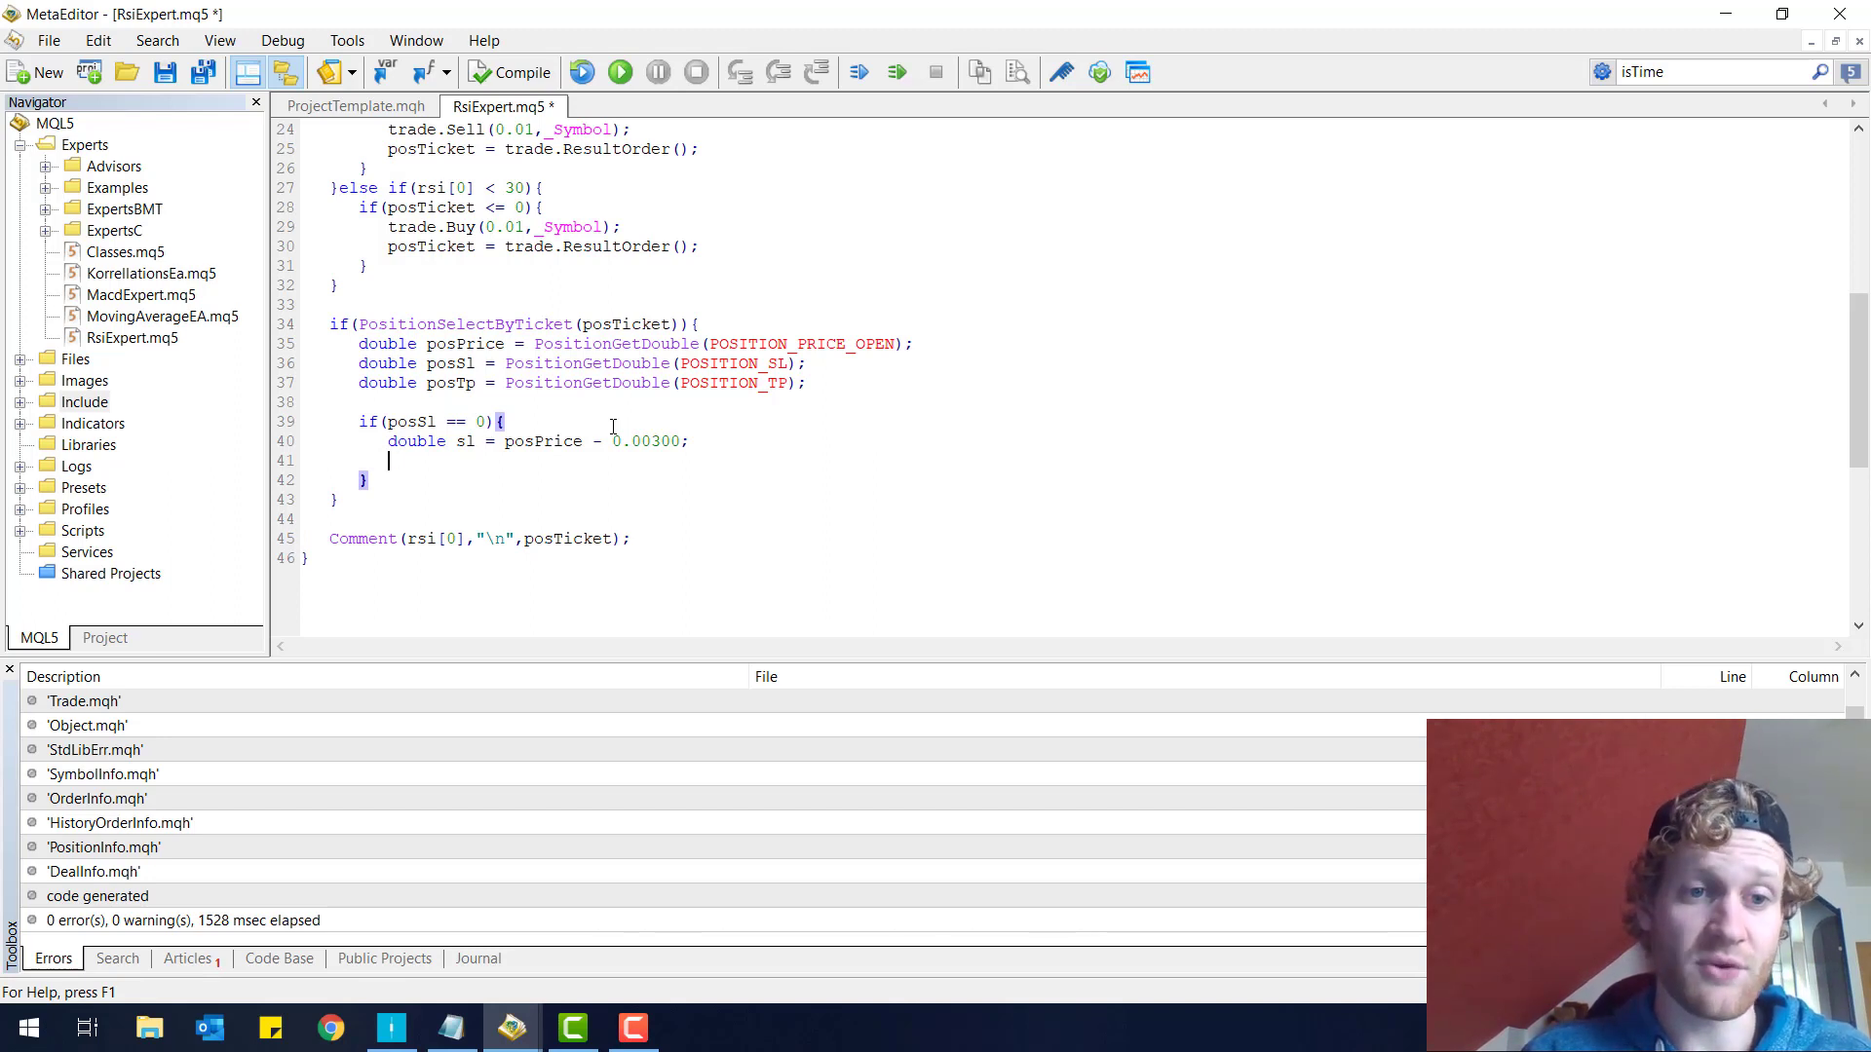
- Apply the stop loss with trade.PositionModify(posTicket, sl, posTp)
type("trade.m")
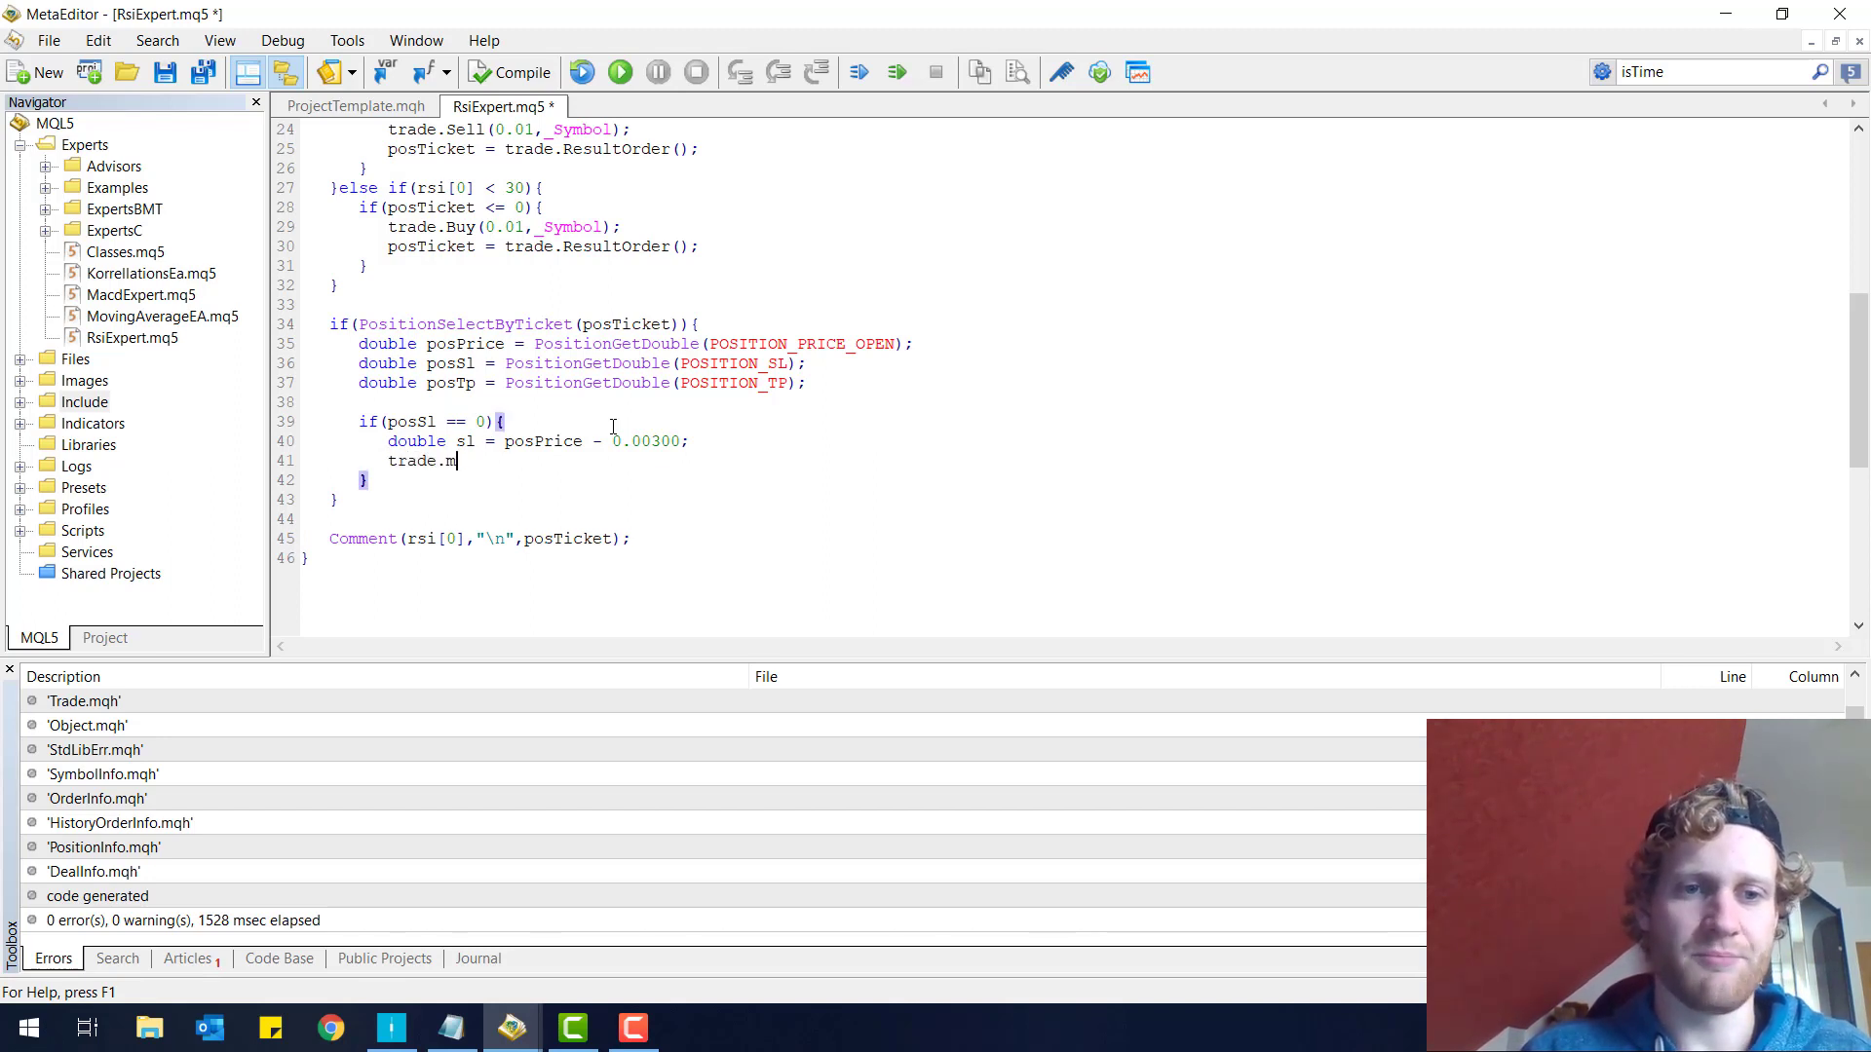
type("ositionModify(po")
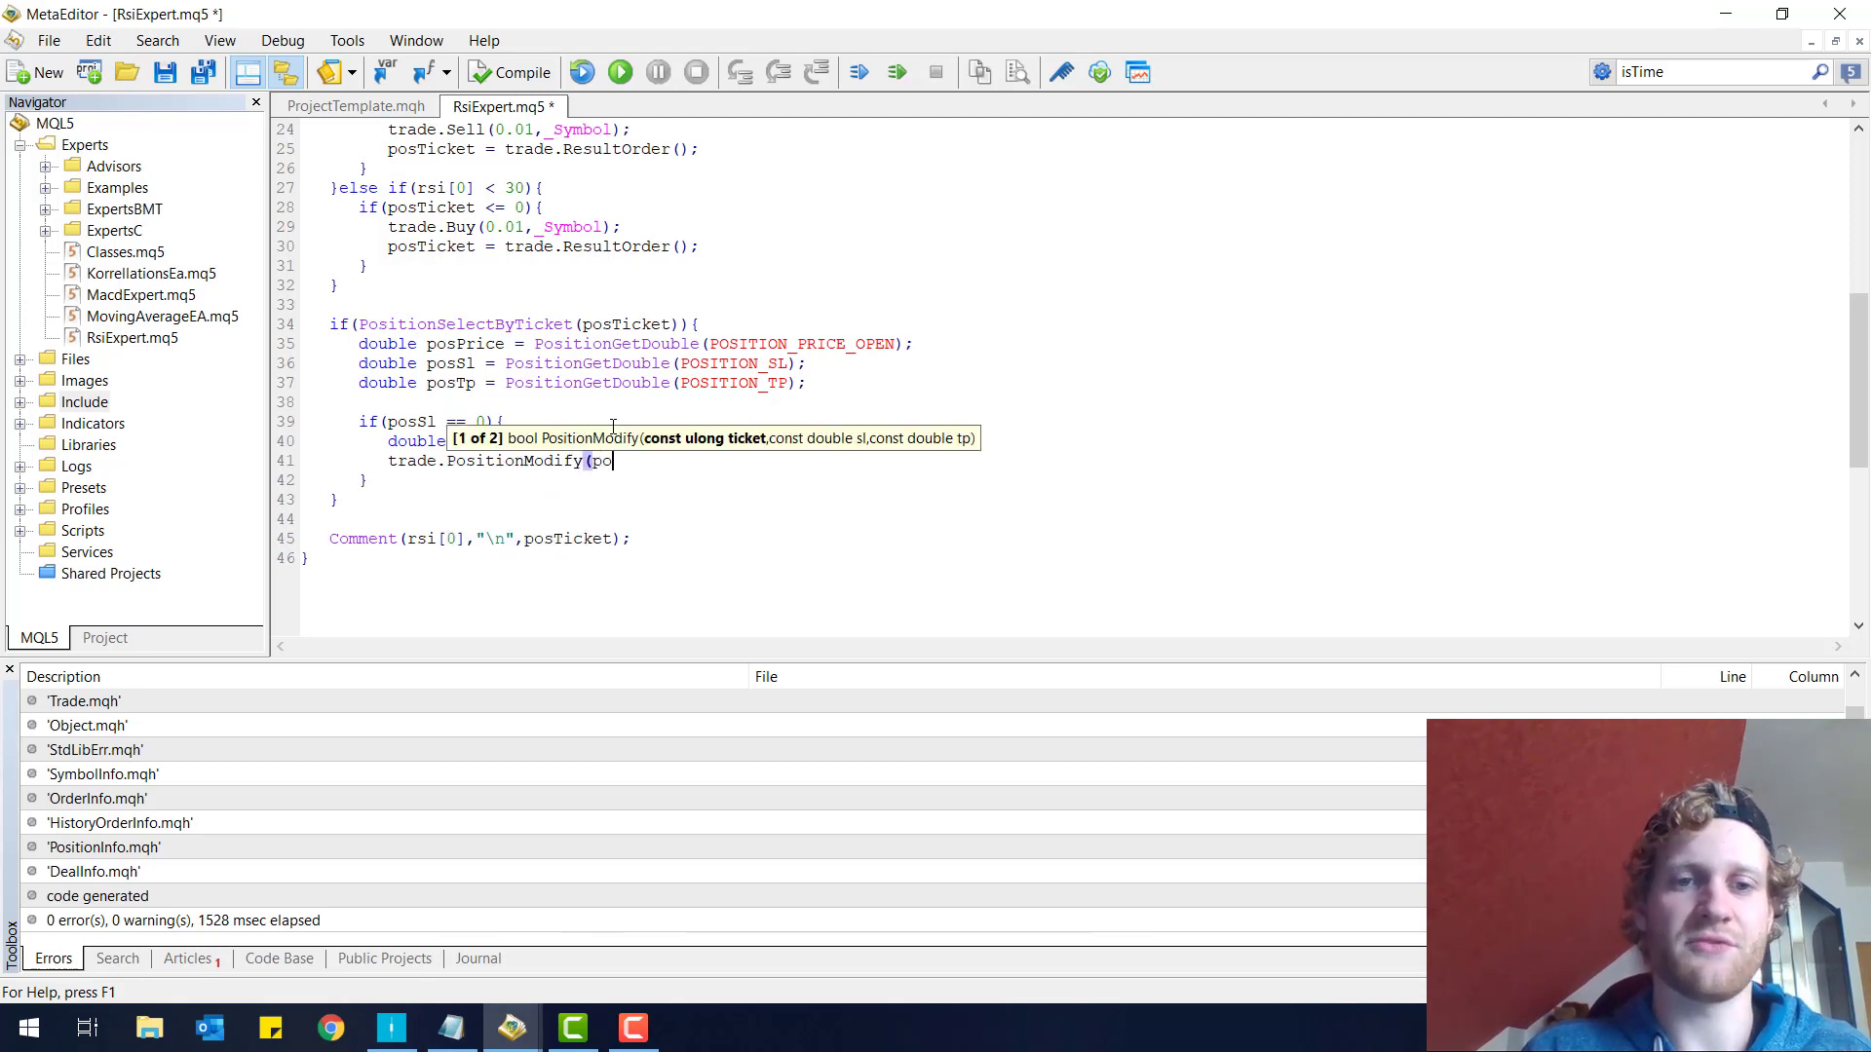
type("sTicket,")
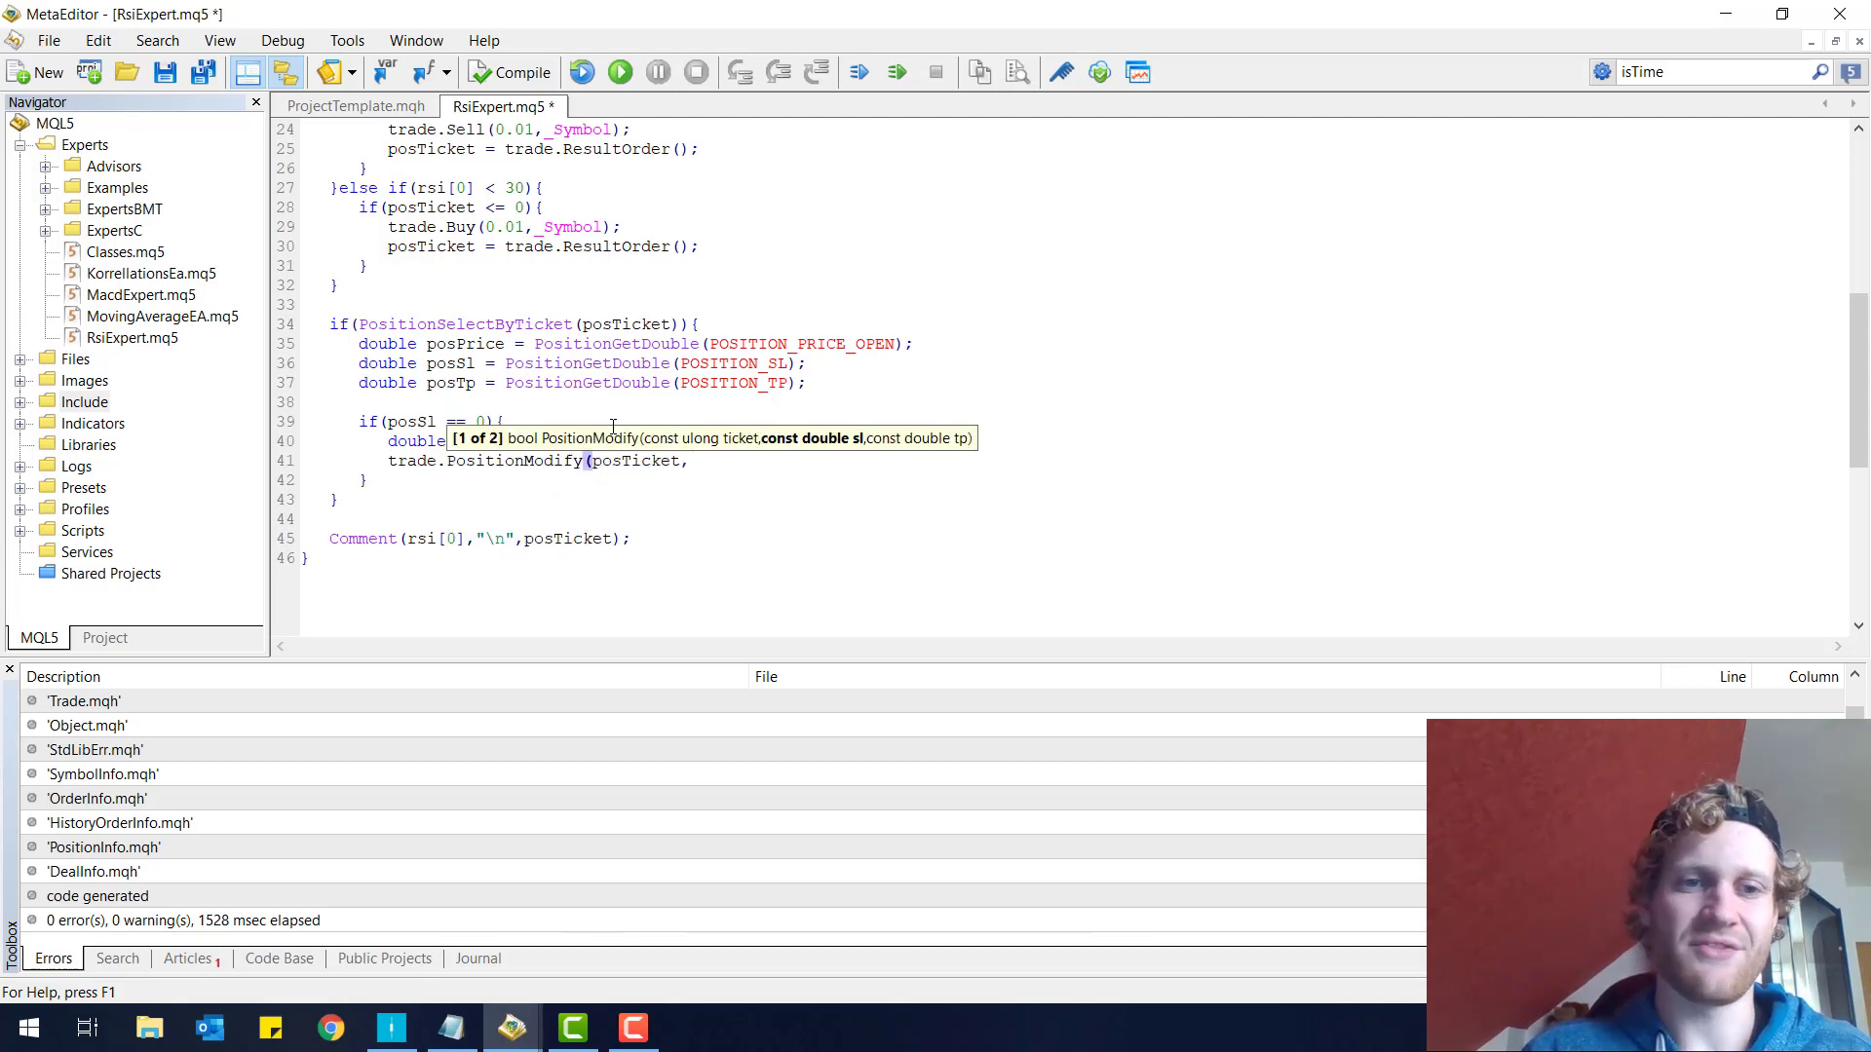
type("sl,posTp);")
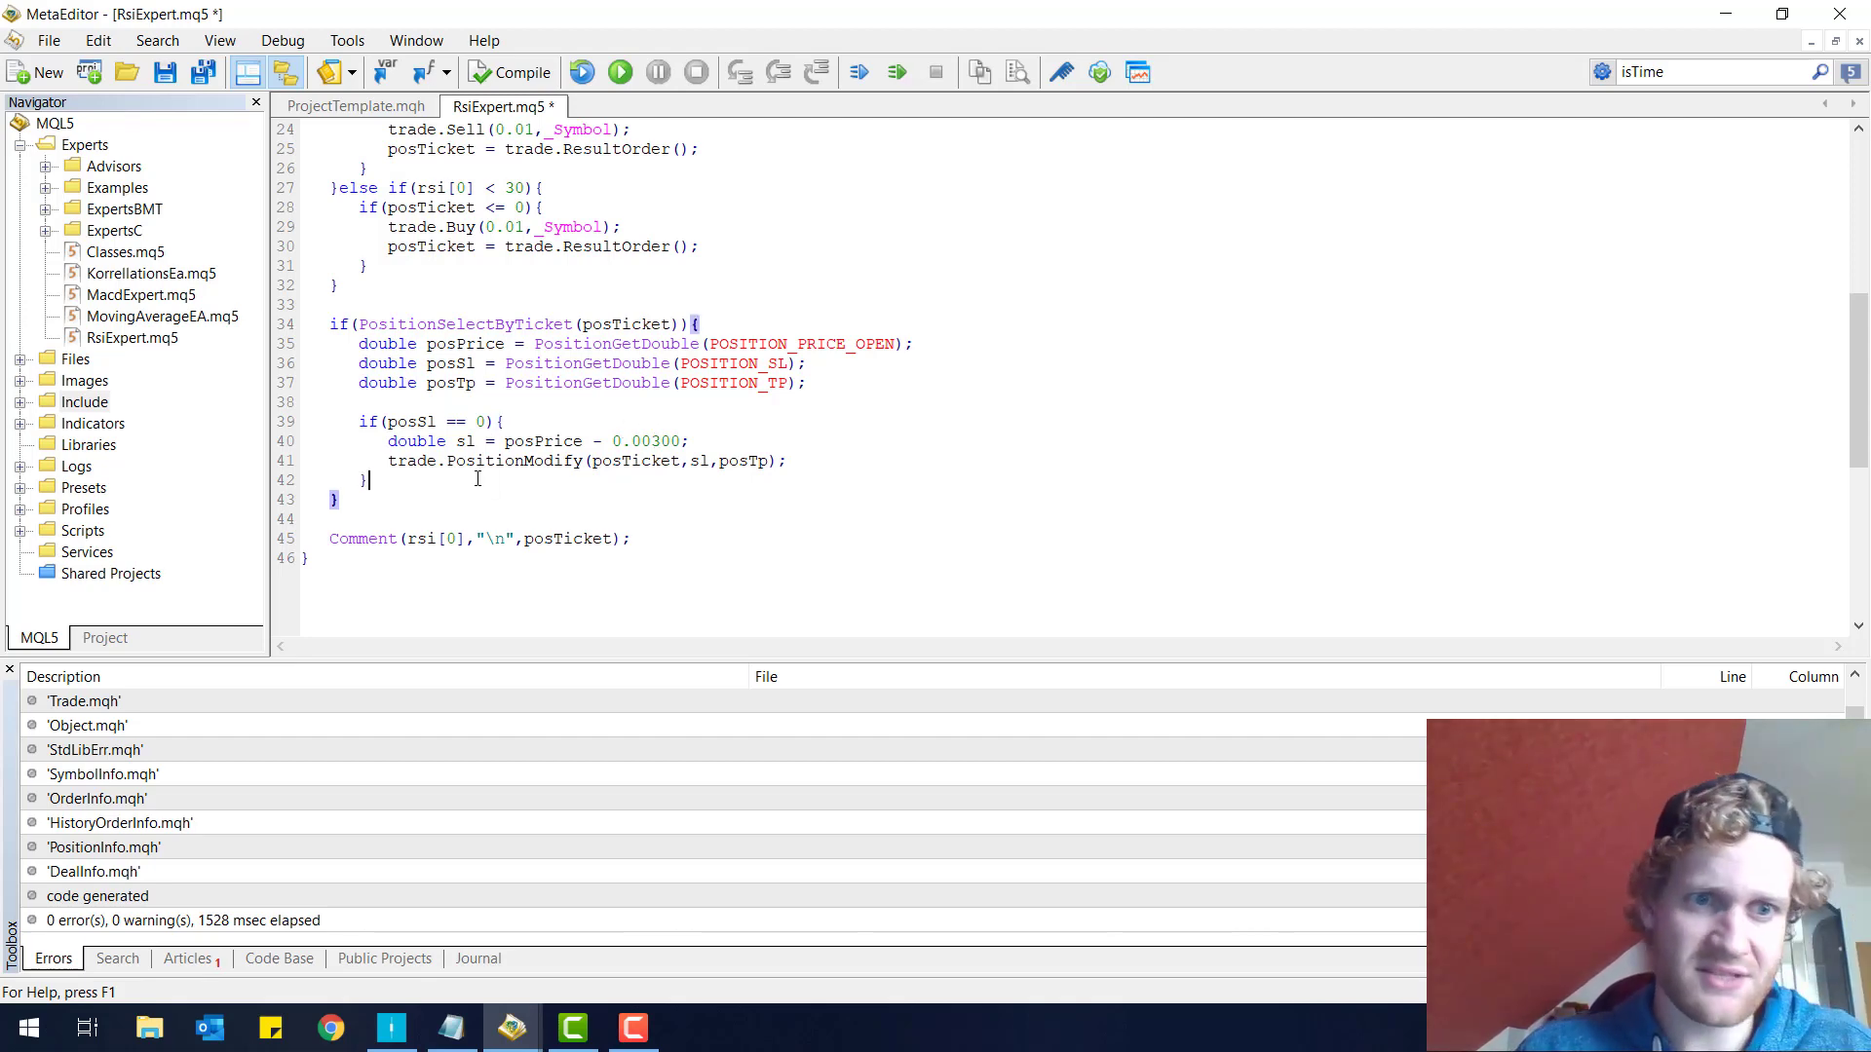
- Compile, change the buy condition to rsi[0] < 100, and compile again
left_click(508, 71)
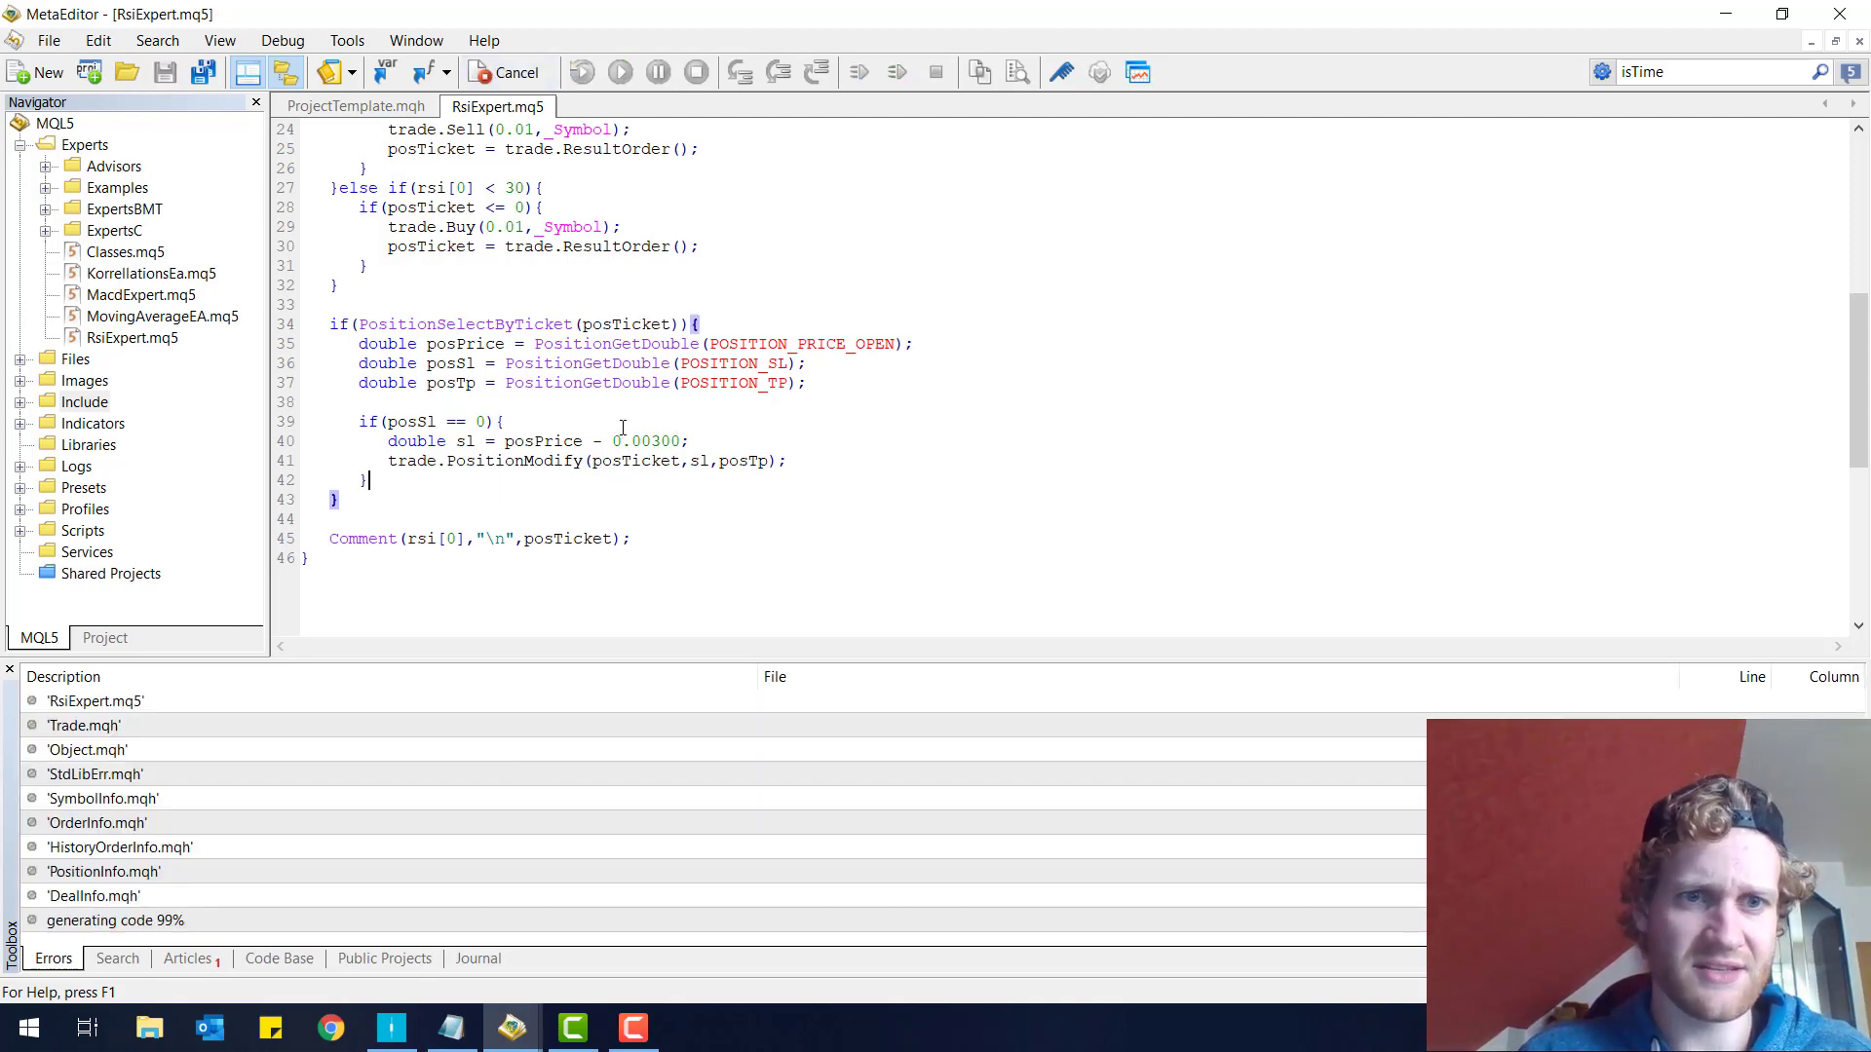
left_click(518, 71)
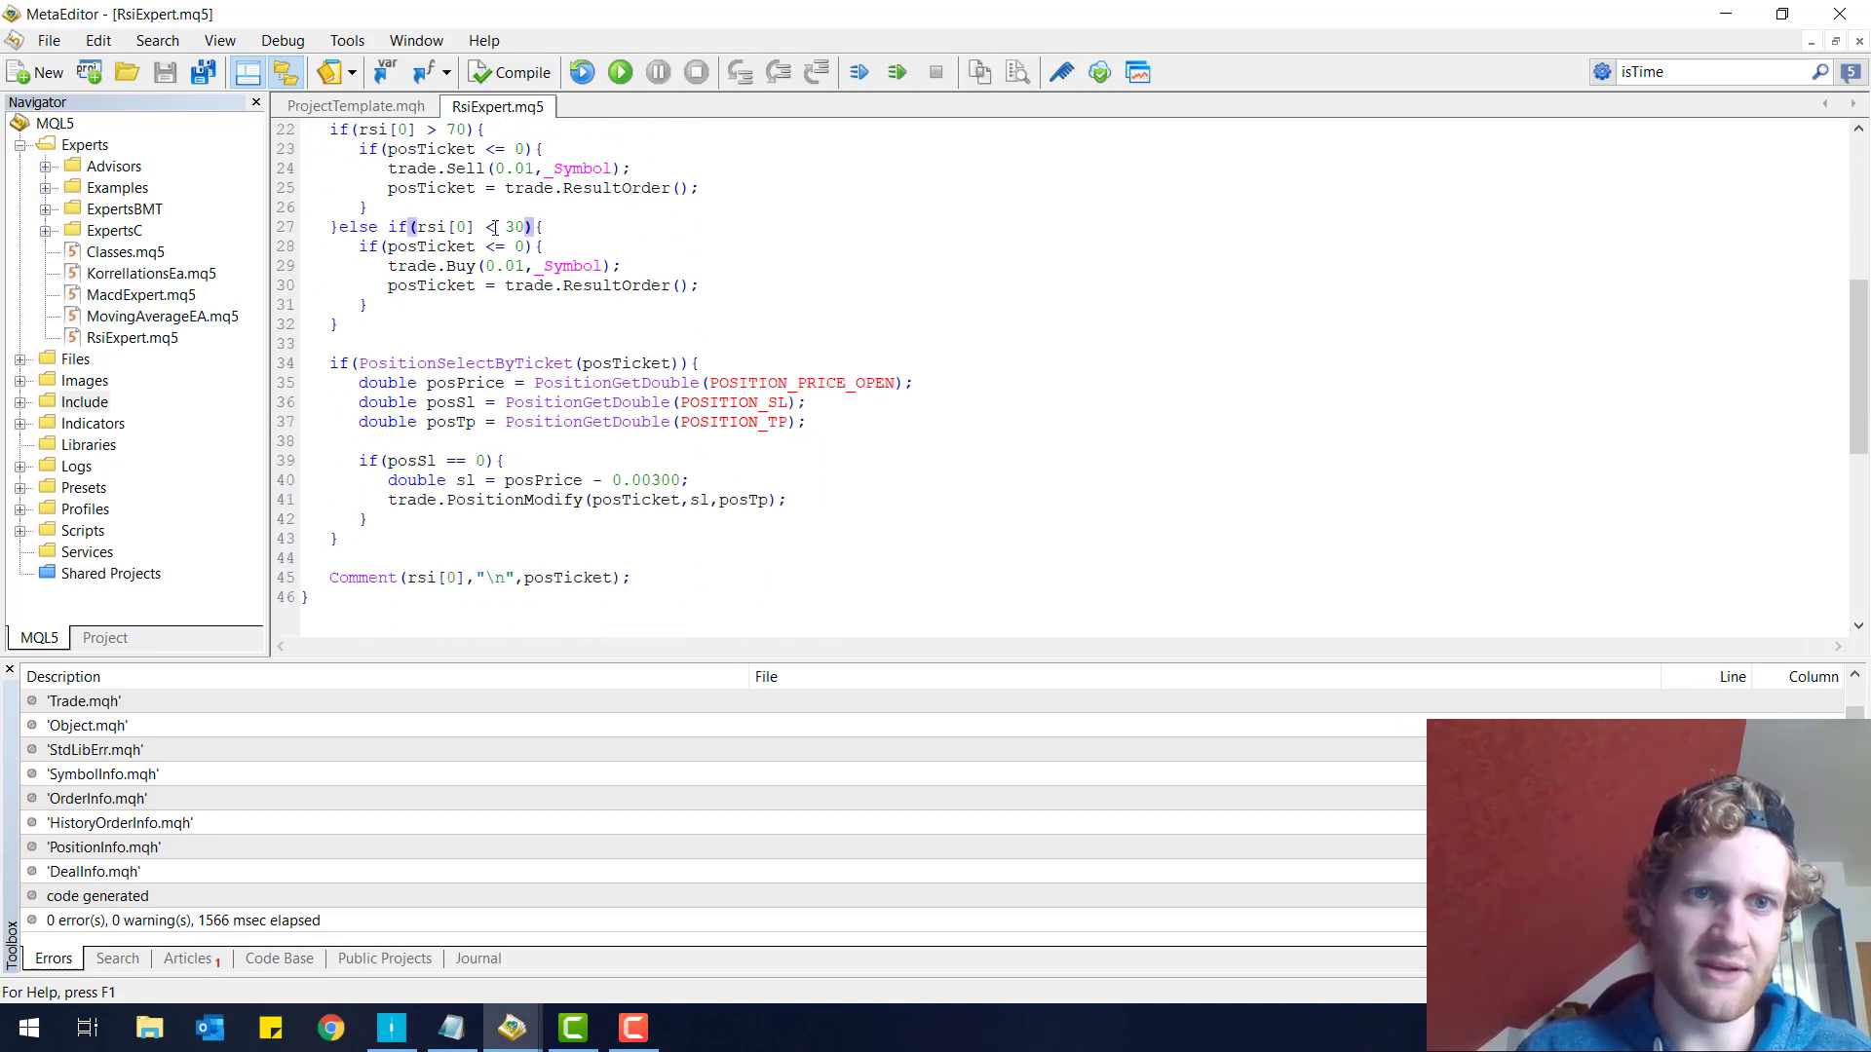
type("100")
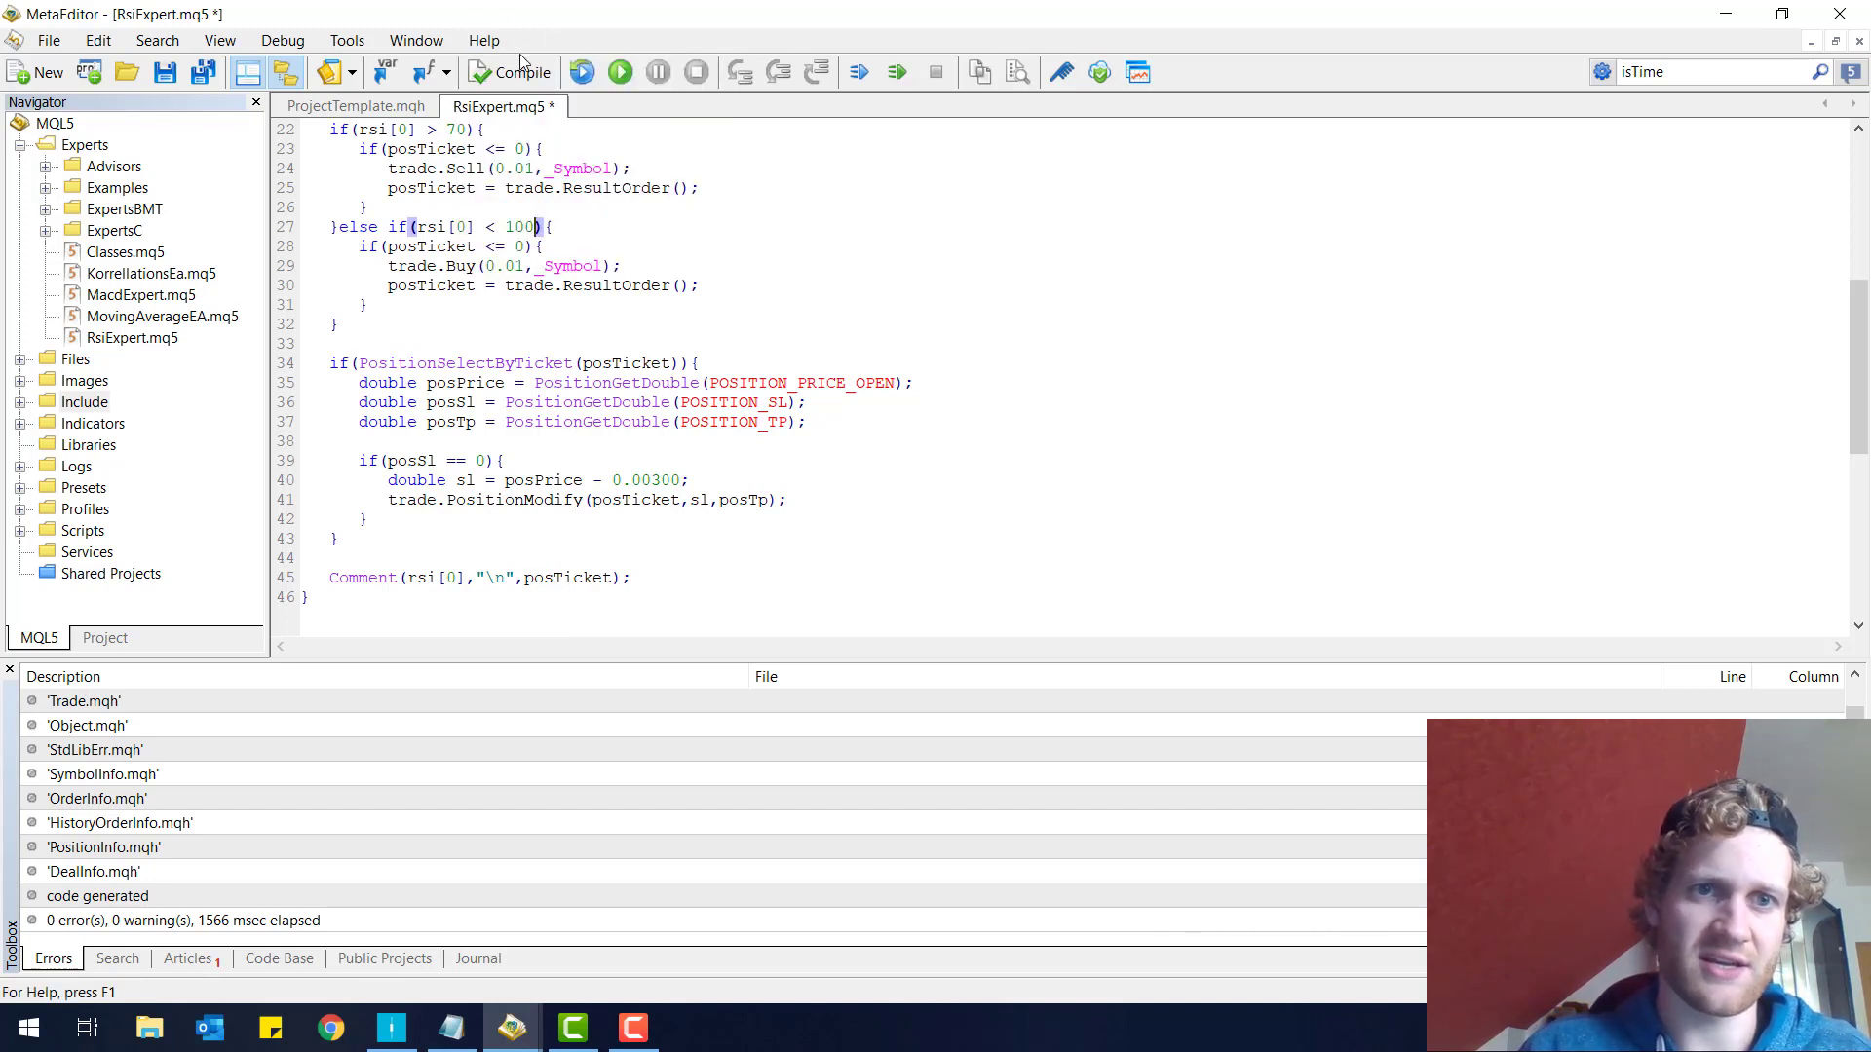
left_click(508, 71)
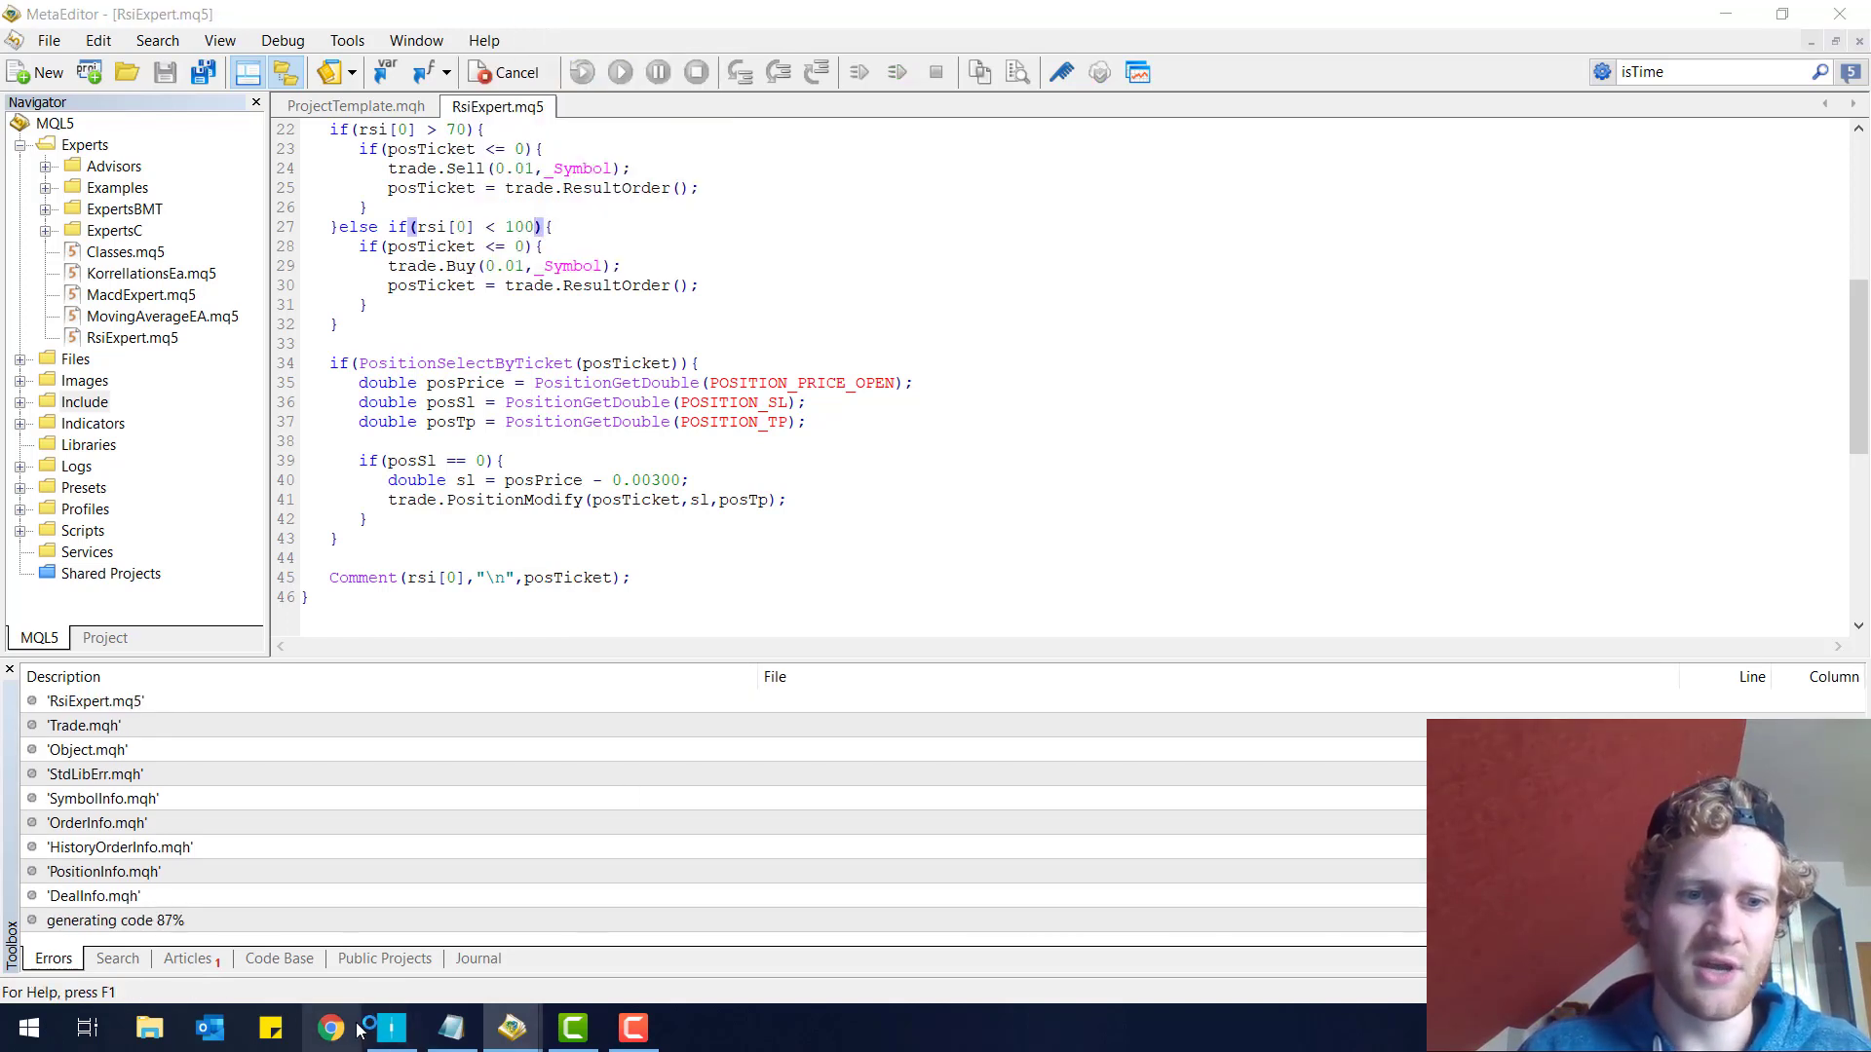
left_click(332, 1027)
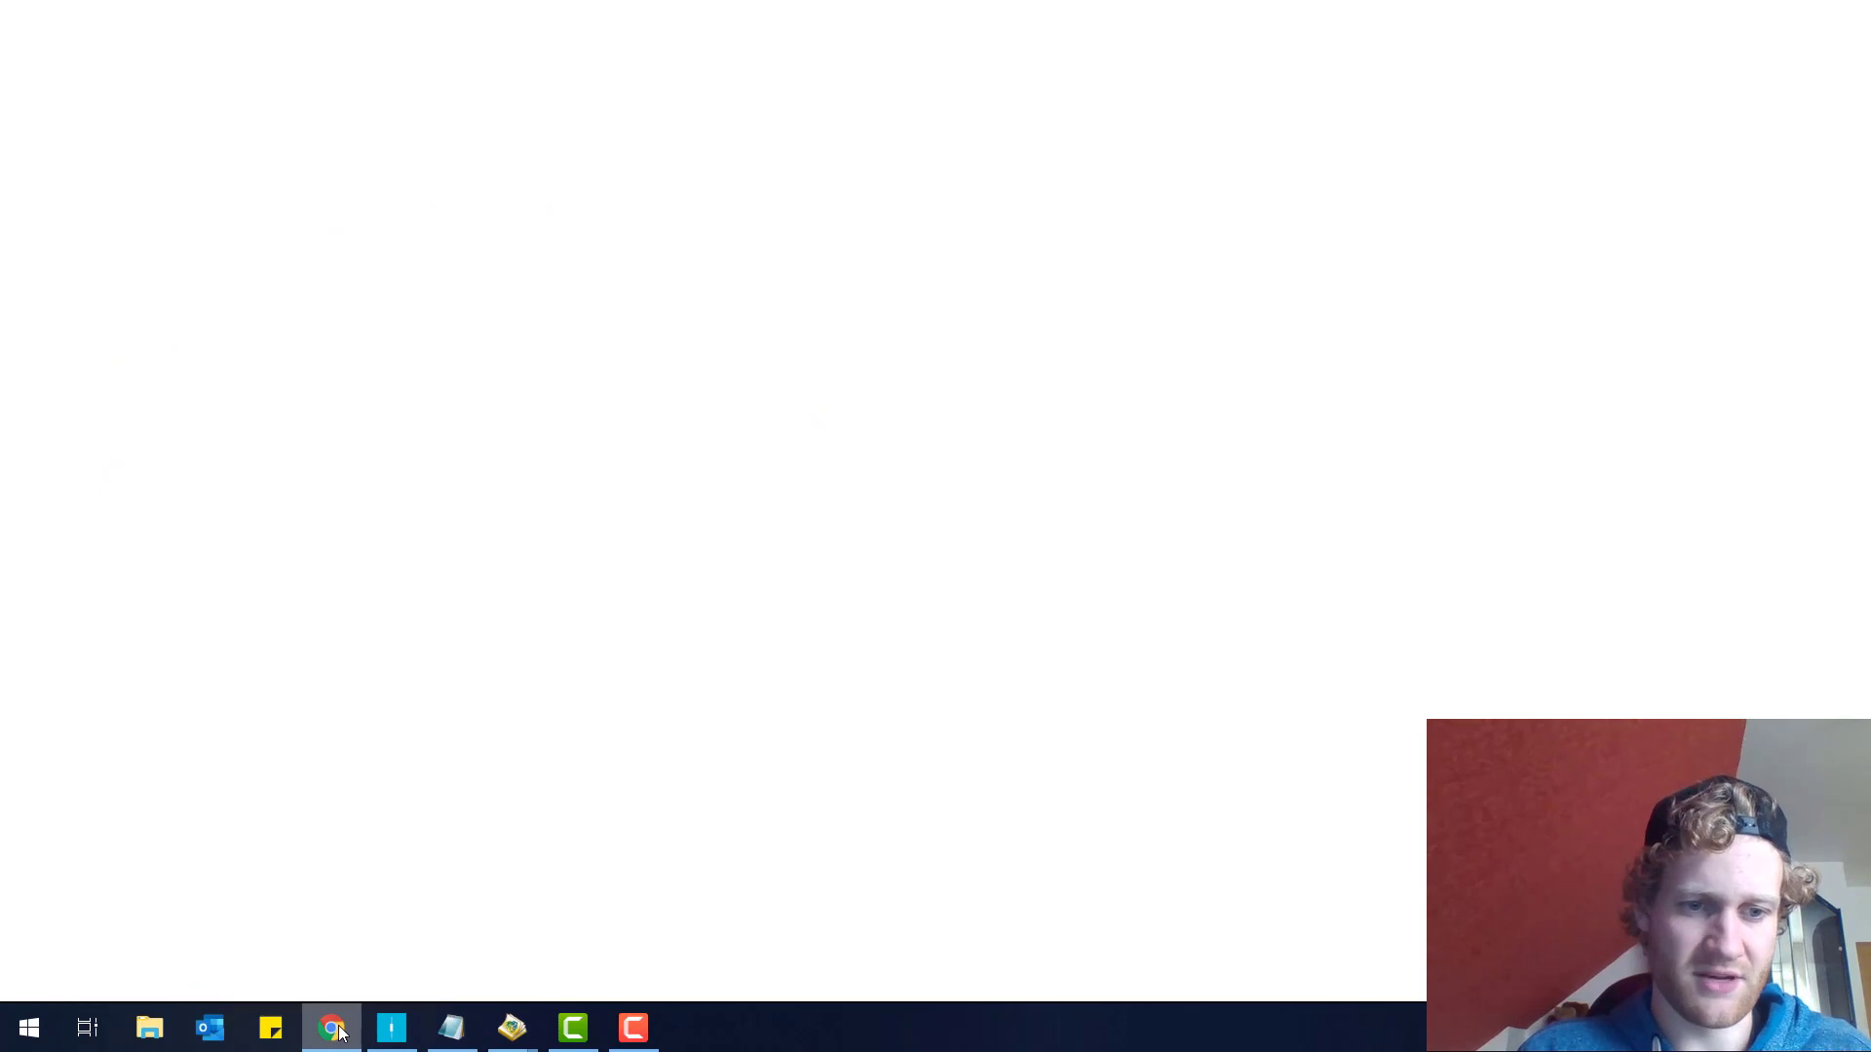
- Close the 3.00-lot buy, reattach RsiExpert, and review the Experts and Journal logs
right_click(331, 1027)
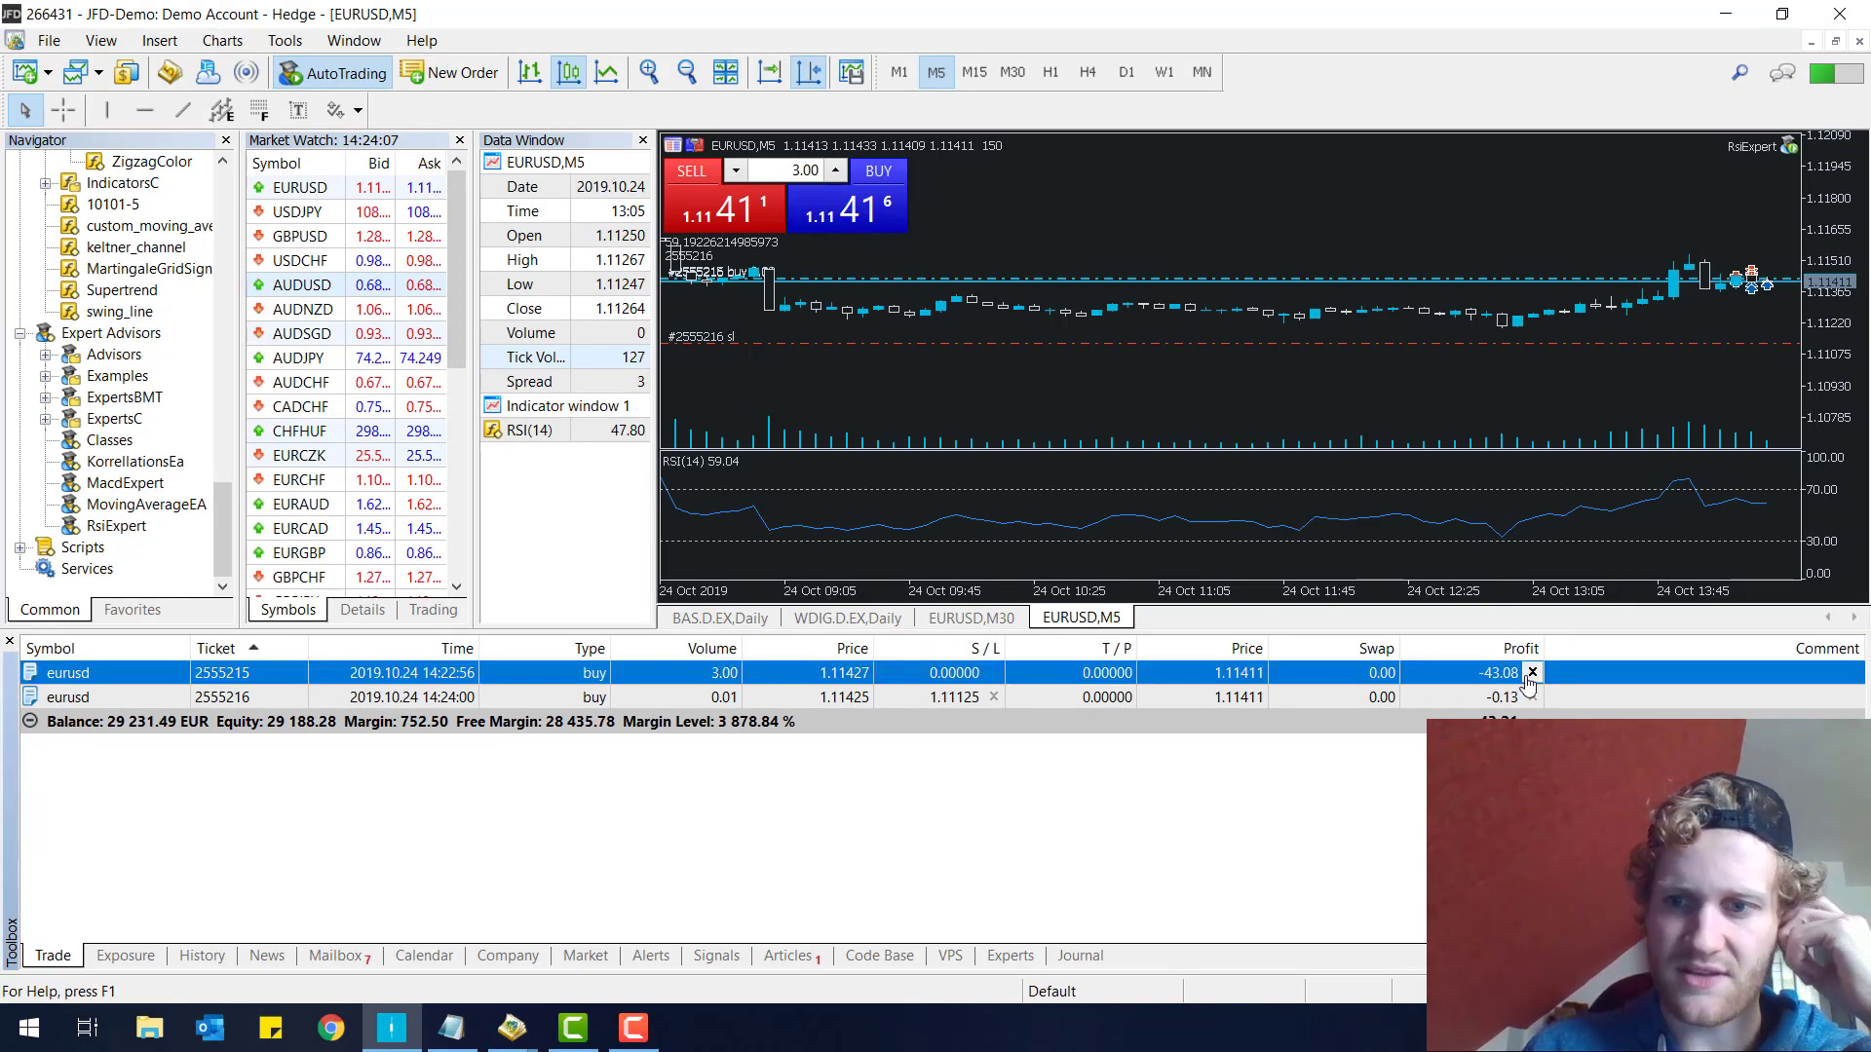
left_click(1531, 673)
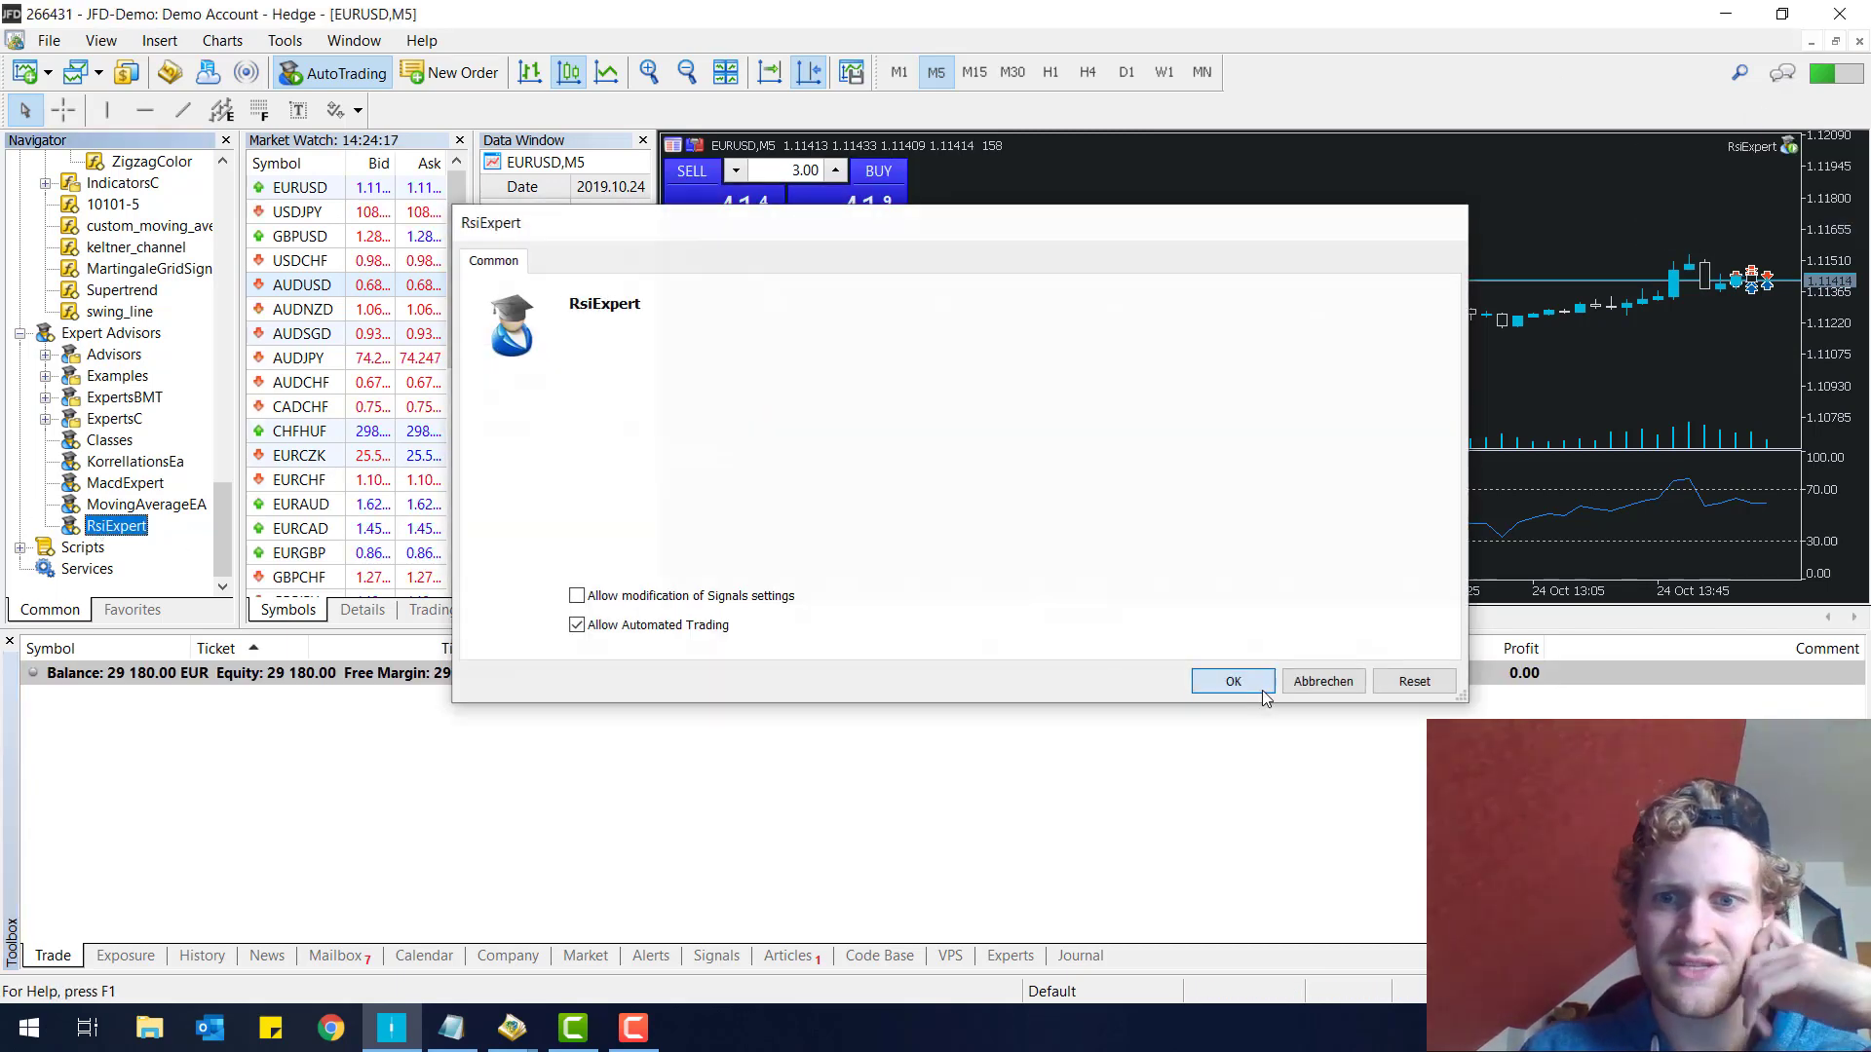
left_click(1232, 680)
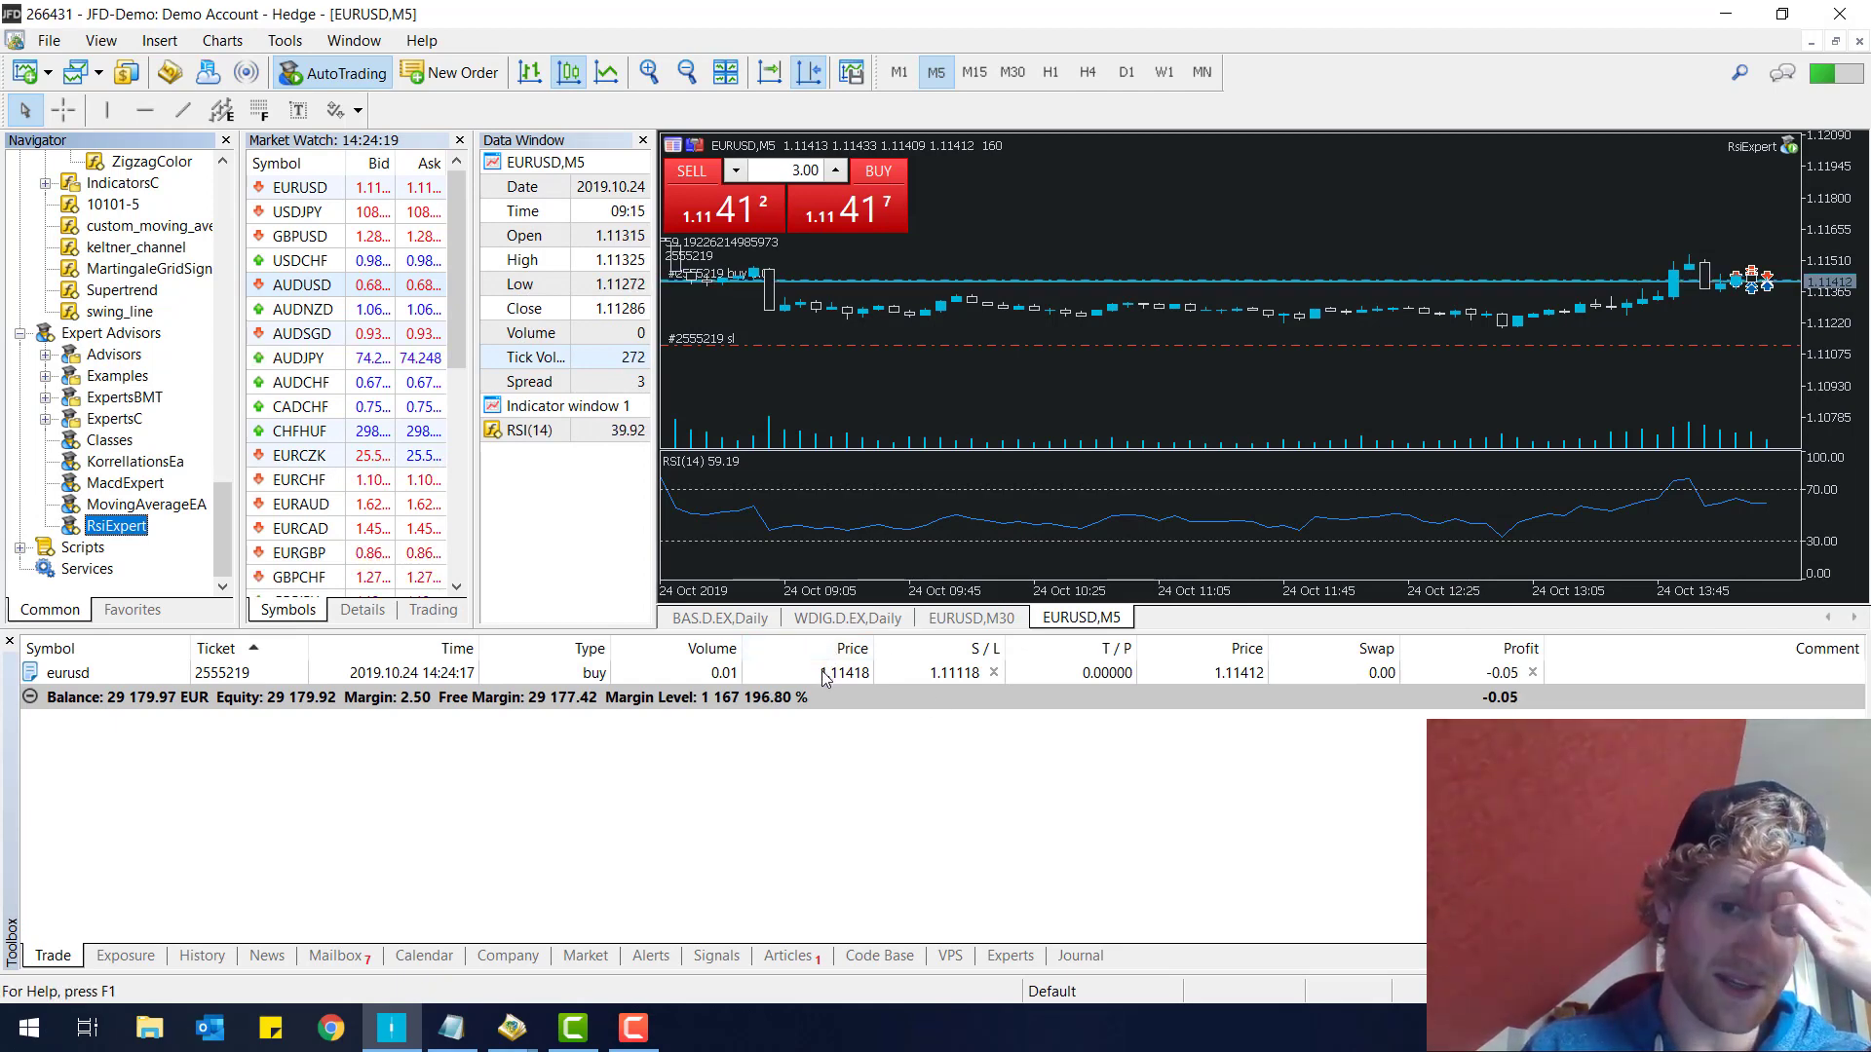
left_click(1009, 955)
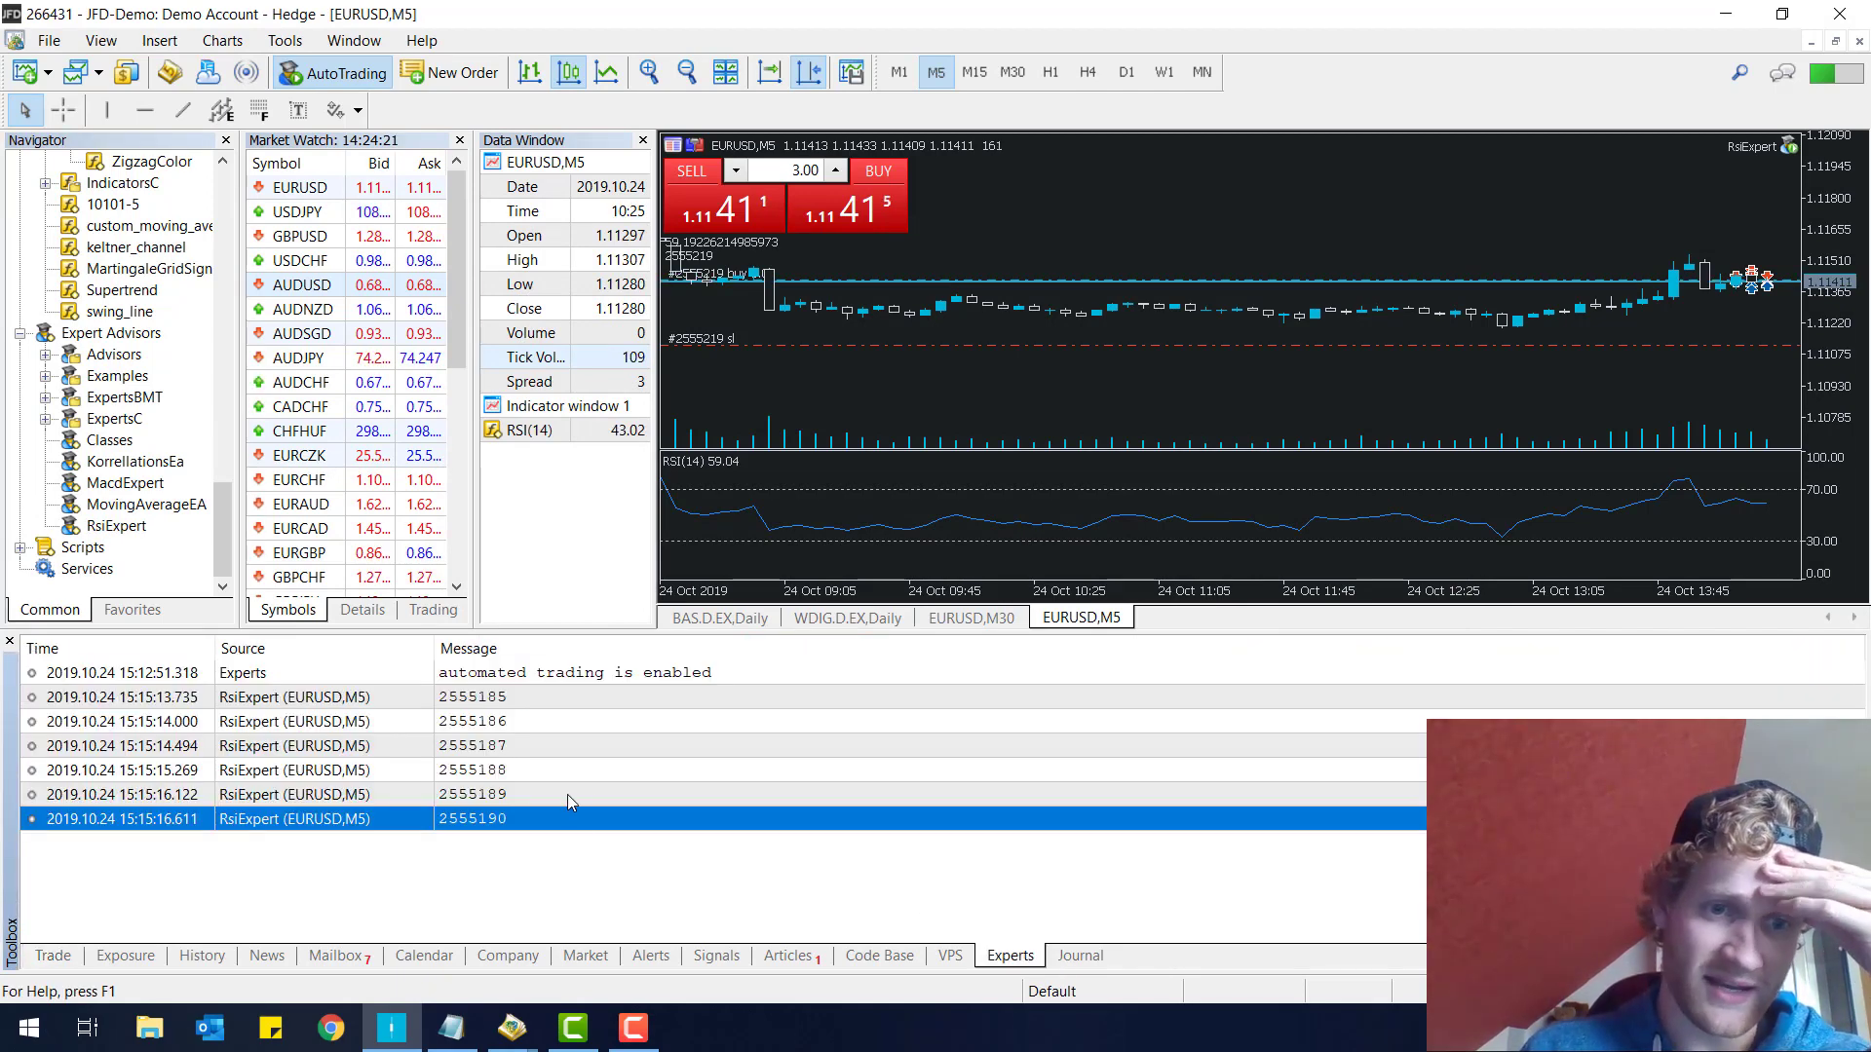
left_click(1077, 955)
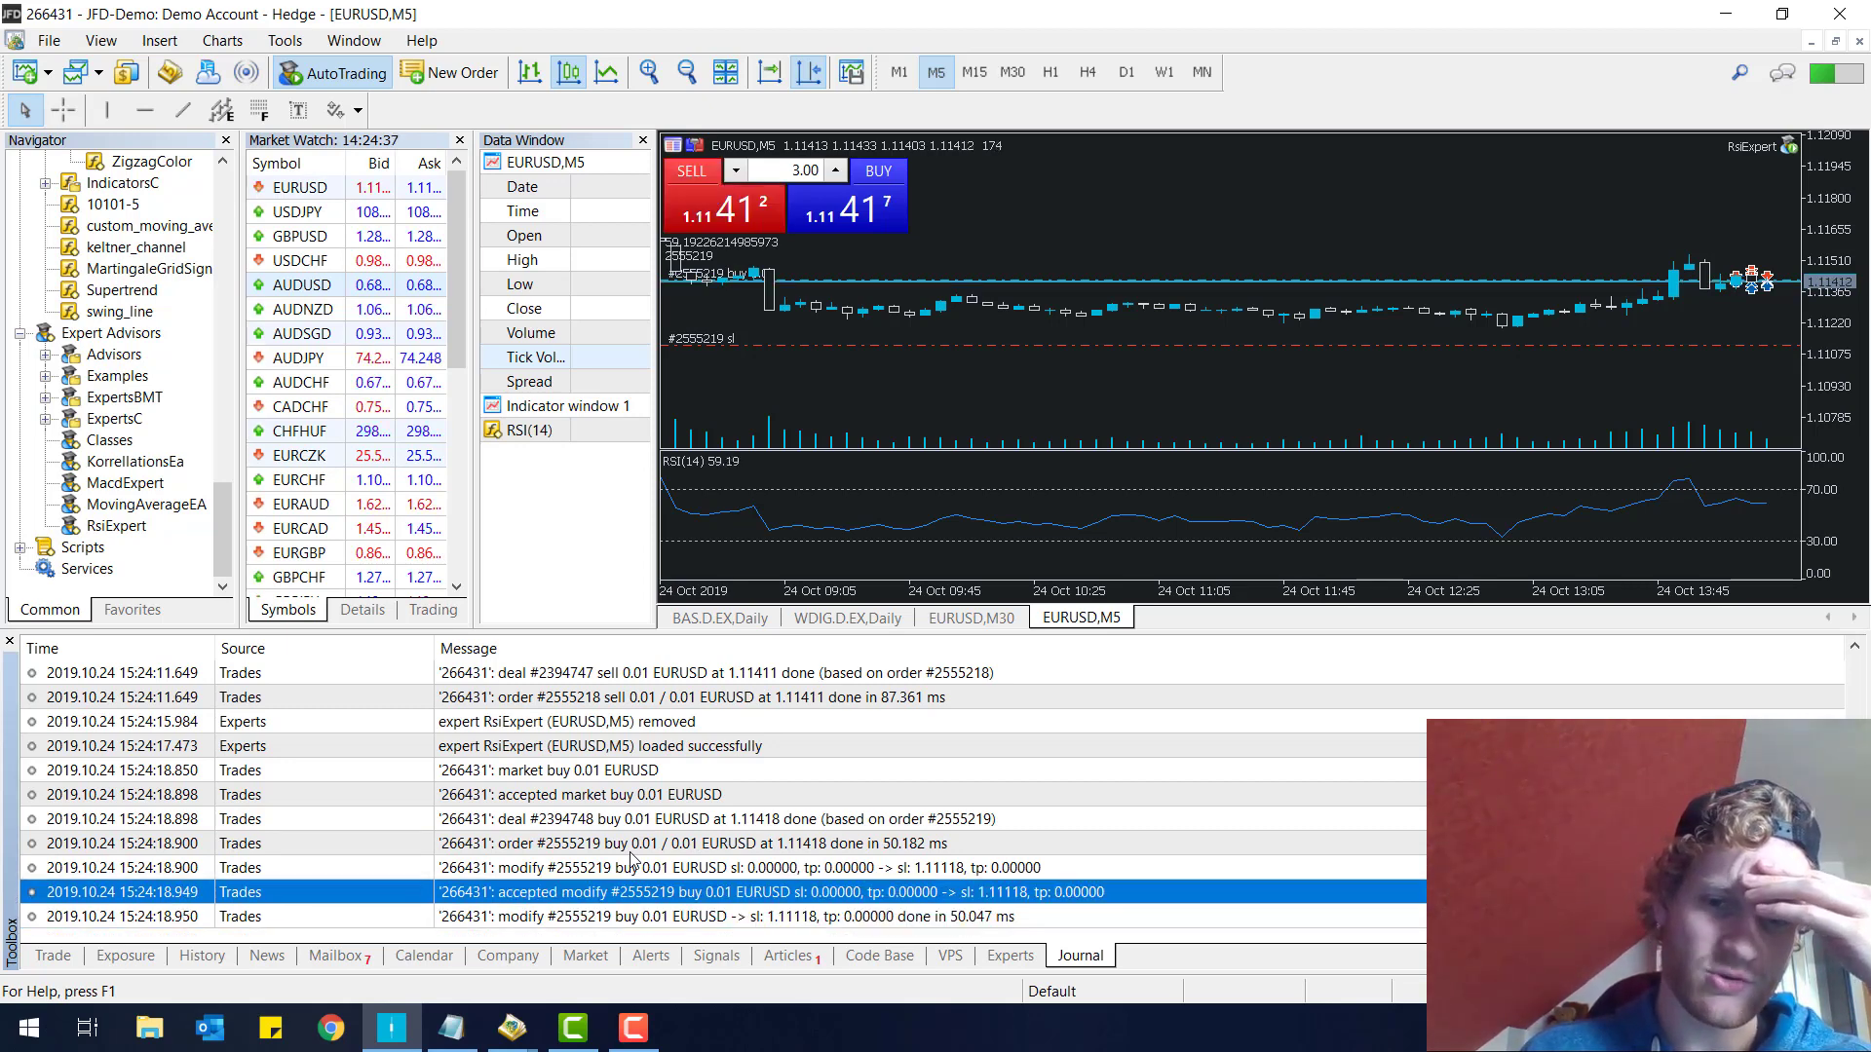
left_click(52, 955)
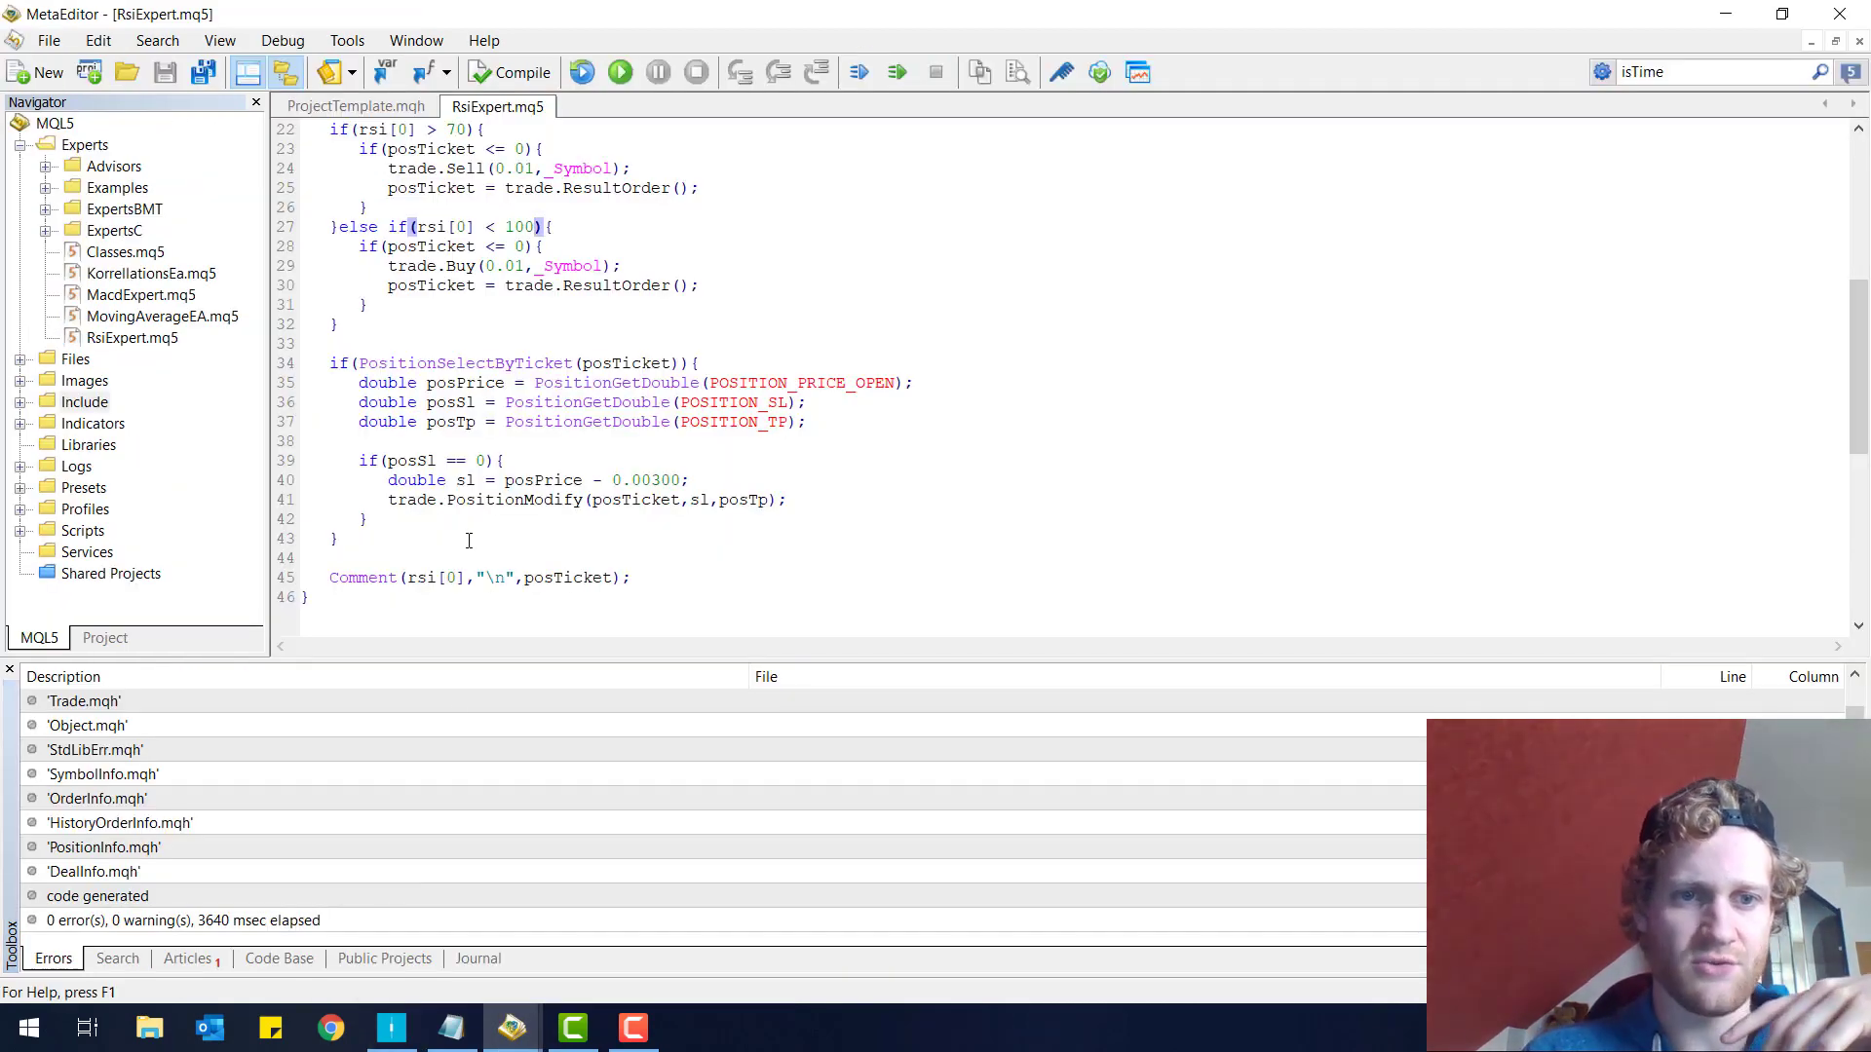
- Add 'double tp = posPrice + 0.00500;' and pass tp to PositionModify
double_click(410, 499)
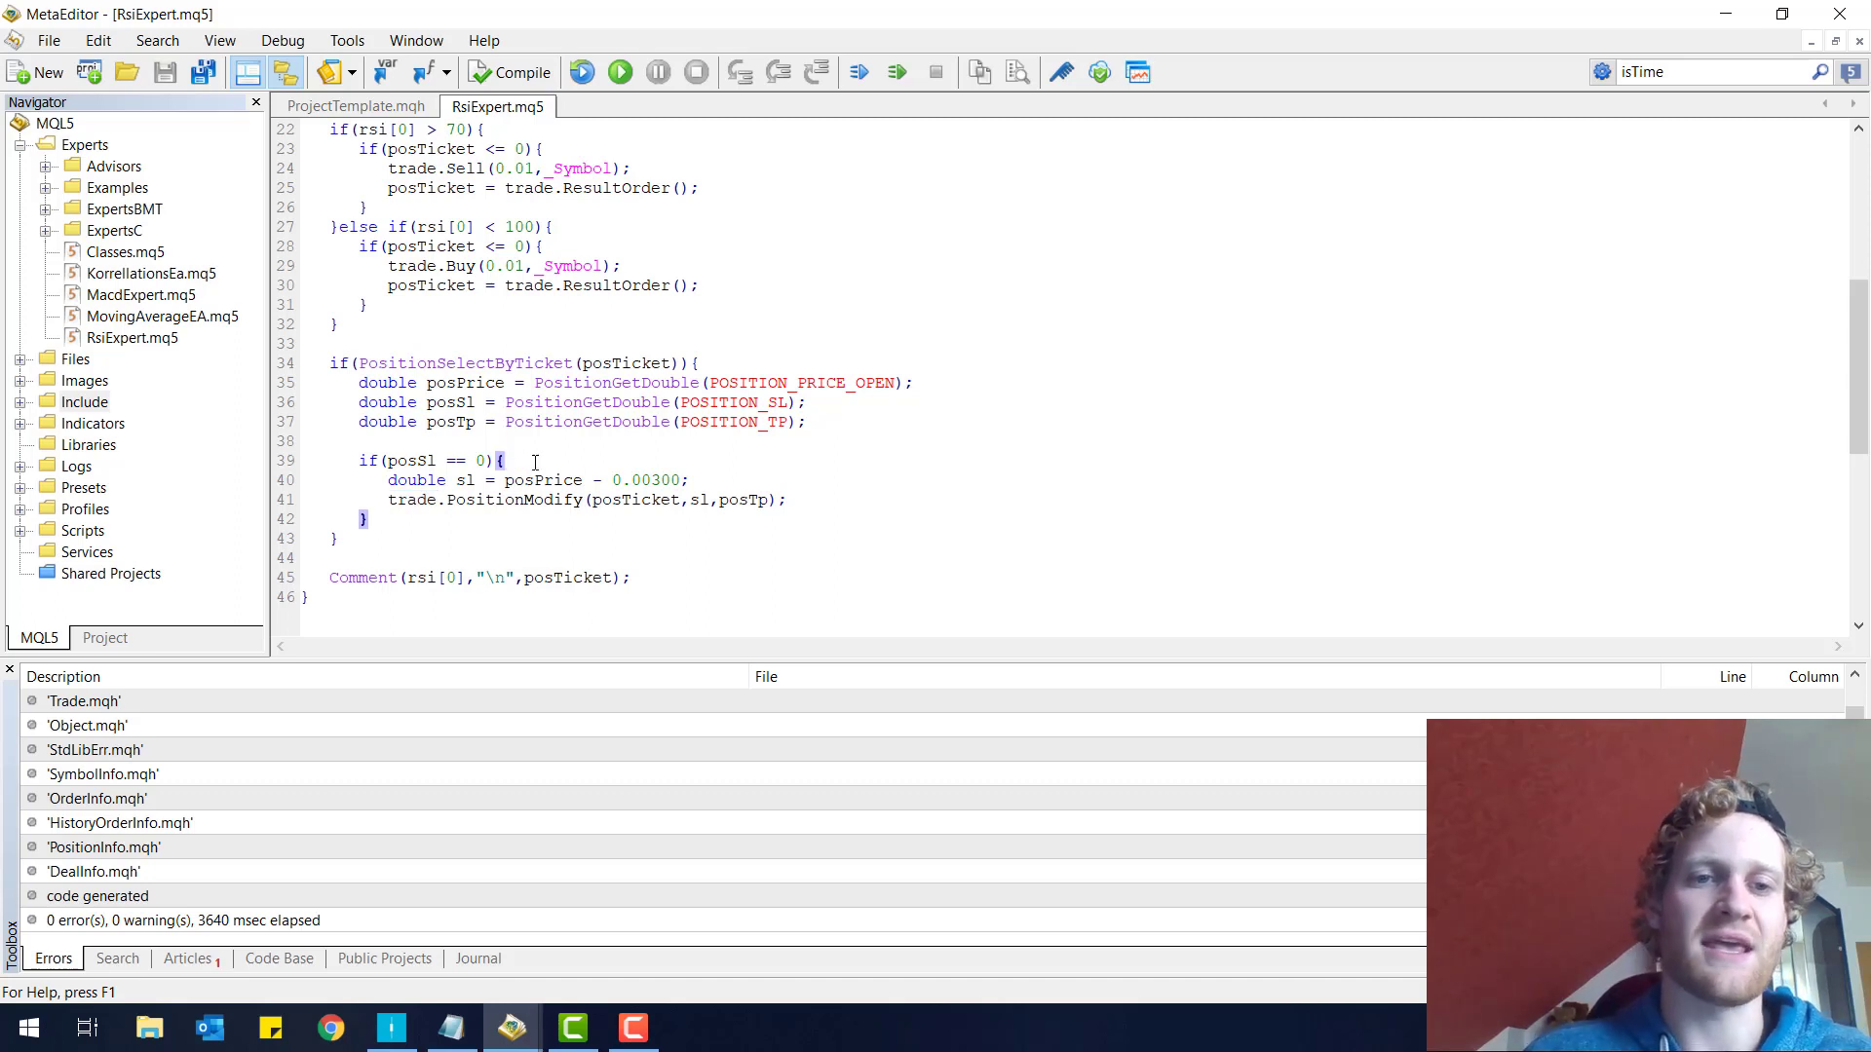
type("double tp = pos")
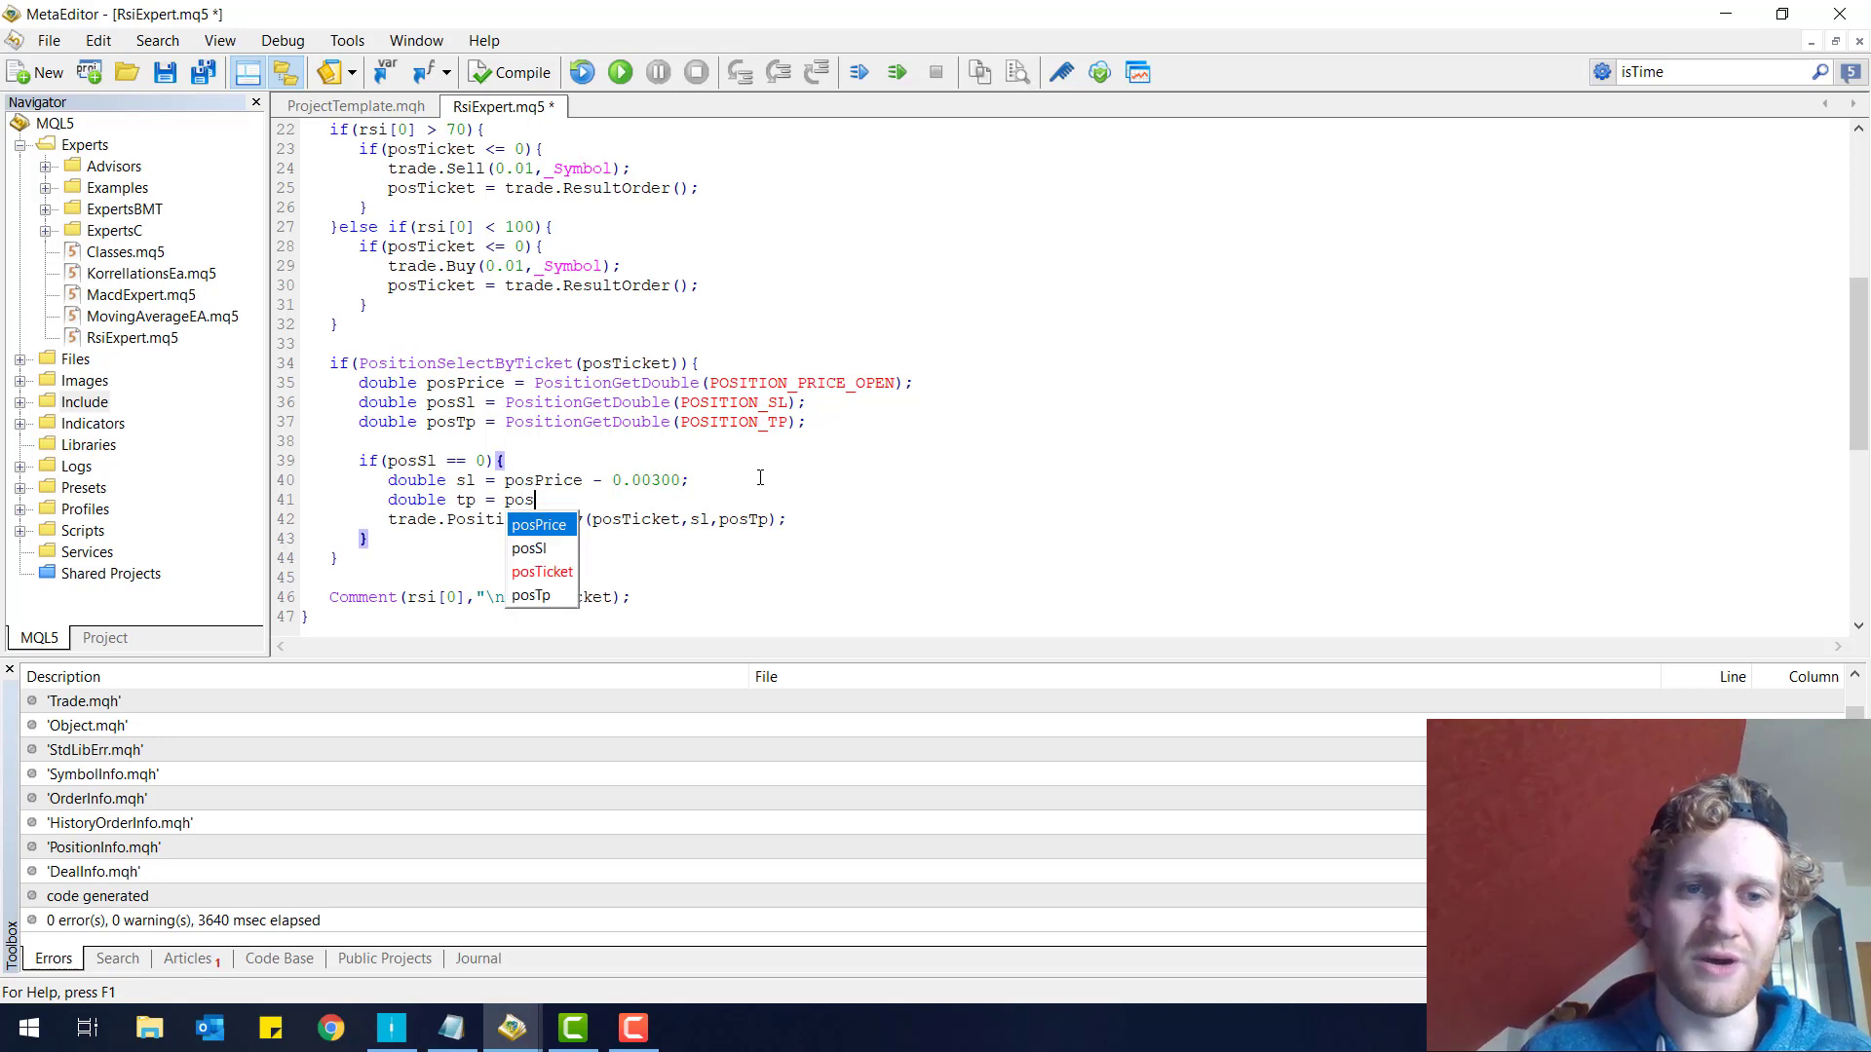
type("Price + 0.")
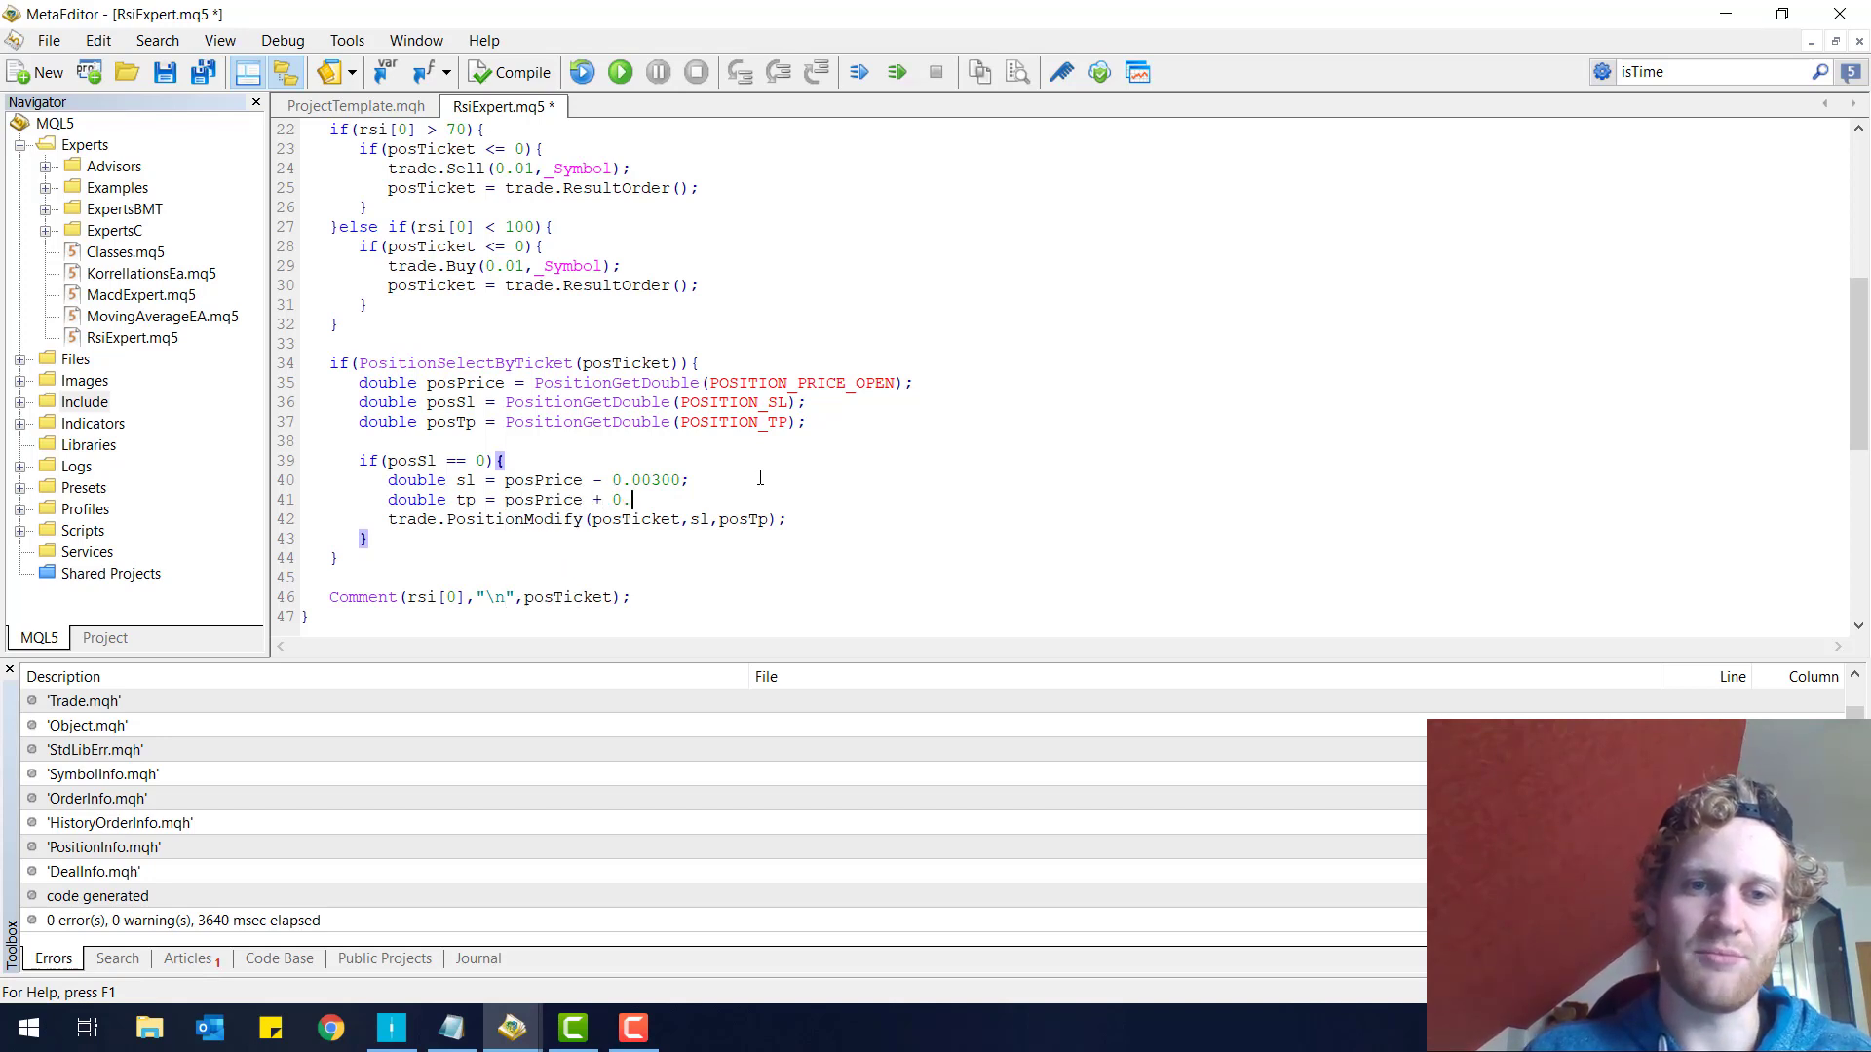
type("00")
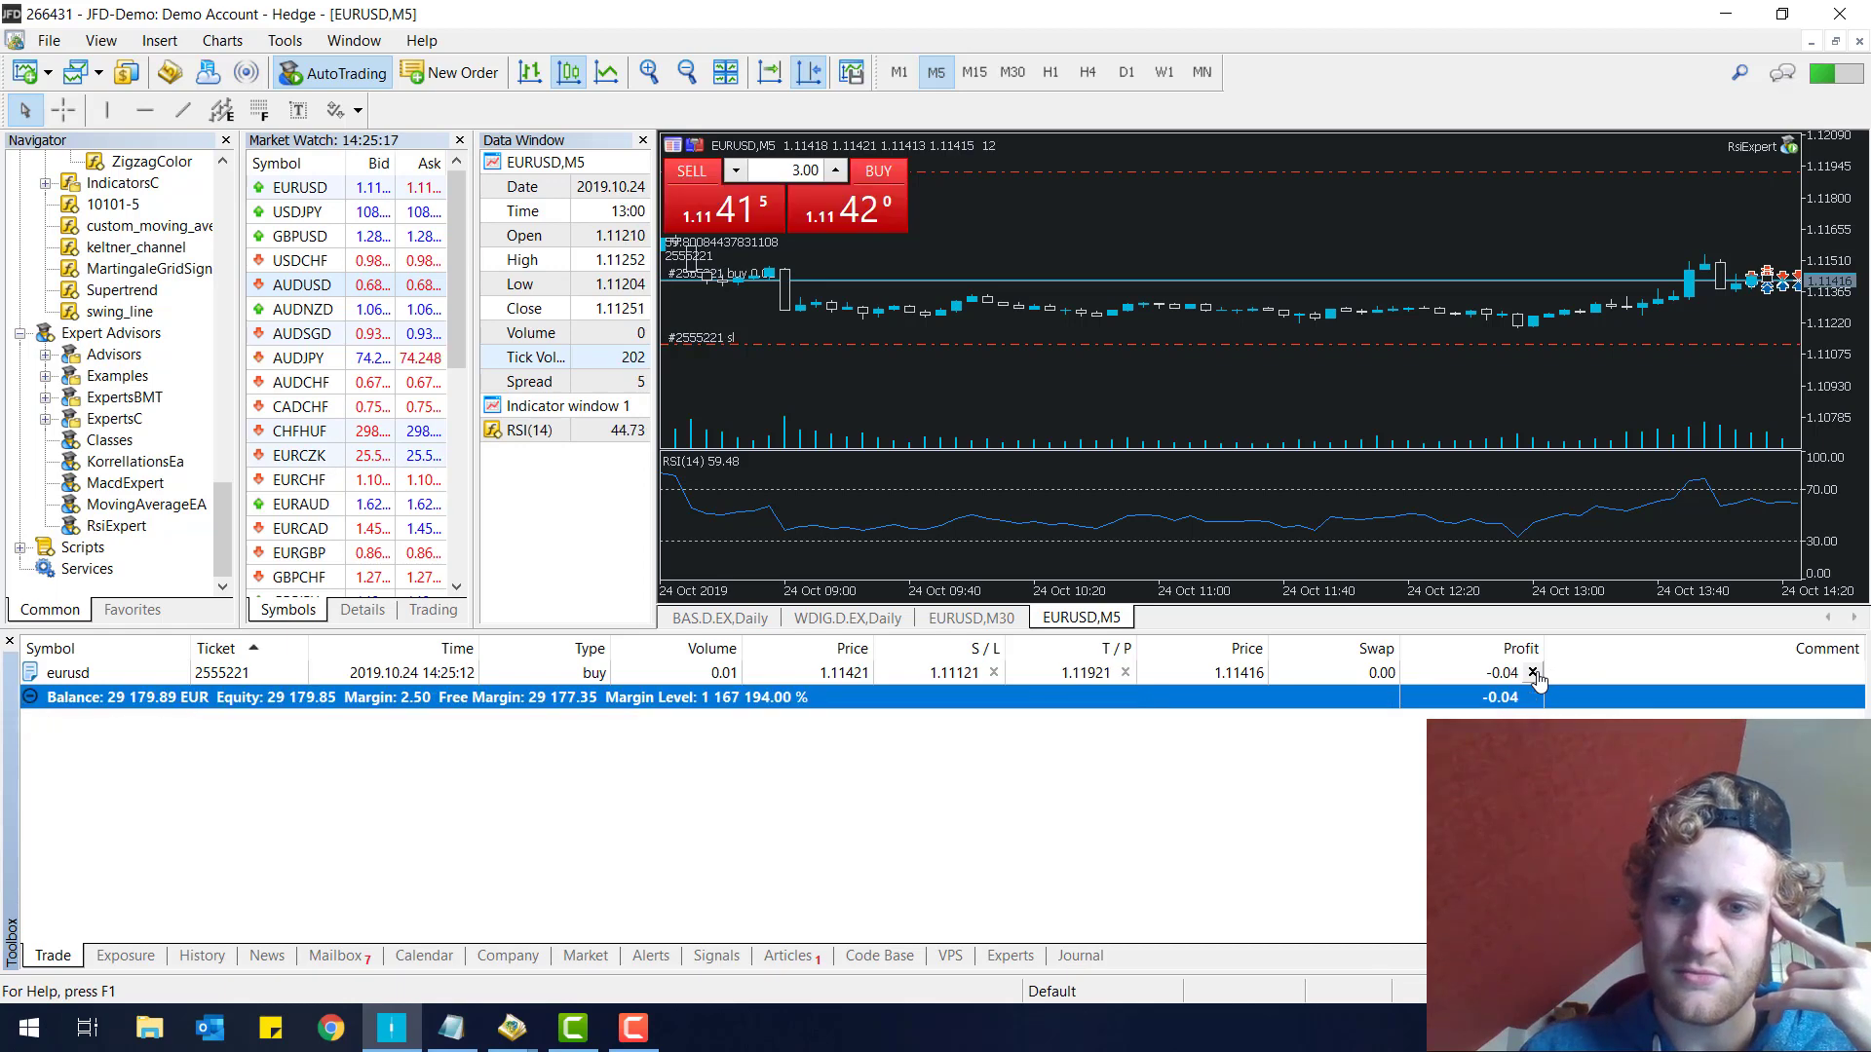
mouse_move(1354, 351)
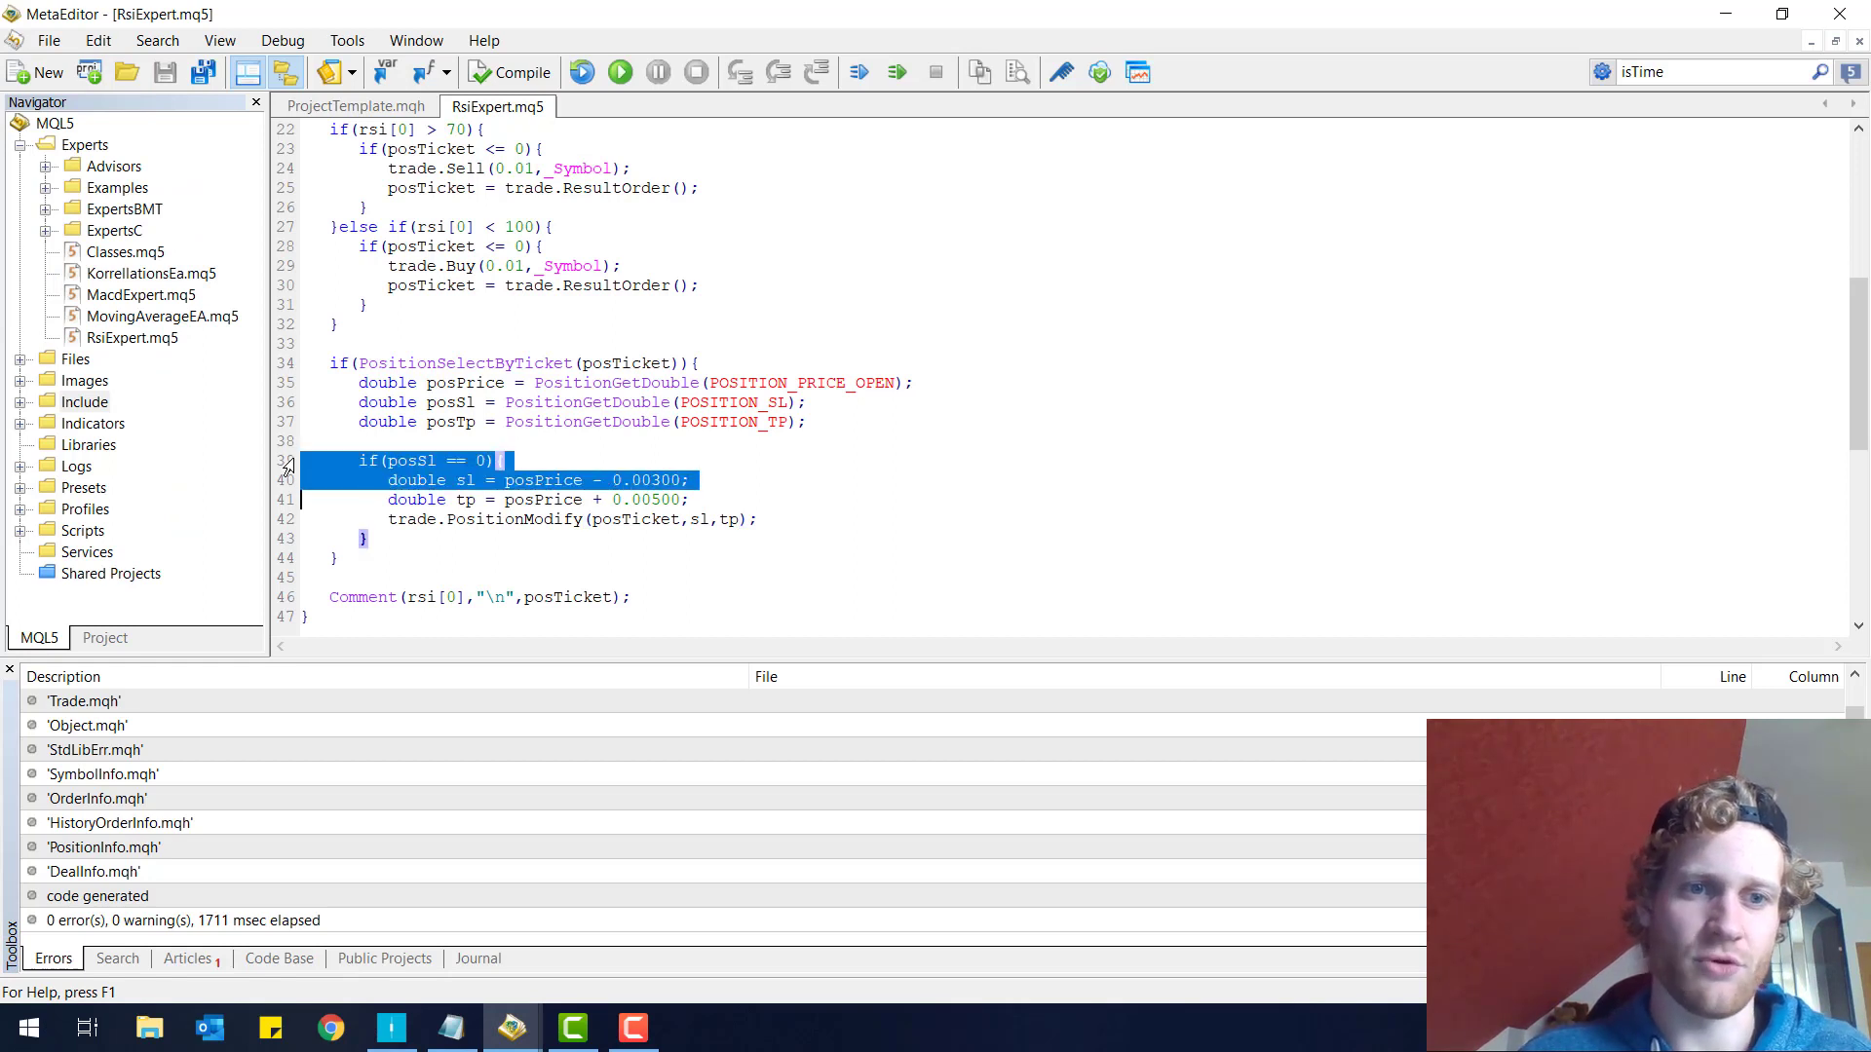
- Store the position type in posType and wrap the SL/TP code in if(posType == POSITION_TYPE_BUY)
right_click(523, 153)
type("3")
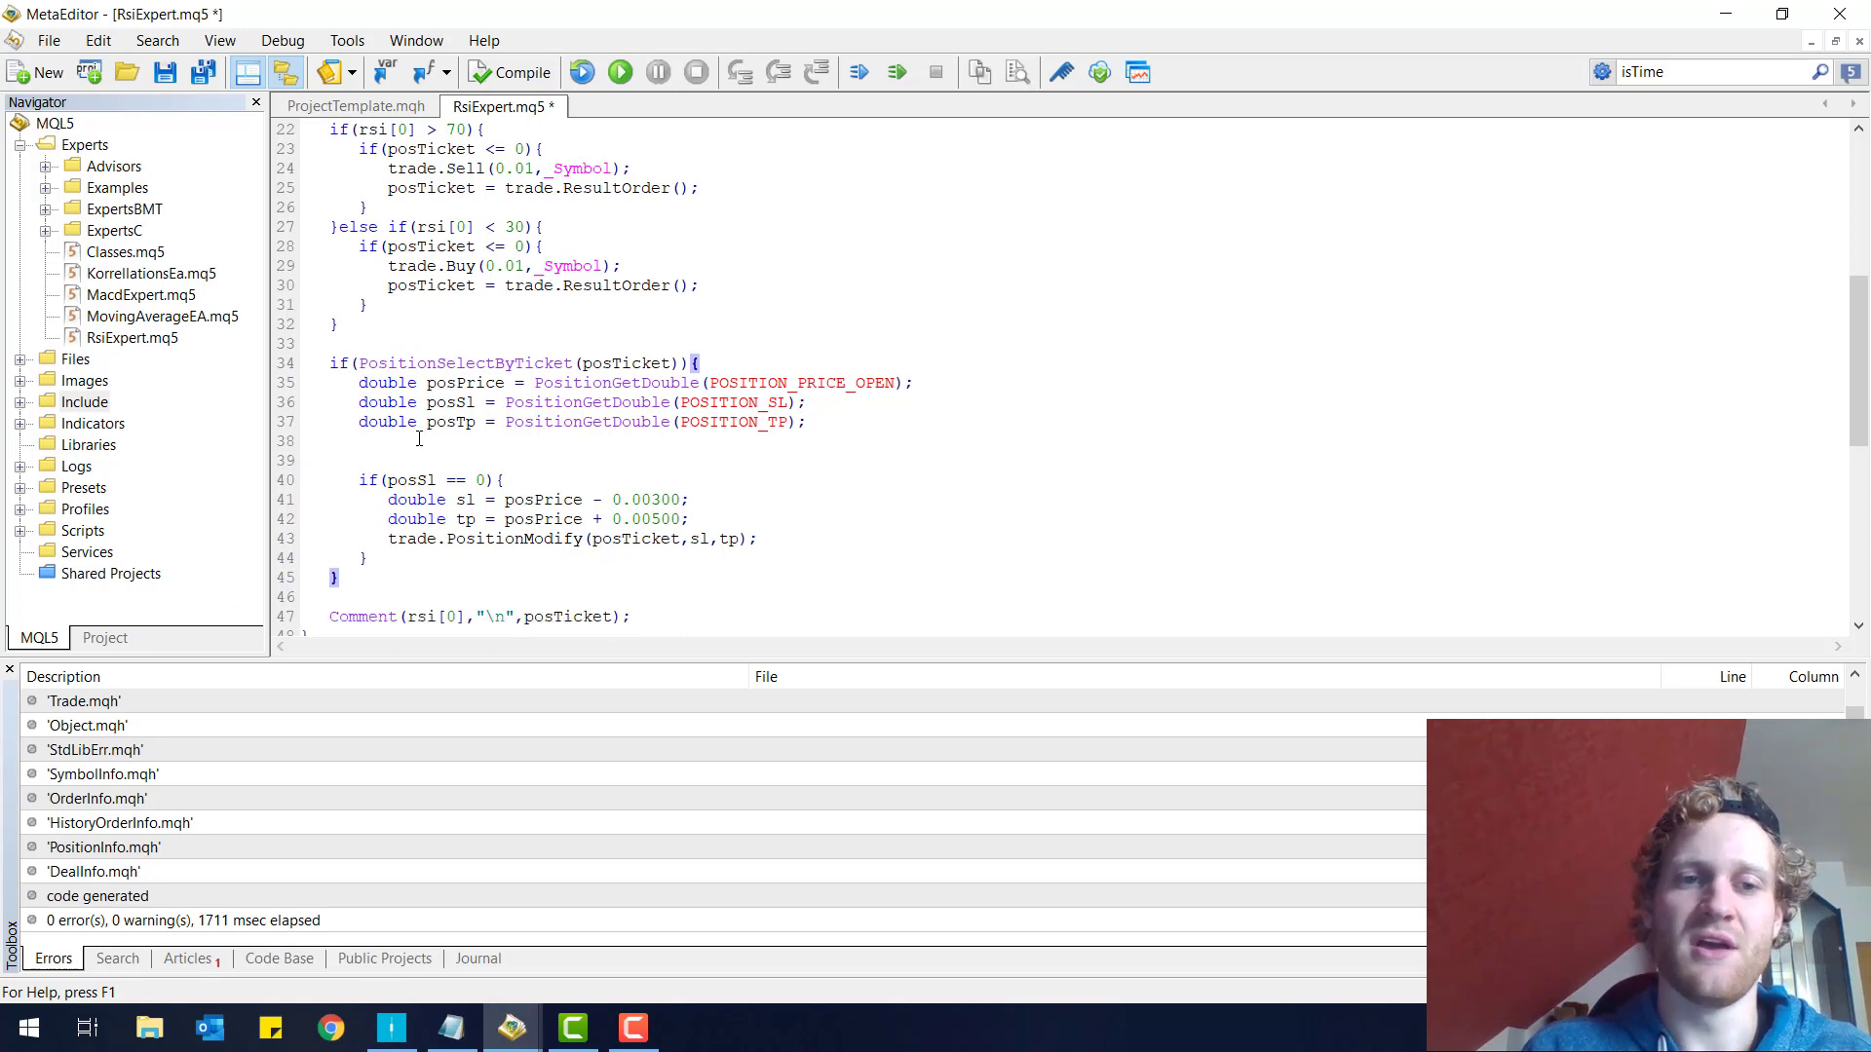
type("tint")
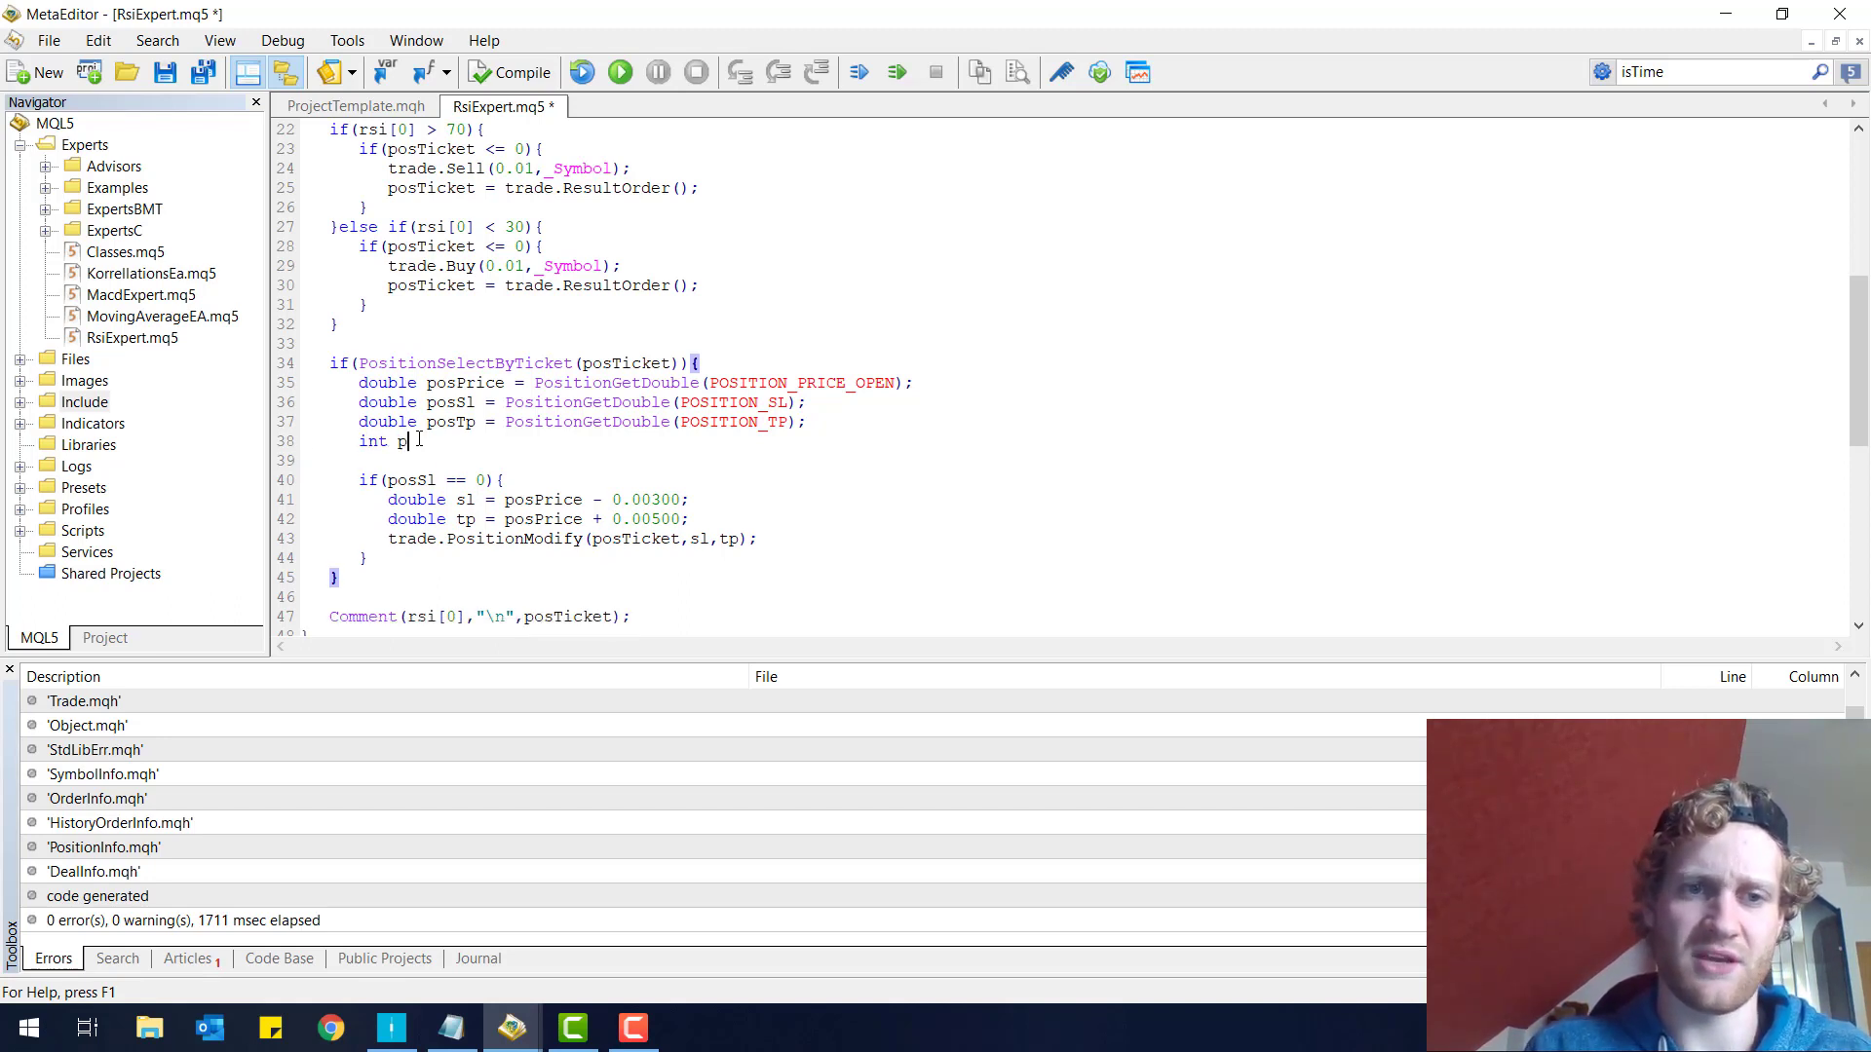
type("osType = PO")
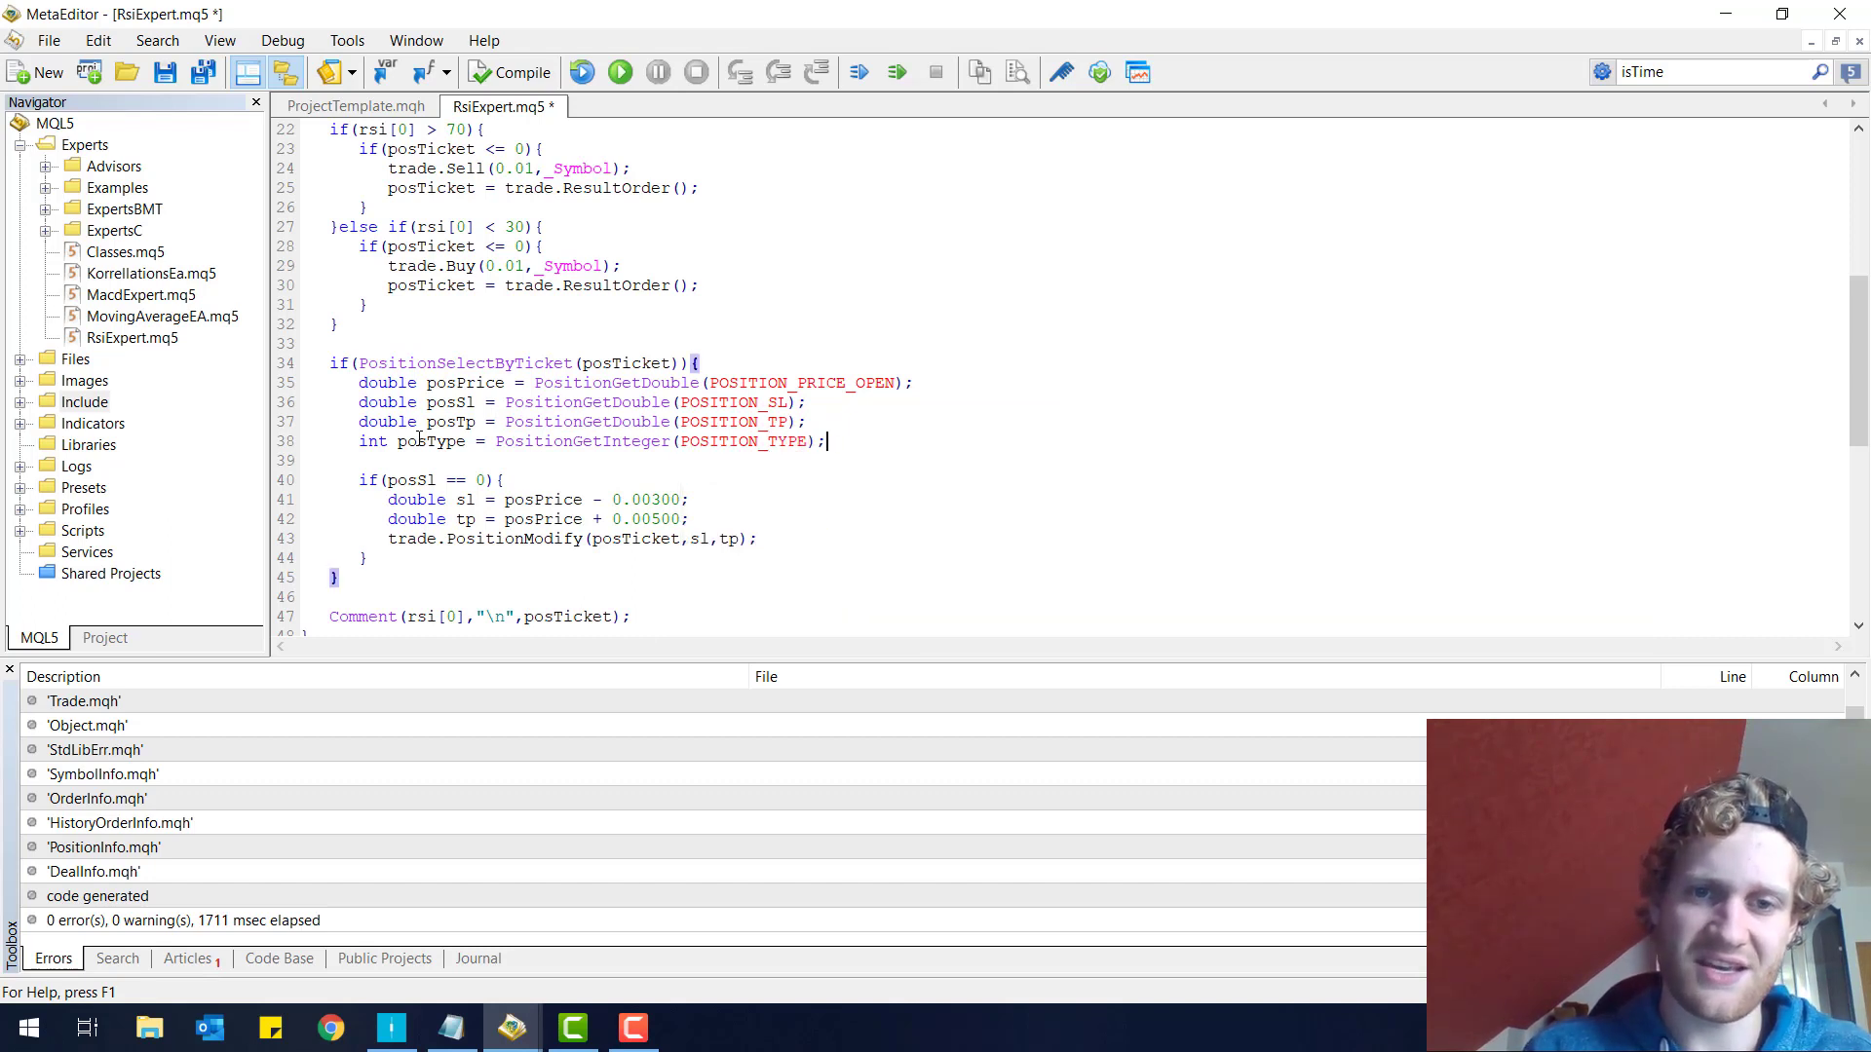
type("if(posType")
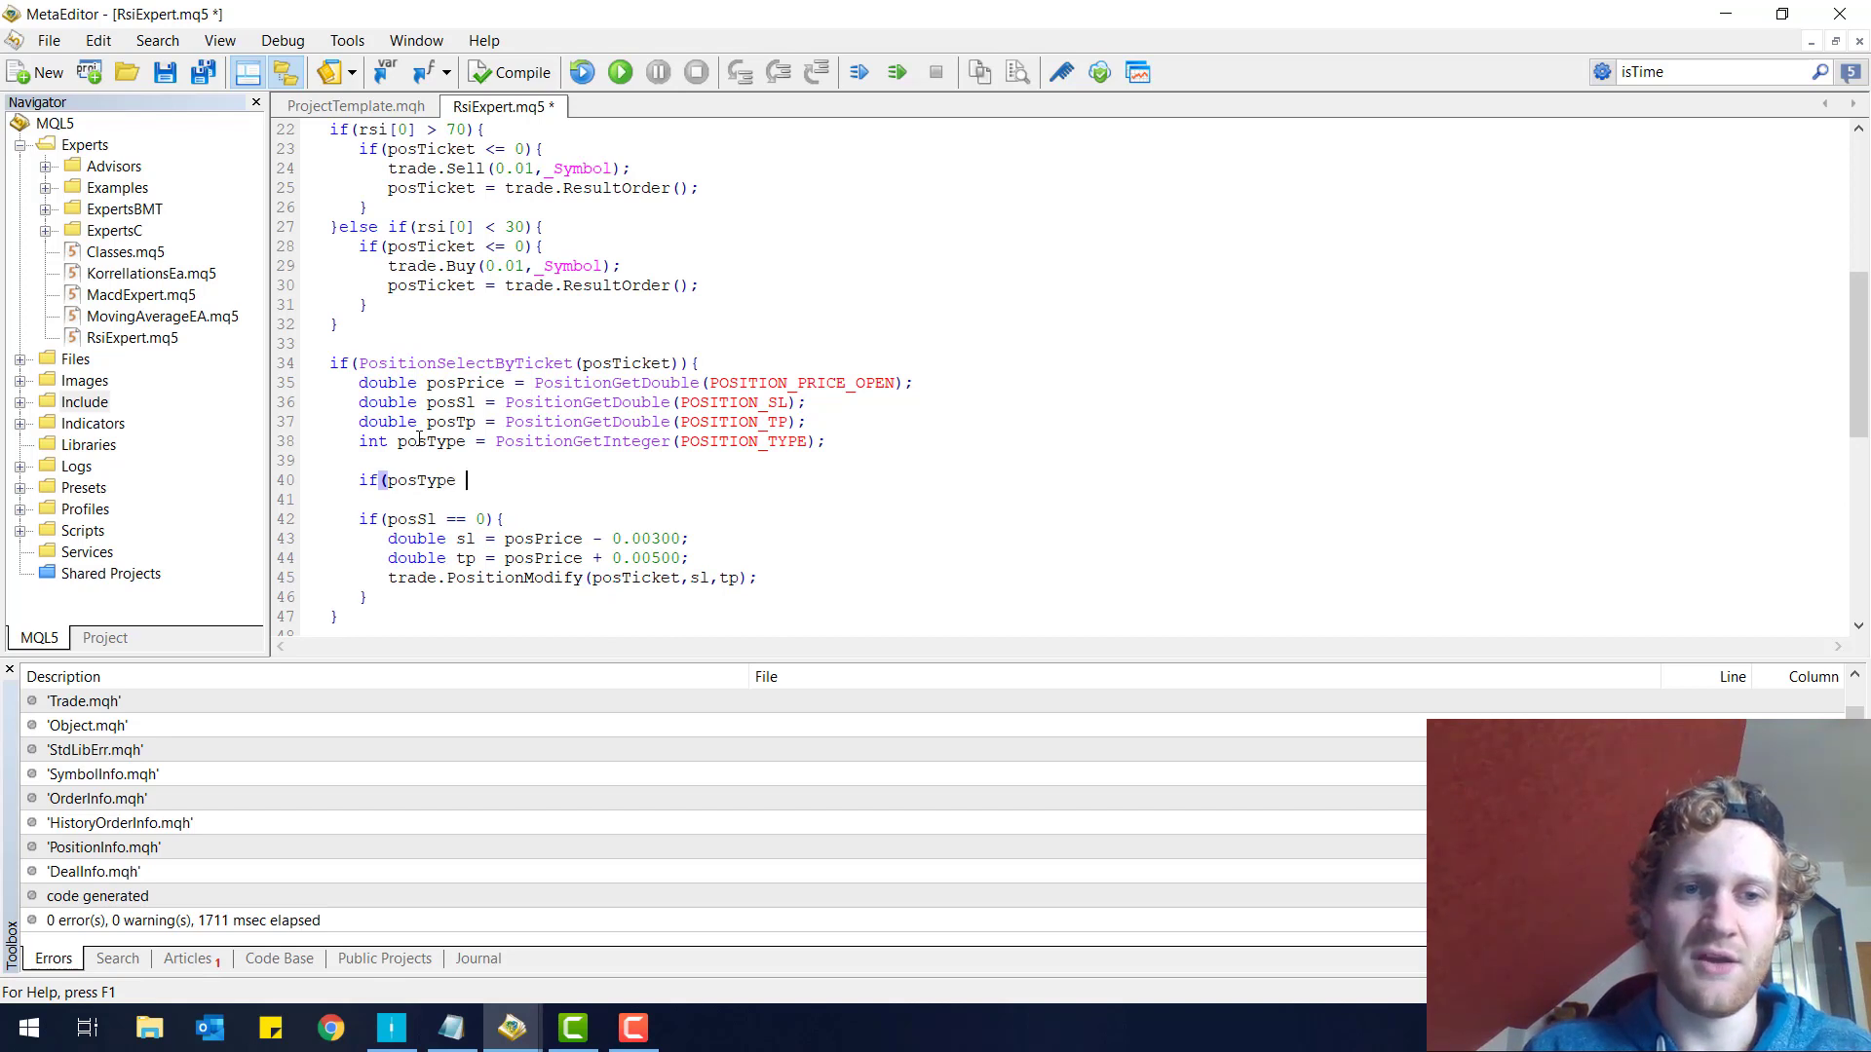
type("== POSITION_T")
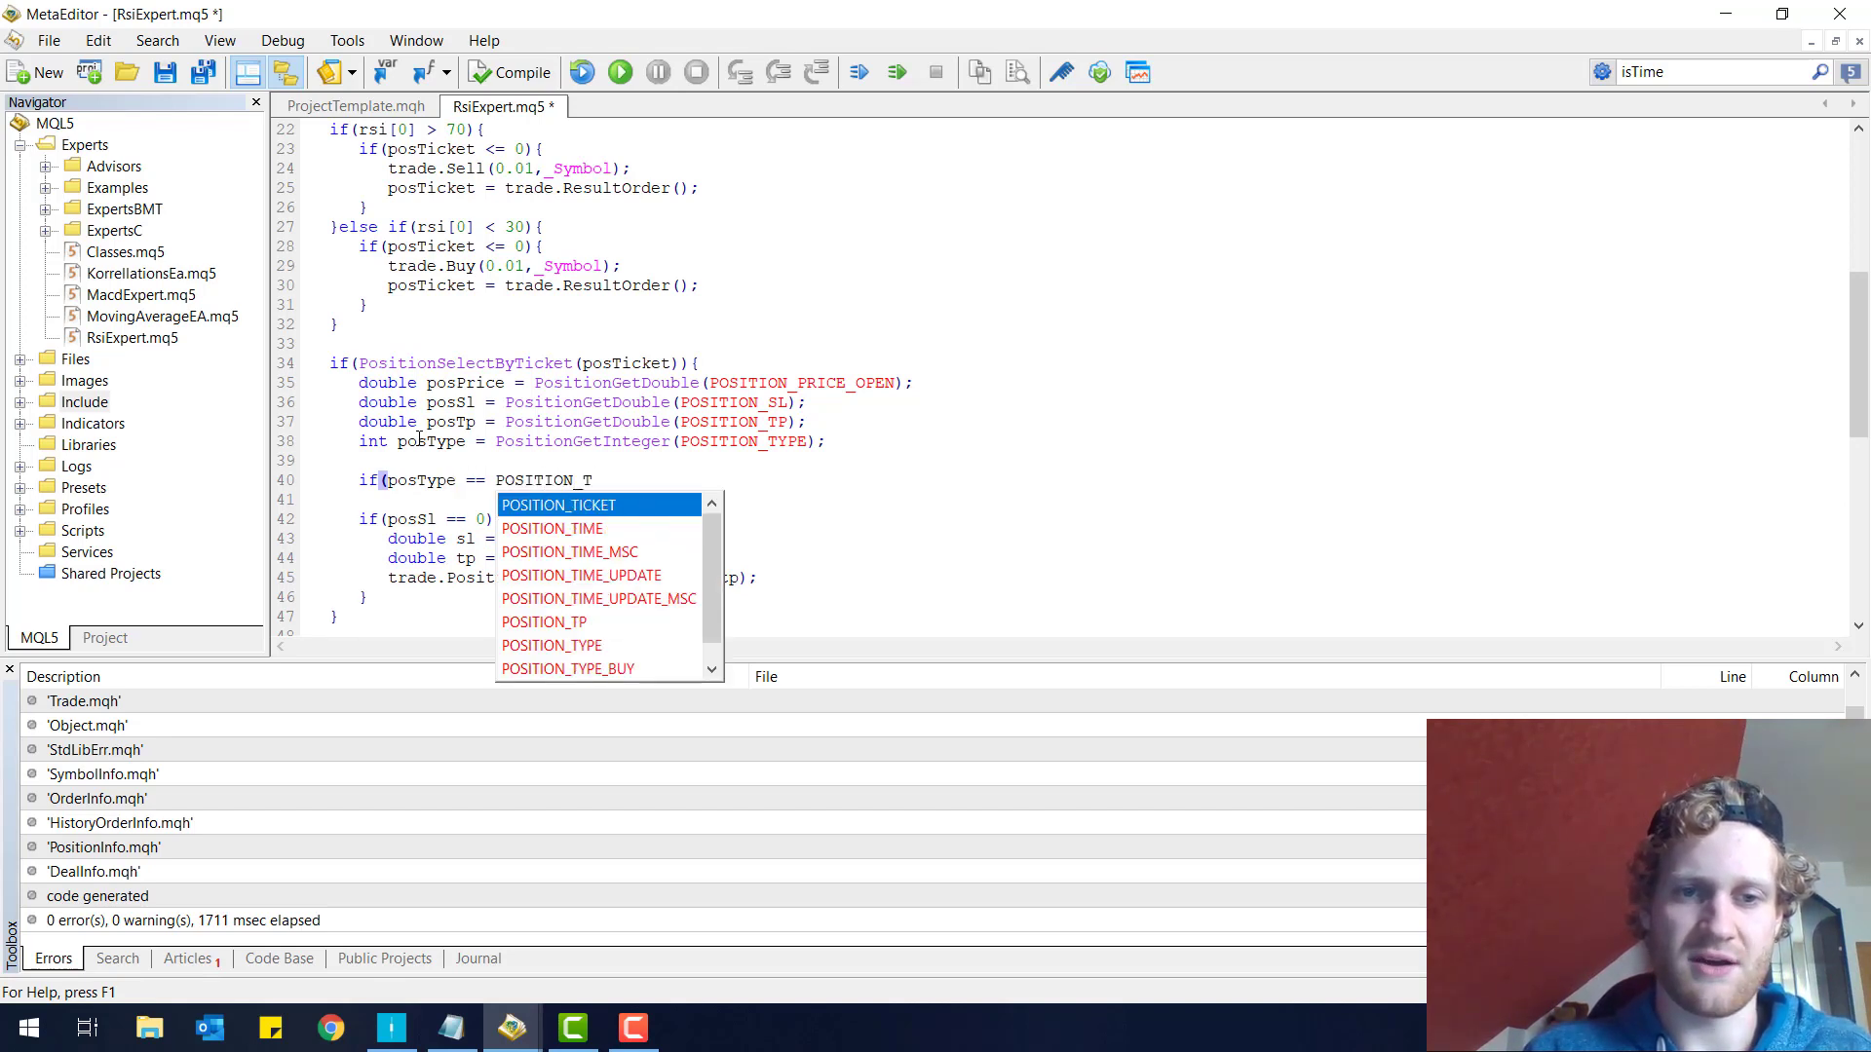
type("YPE_BUY){")
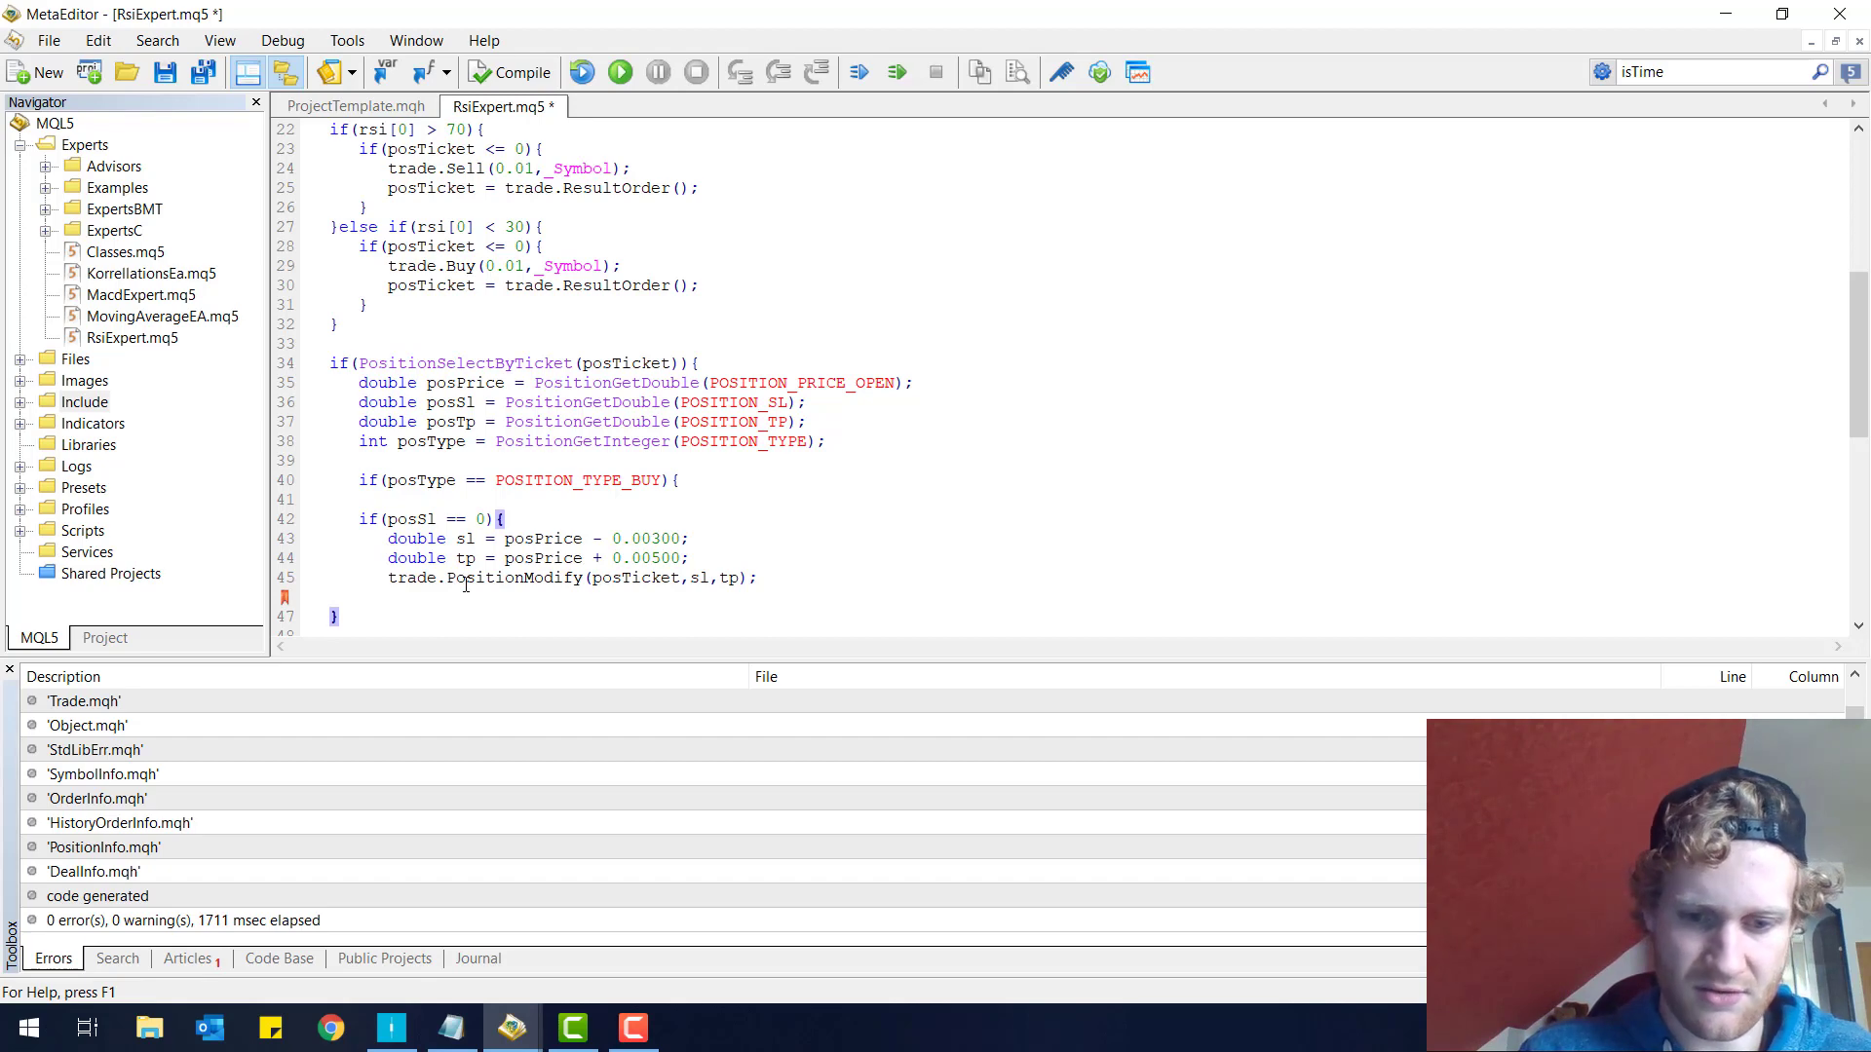
- Add an else-if POSITION_TYPE_SELL branch with sl = posPrice + 0.00500 and tp = posPrice - 0.00300
right_click(453, 596)
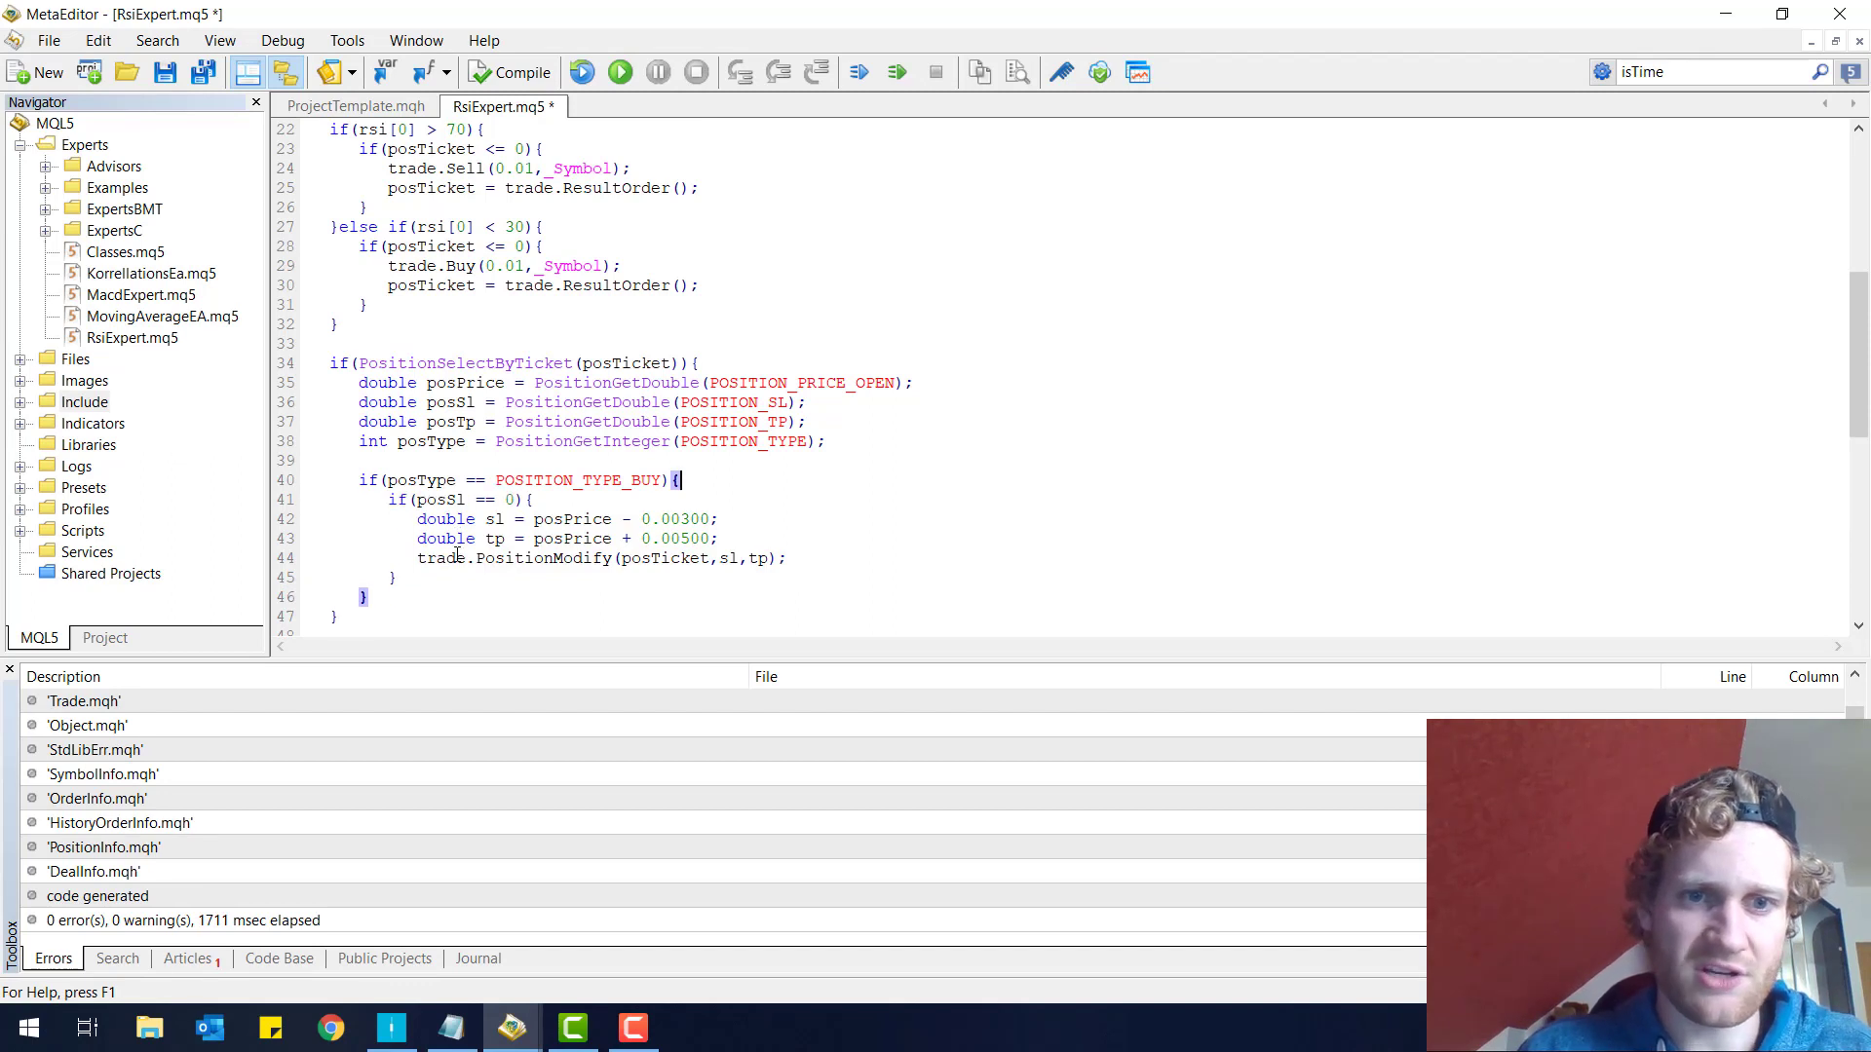
type("else")
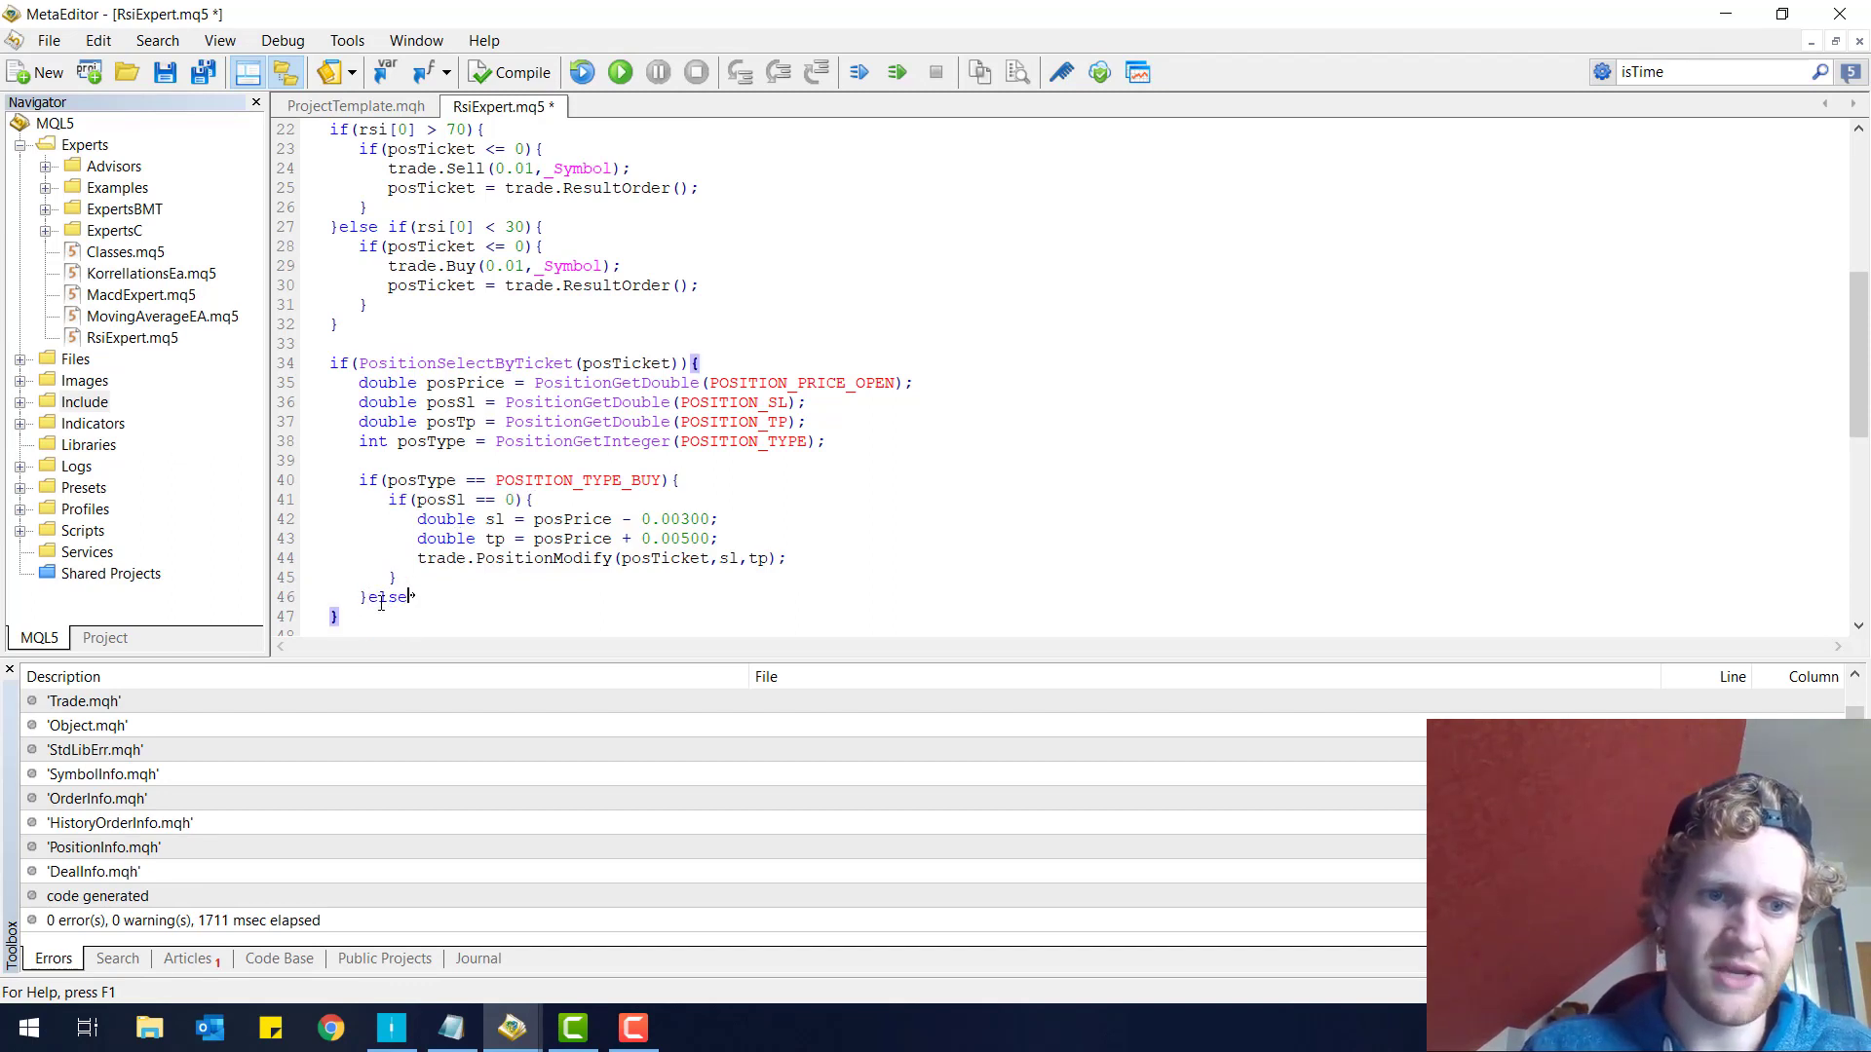
type("f")
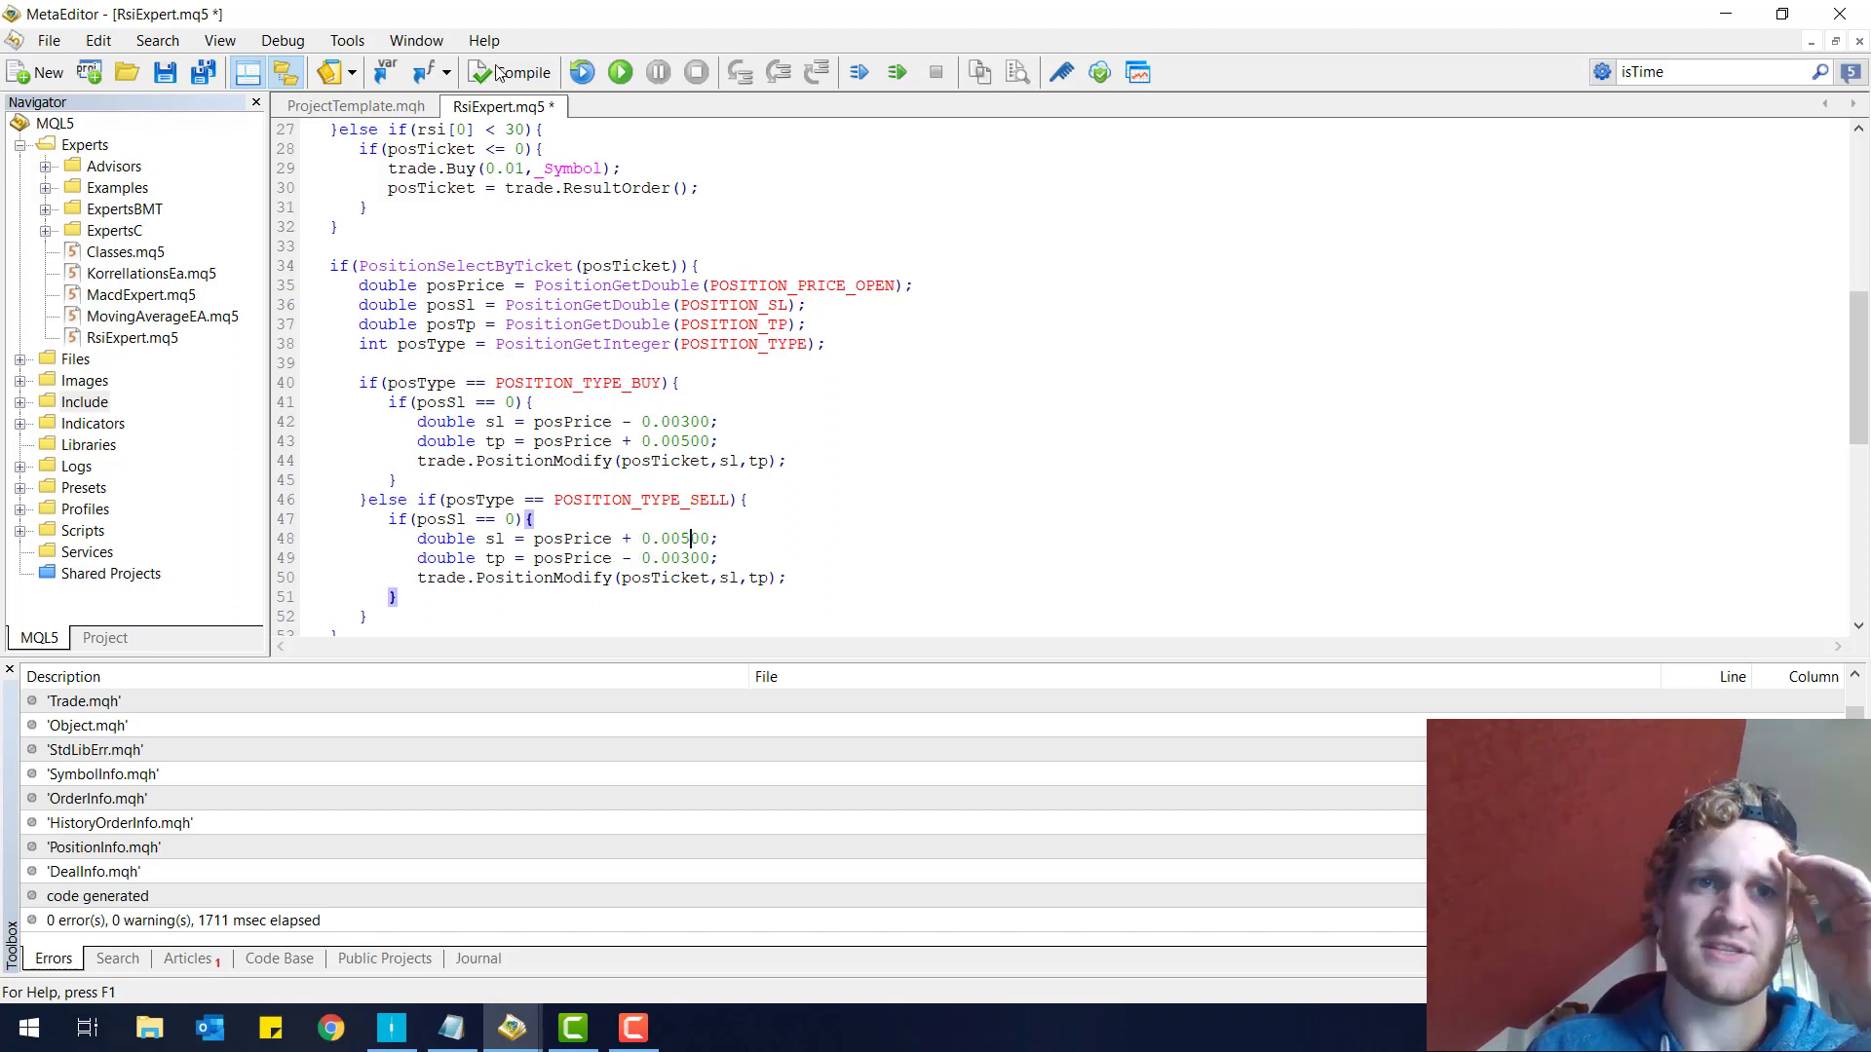
- Cast PositionGetInteger to (int) on the posType line and recompile to 0 errors, 0 warnings
left_click(510, 71)
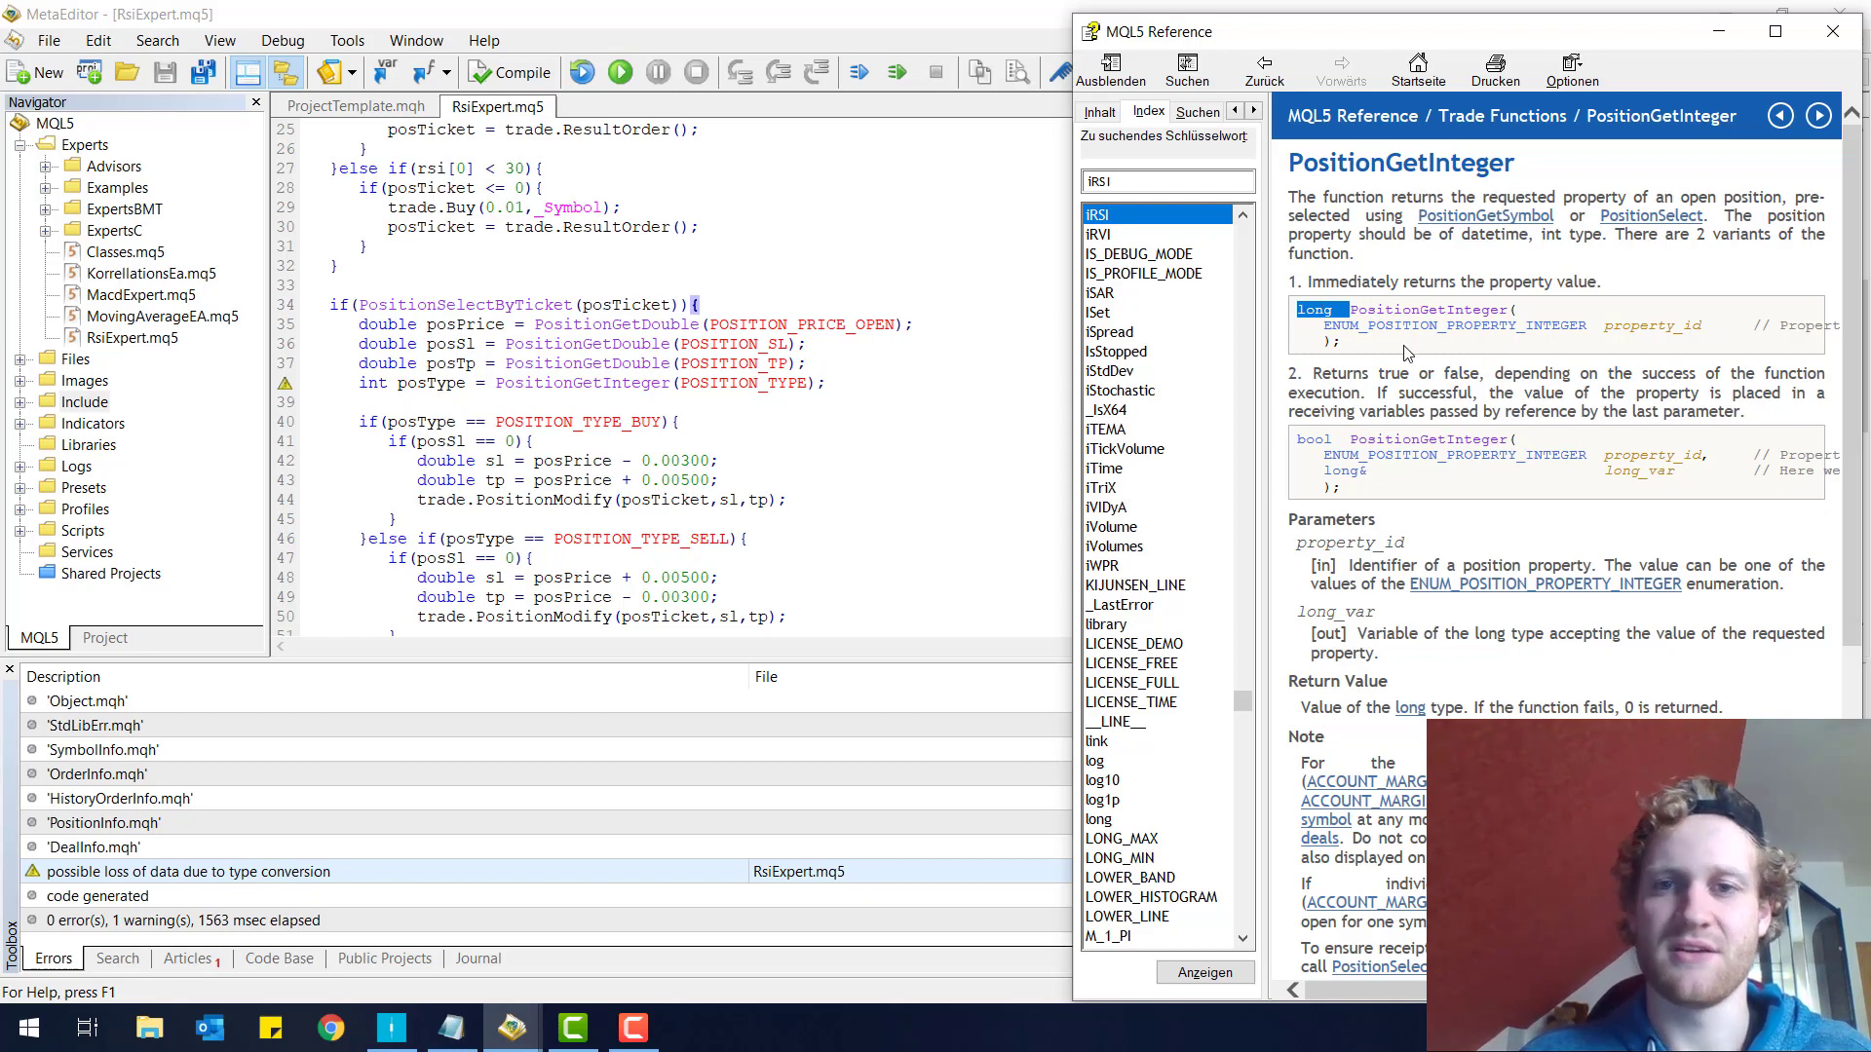
left_click(1830, 31)
type("(int)")
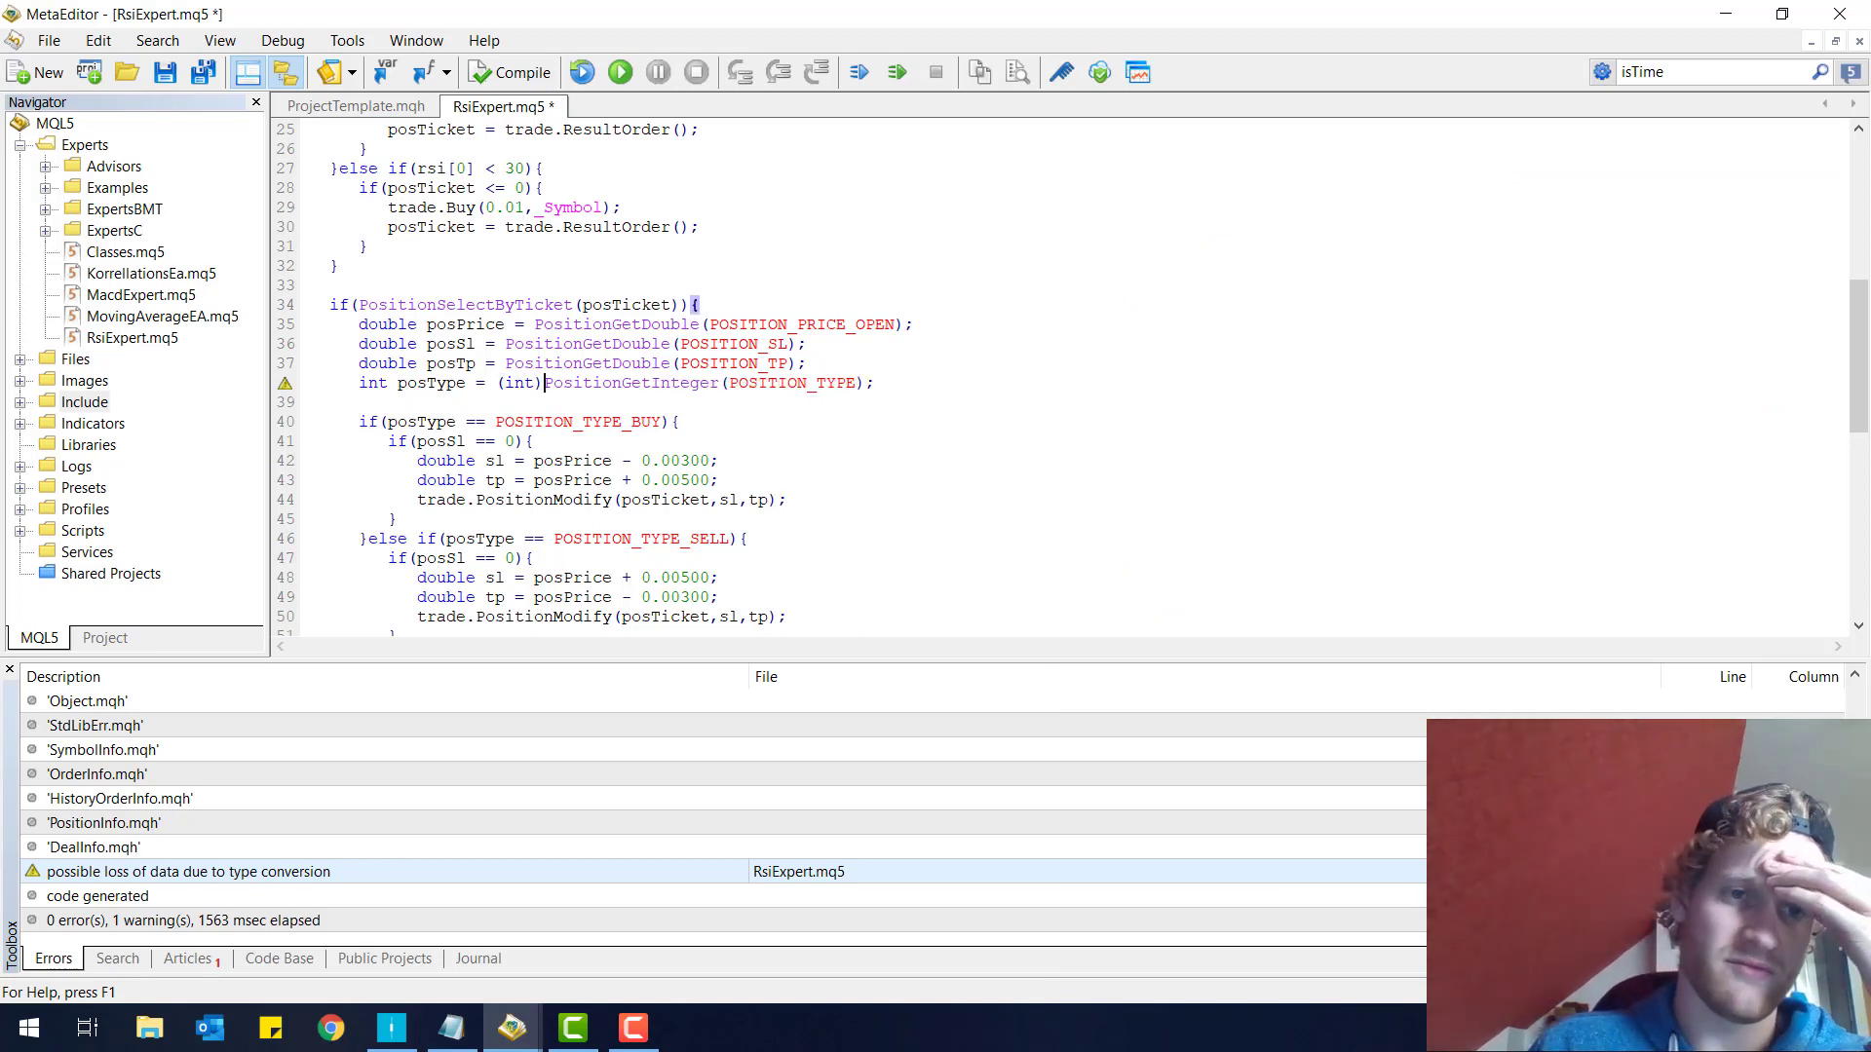
double_click(517, 383)
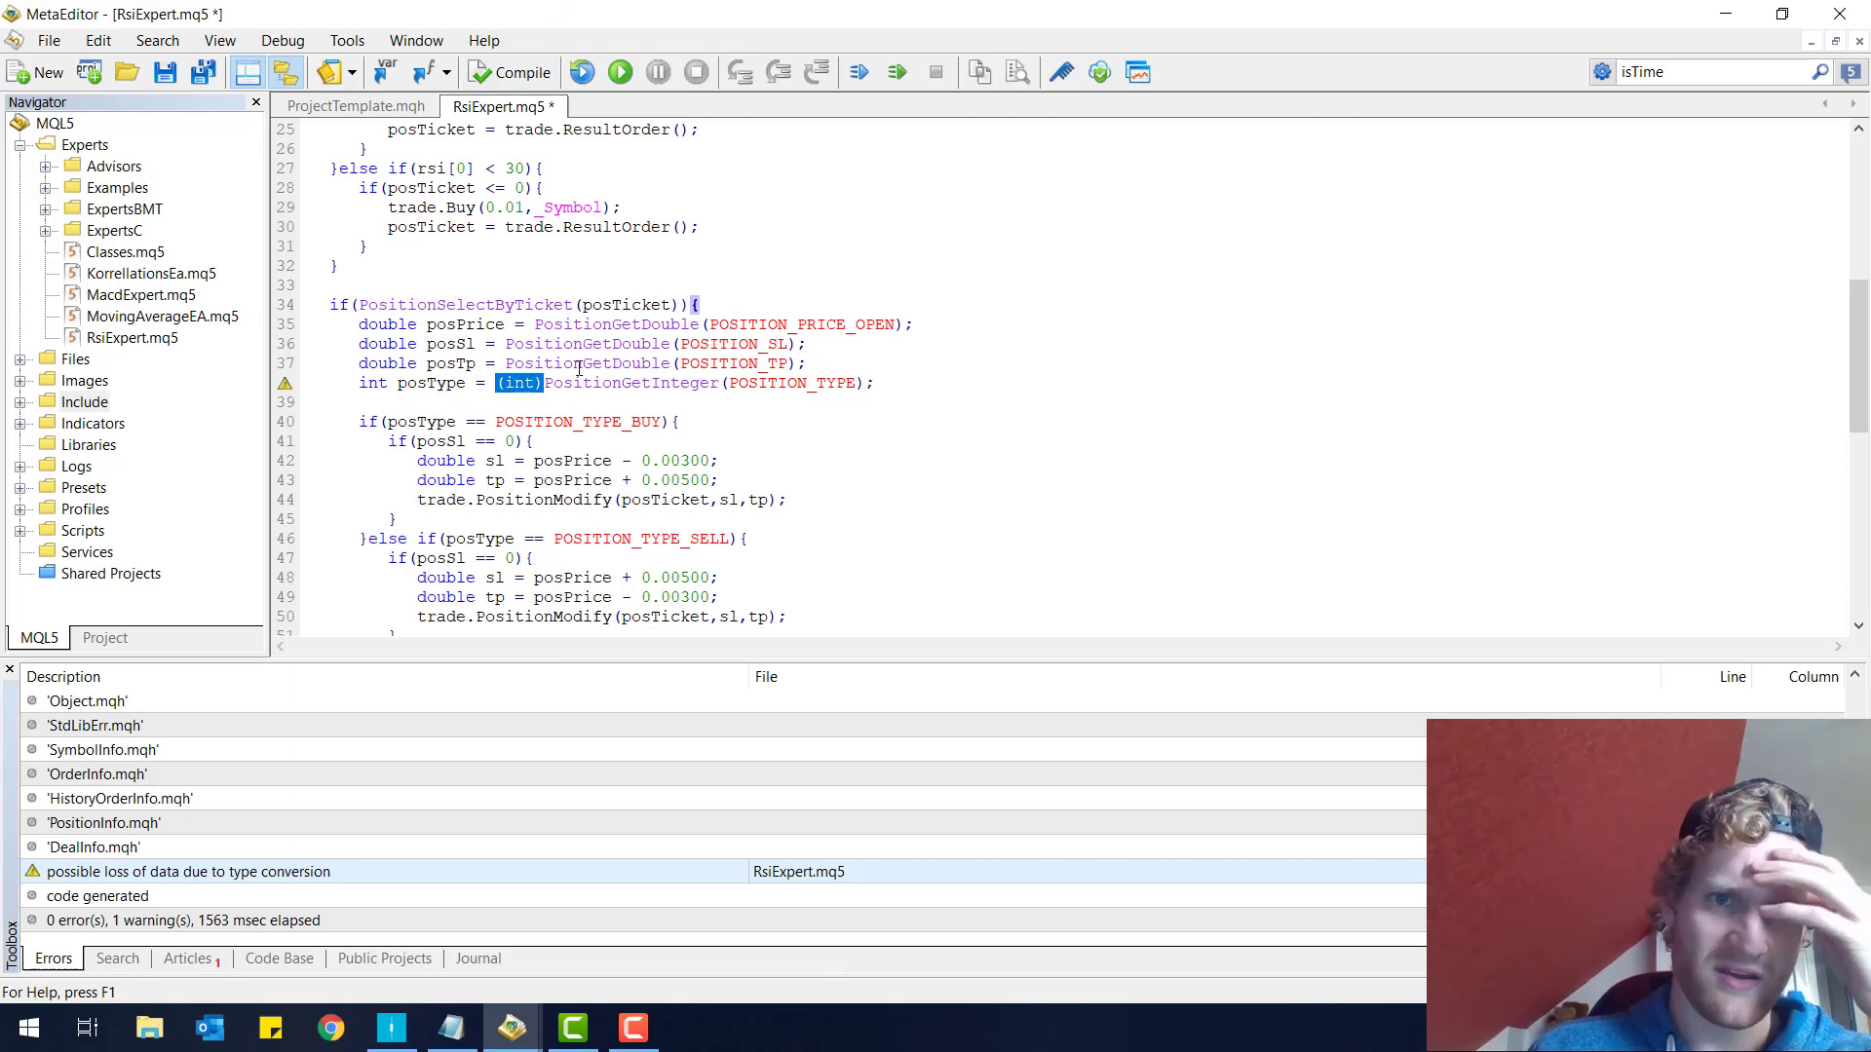
left_click(510, 73)
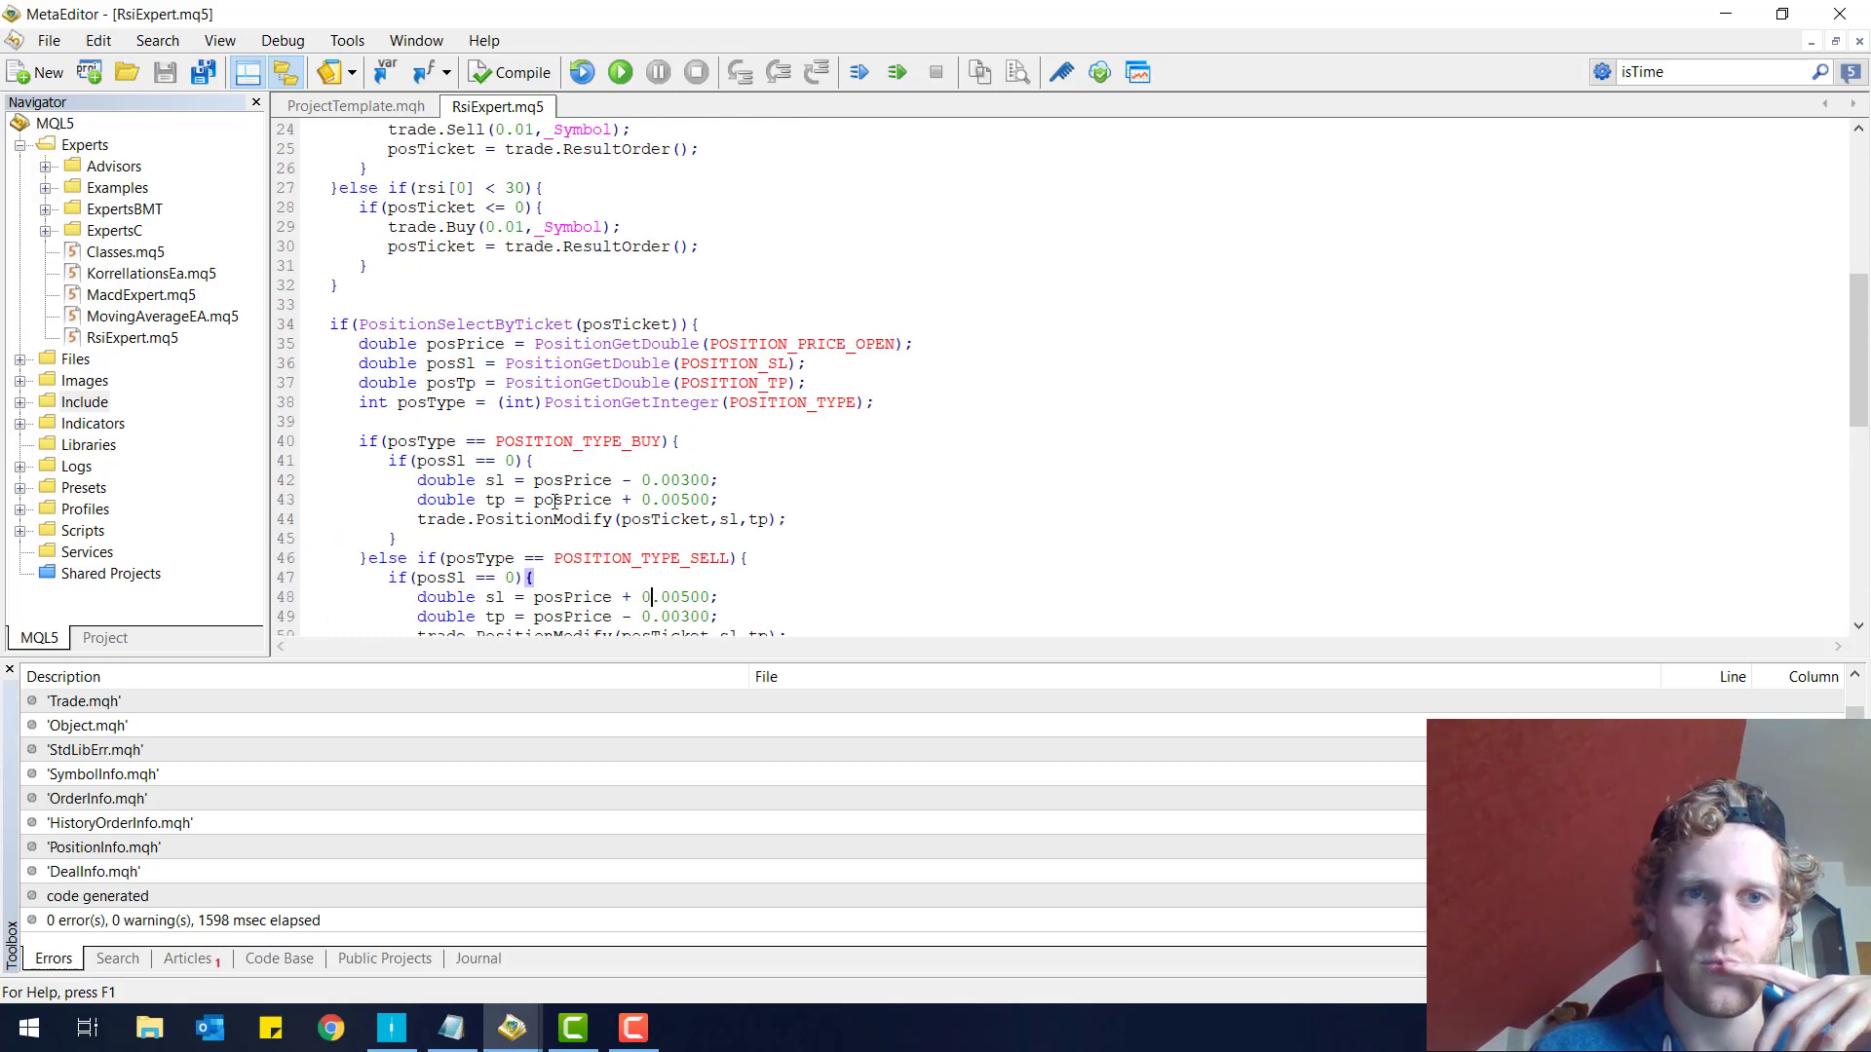
- Start a visual Strategy Tester run of RsiExpert.ex5 on EURUSD M5, 2019.01.03–2019.09.12
left_click(509, 73)
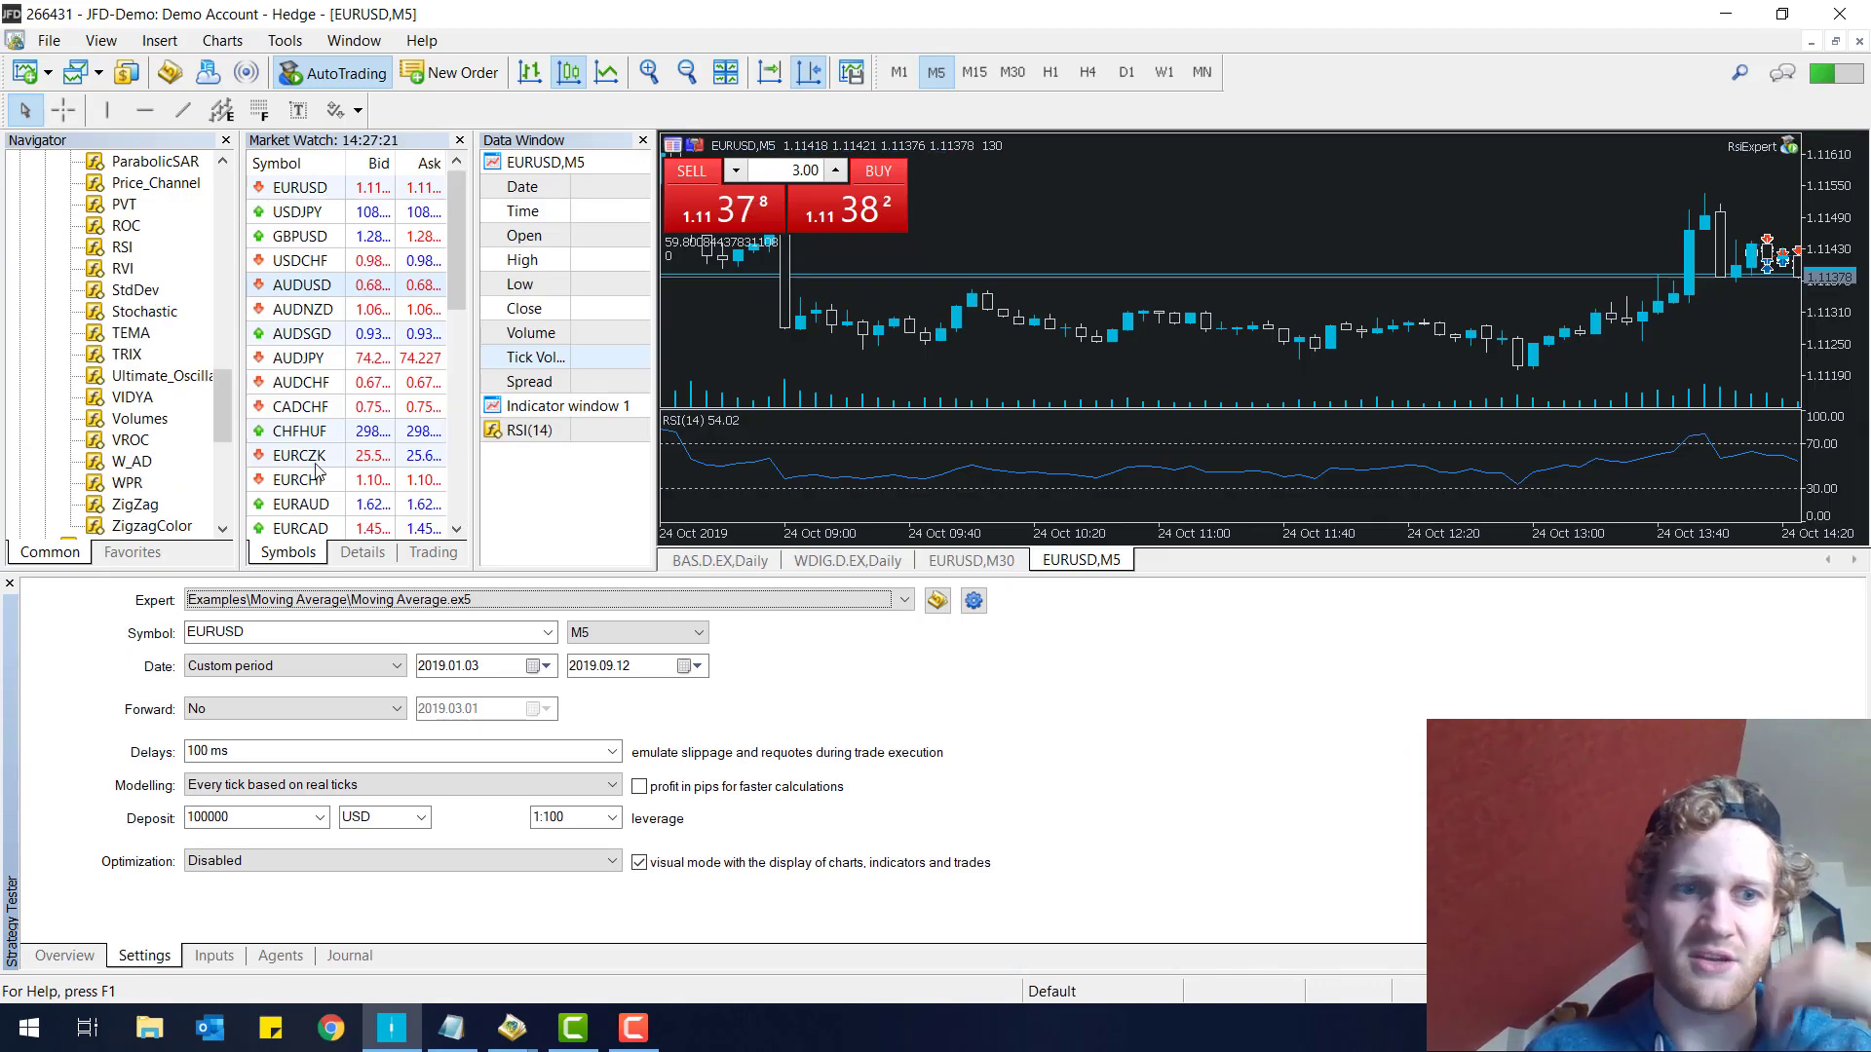
left_click(100, 39)
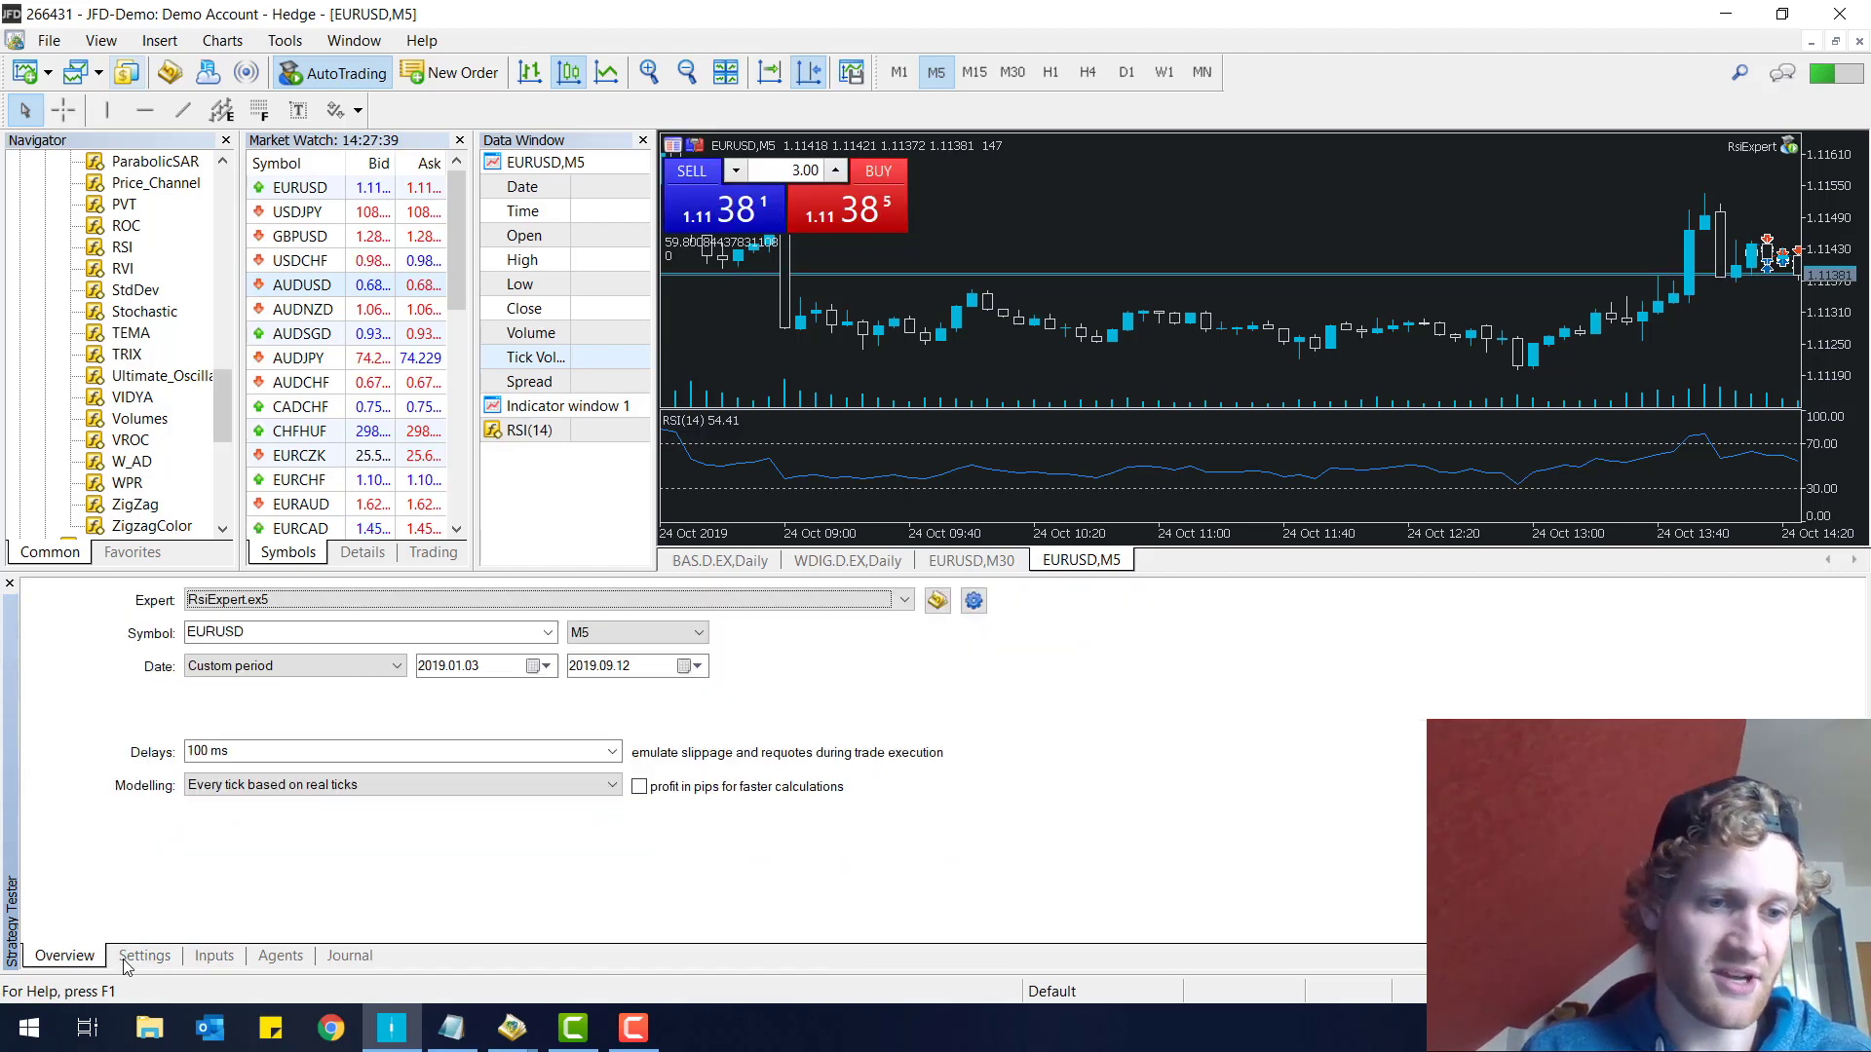
left_click(144, 956)
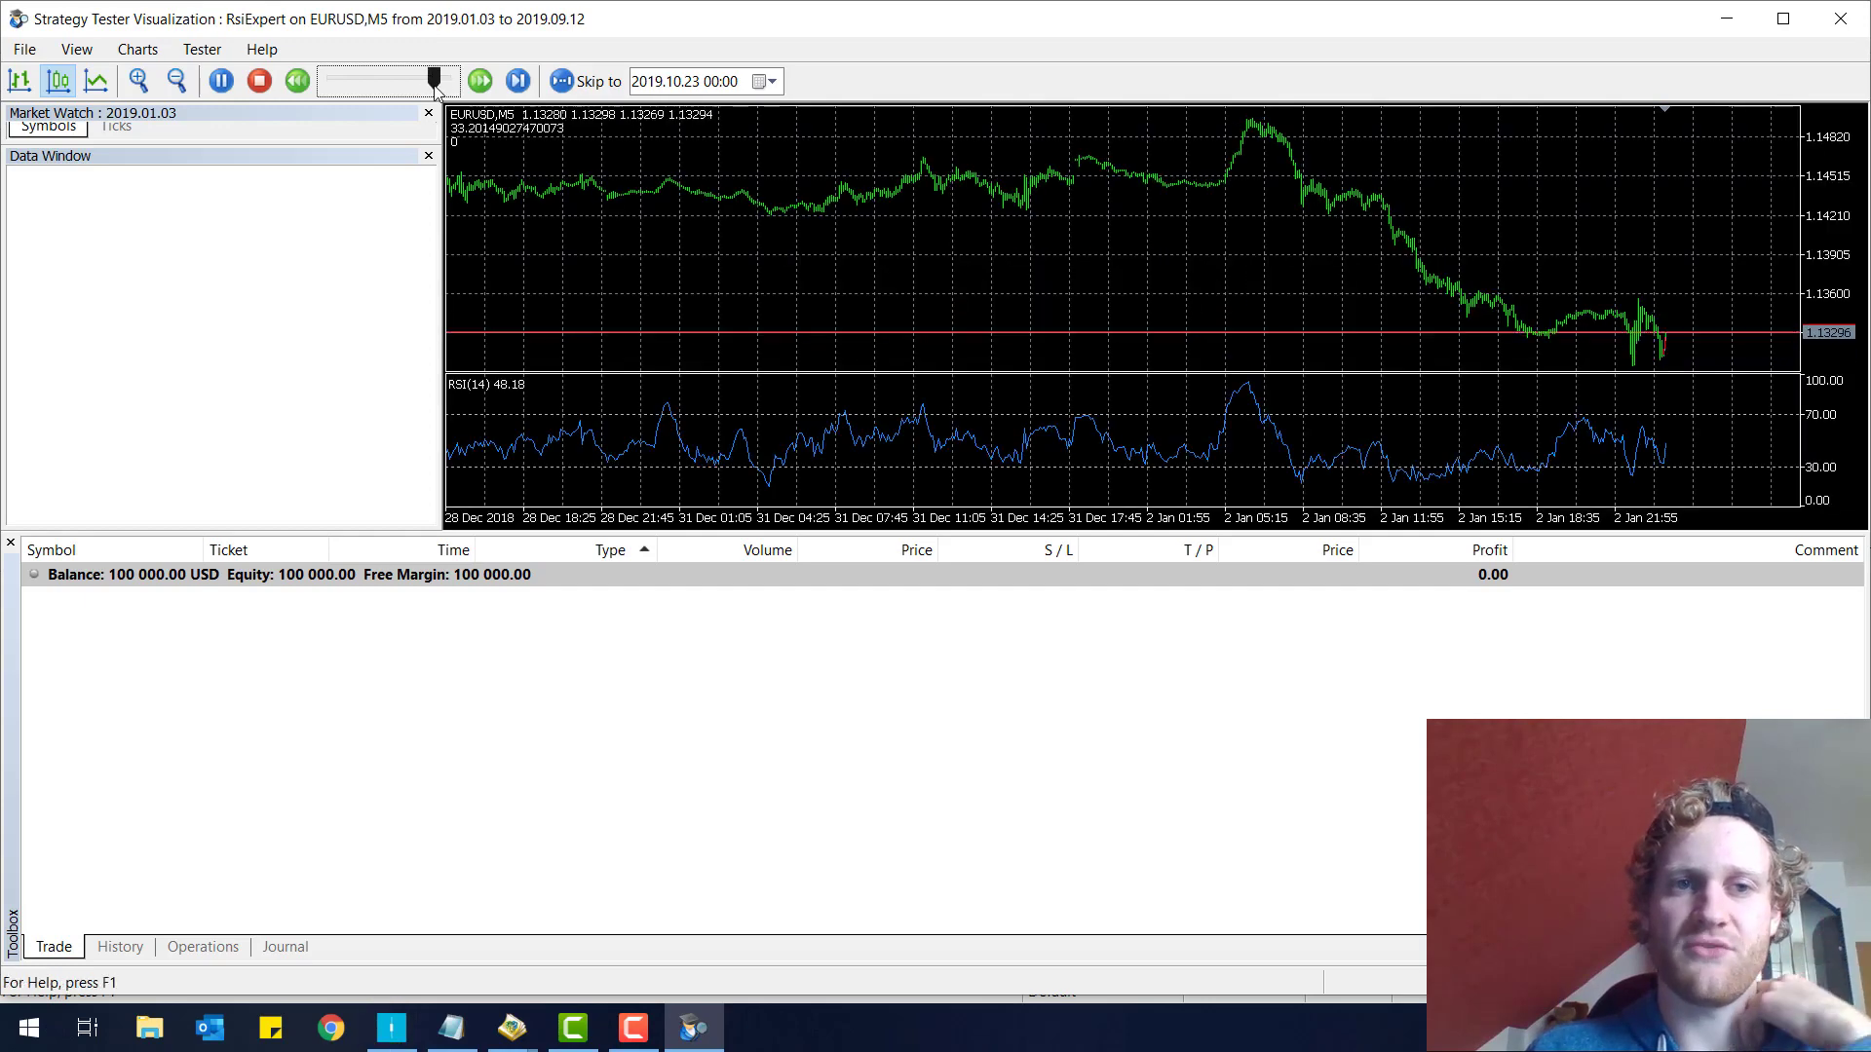
- Slow the visual playback to minimum speed and check the Journal and Trade tabs
left_click(478, 81)
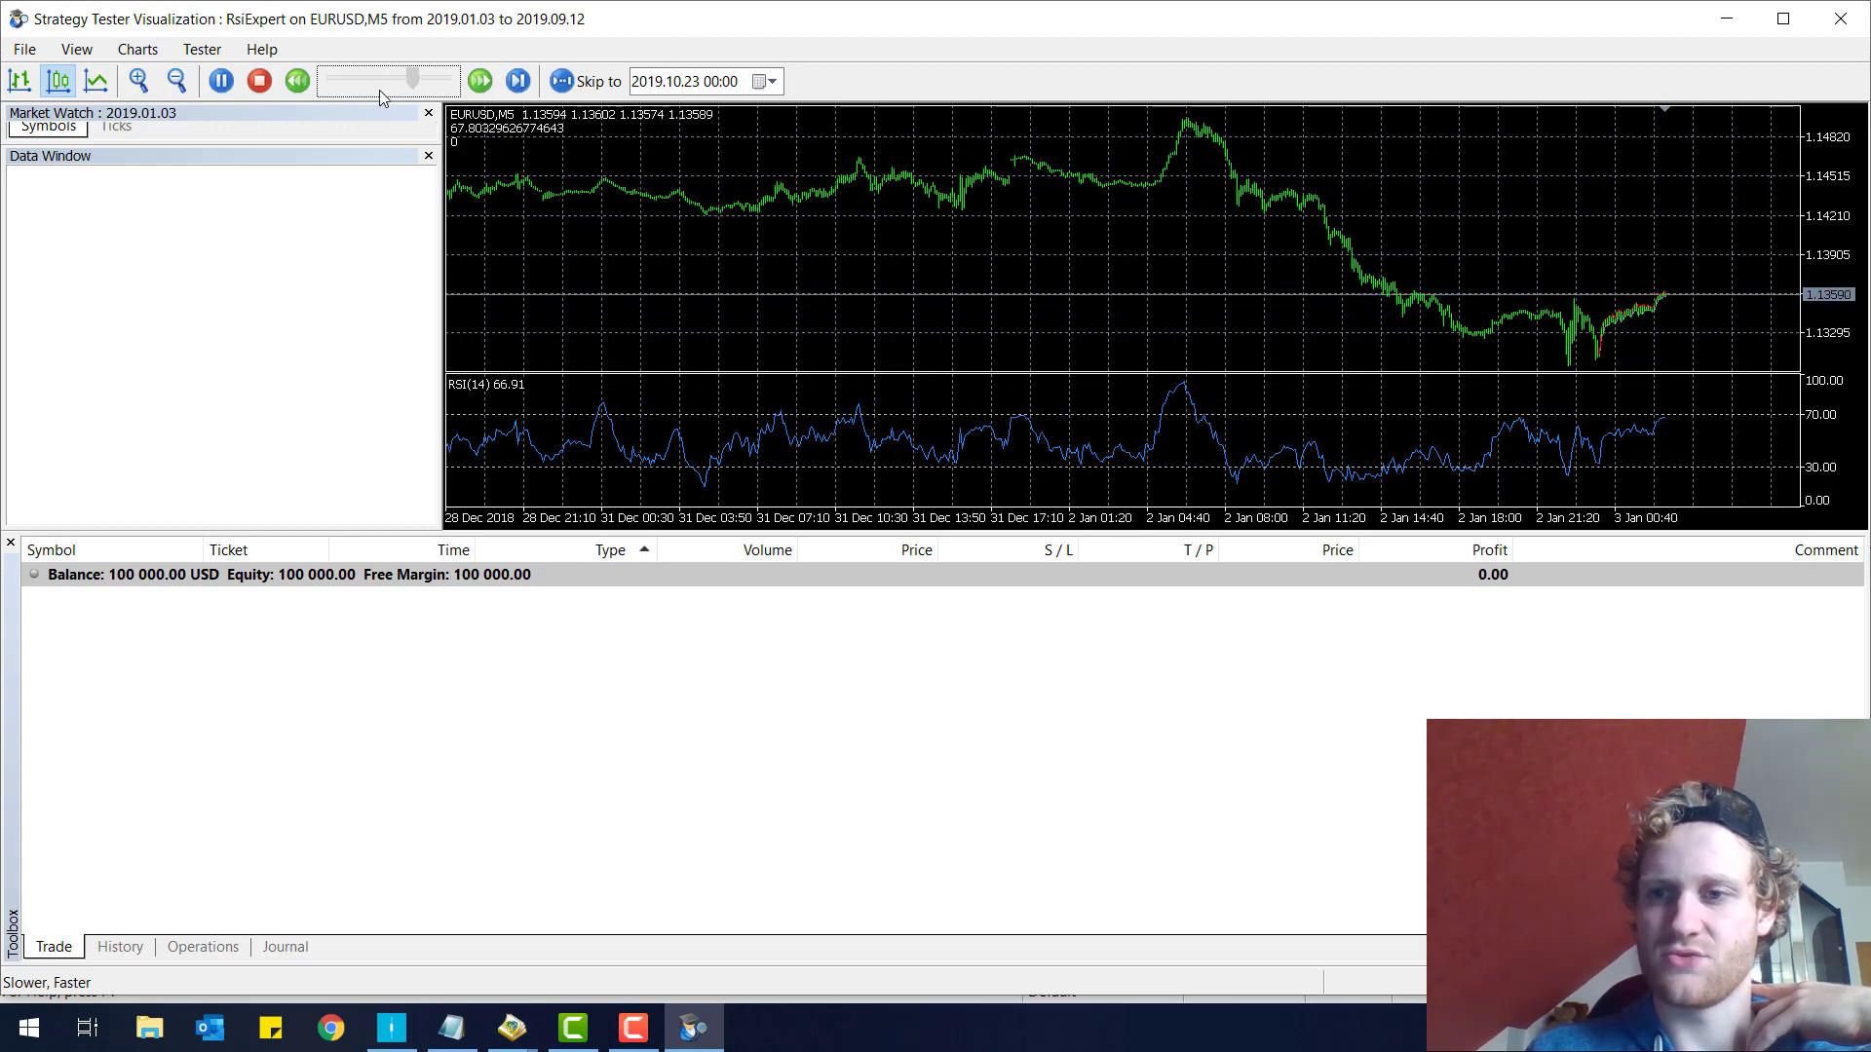
left_click(478, 80)
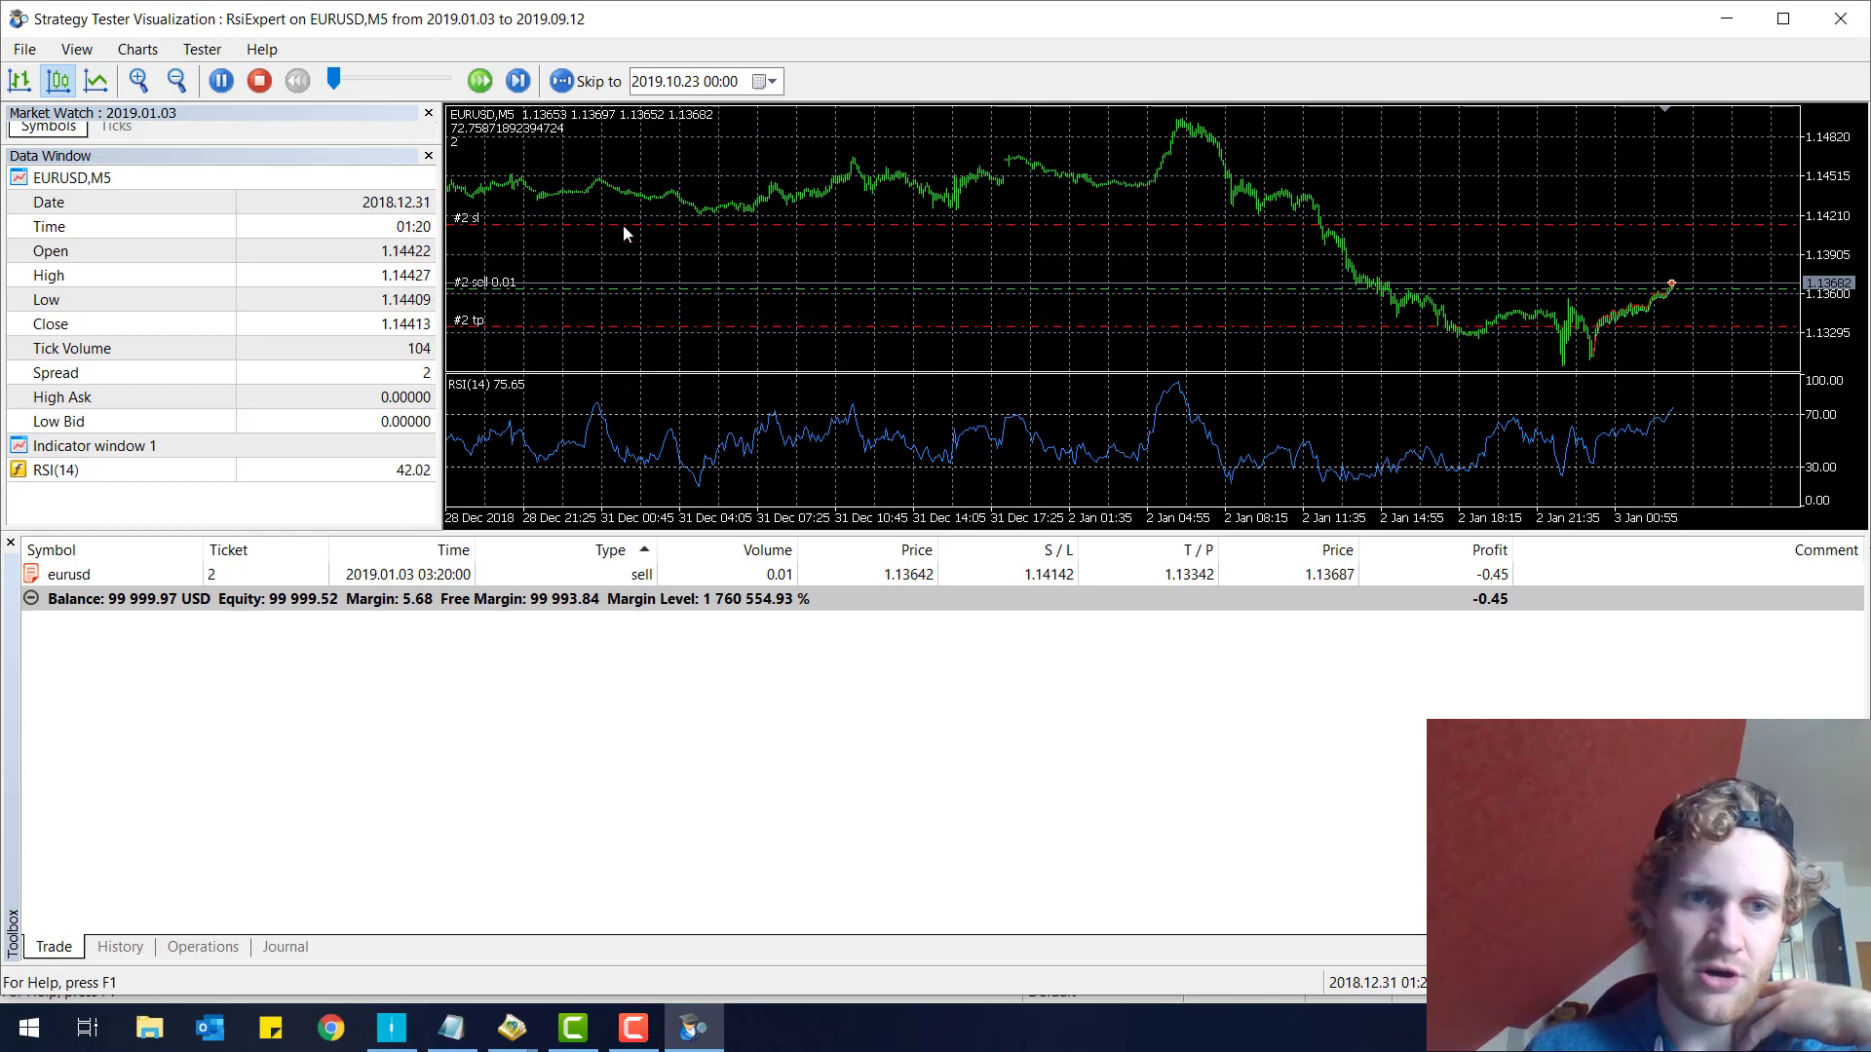
left_click(284, 946)
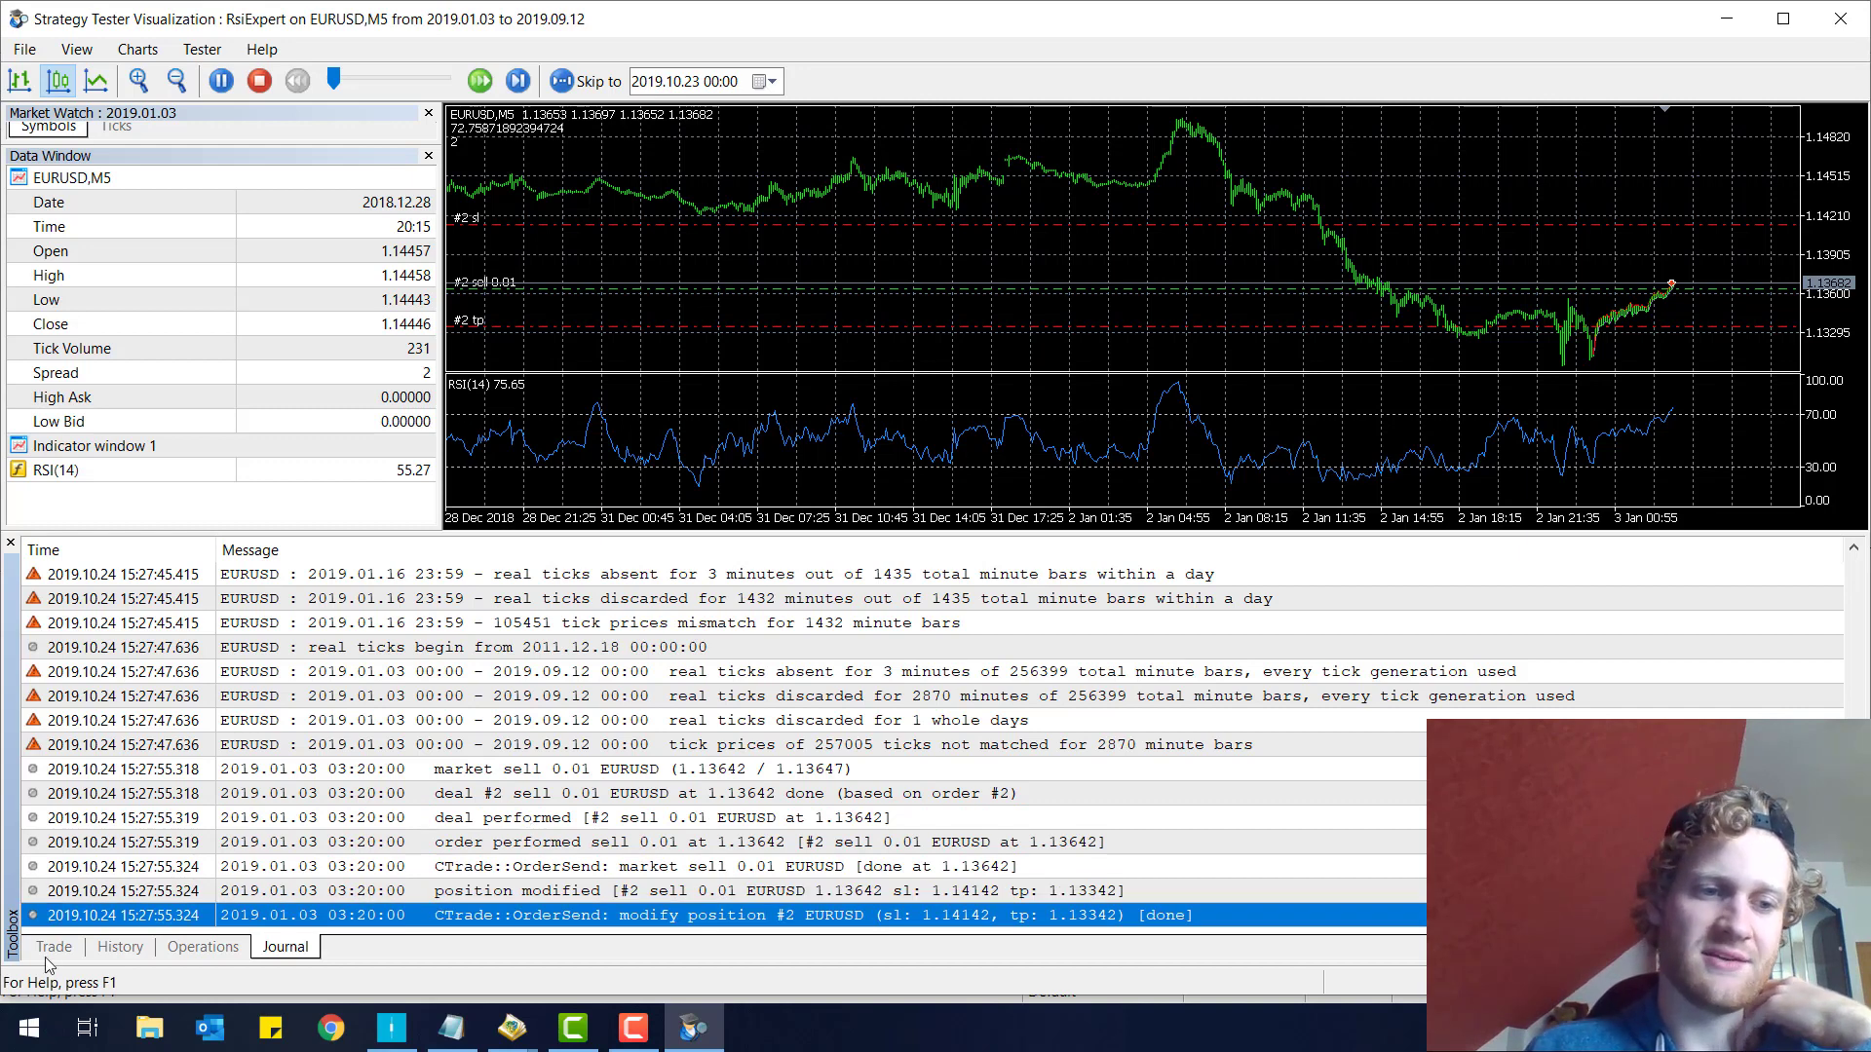
left_click(52, 946)
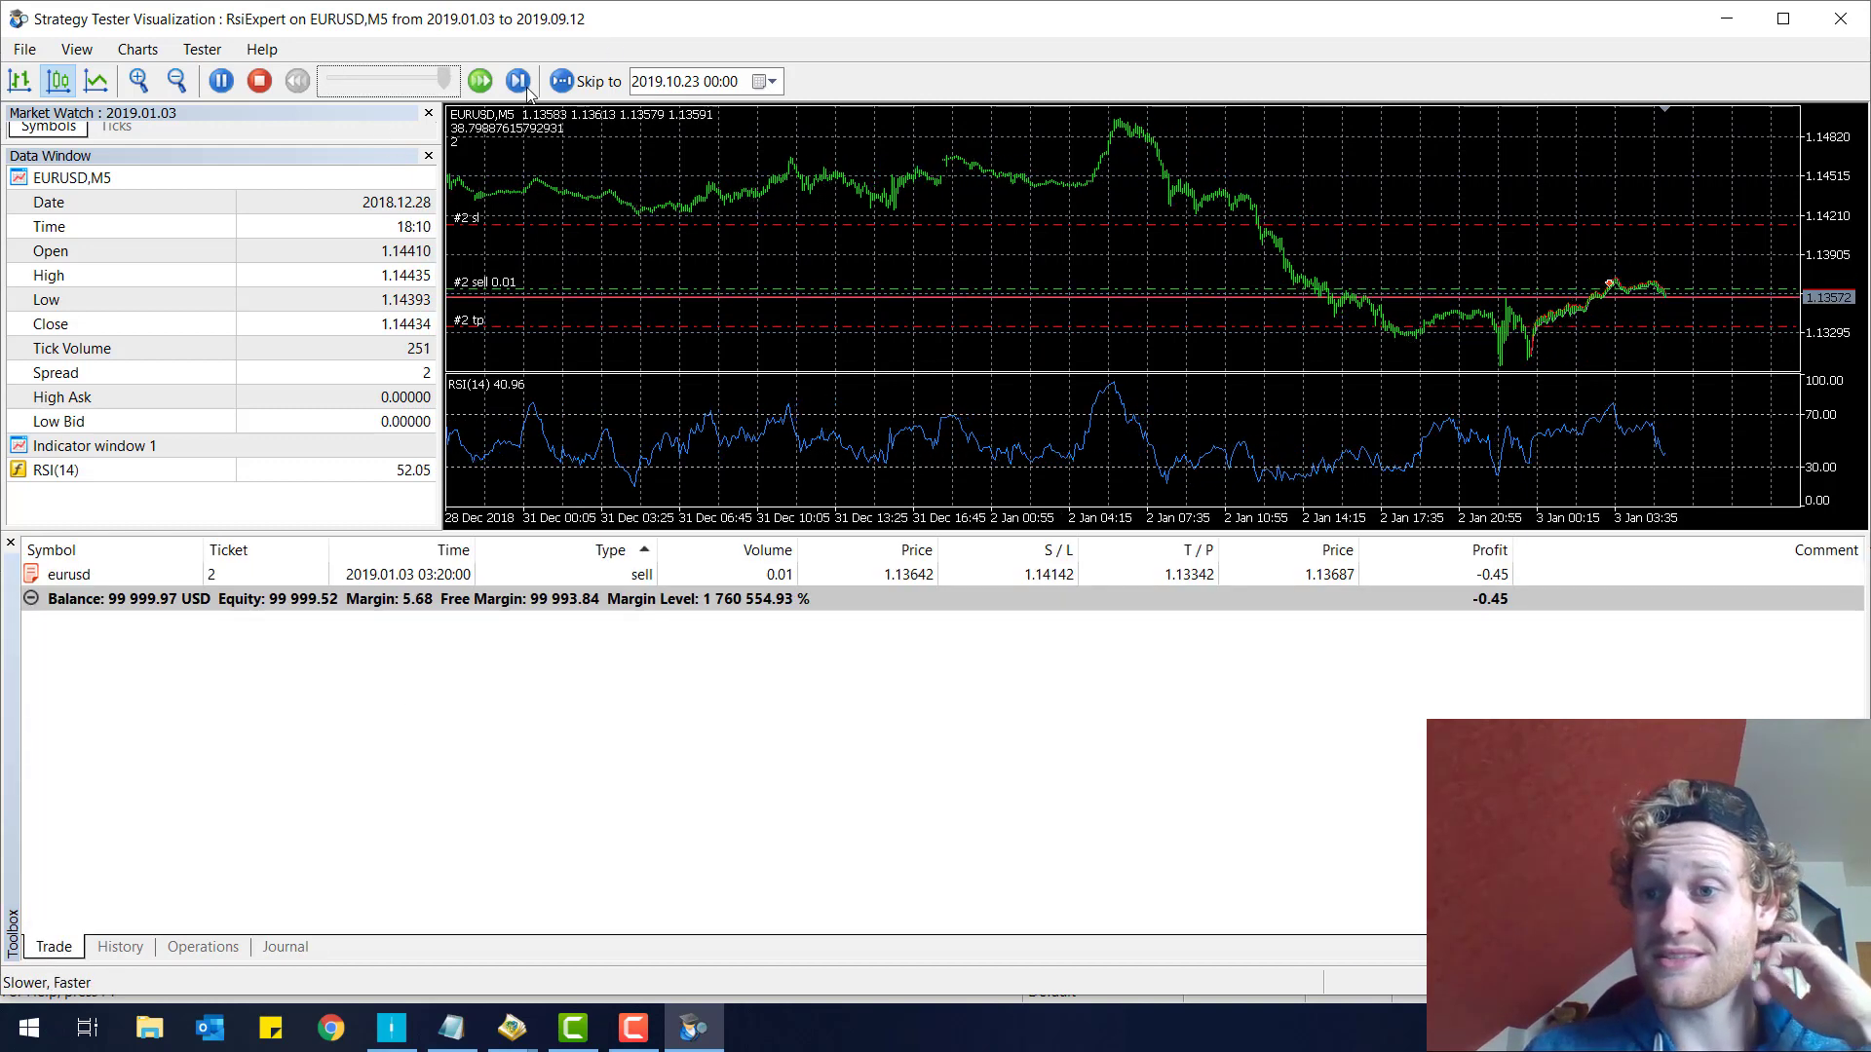
- Speed the playback to maximum until the 0.01 sell with SL 1.14142, TP 1.13342 appears
left_click(479, 80)
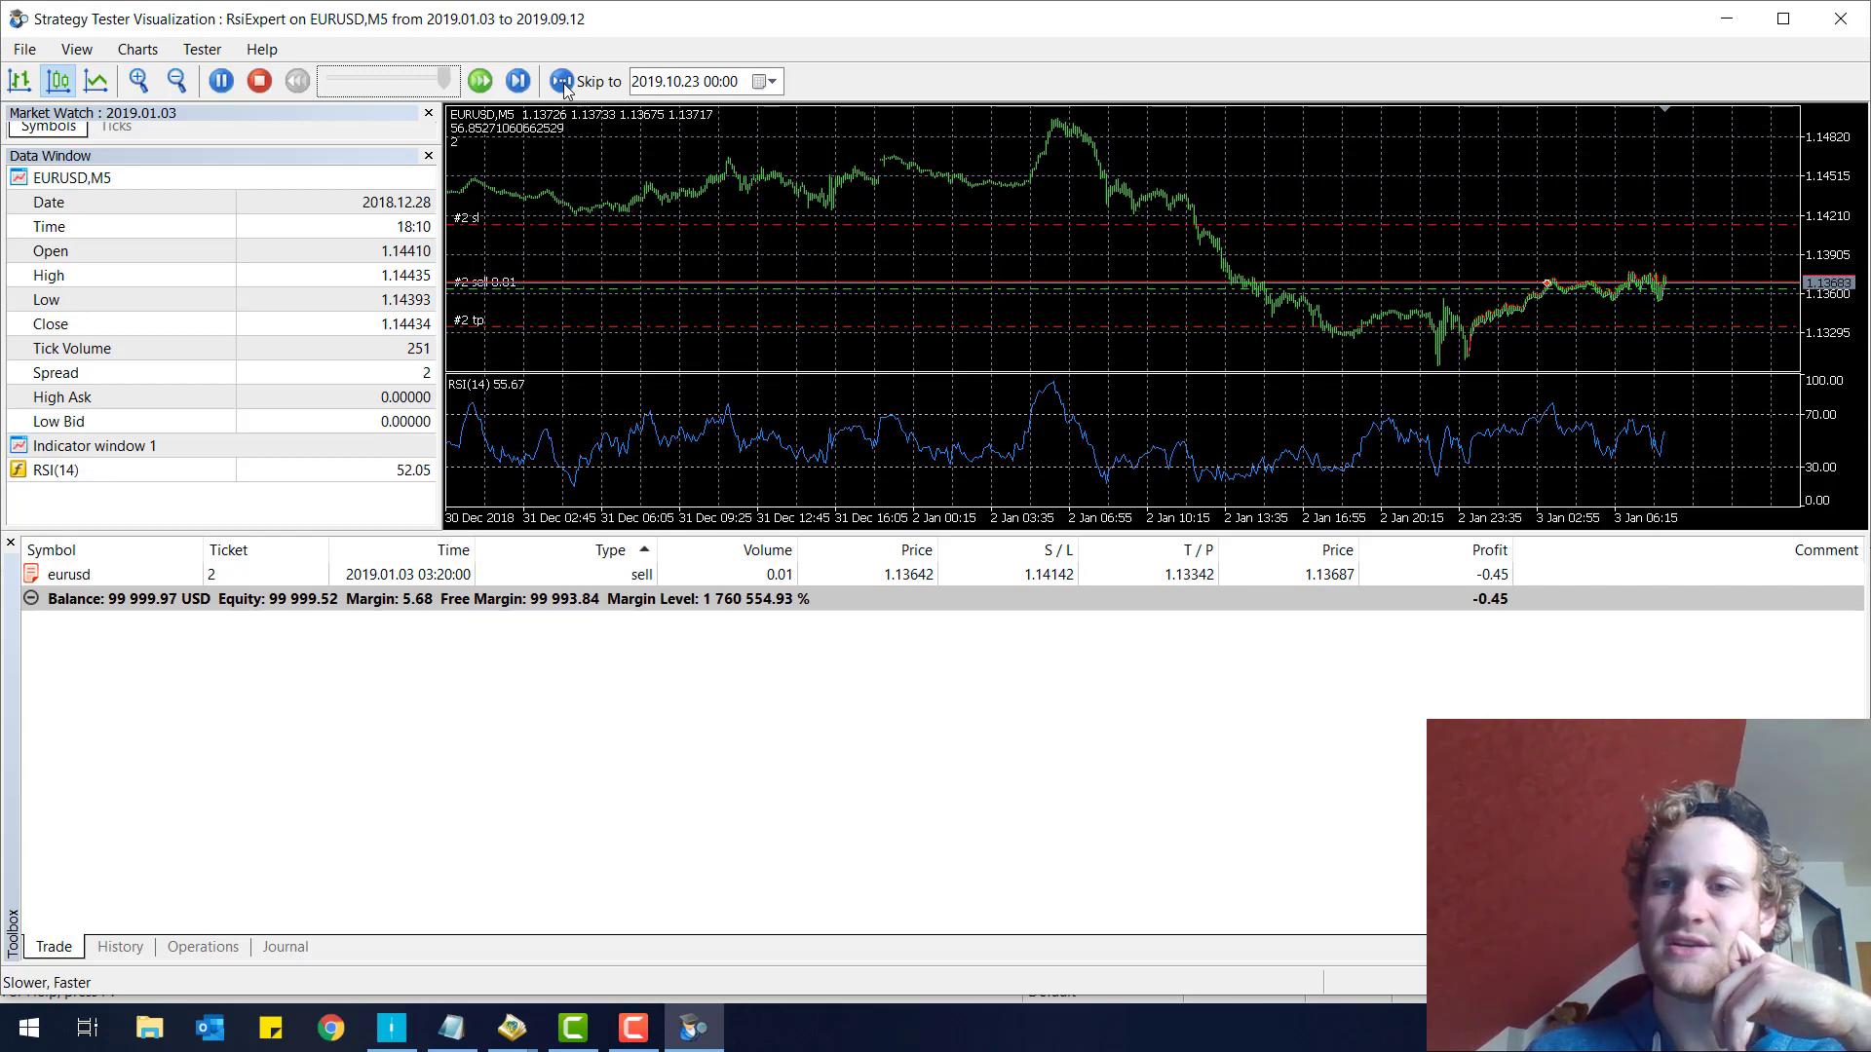
left_click(515, 81)
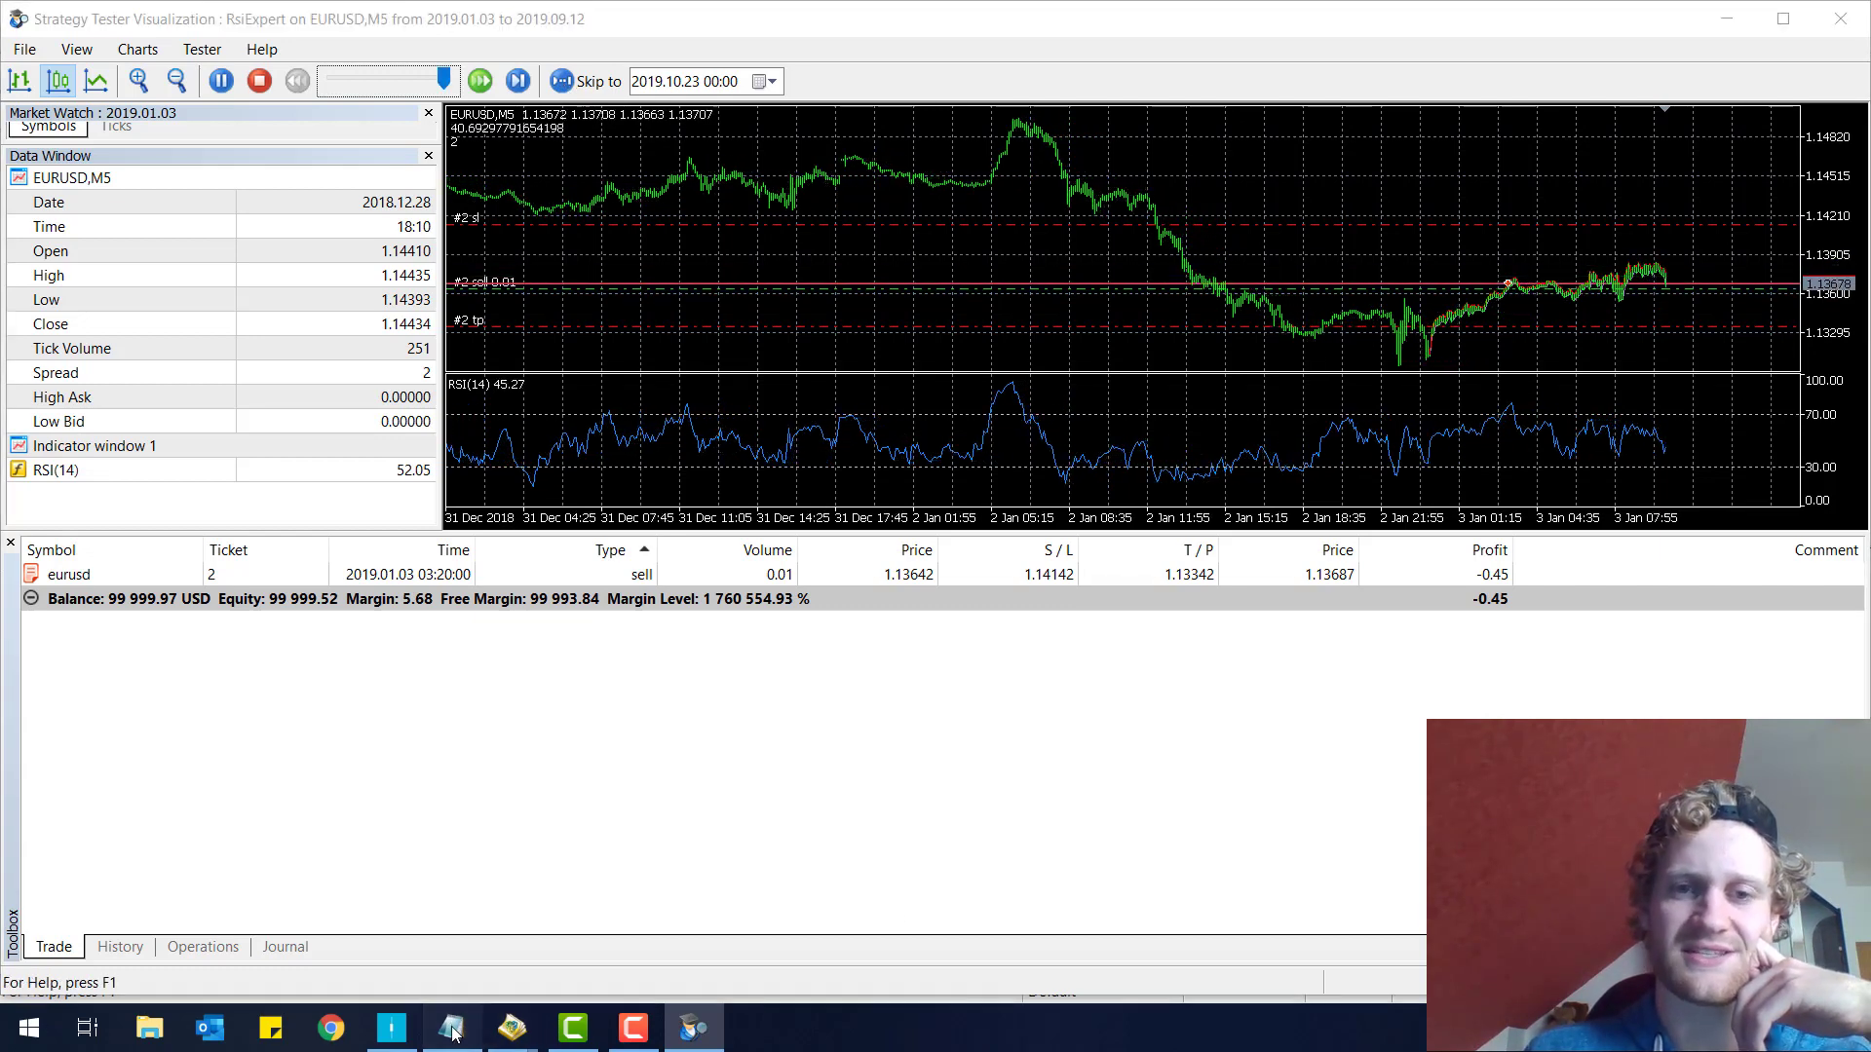
left_click(451, 1026)
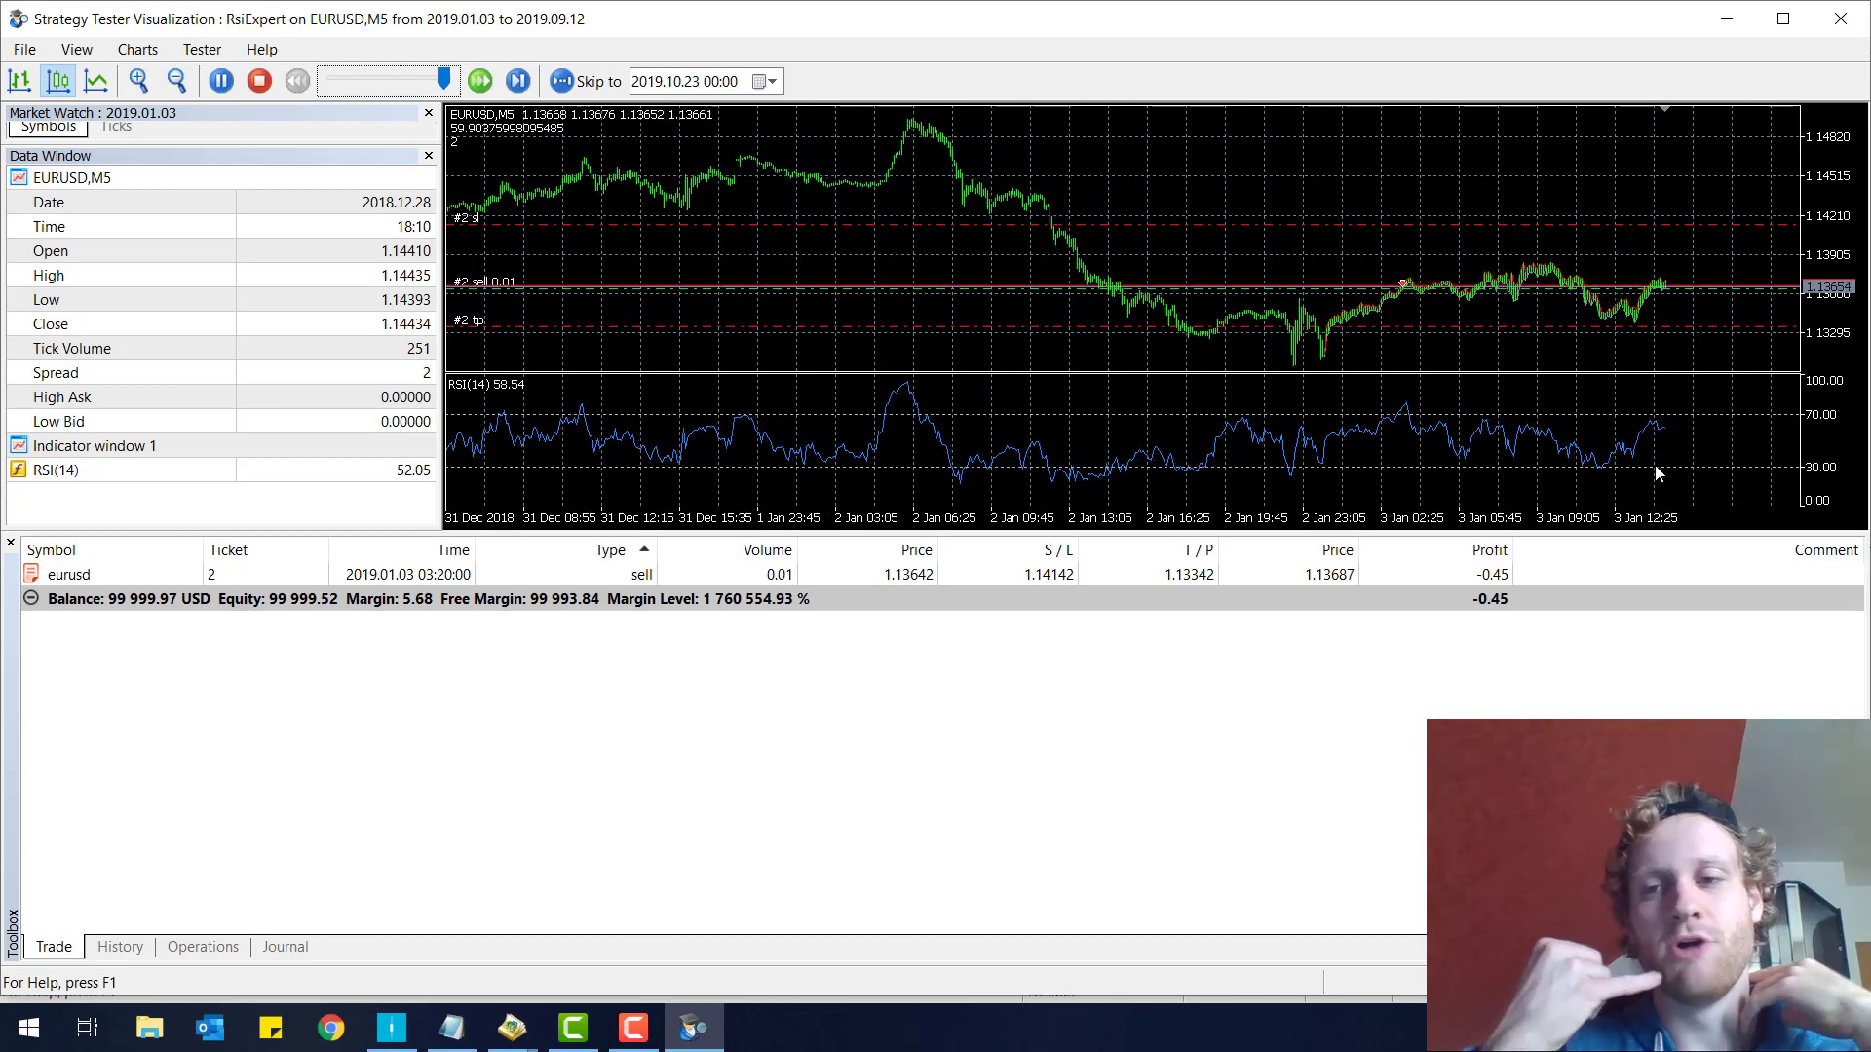
left_click(516, 79)
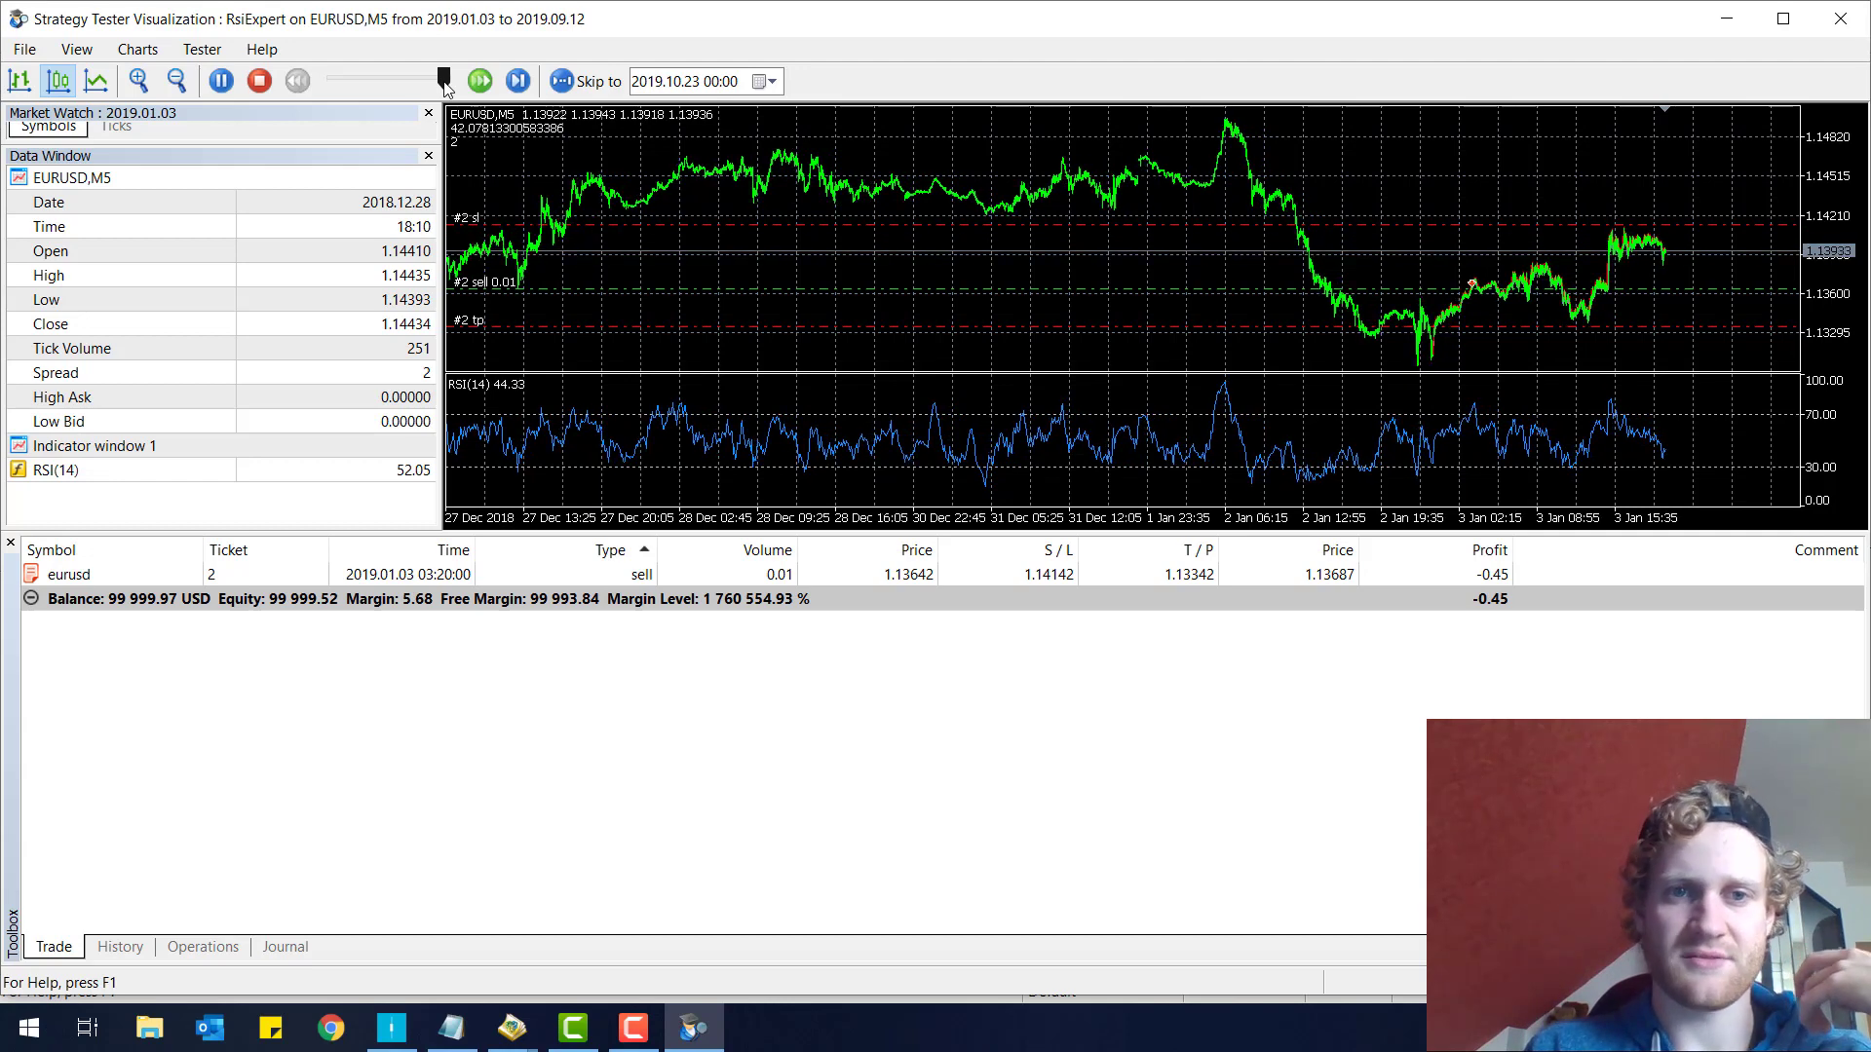
left_click(478, 80)
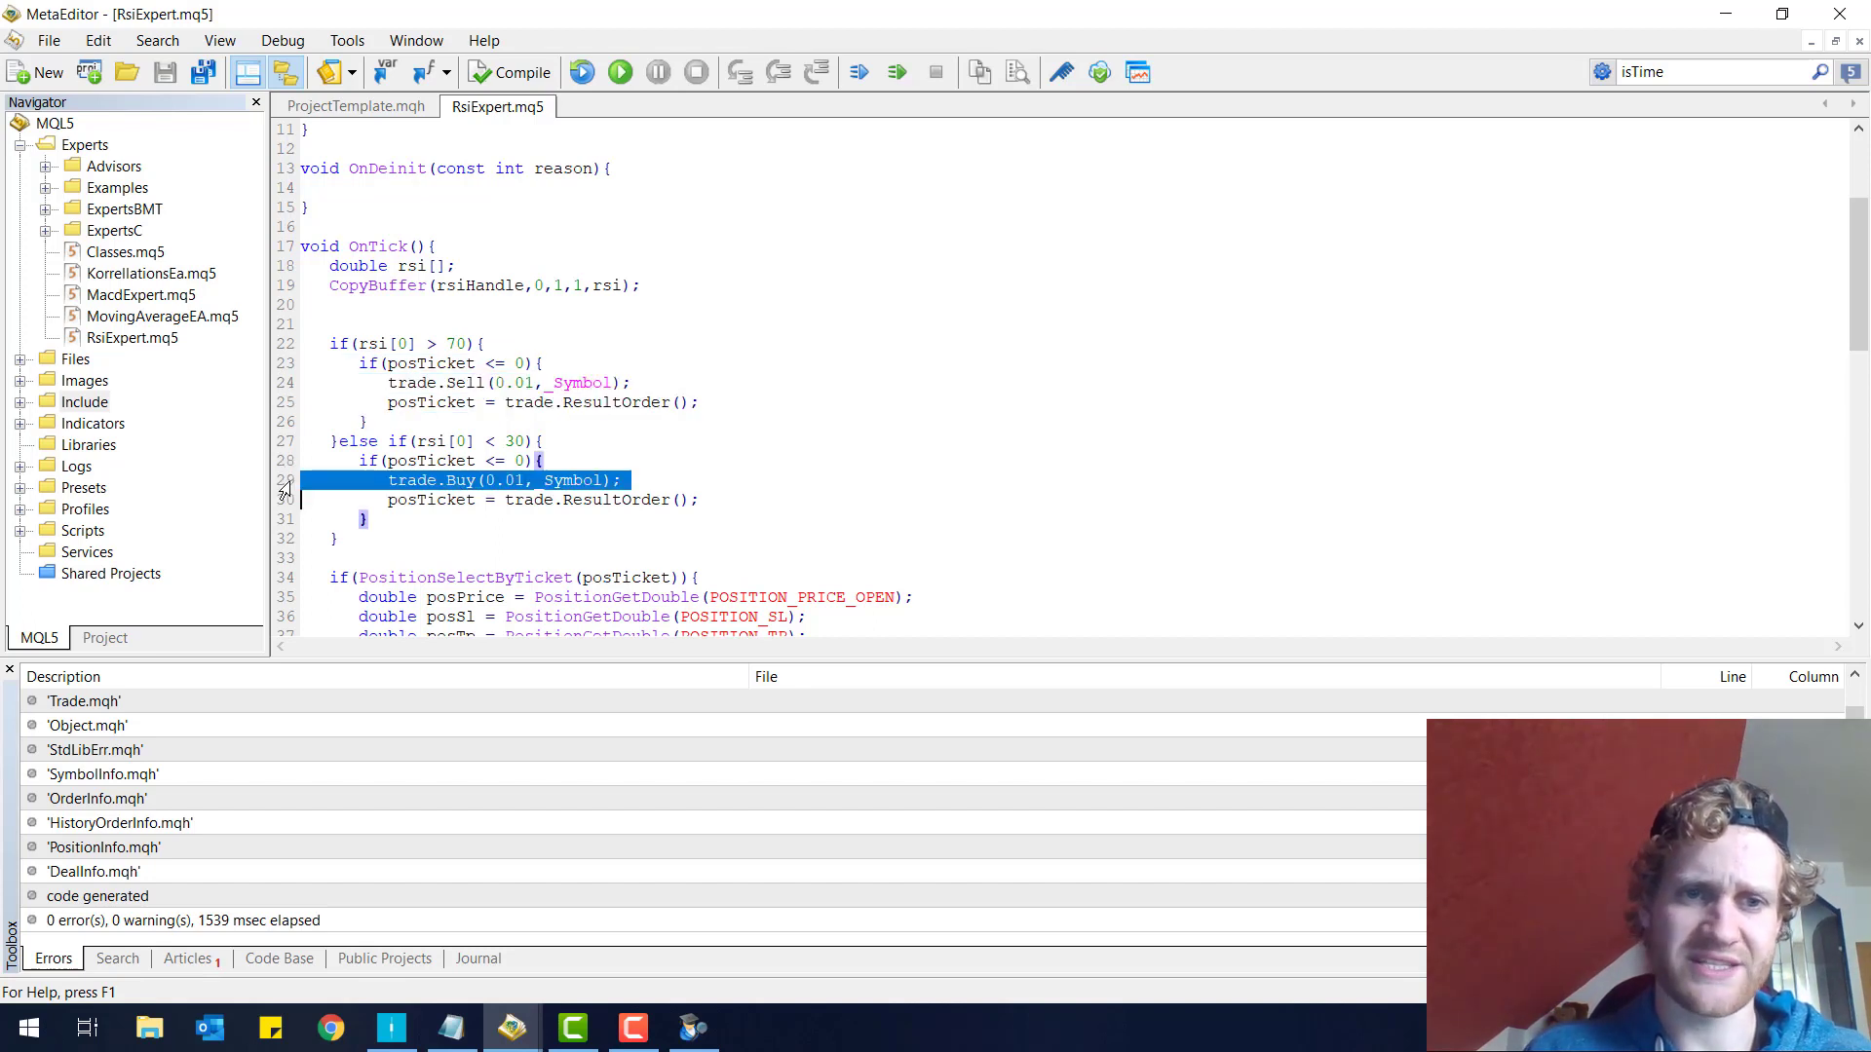
- Add else { posTicket = 0; } after the PositionSelectByTicket block and recompile
left_click(509, 73)
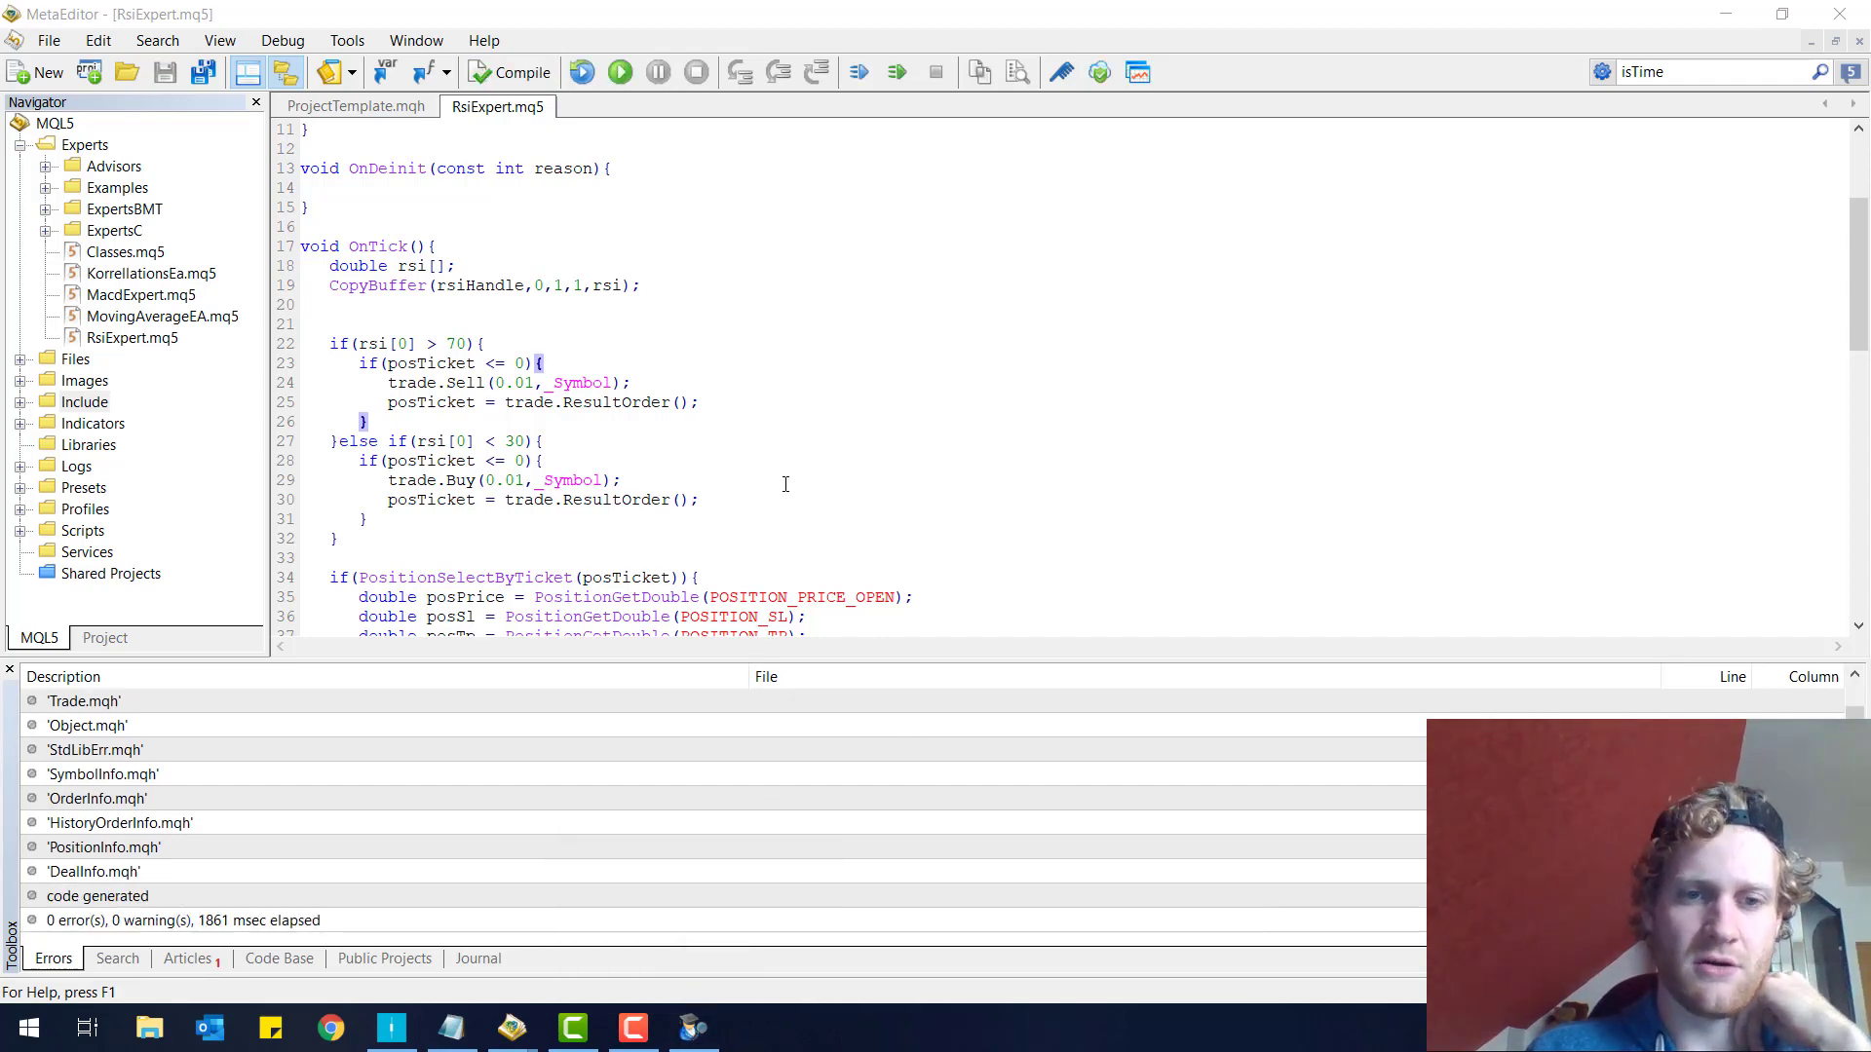
scroll("down", 3)
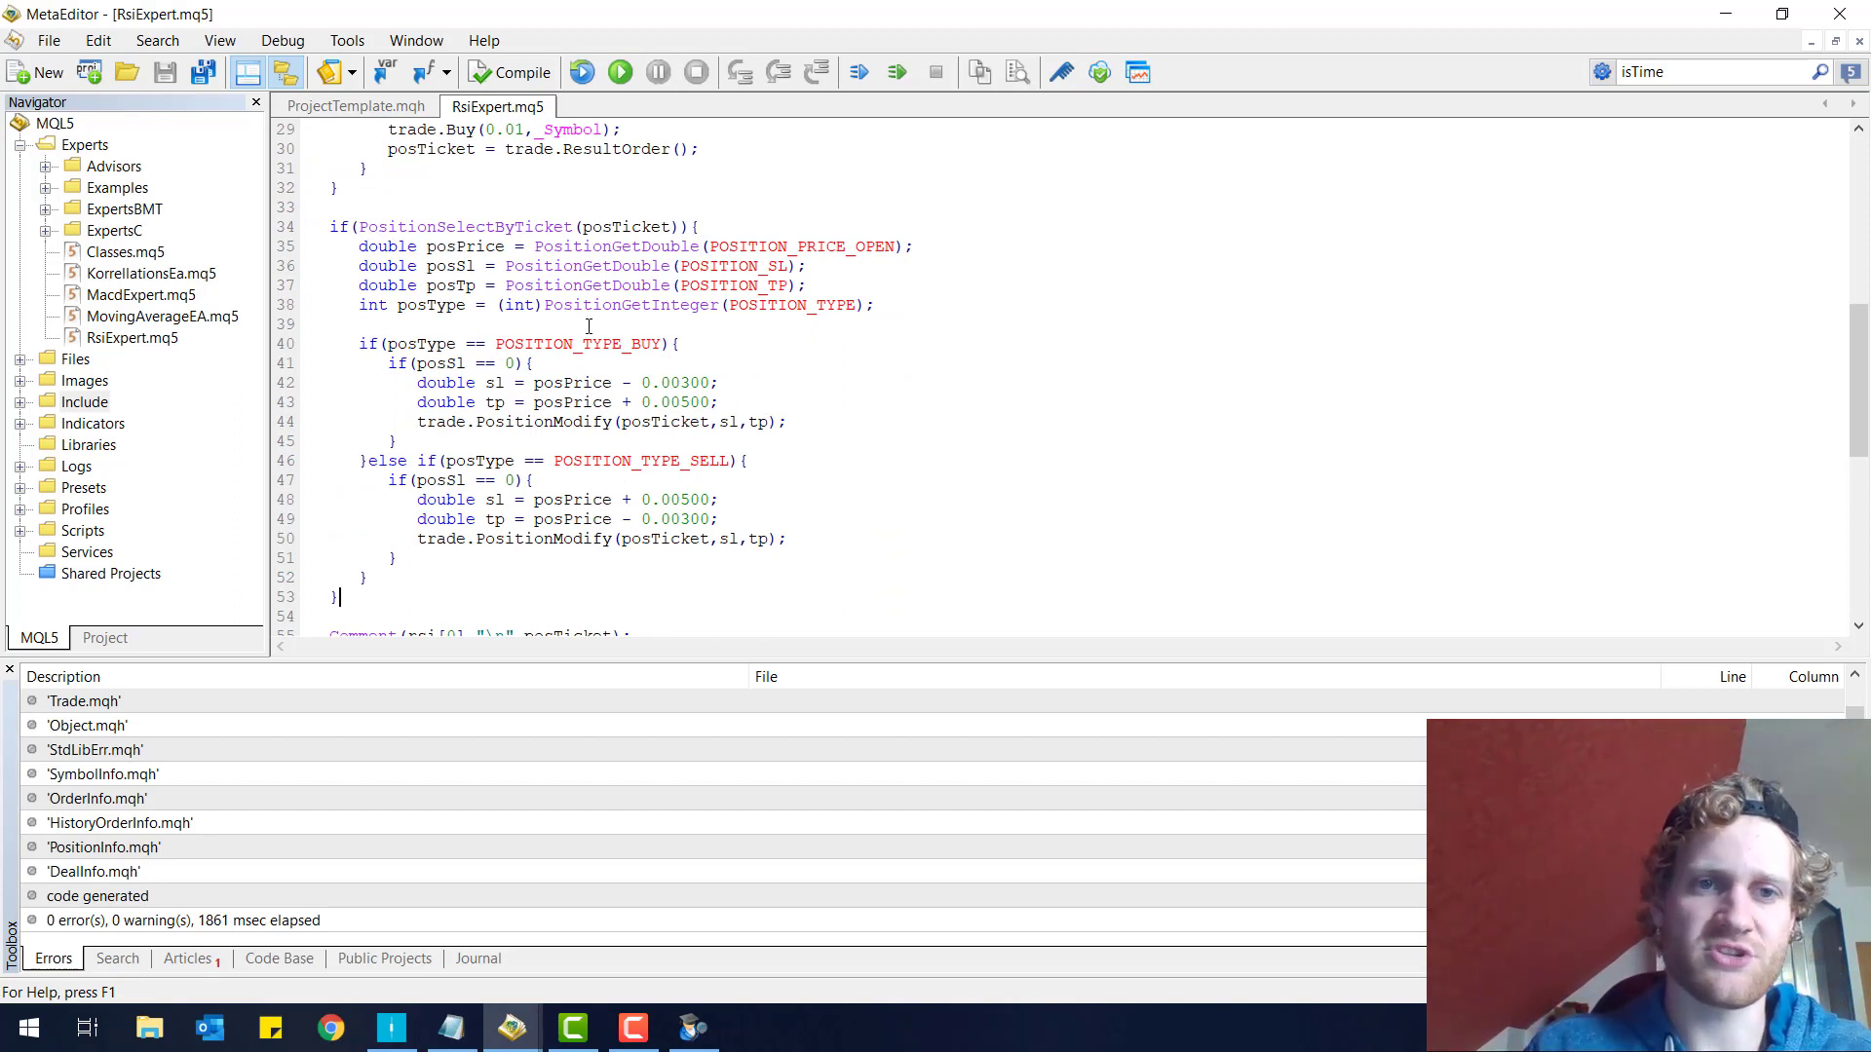
left_click(699, 227)
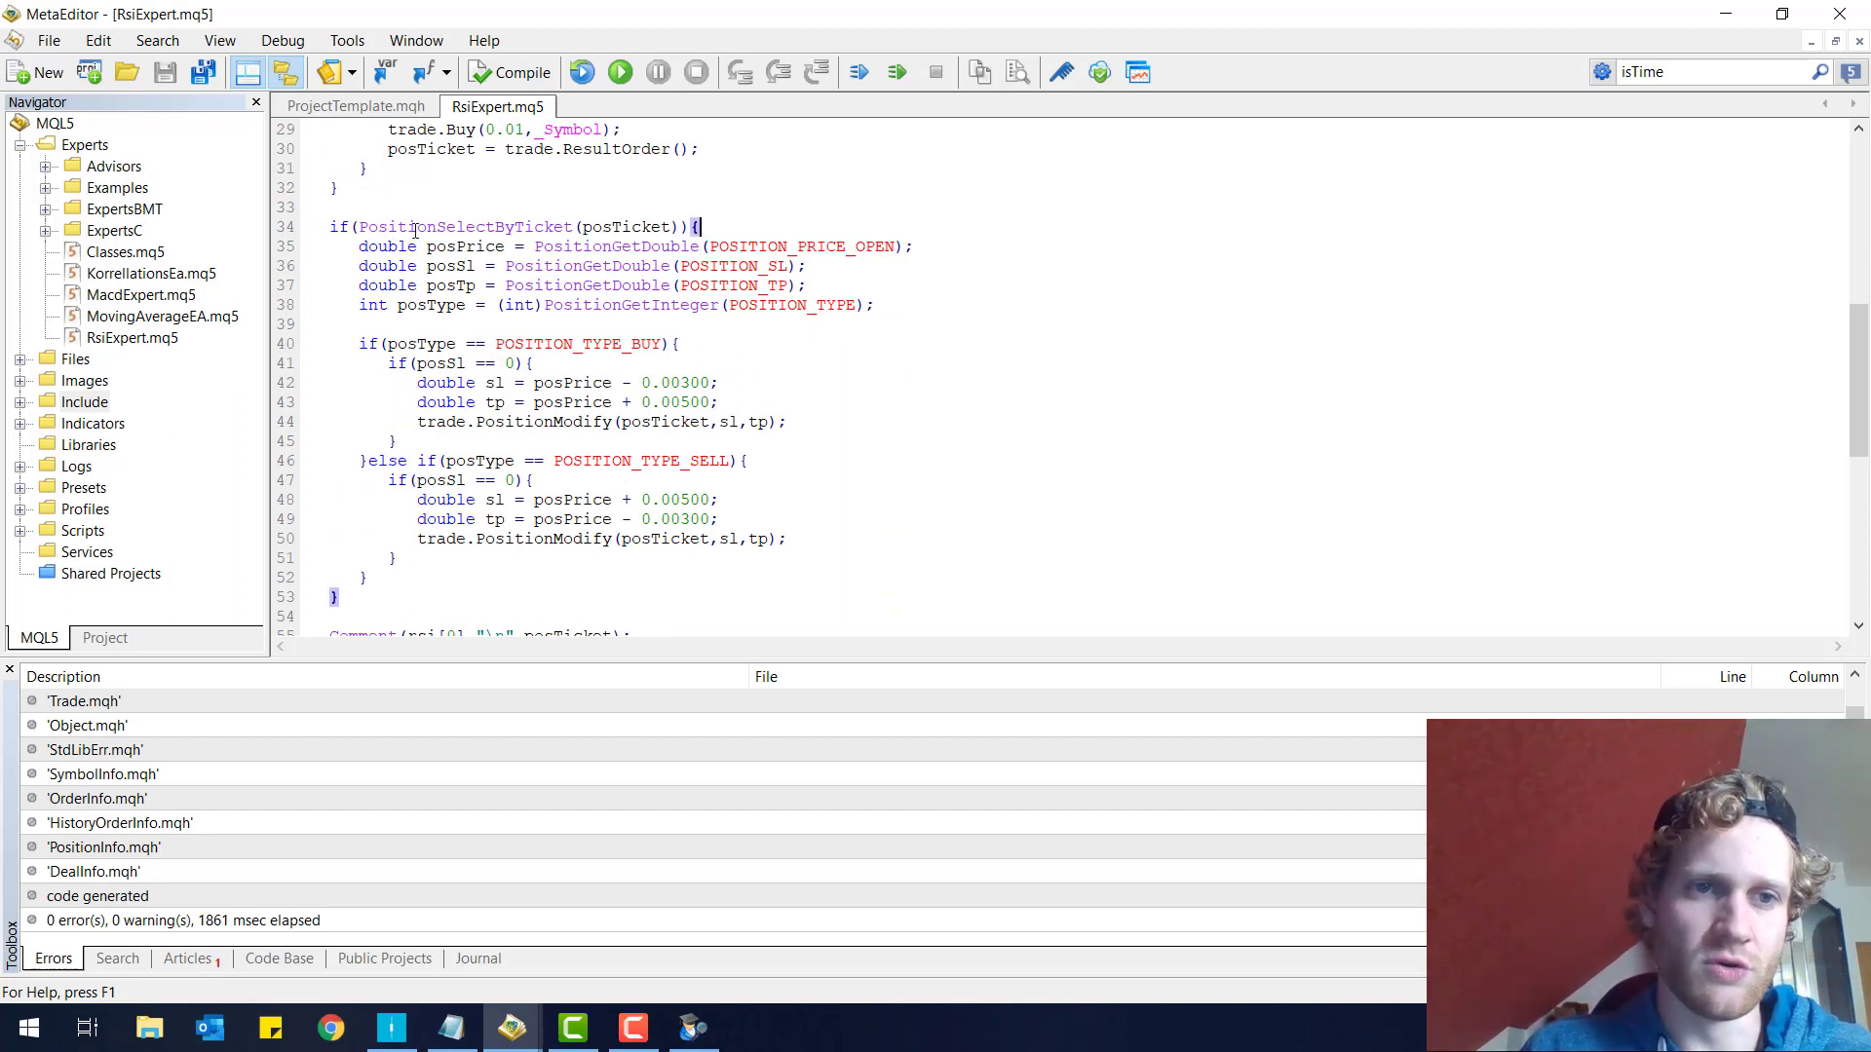
left_click_drag(358, 246, 339, 596)
type("else{")
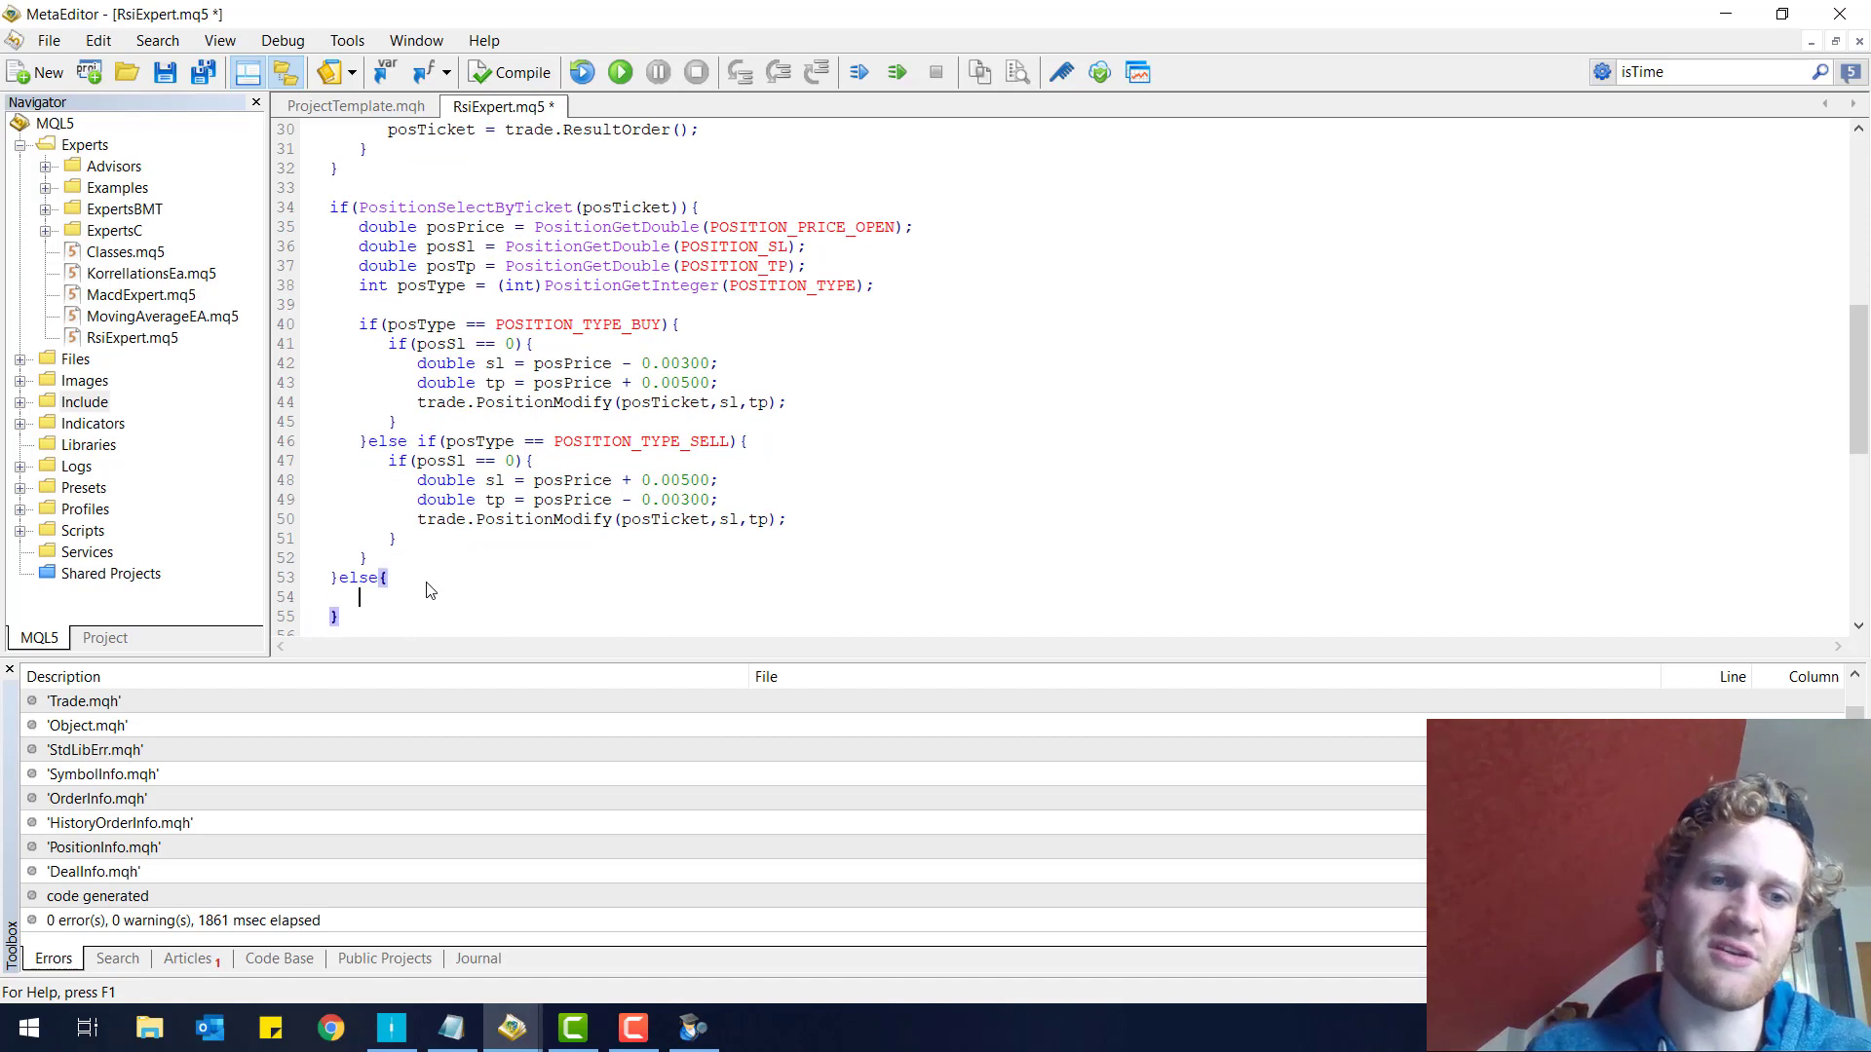
type("pos")
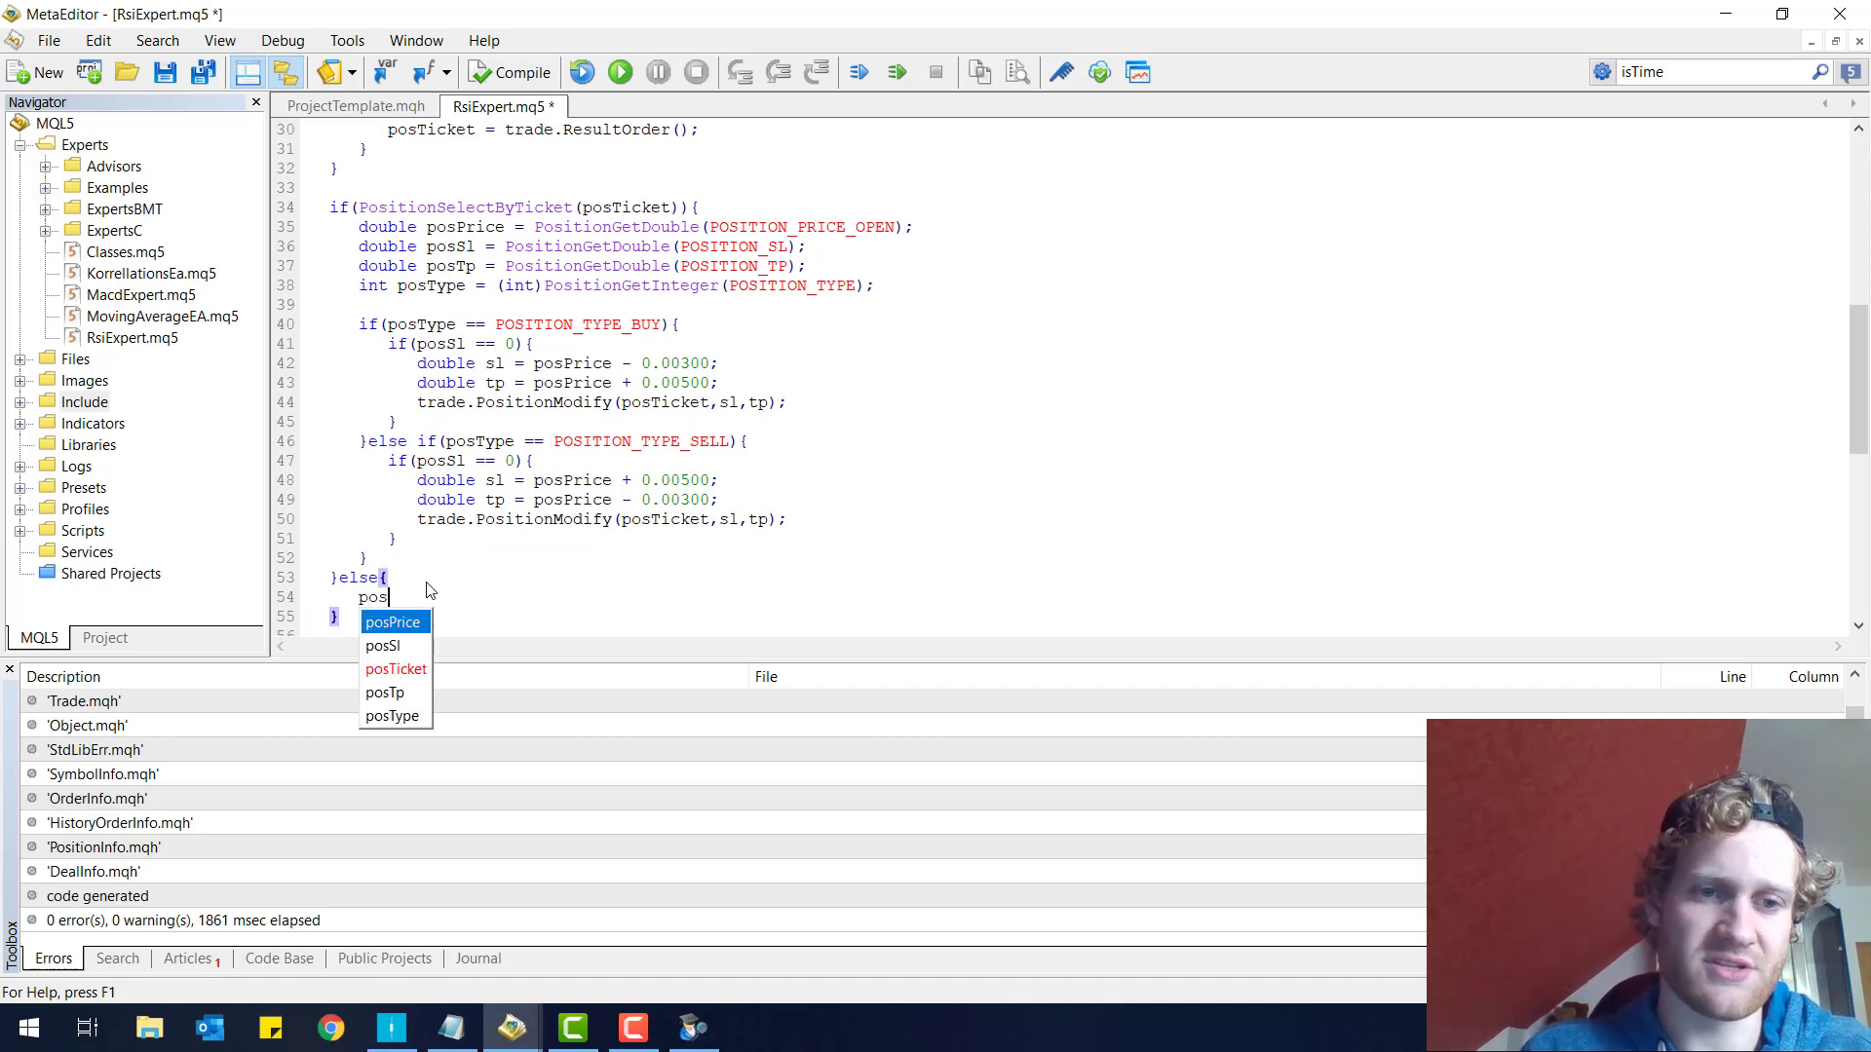
type("Ticket = 0;")
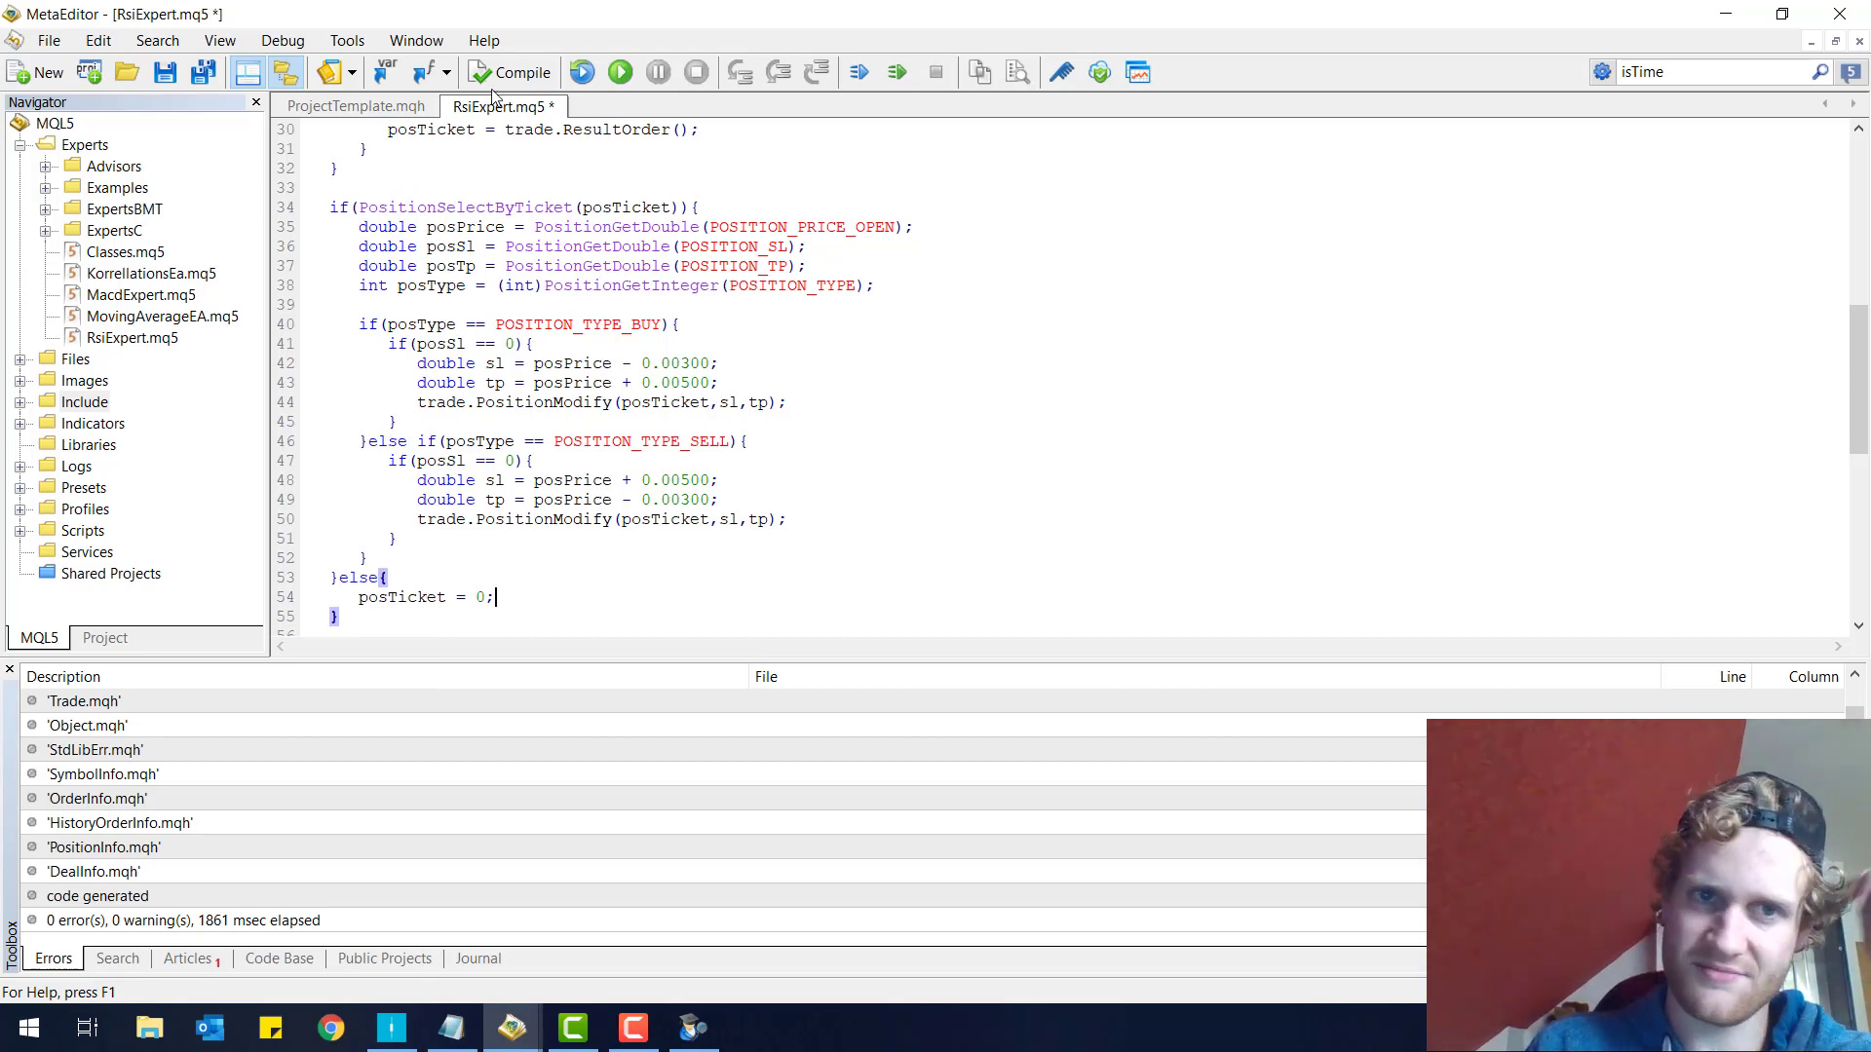
left_click(510, 72)
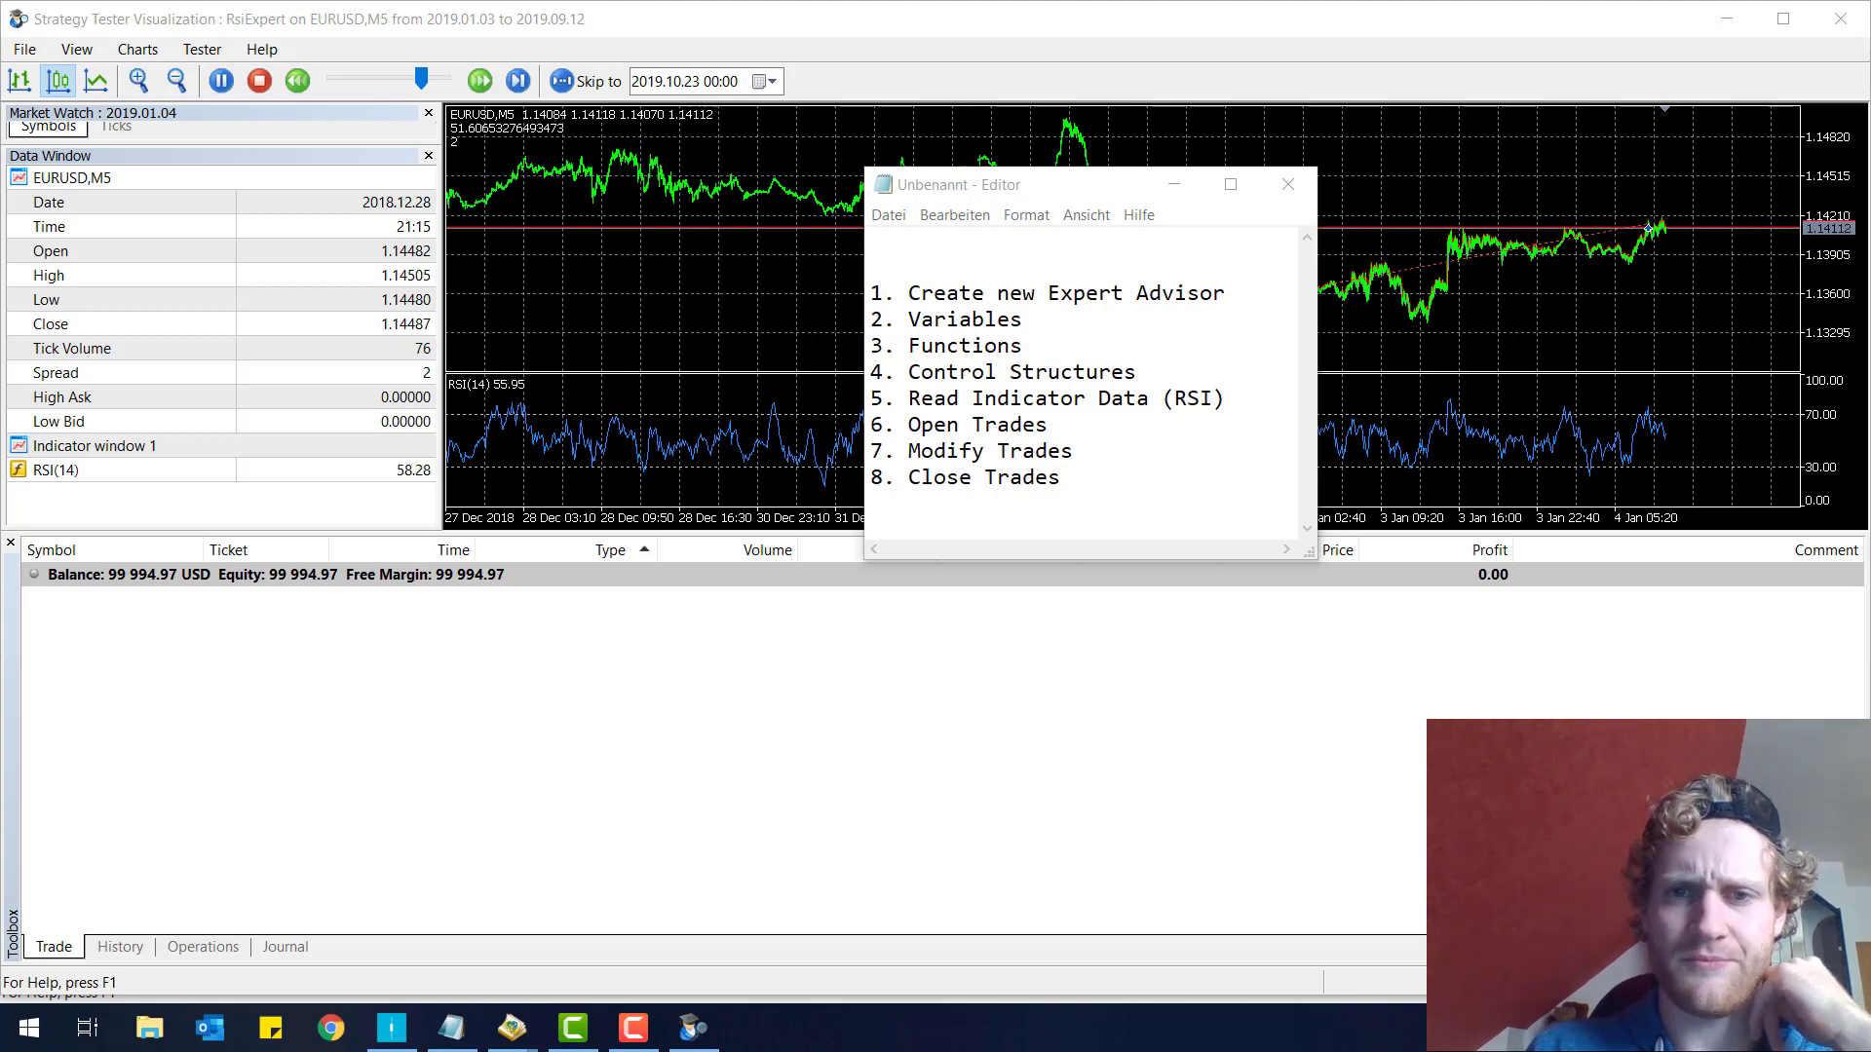
- Highlight the Close Trades topic in the Notepad lesson outline over the visual test
double_click(1031, 478)
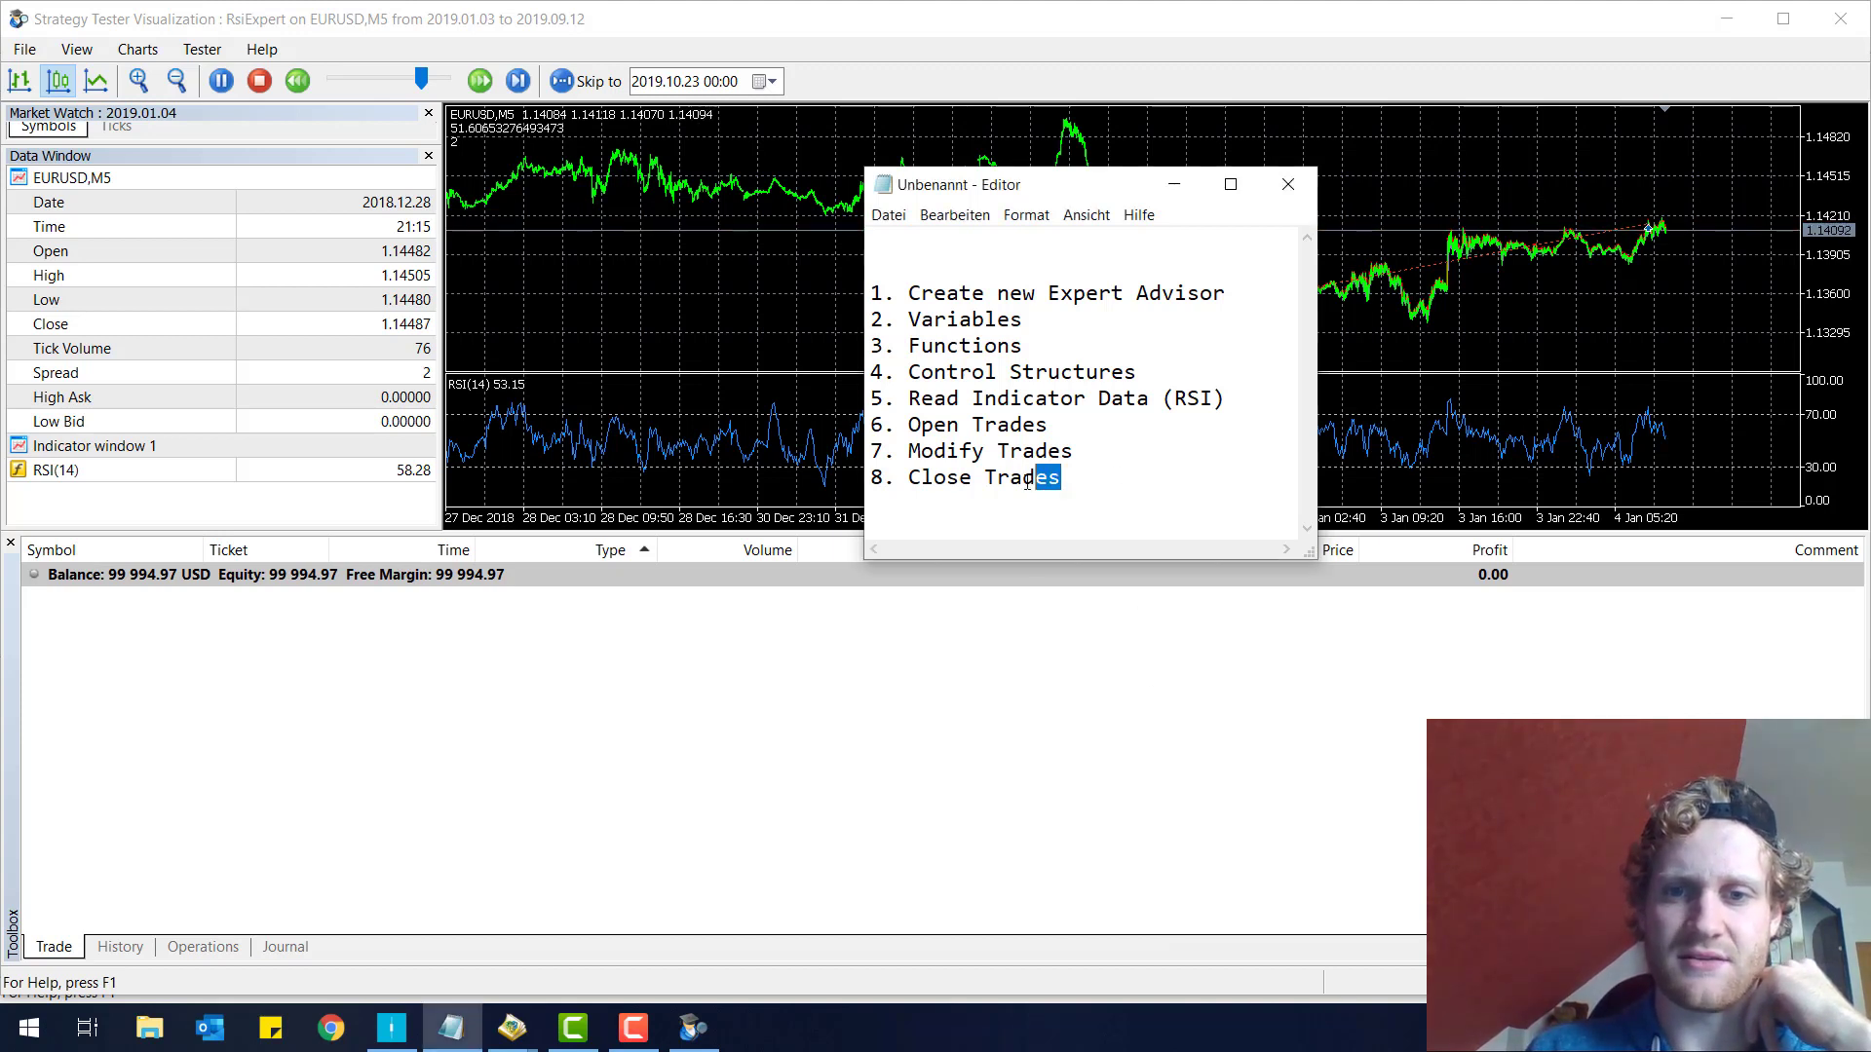